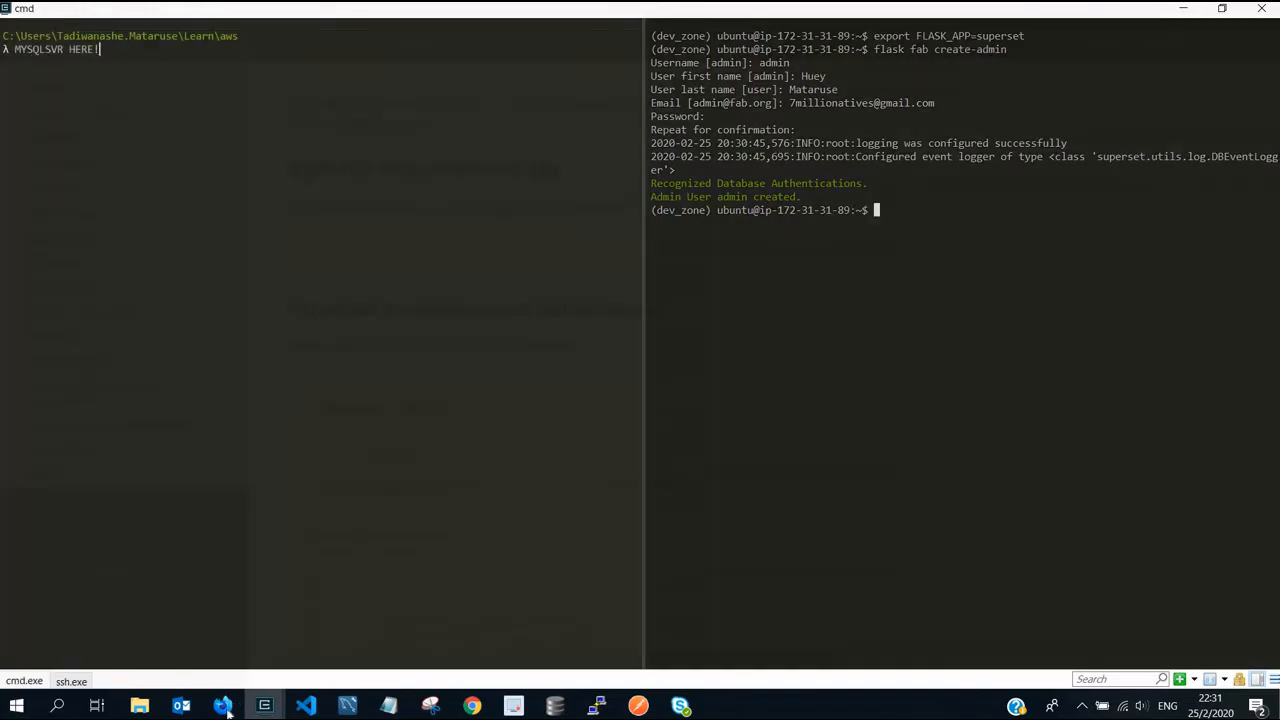
Review the installation docs for the superset db upgrade and load examples steps.
left_click(471, 705)
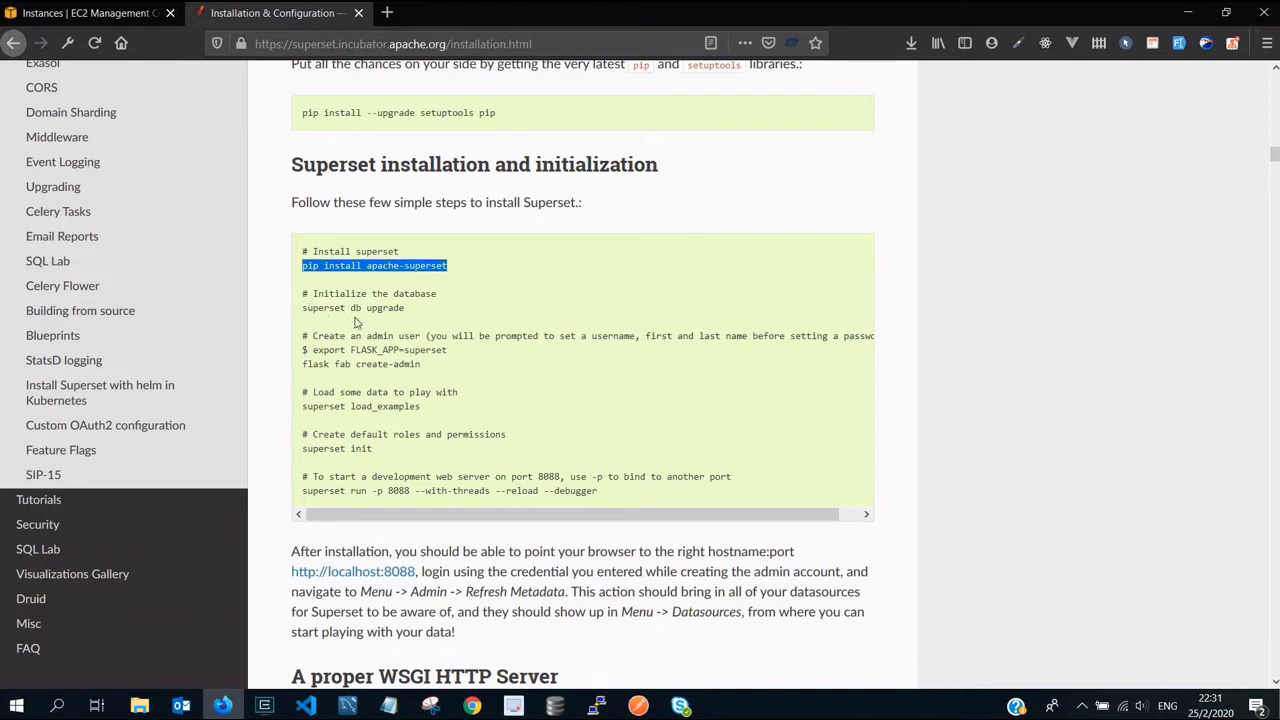
double_click(352, 307)
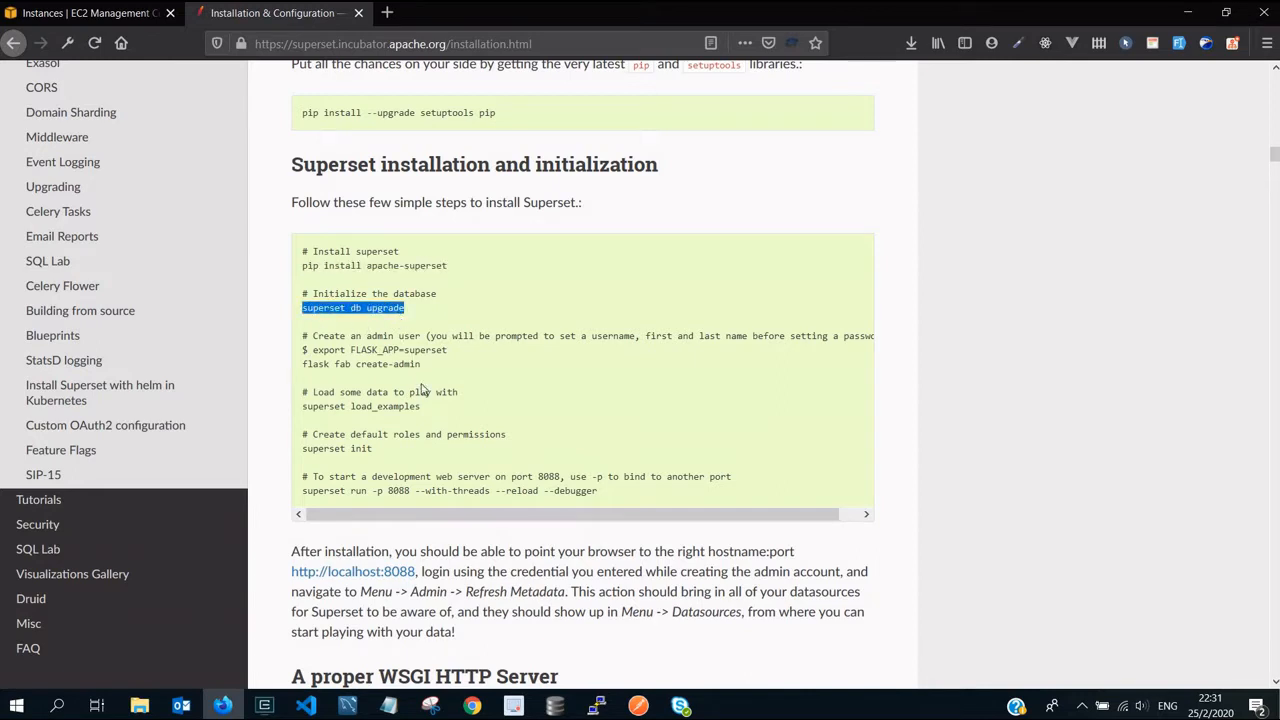
scroll("down", 3)
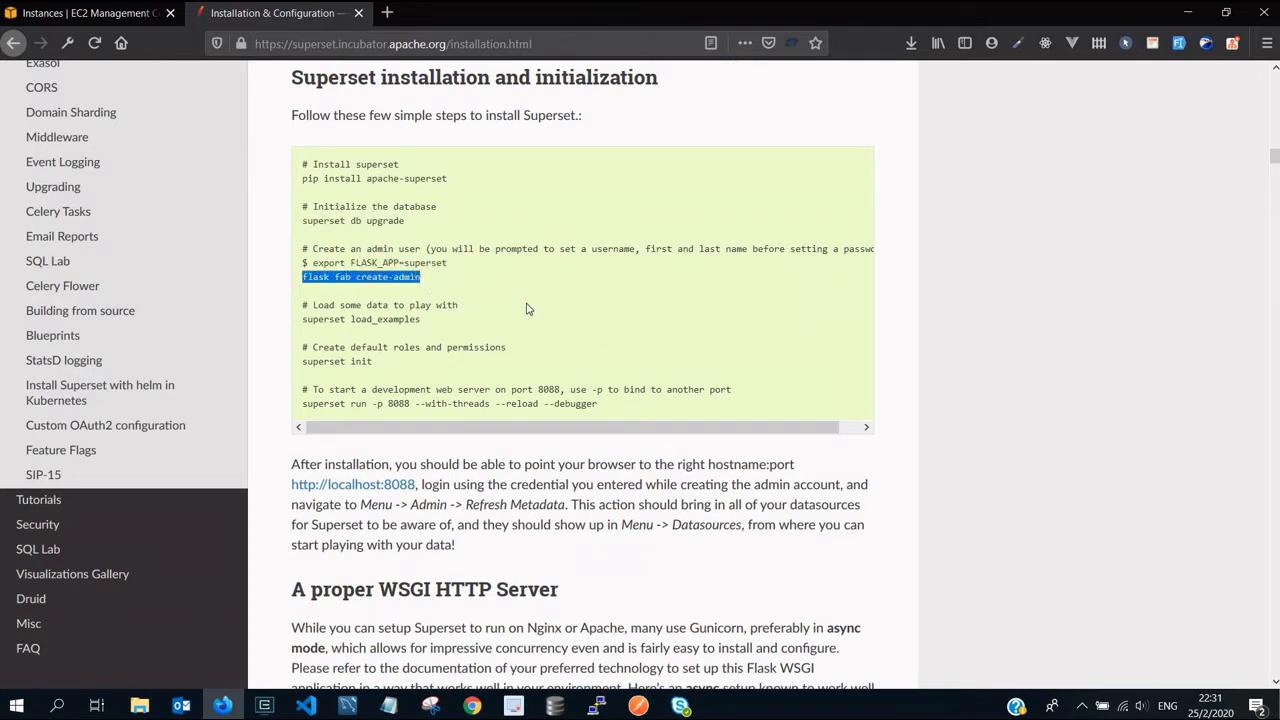
scroll("down", 3)
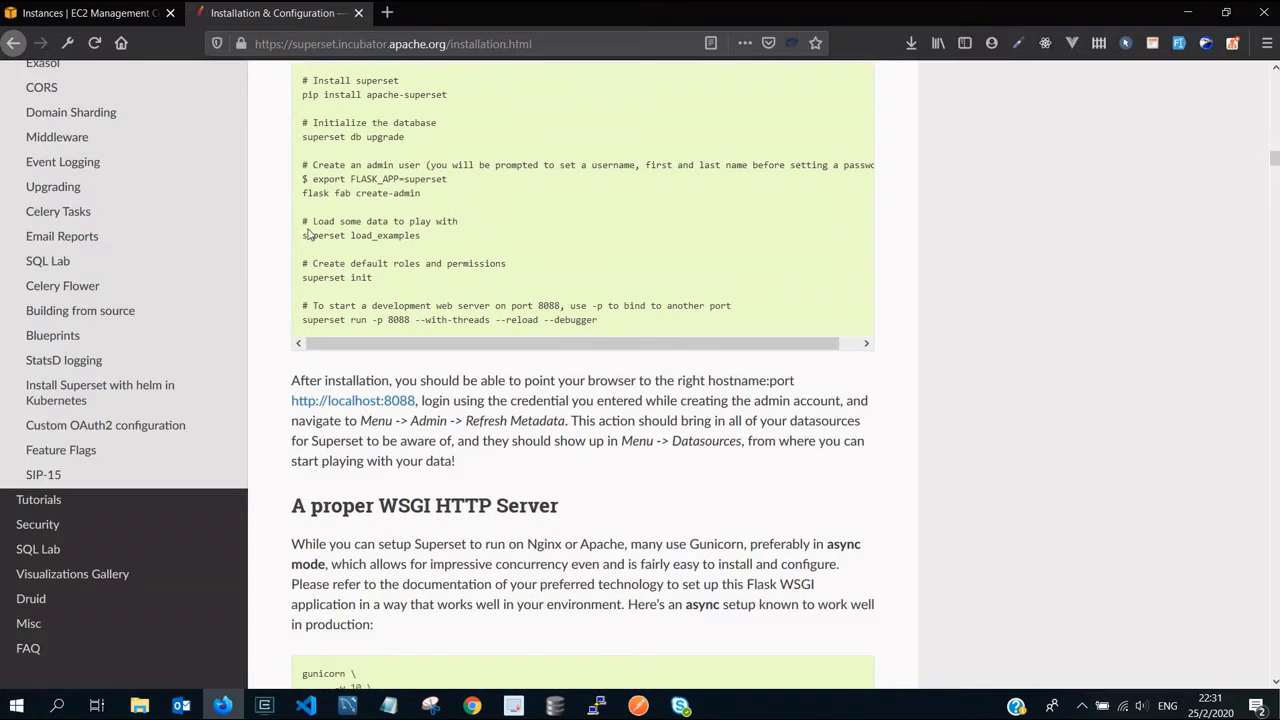
left_click_drag(302, 221, 420, 235)
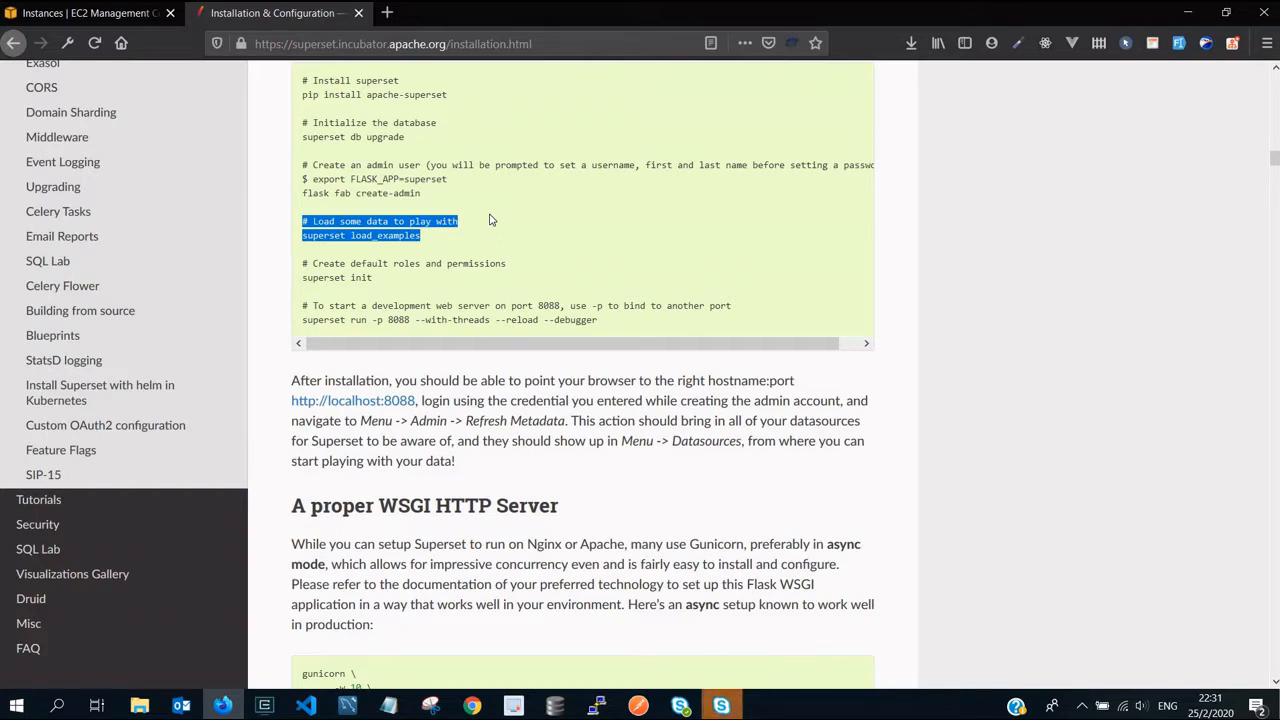
mouse_move(425, 243)
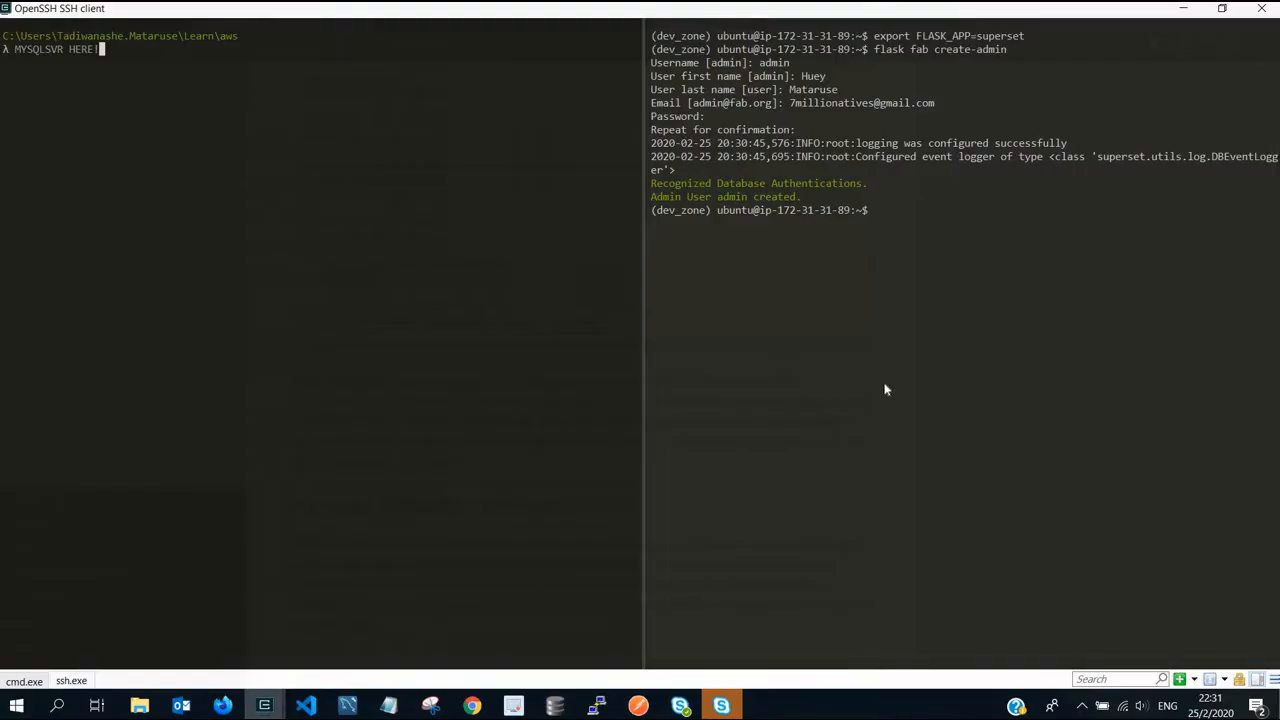
Run superset init and select the development server run command in the docs.
type("superset init")
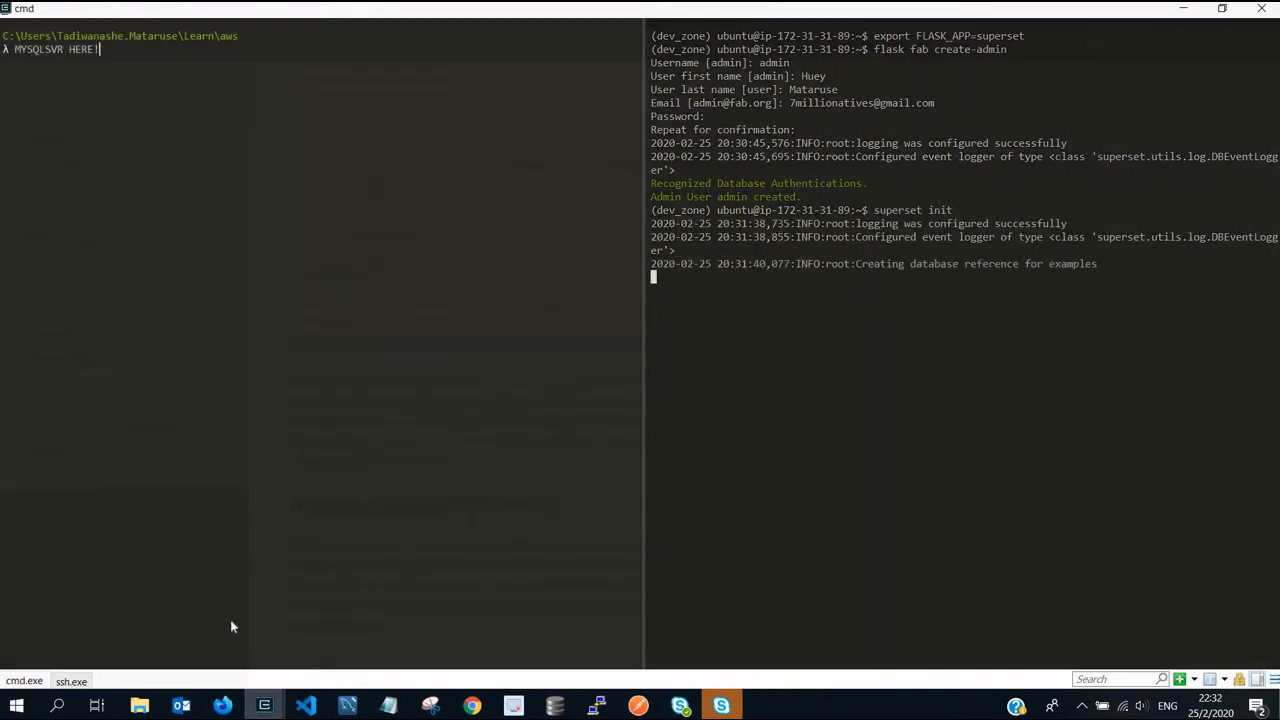
left_click(222, 705)
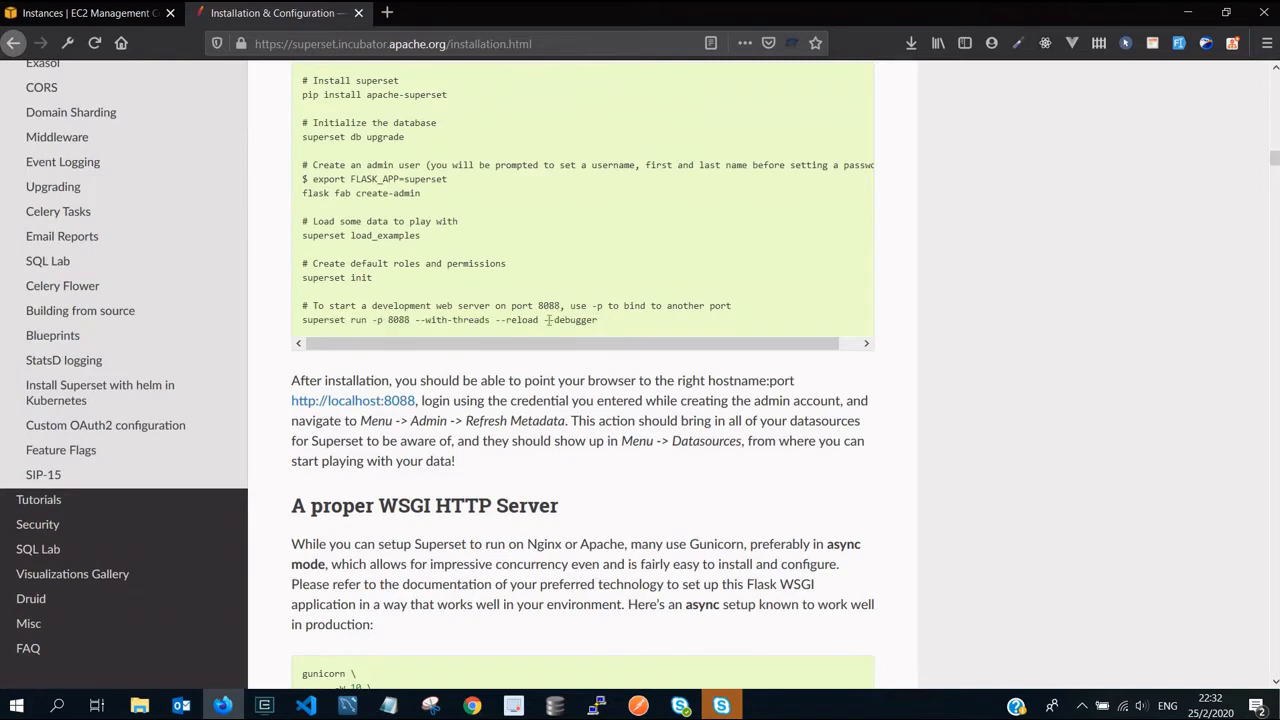
triple_click(450, 320)
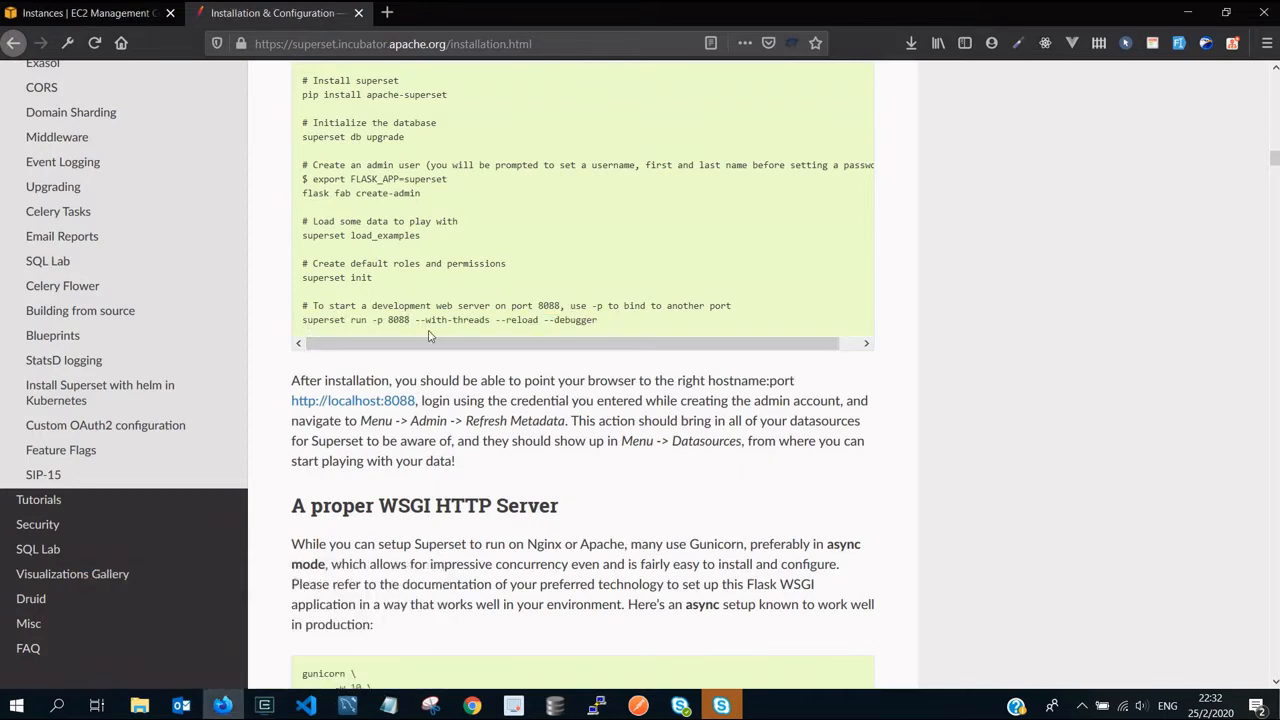
triple_click(449, 319)
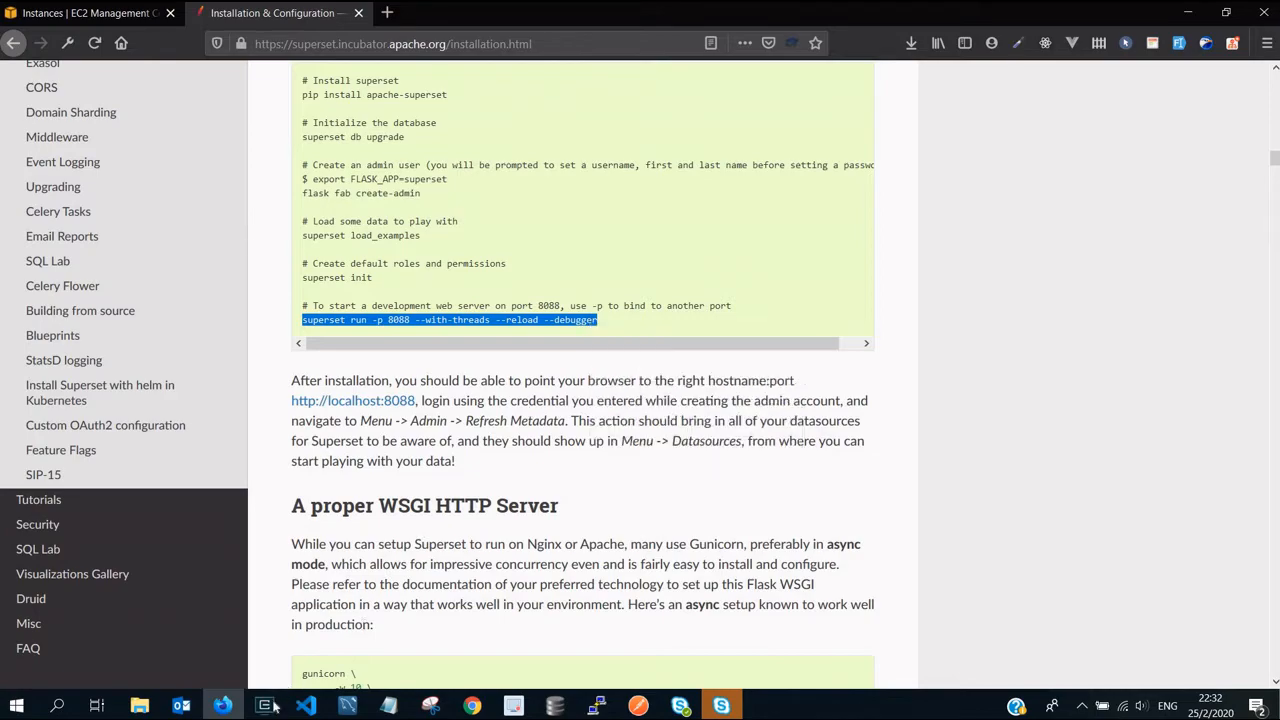
left_click(264, 705)
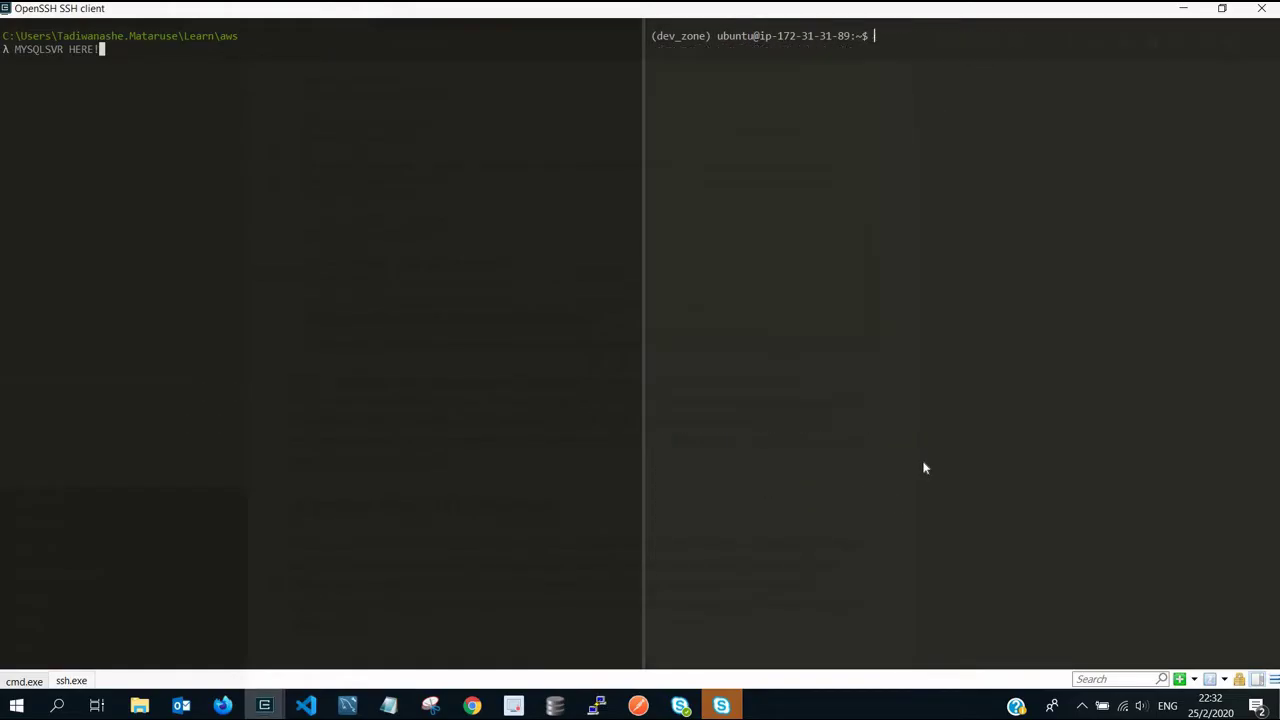
Launch superset run on port 8088 with threads, reload and debugger enabled.
type("superset run -p 8088 --with-threads --reload --debugger")
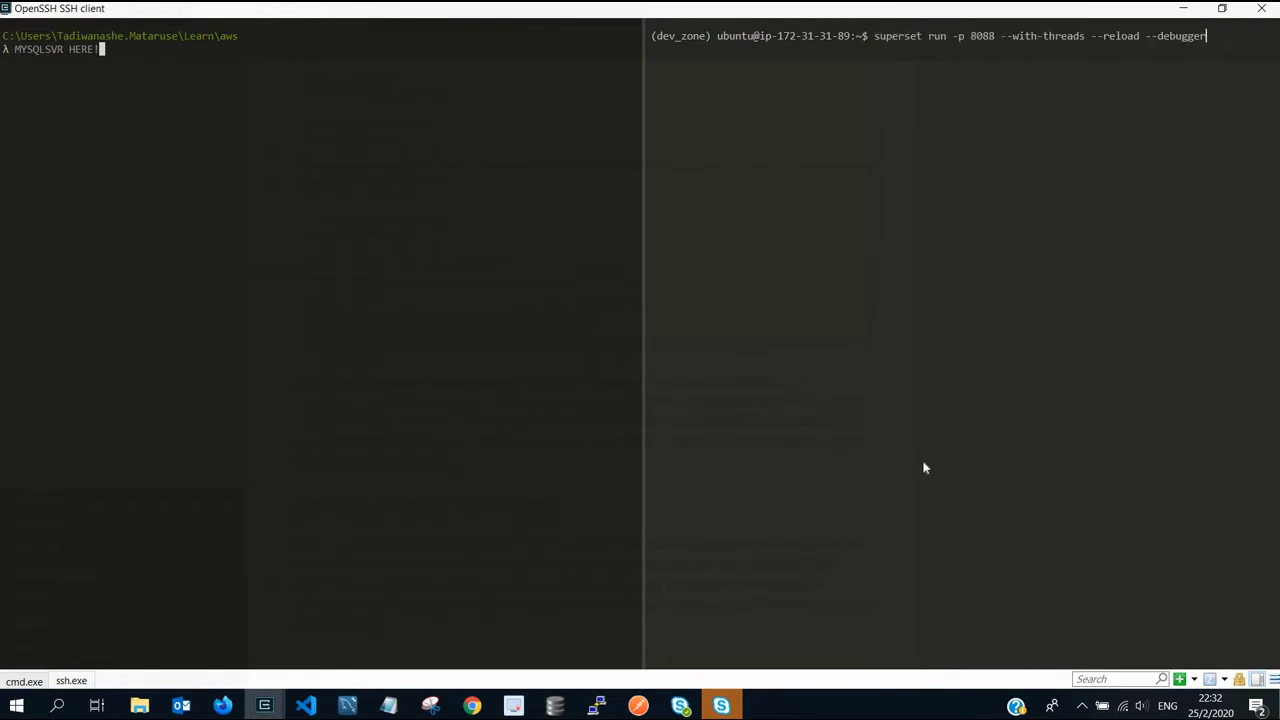
mouse_move(990, 95)
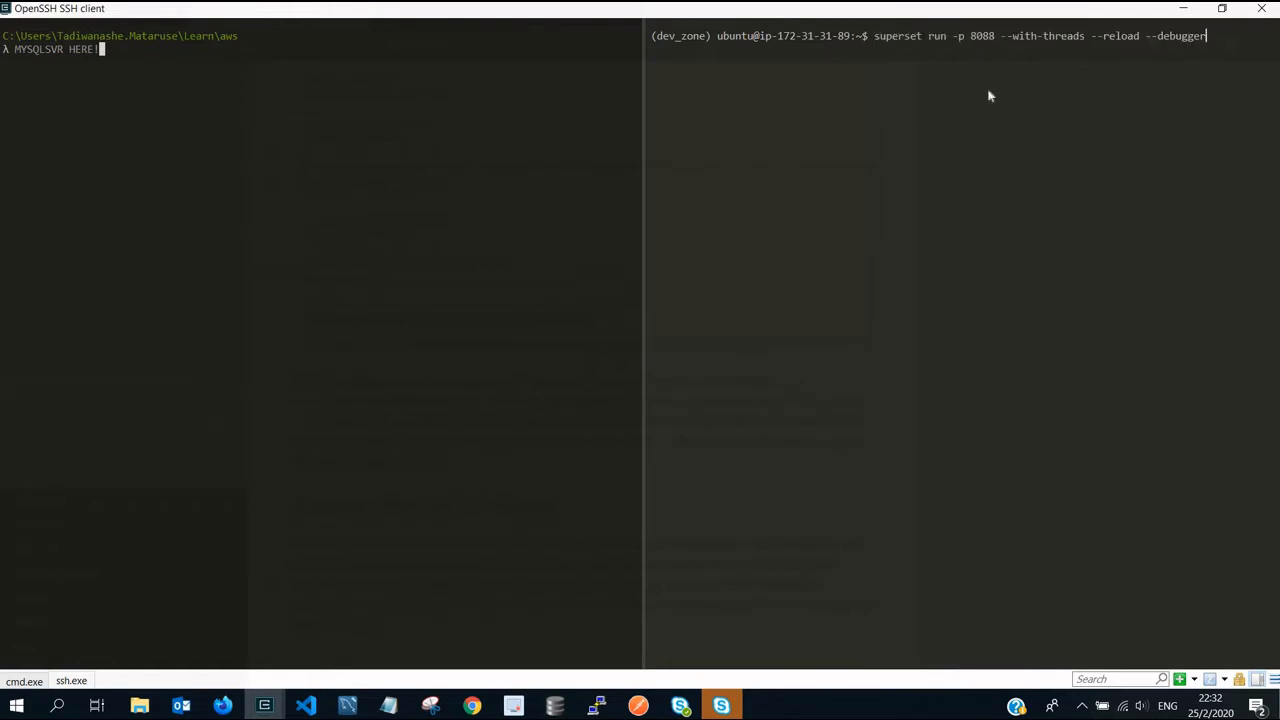
mouse_move(930, 38)
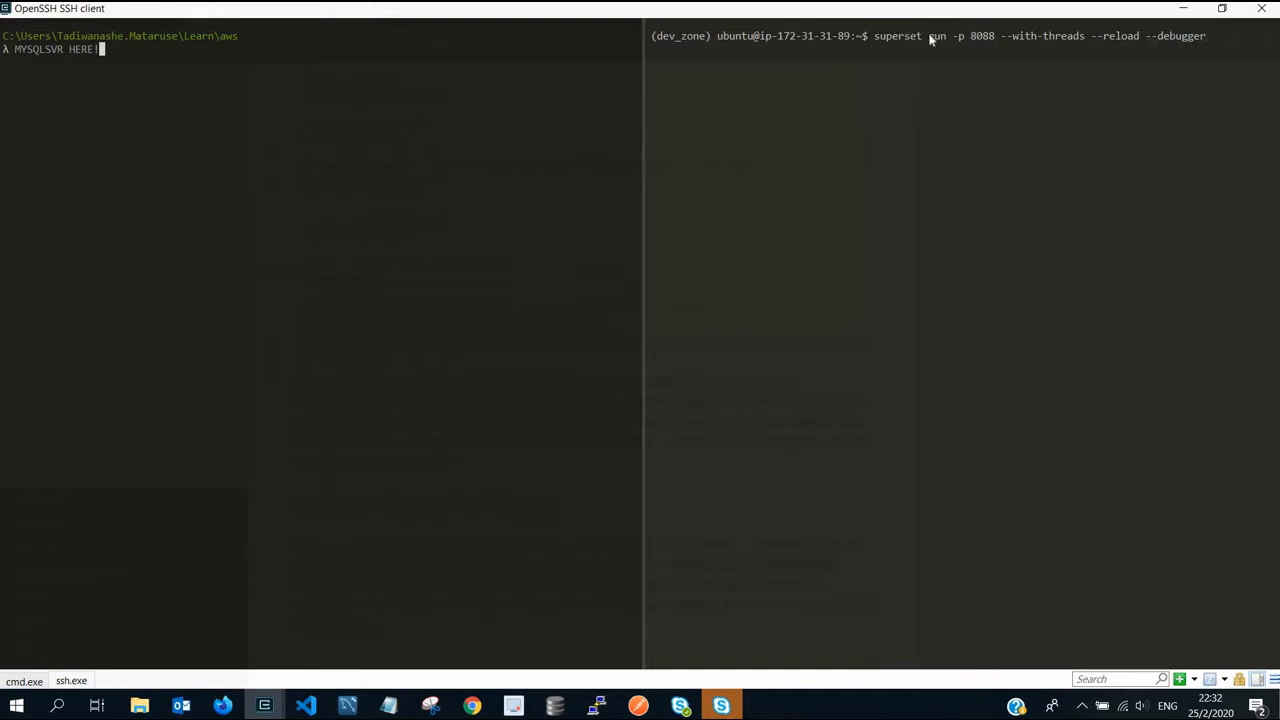
mouse_move(967, 52)
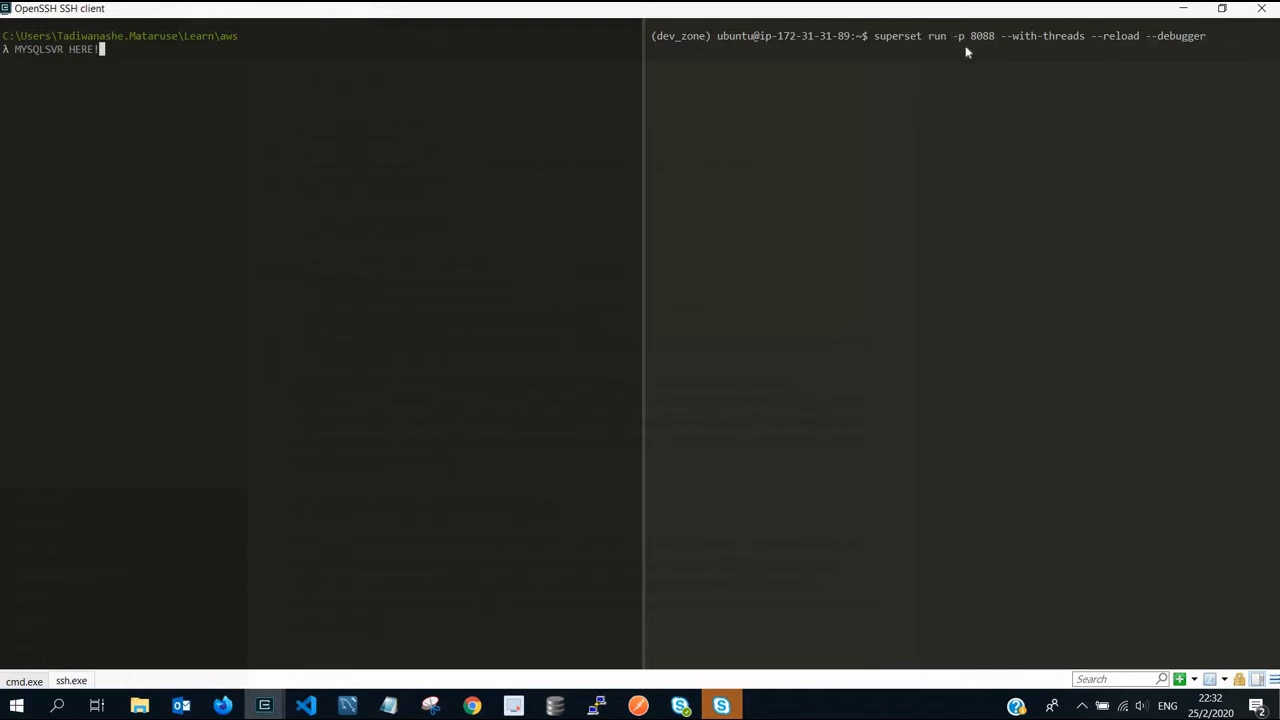
mouse_move(991, 44)
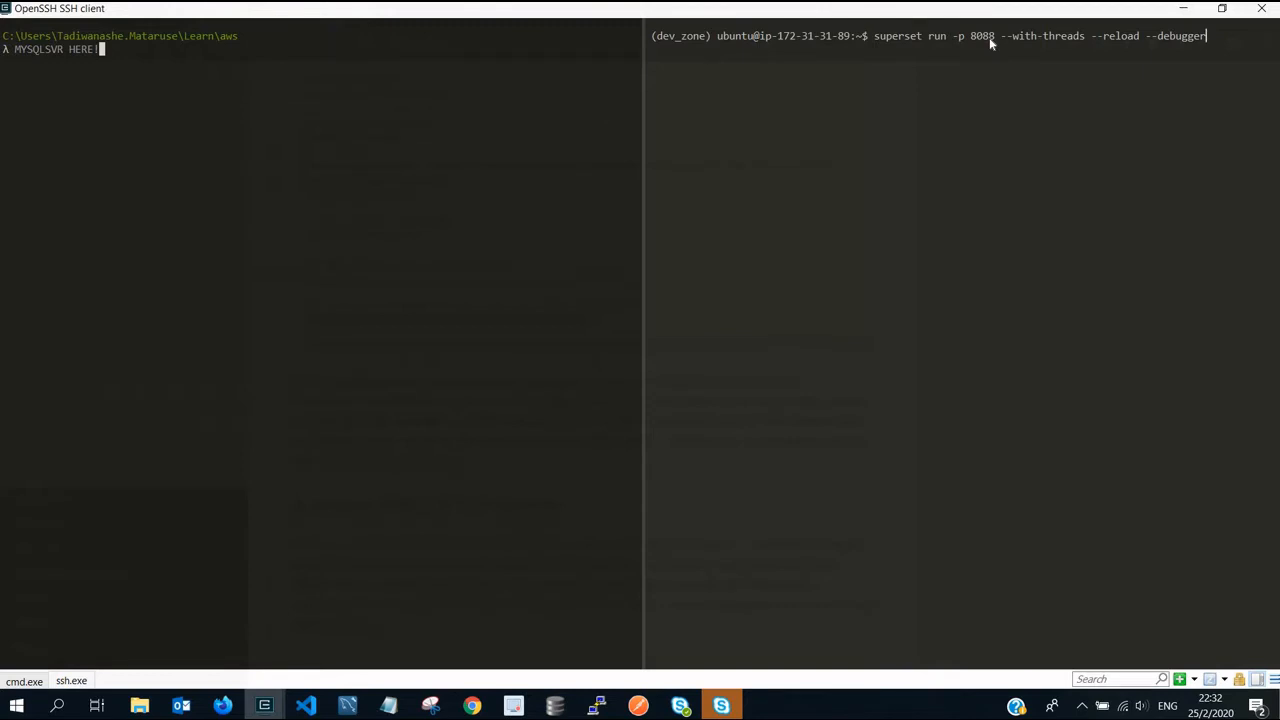
key("Return")
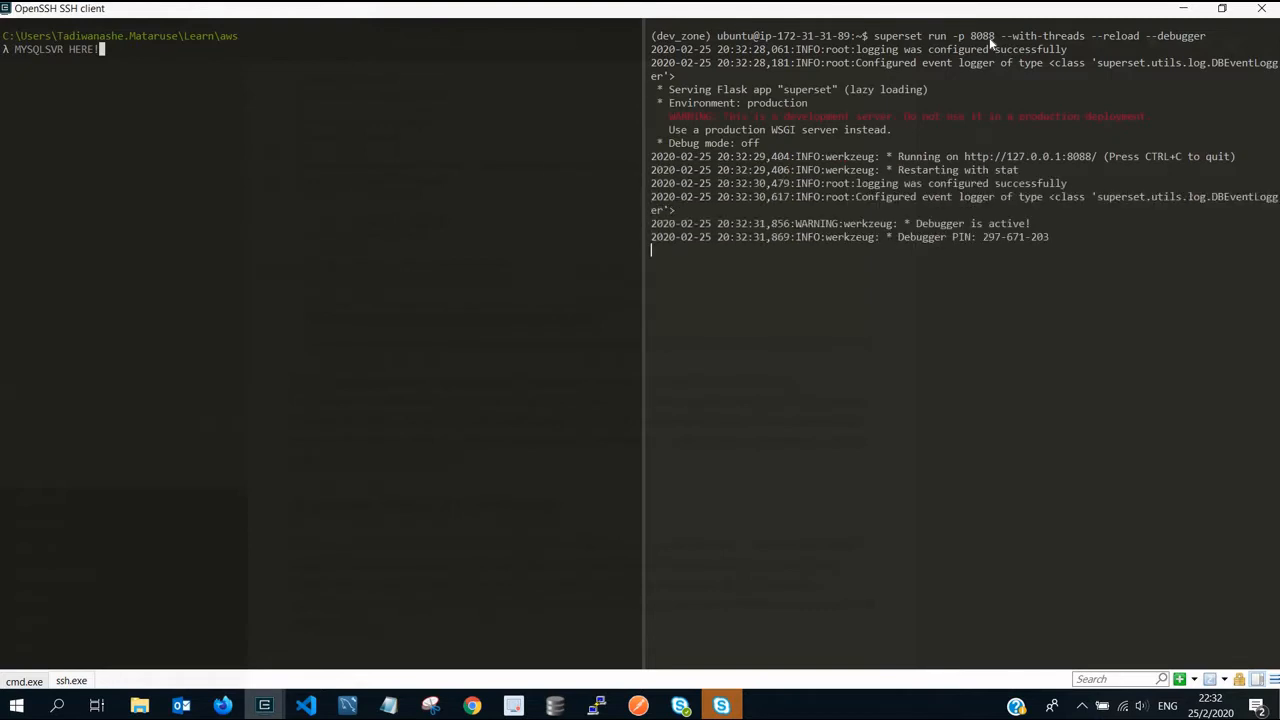
mouse_move(1013, 107)
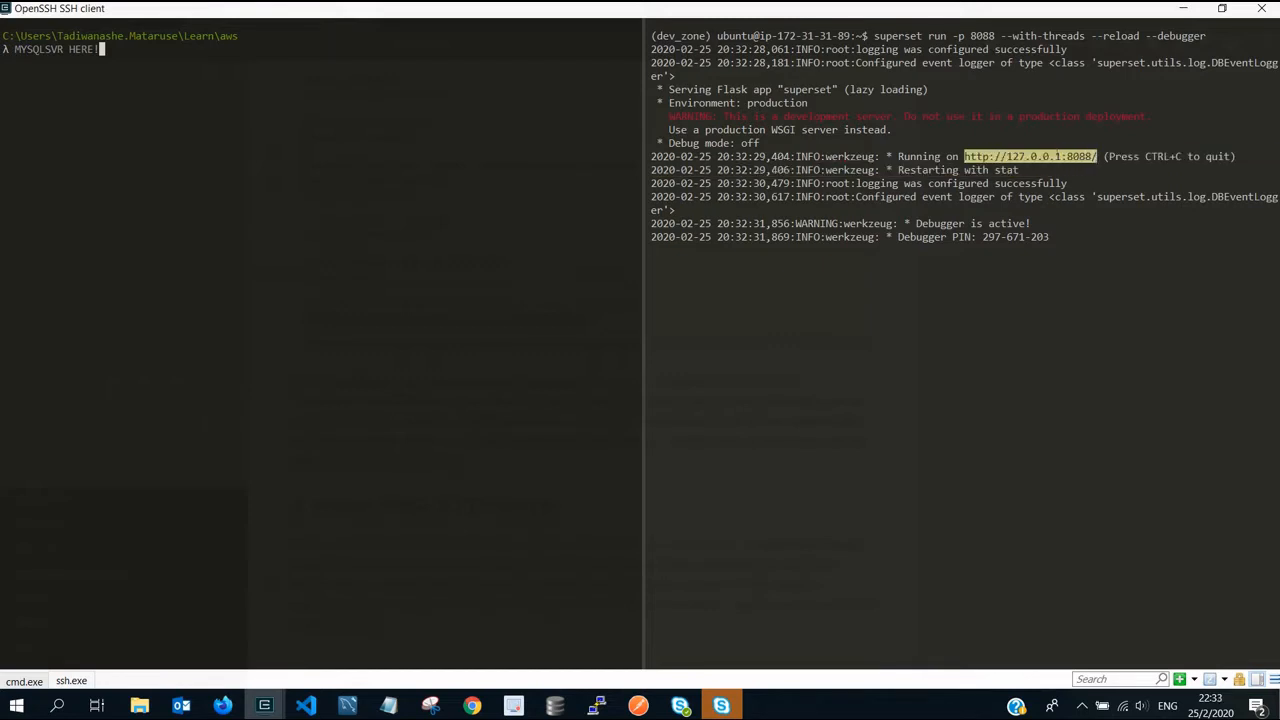
mouse_move(927, 300)
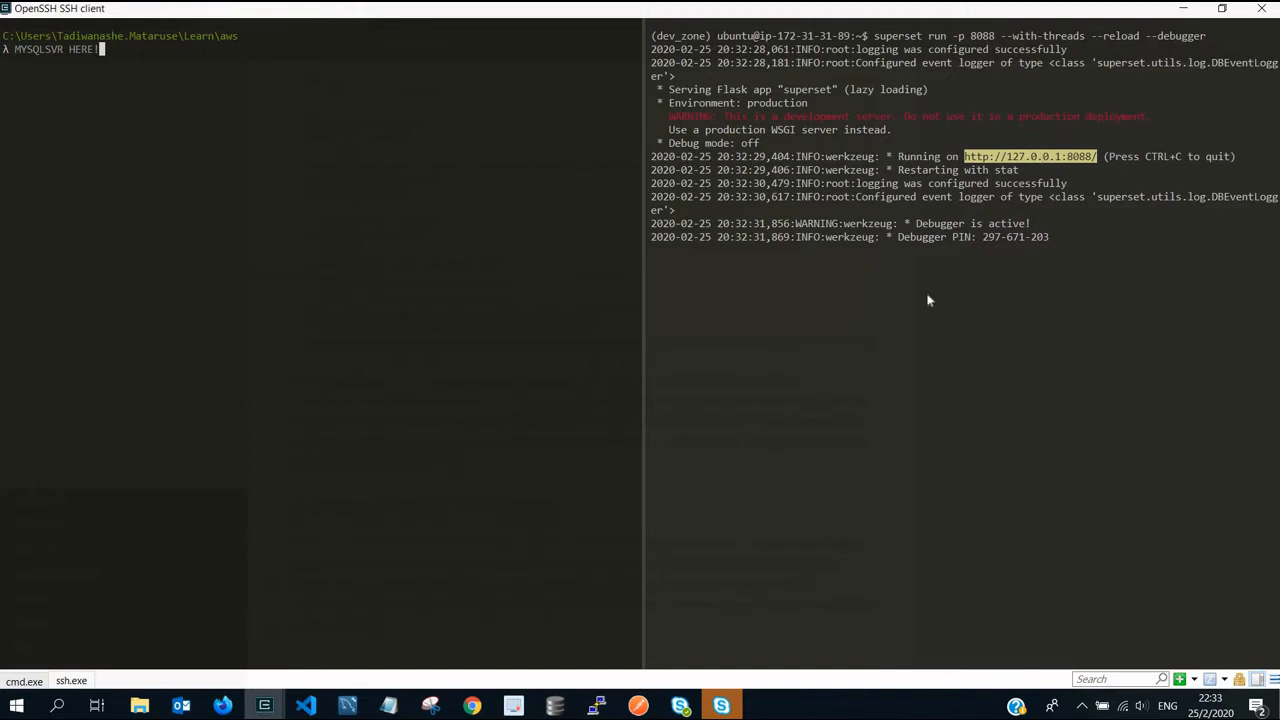
mouse_move(1016, 282)
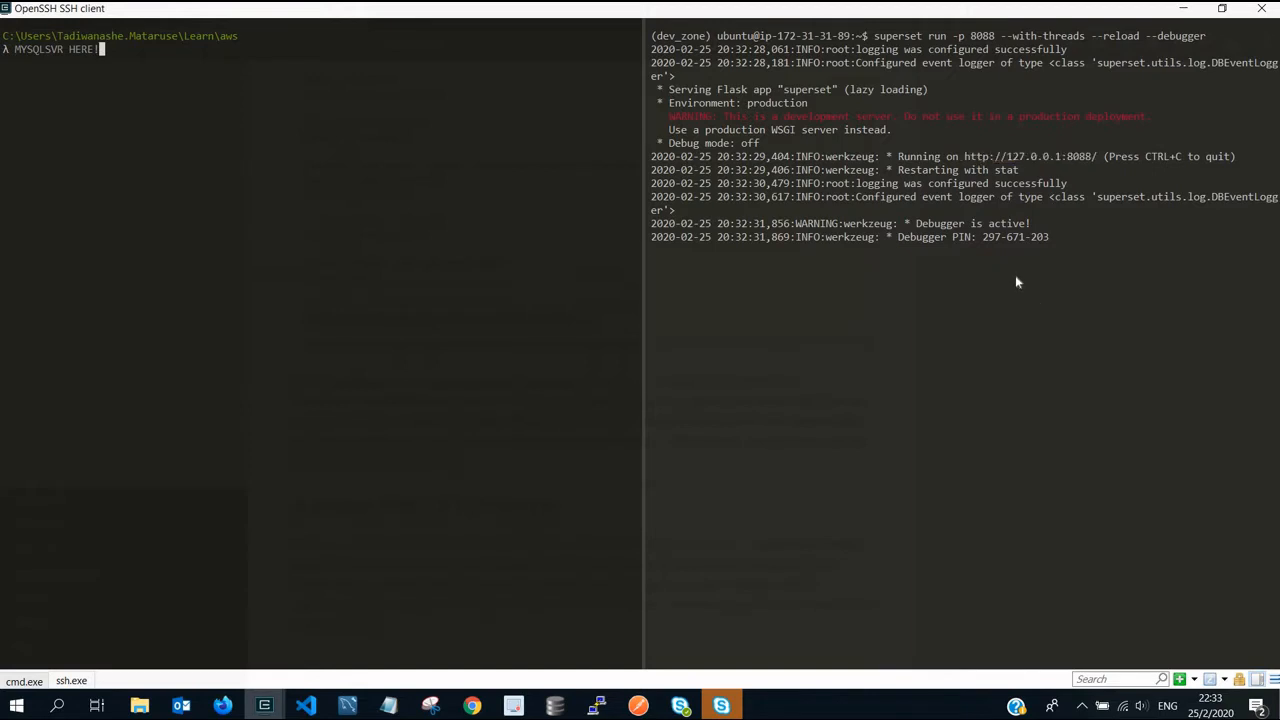
Stop the running Superset server and deactivate the dev_zone environment.
key("ctrl+c")
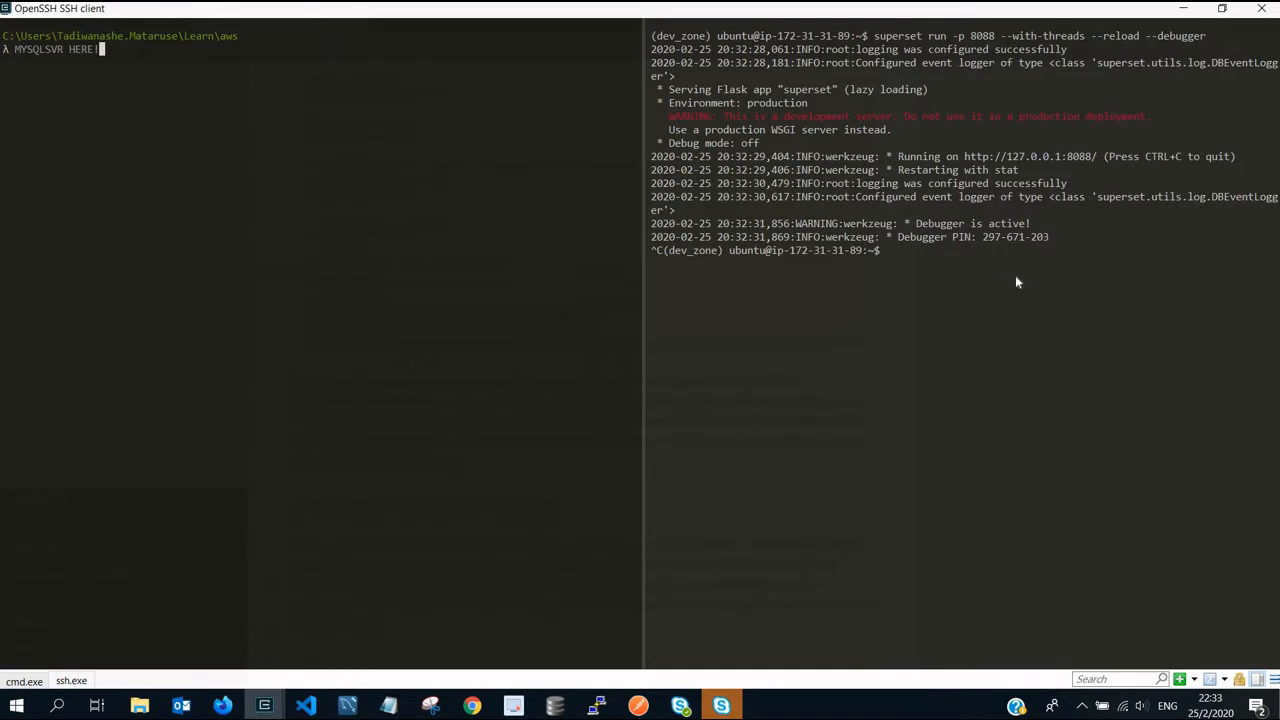
type("deac")
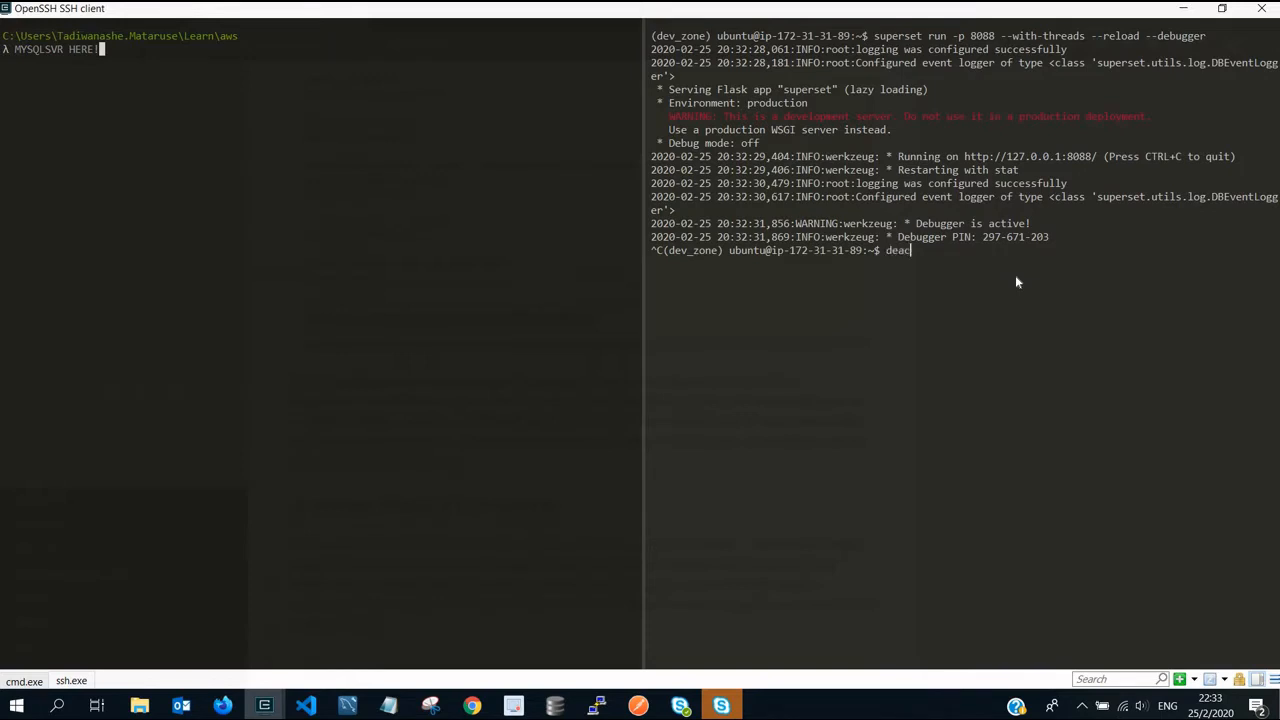
key("Return")
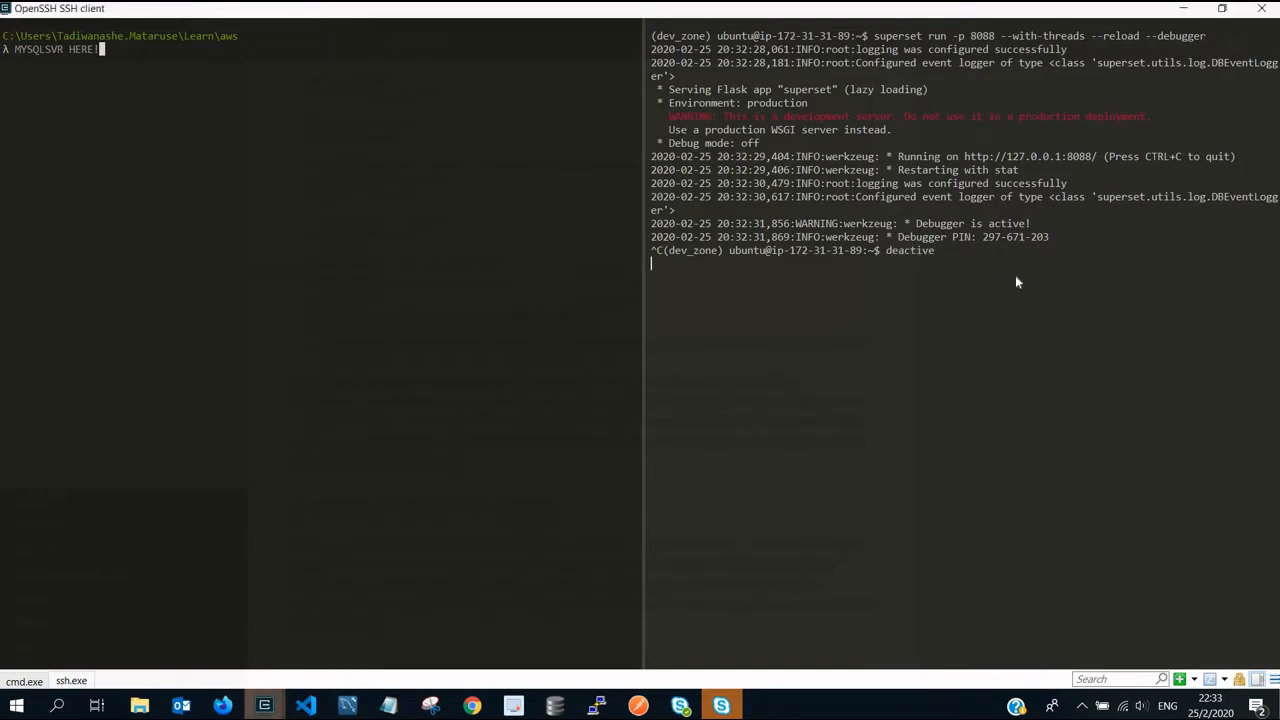
key("Return")
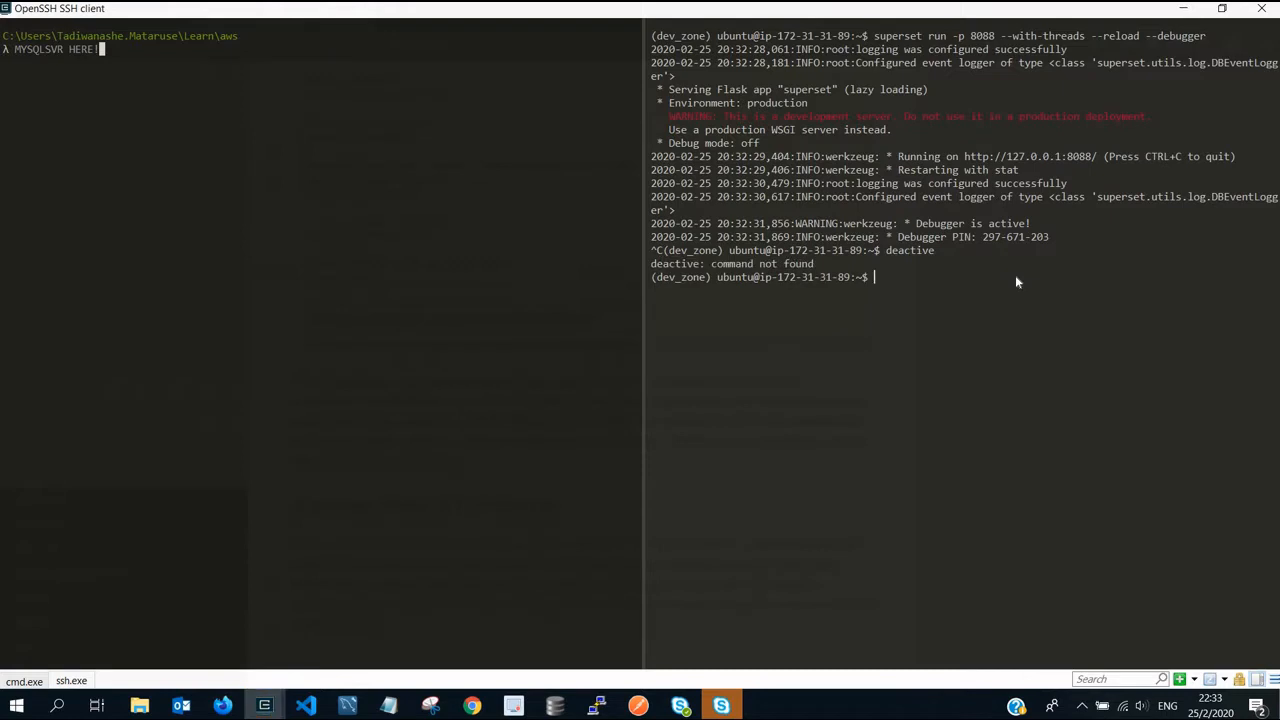
type("deactive")
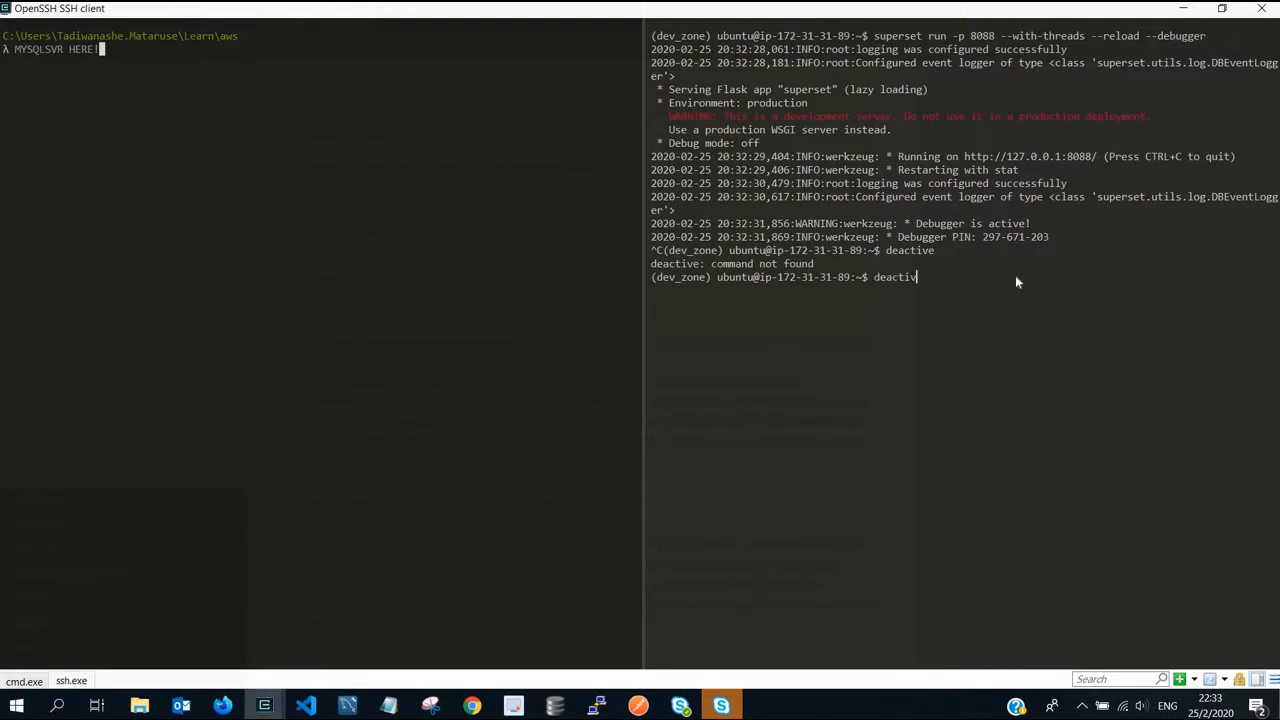
type("ate")
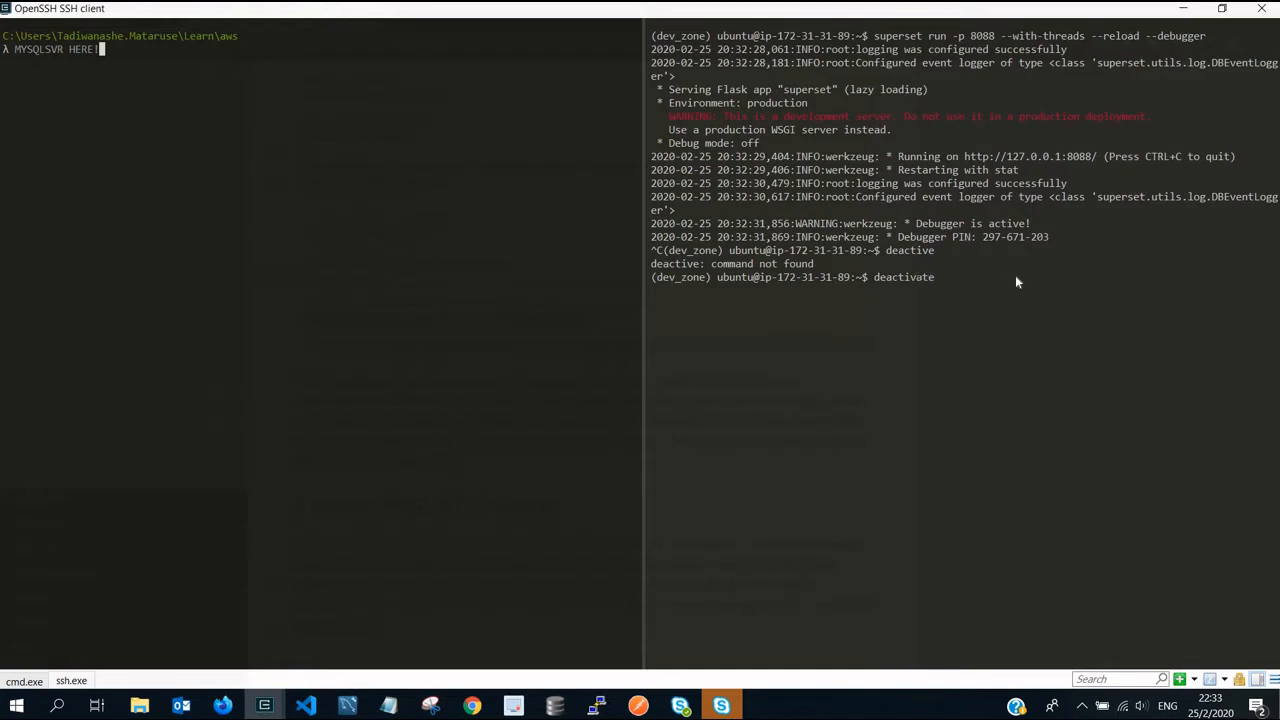
type("clea")
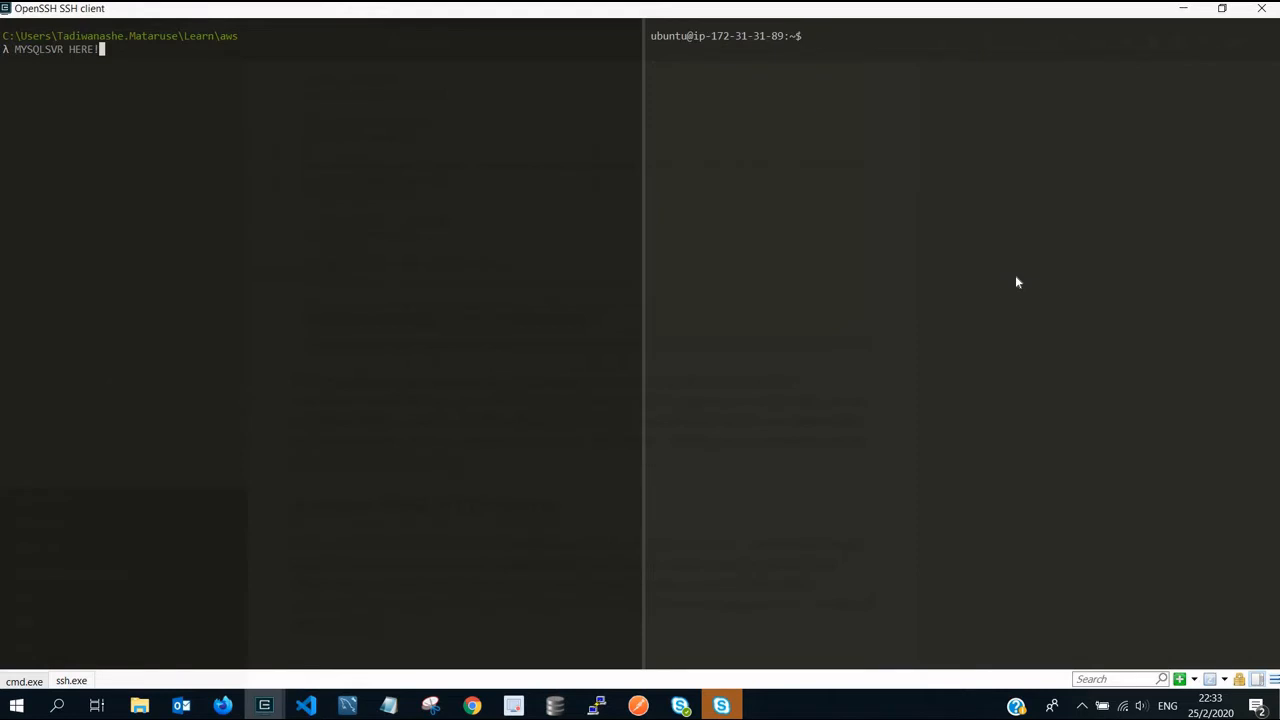
type("deactivate")
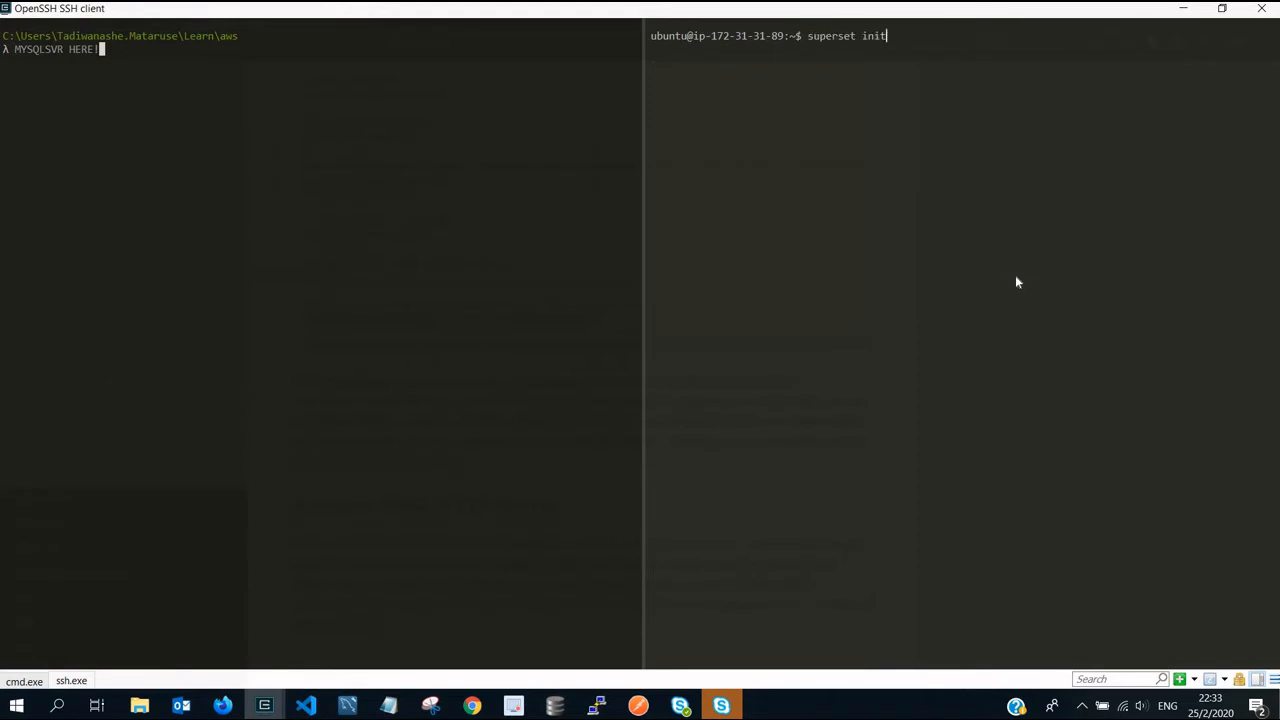
Clear the screen, reactivate dev_zone, and retype the run command for port 8088.
type("clear")
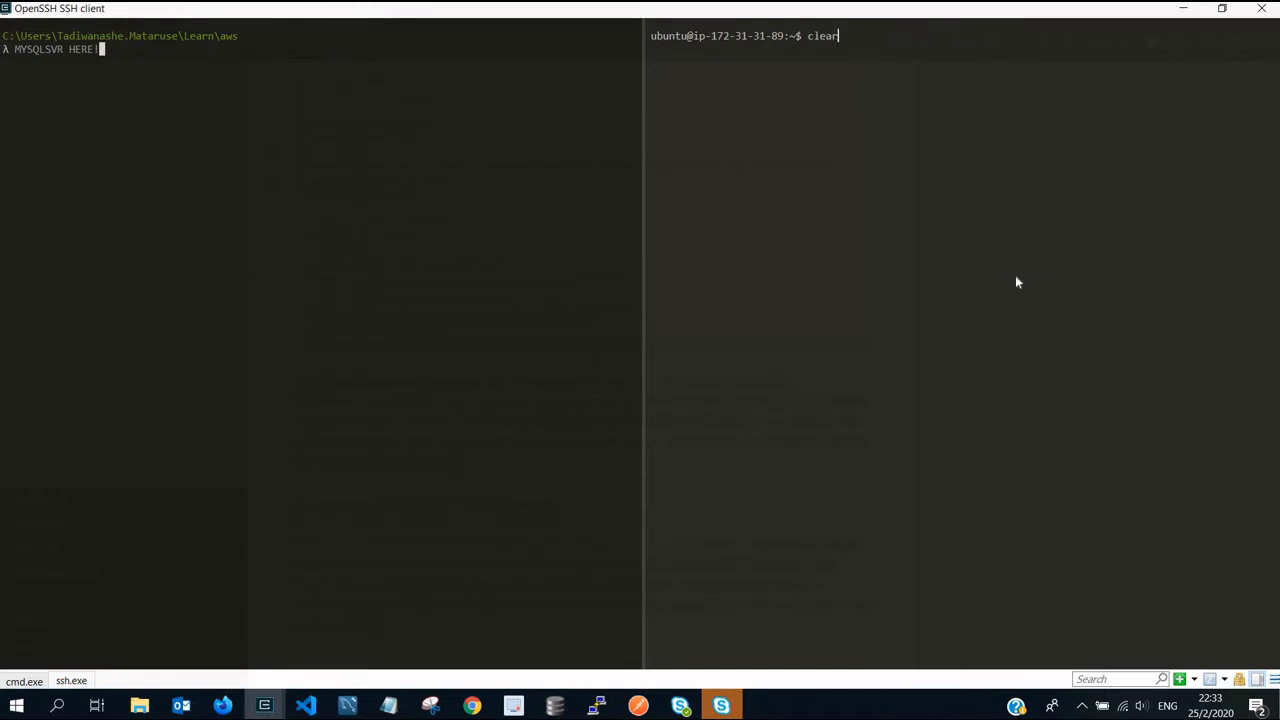
type("source dev_zone/bin/activate")
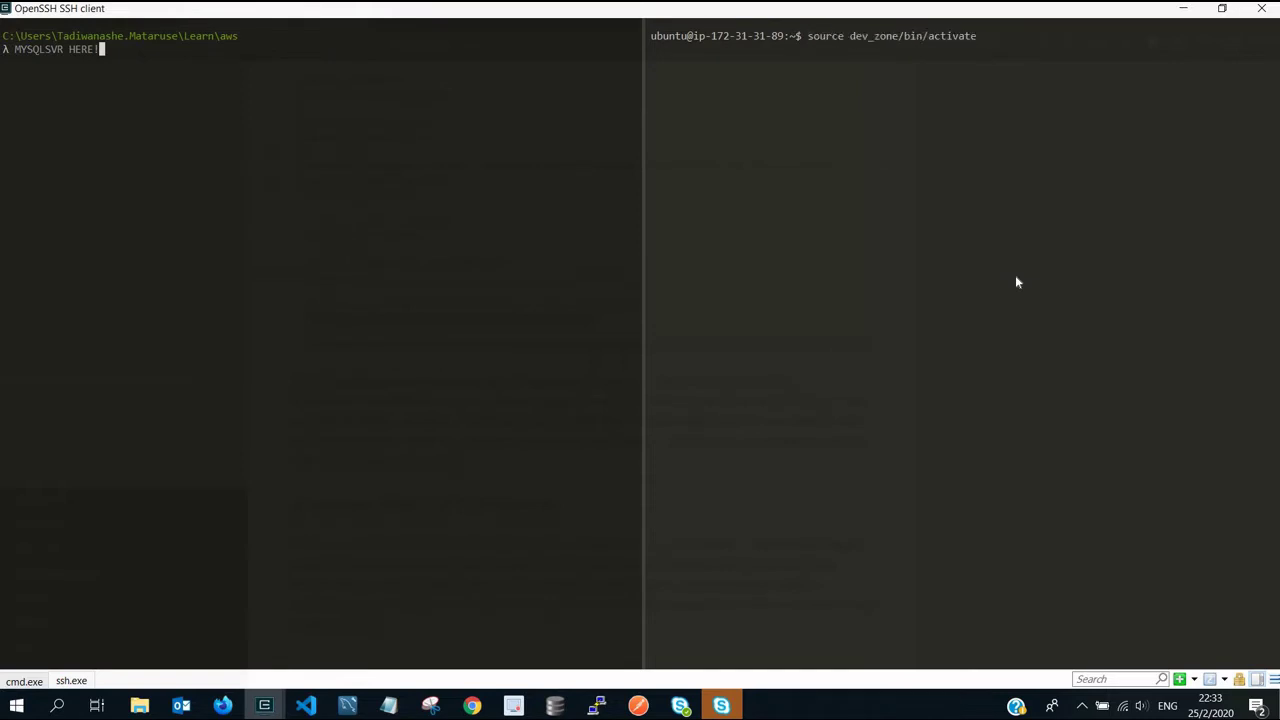
key("Return")
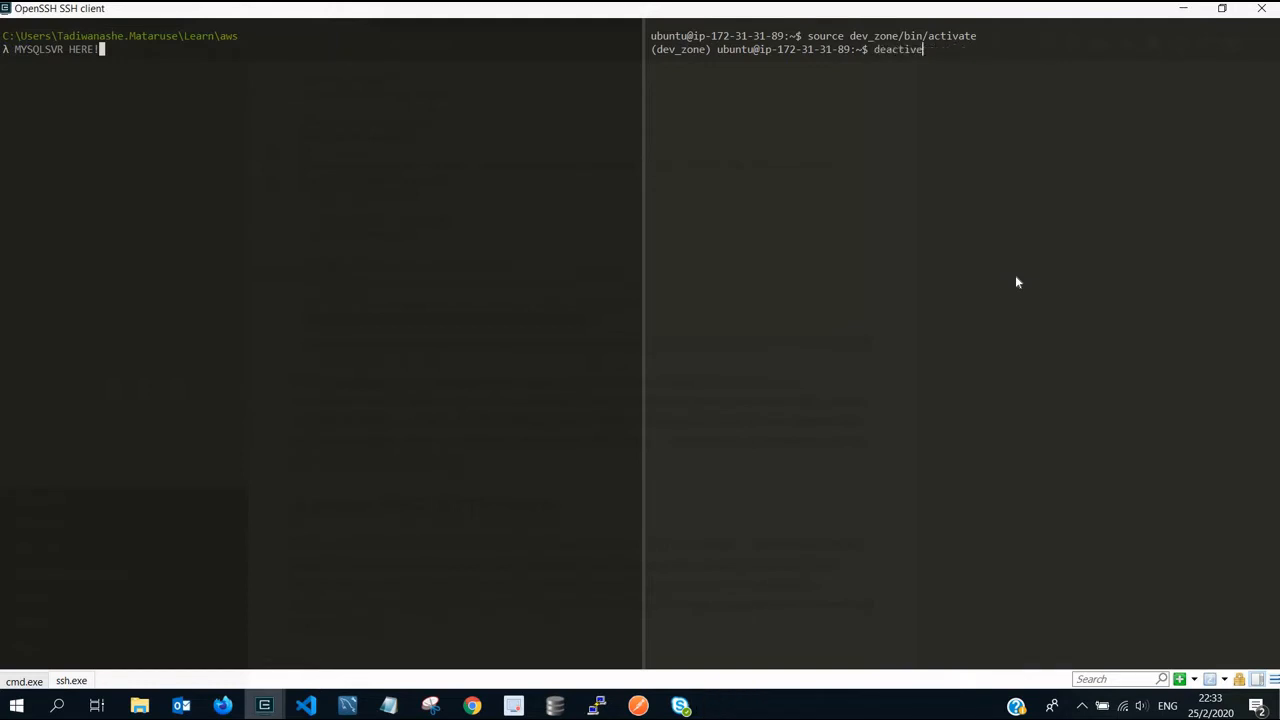
type("superset run -p 8088 --with-threads --reload --debugger")
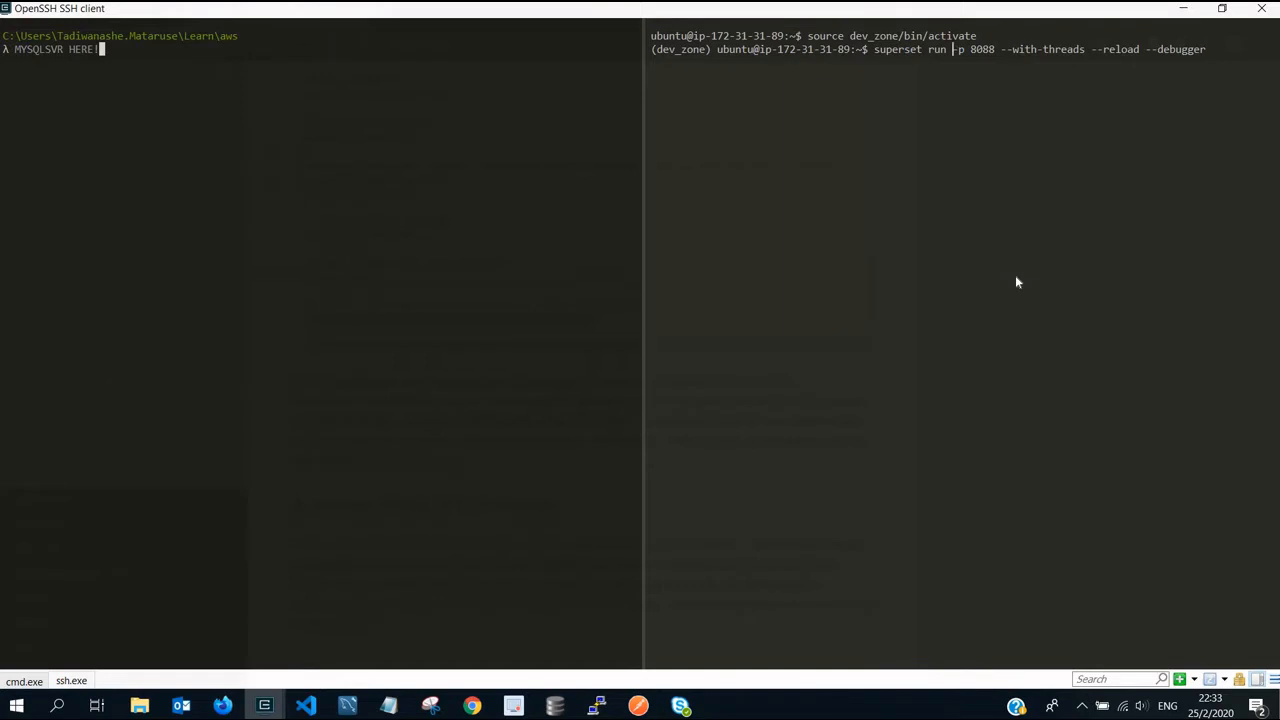
Add the -h 0.0.0.0 host flag to the superset run command.
type("-h 0.0.0.0")
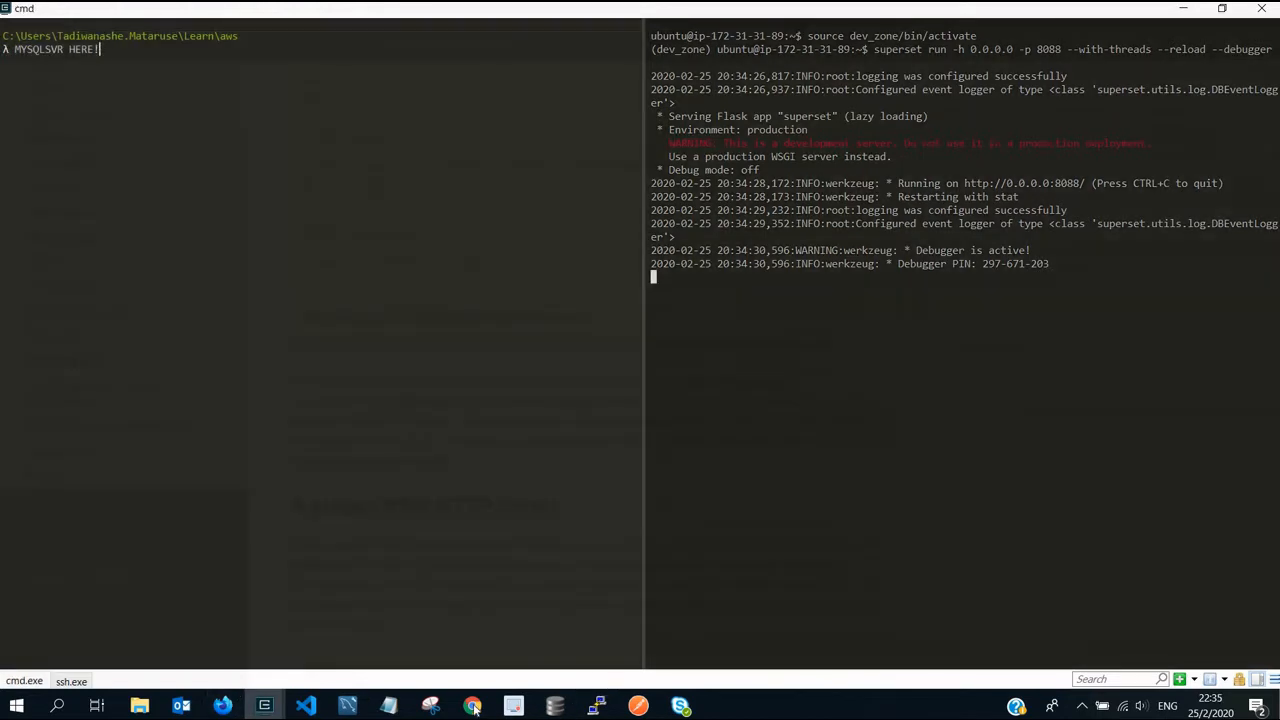
mouse_move(224, 705)
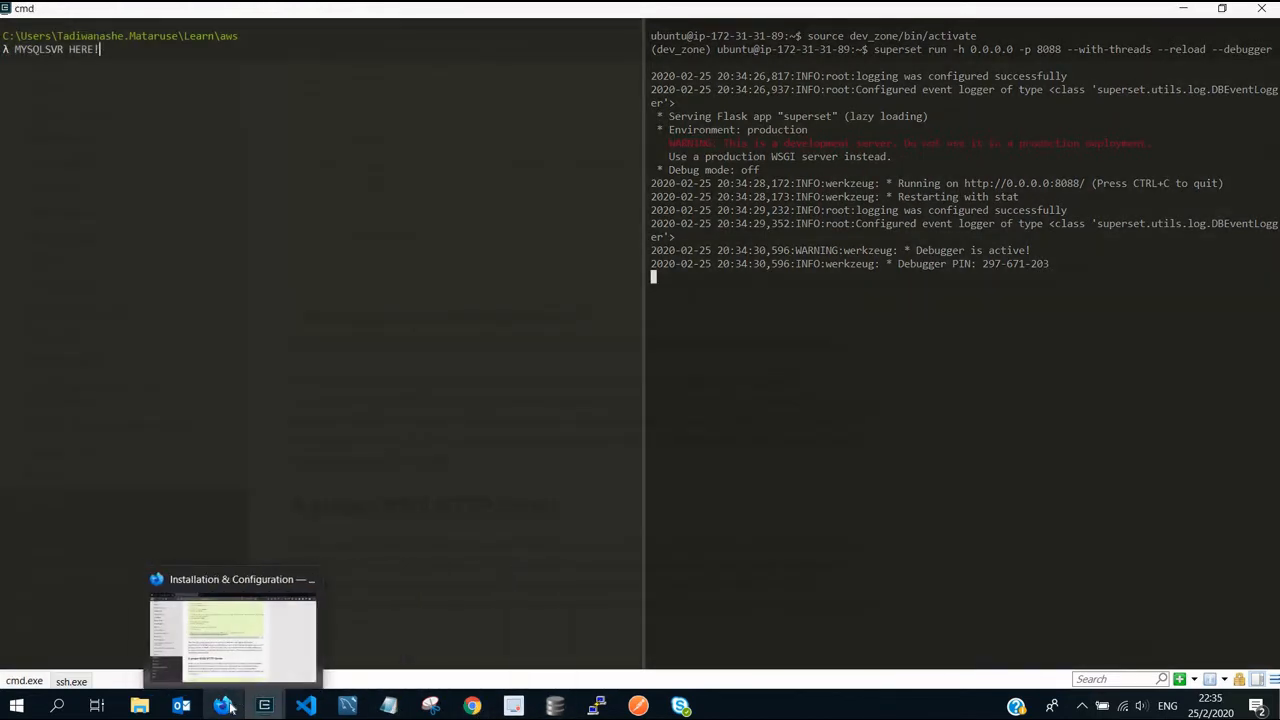
Open a new private Firefox window, then go back to the installation docs window.
right_click(223, 705)
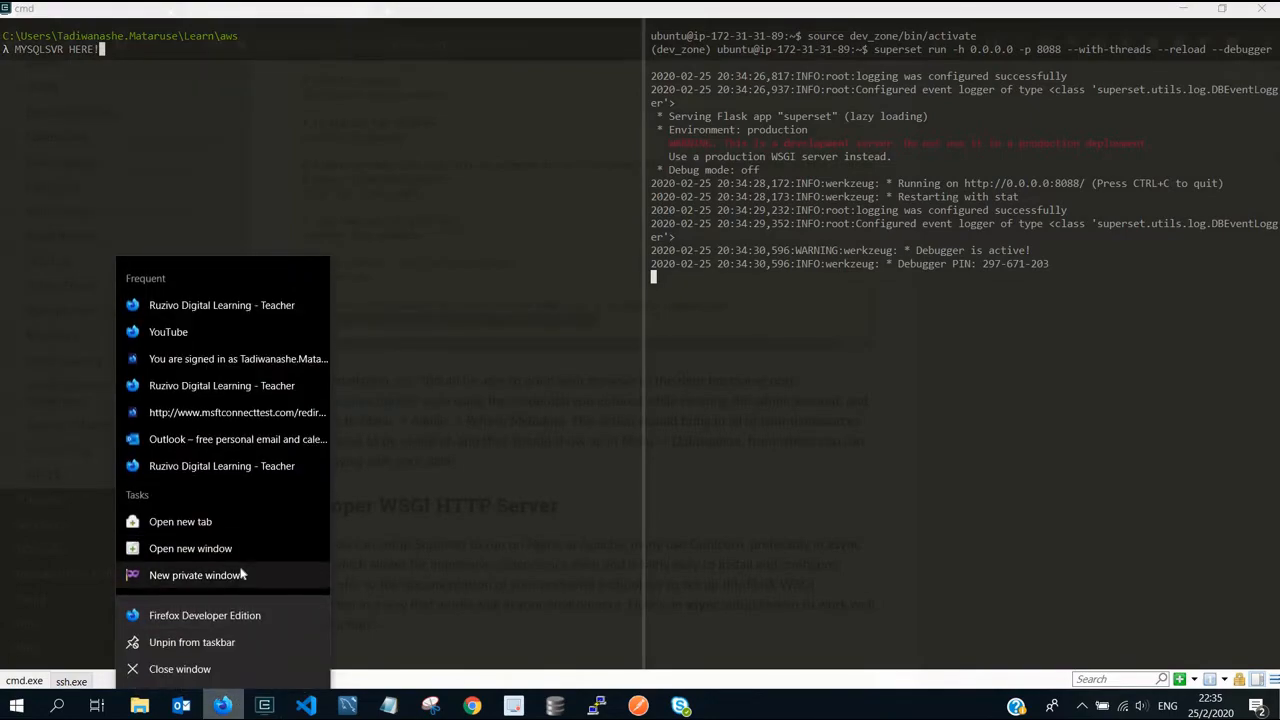
left_click(197, 575)
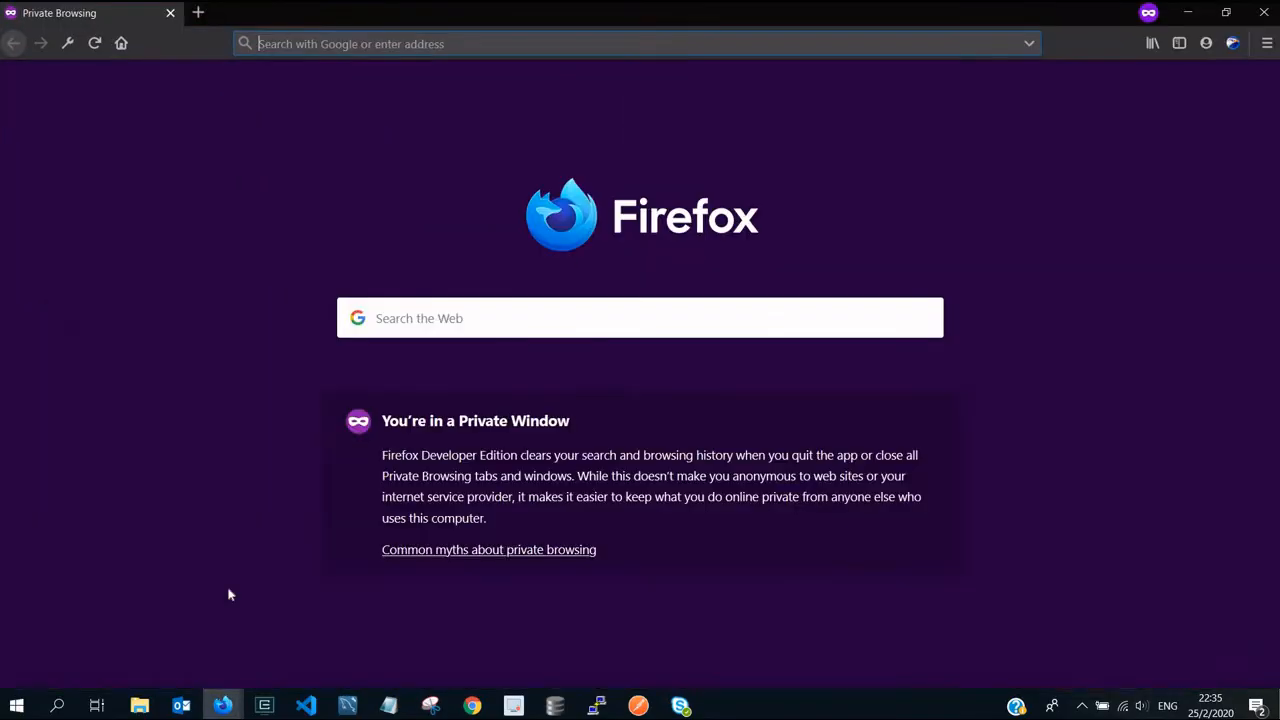
left_click(270, 13)
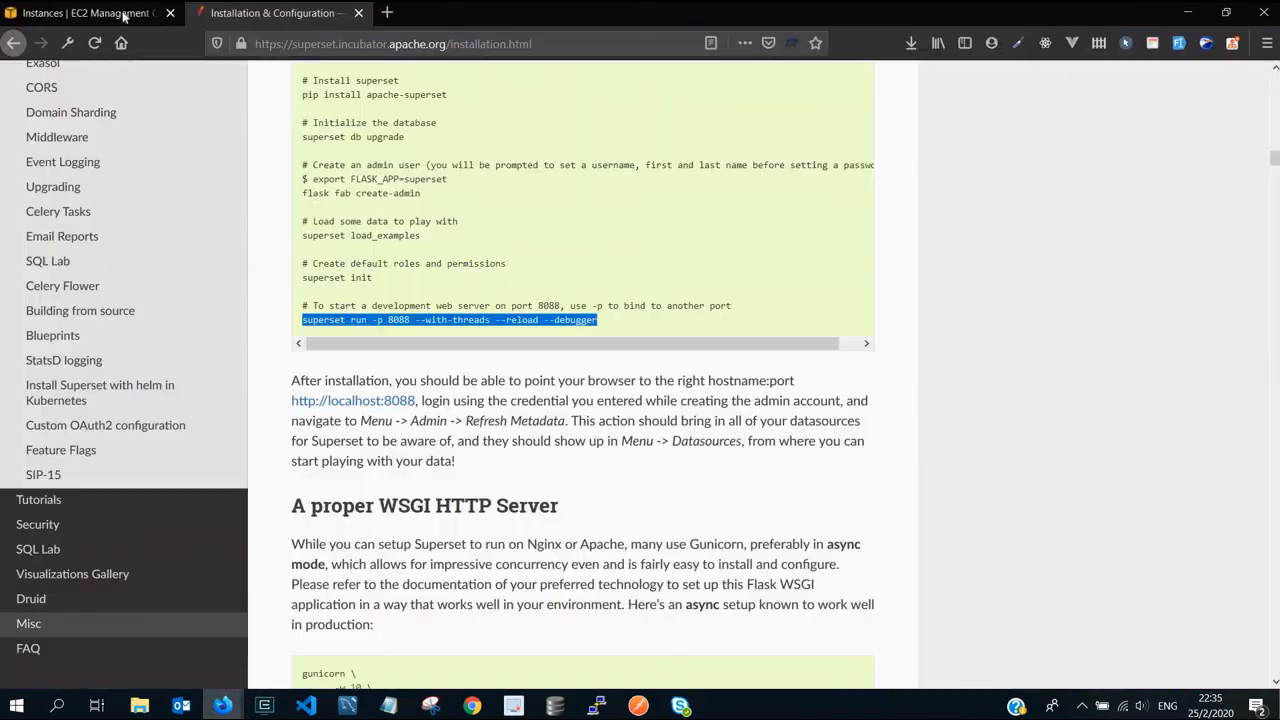
Switch to the EC2 Instances tab showing supersetsvr's public IP 34.215.105.133.
left_click(85, 13)
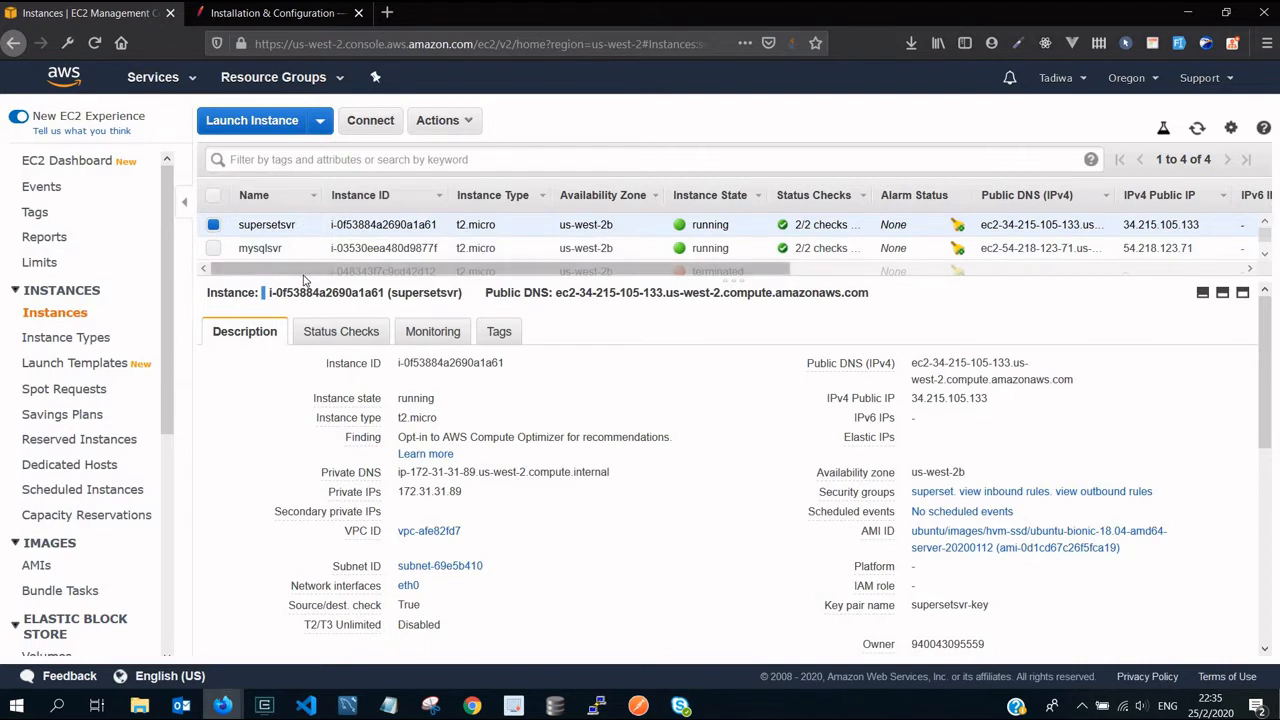
mouse_move(997, 397)
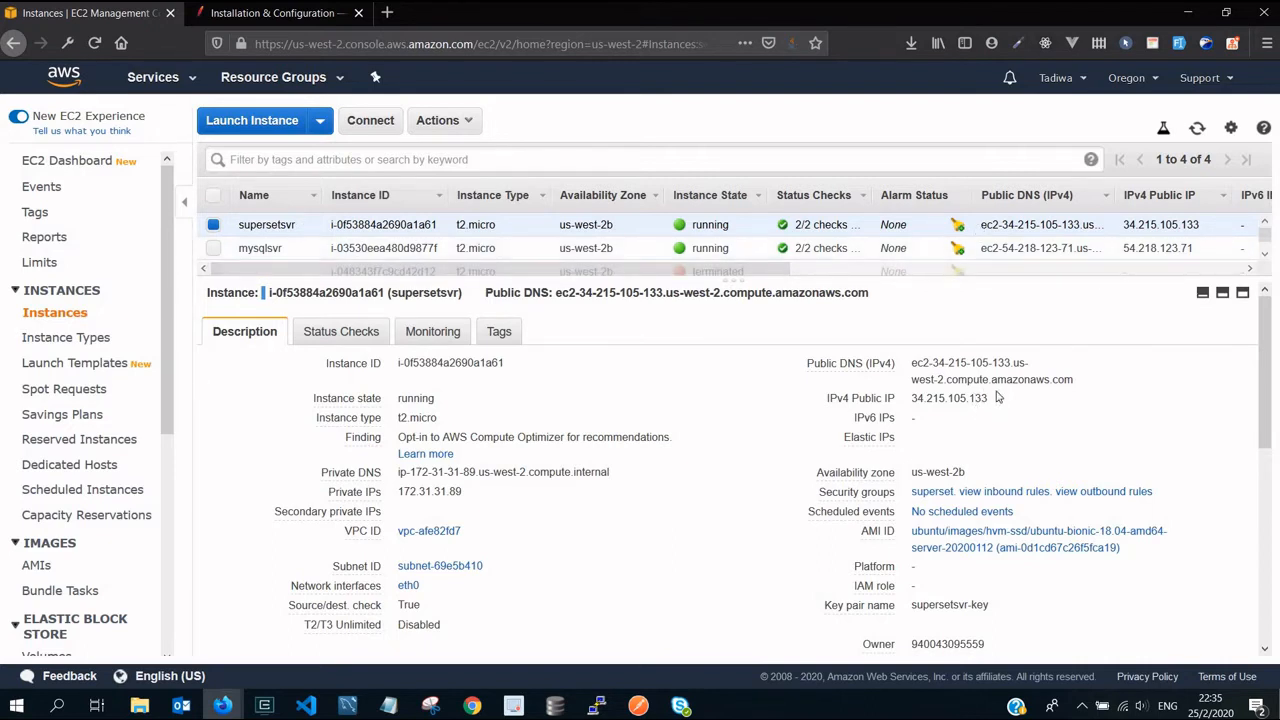
mouse_move(1000, 400)
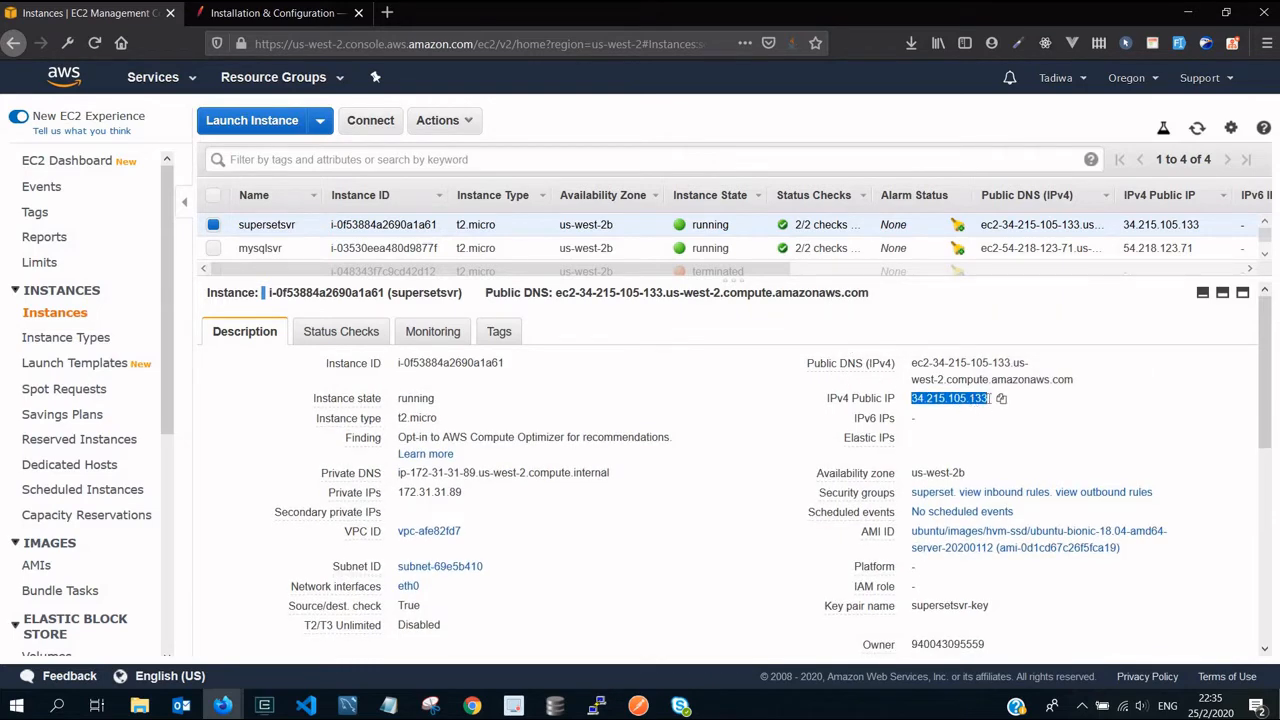
Copy the public IP and load 34.215.105.133:8088 in the private window.
left_click(1001, 398)
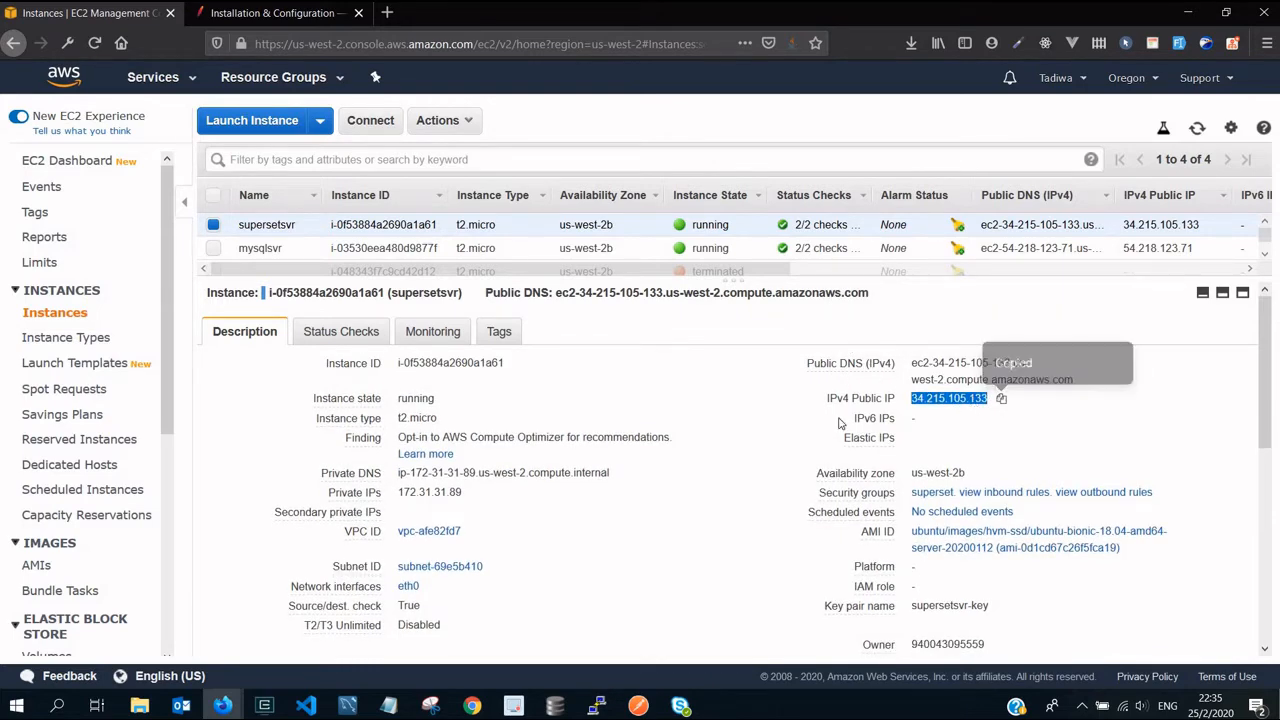
mouse_move(363, 658)
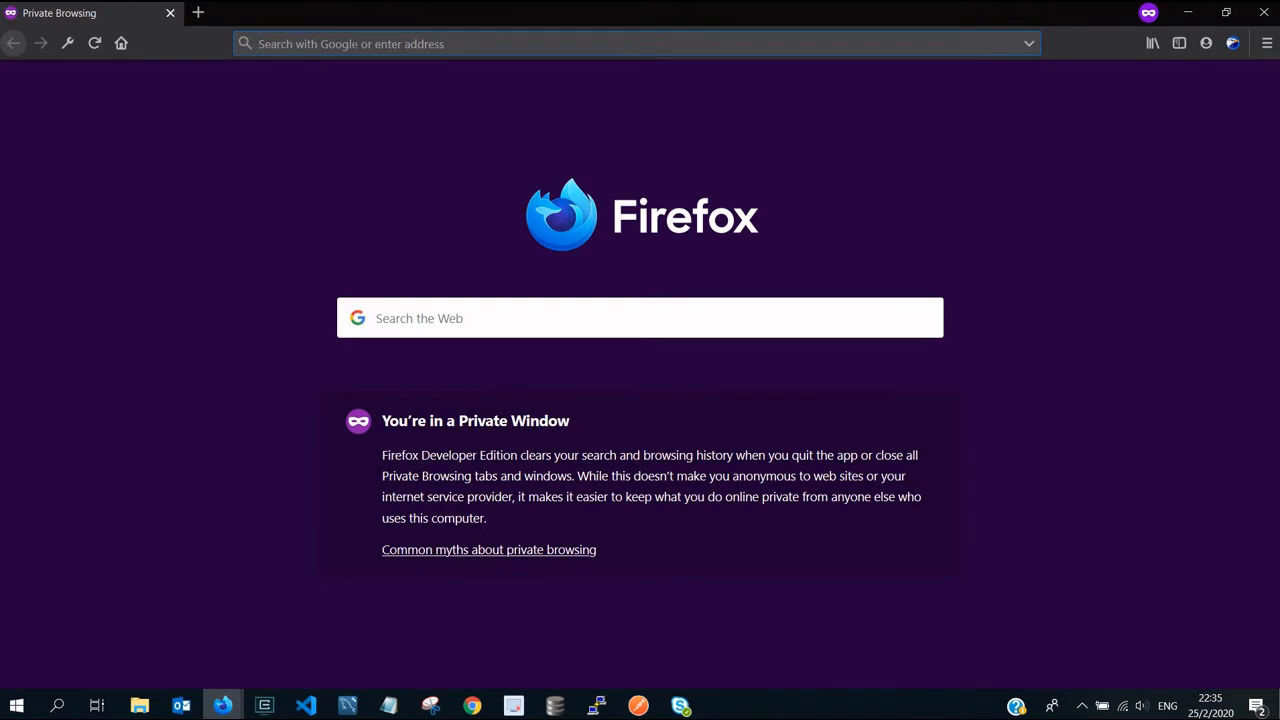
type("34.215.105.133:8")
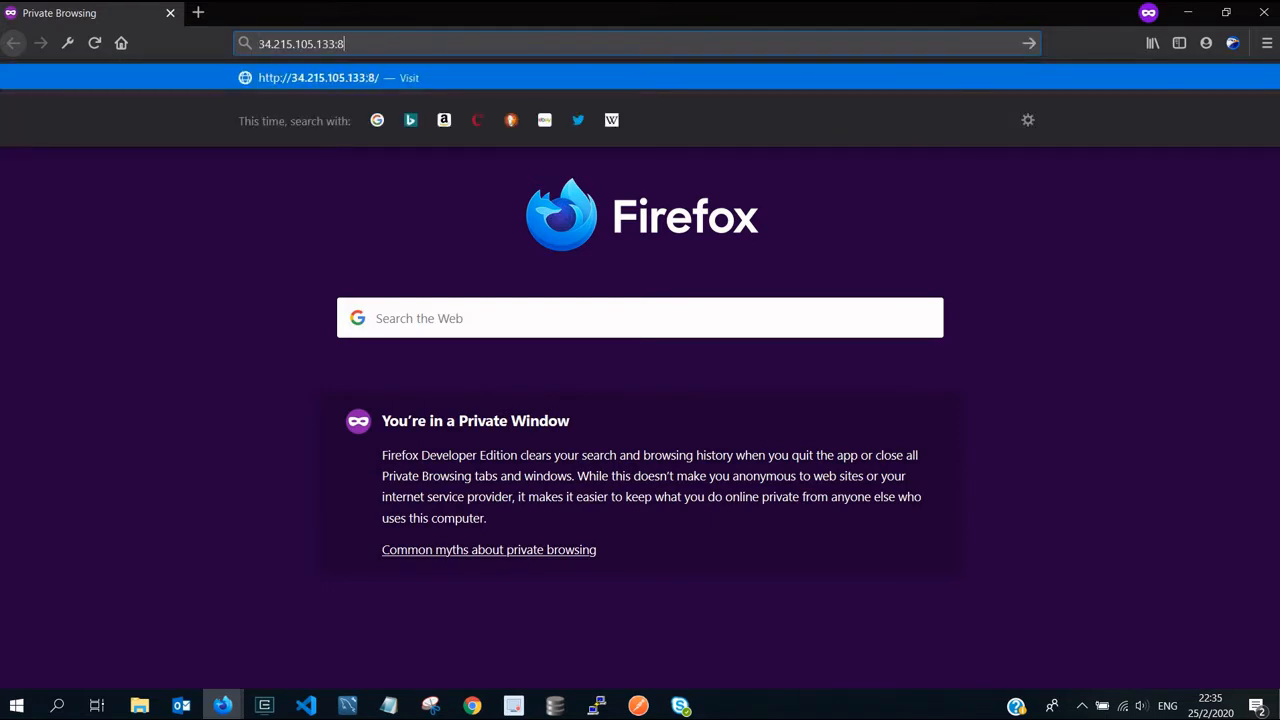
key("Return")
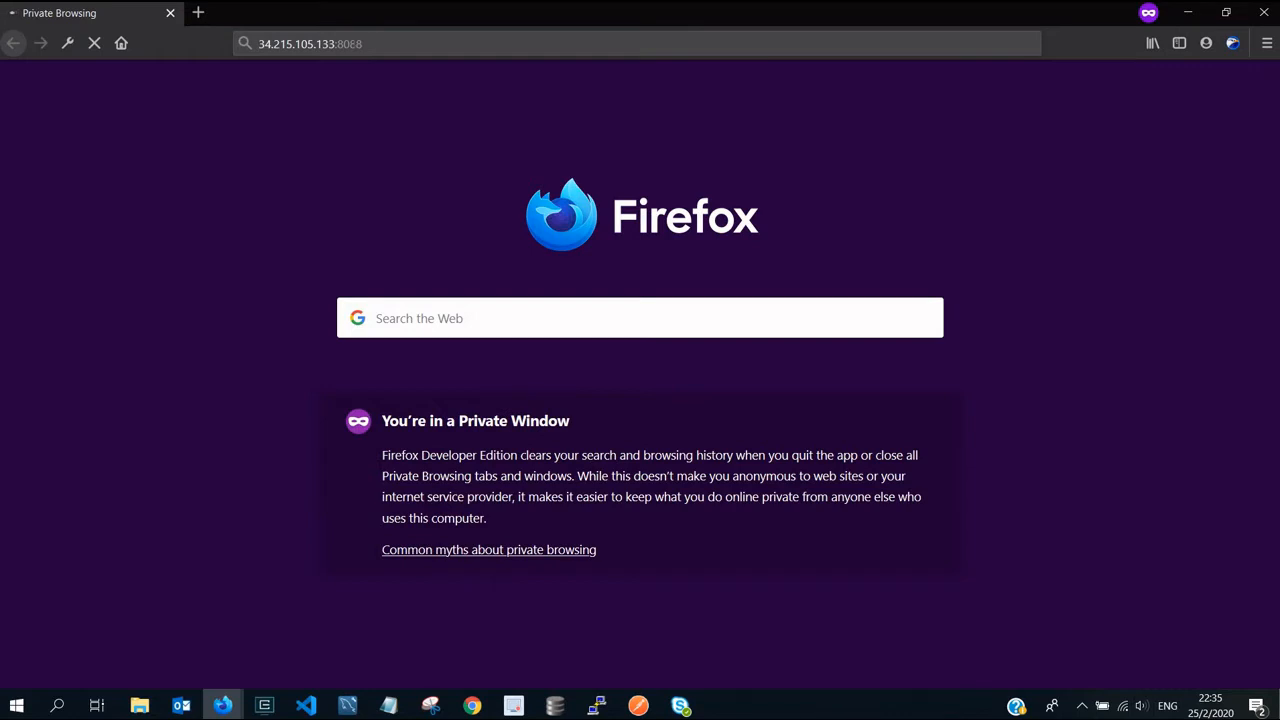
mouse_move(275, 173)
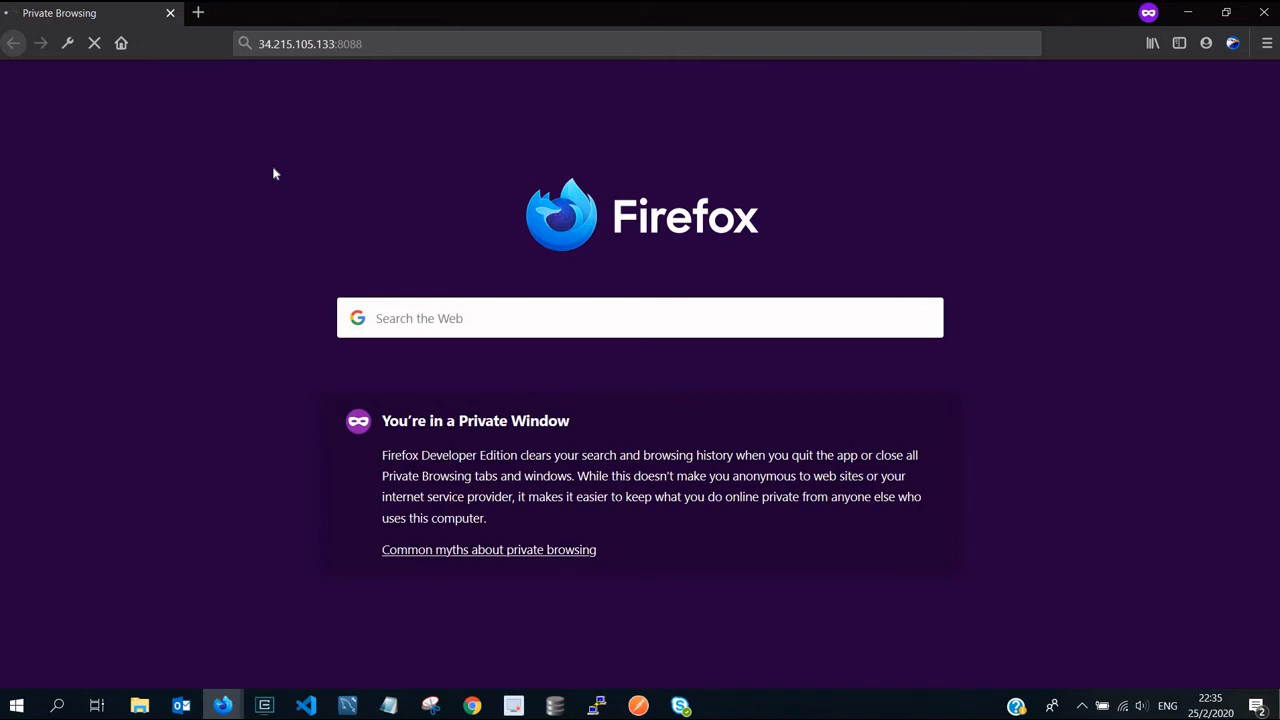
mouse_move(684, 247)
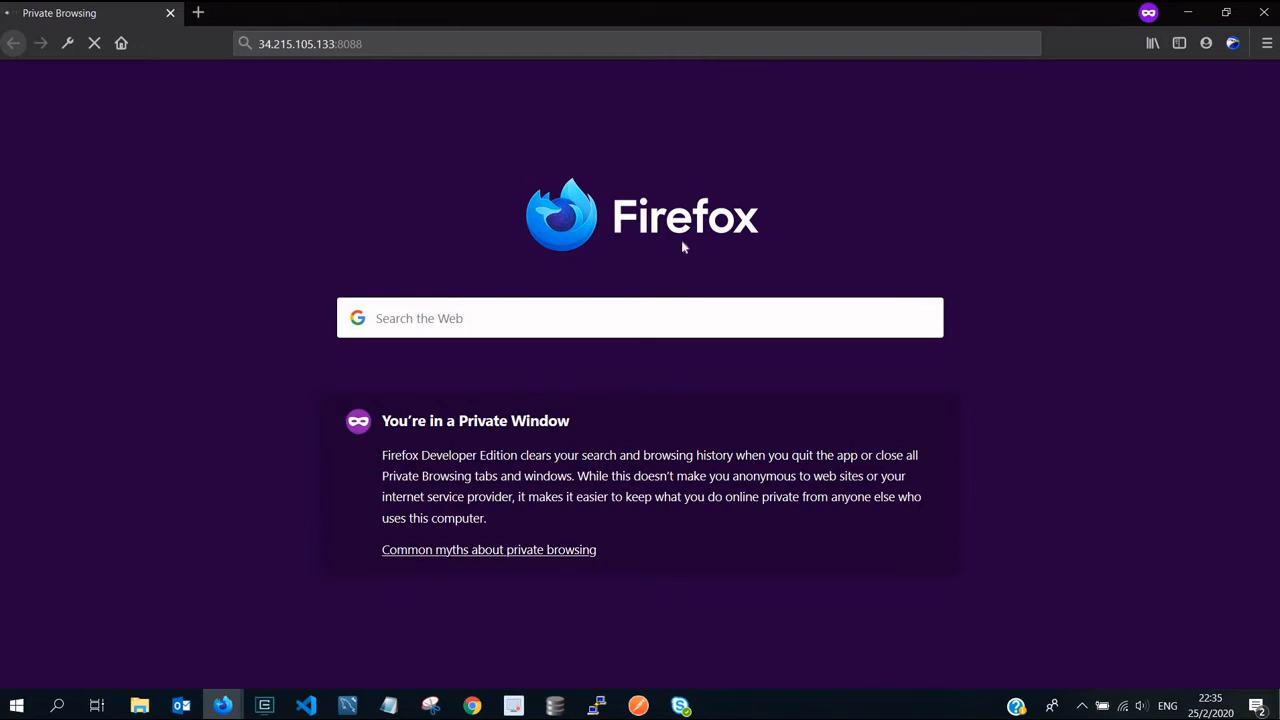
mouse_move(744, 168)
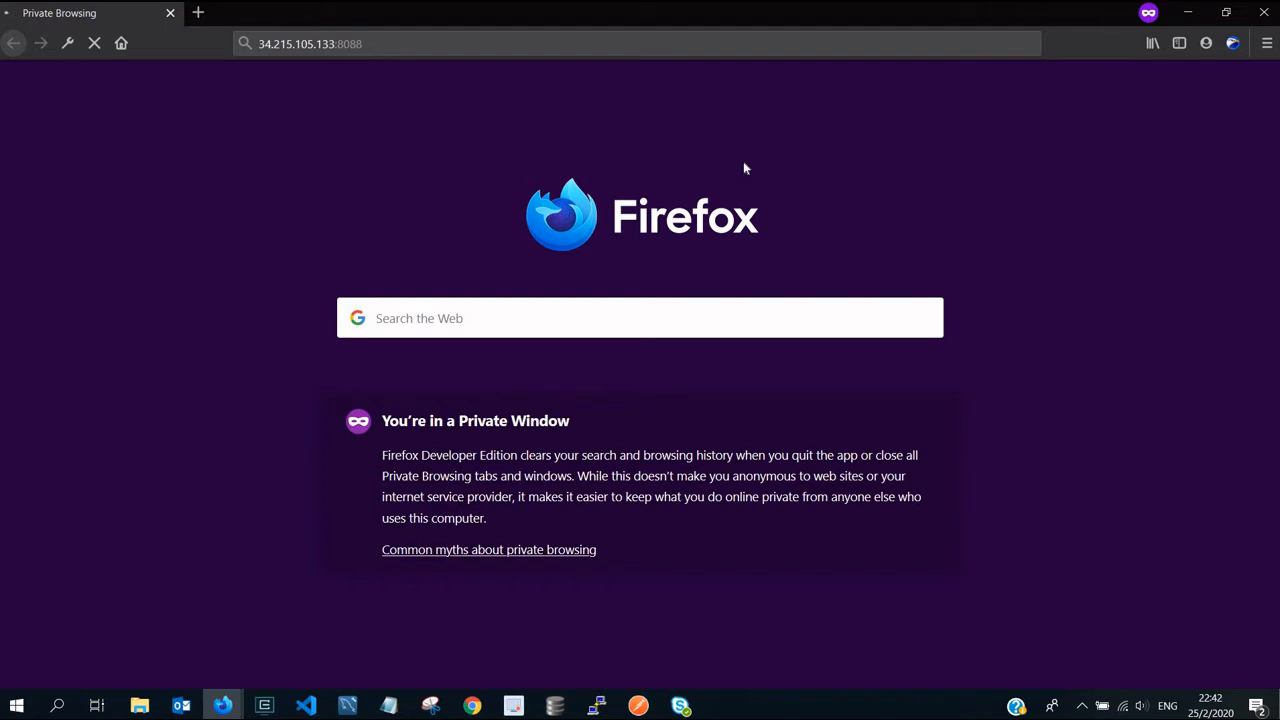
mouse_move(352, 84)
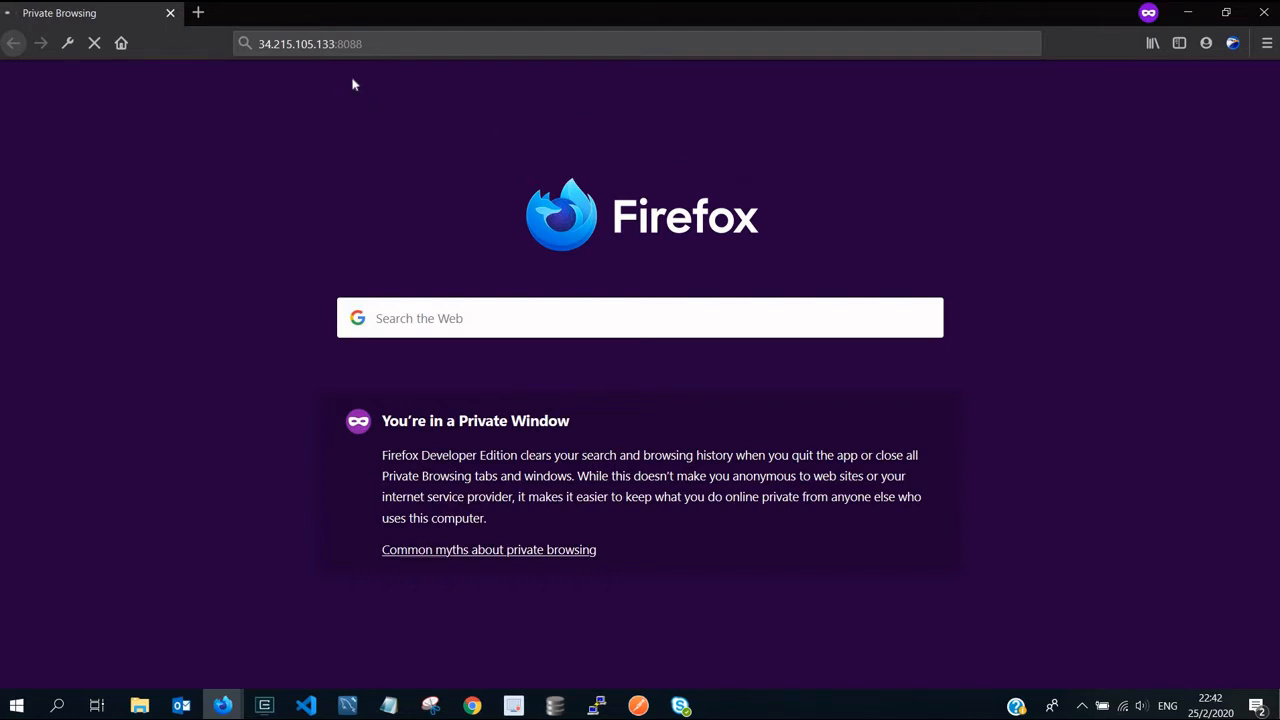
mouse_move(263, 510)
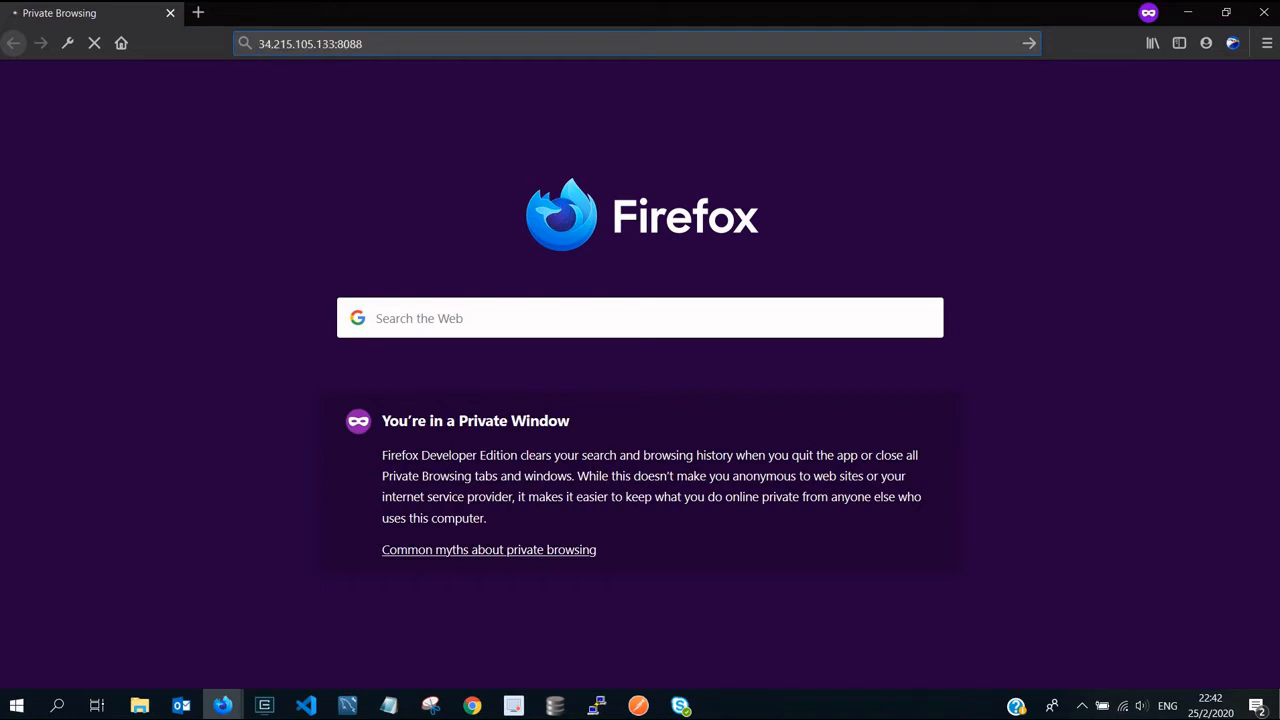
Check supersetsvr's security group, which allows only ports 80, 22, 3306 and ICMP.
double_click(348, 43)
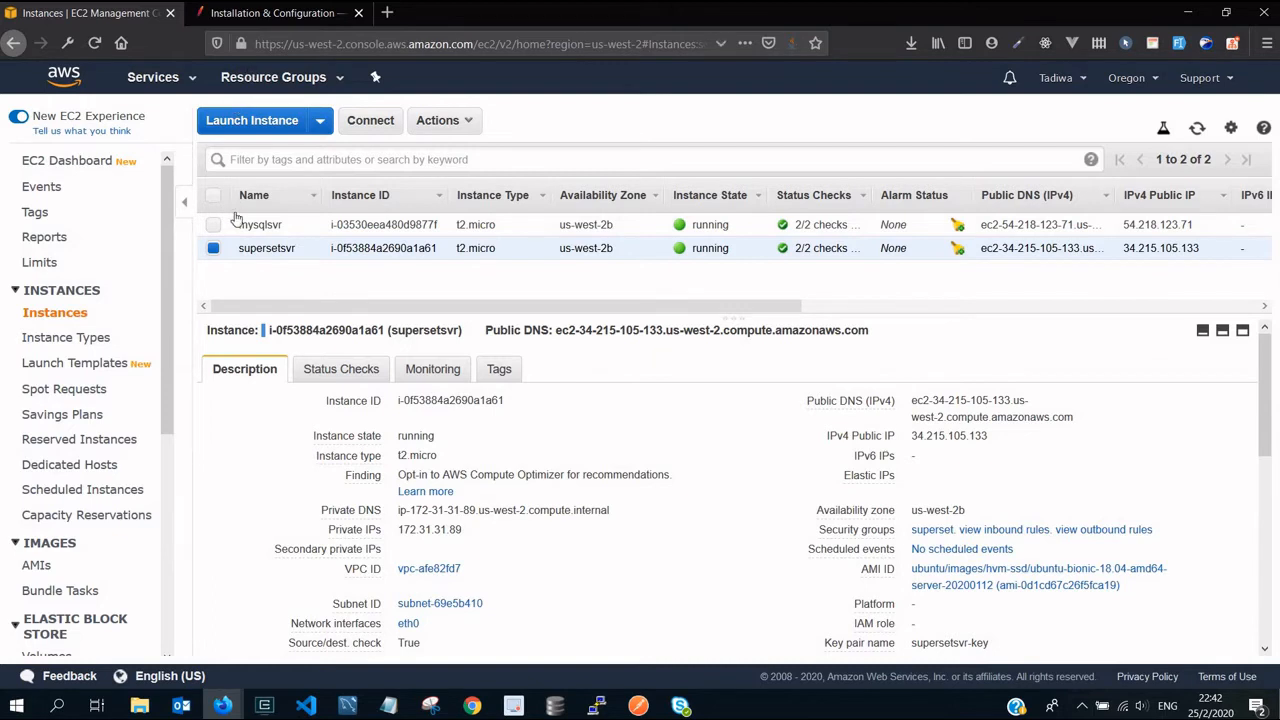
mouse_move(963, 262)
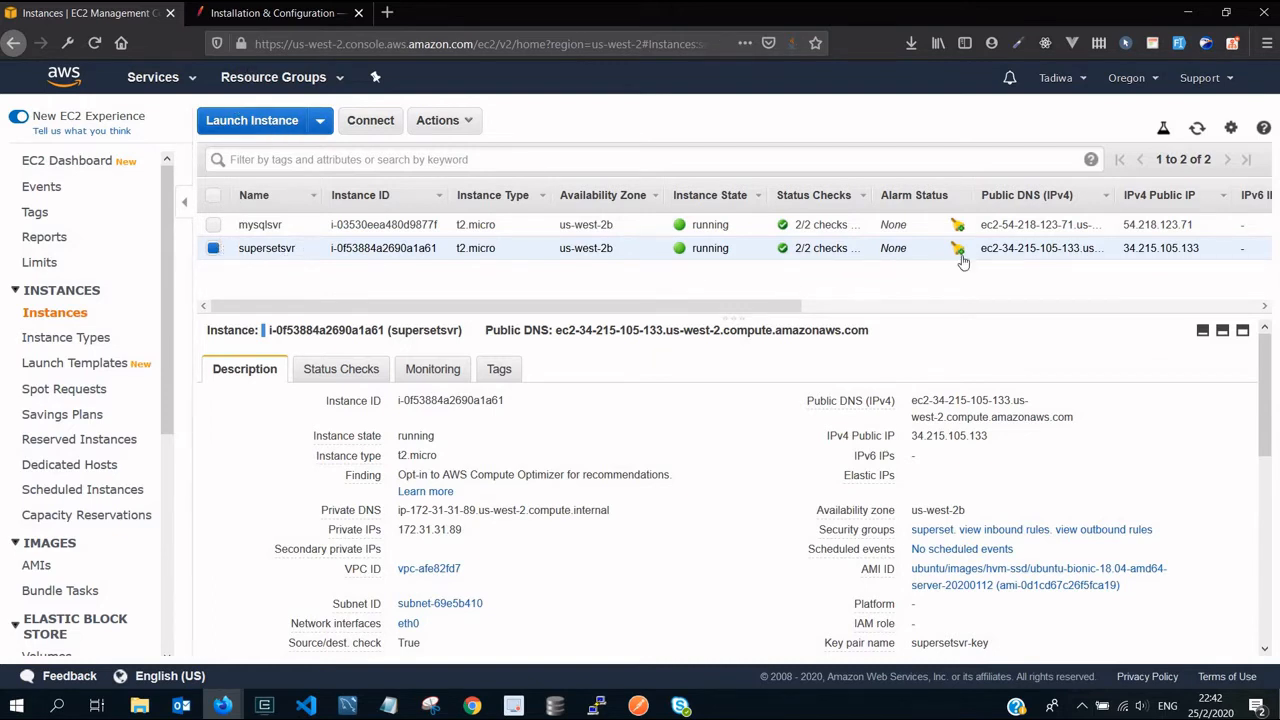
mouse_move(963, 261)
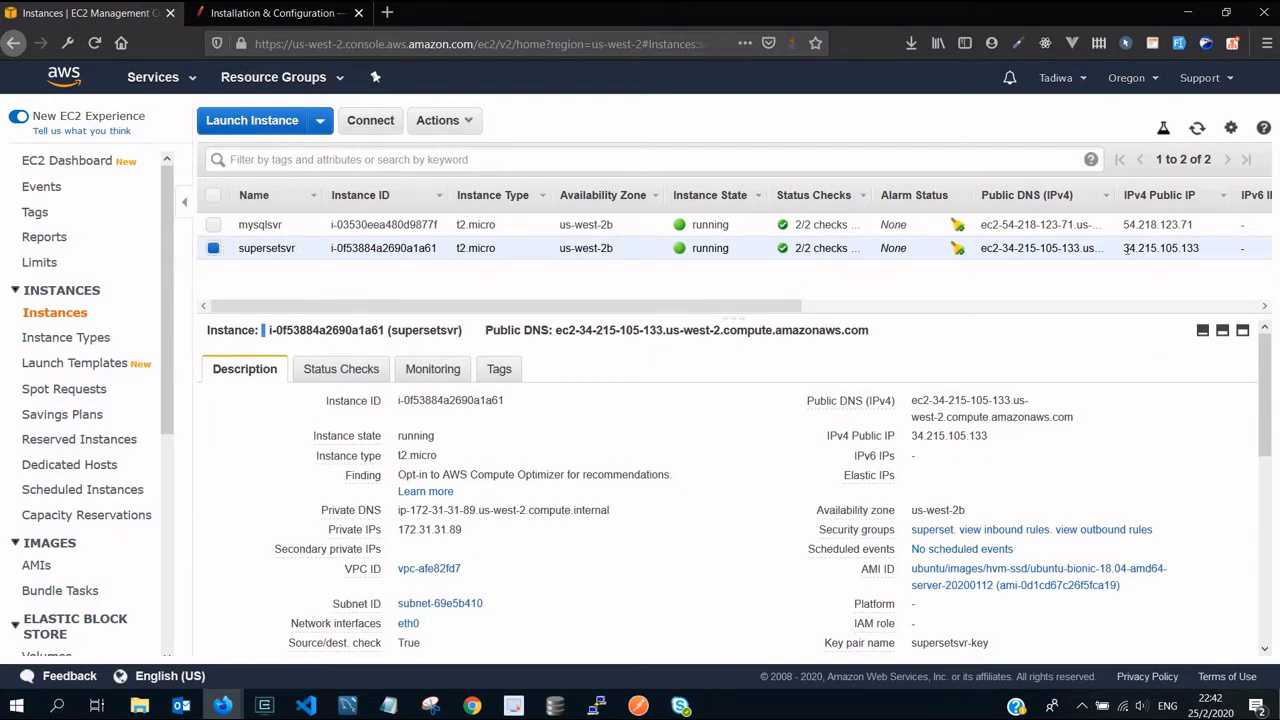
mouse_move(1197, 255)
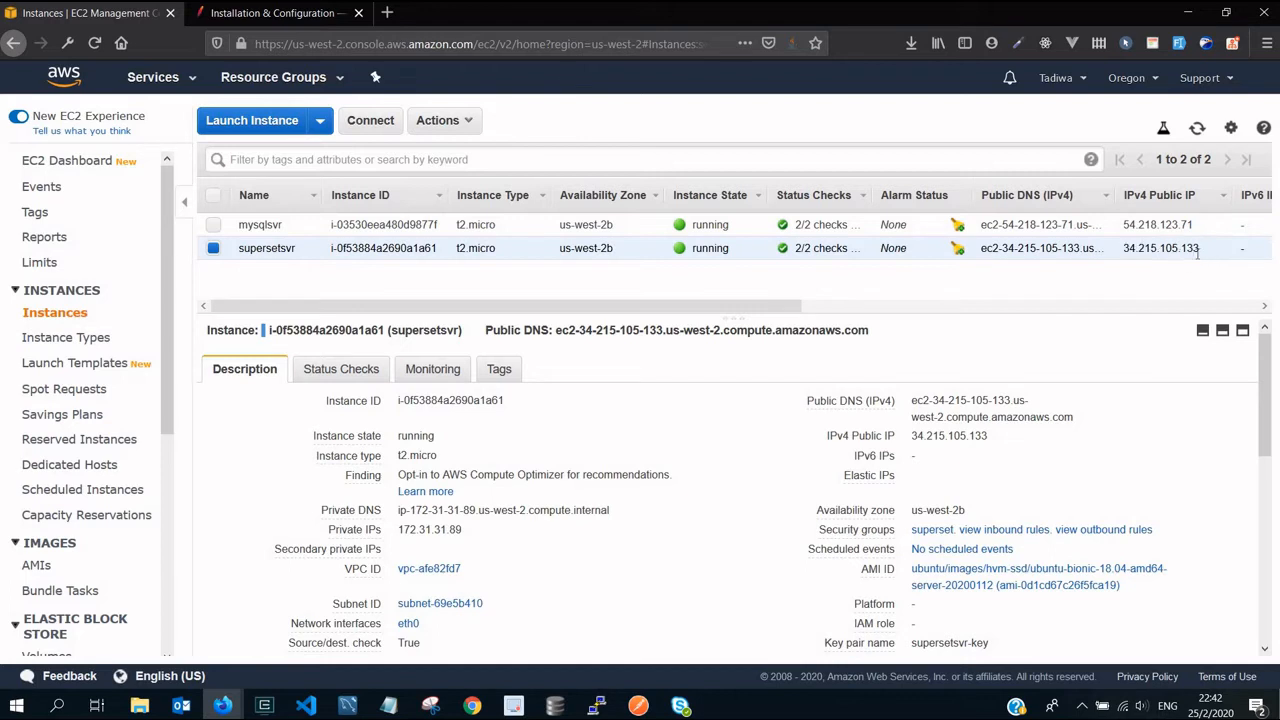
mouse_move(1108, 307)
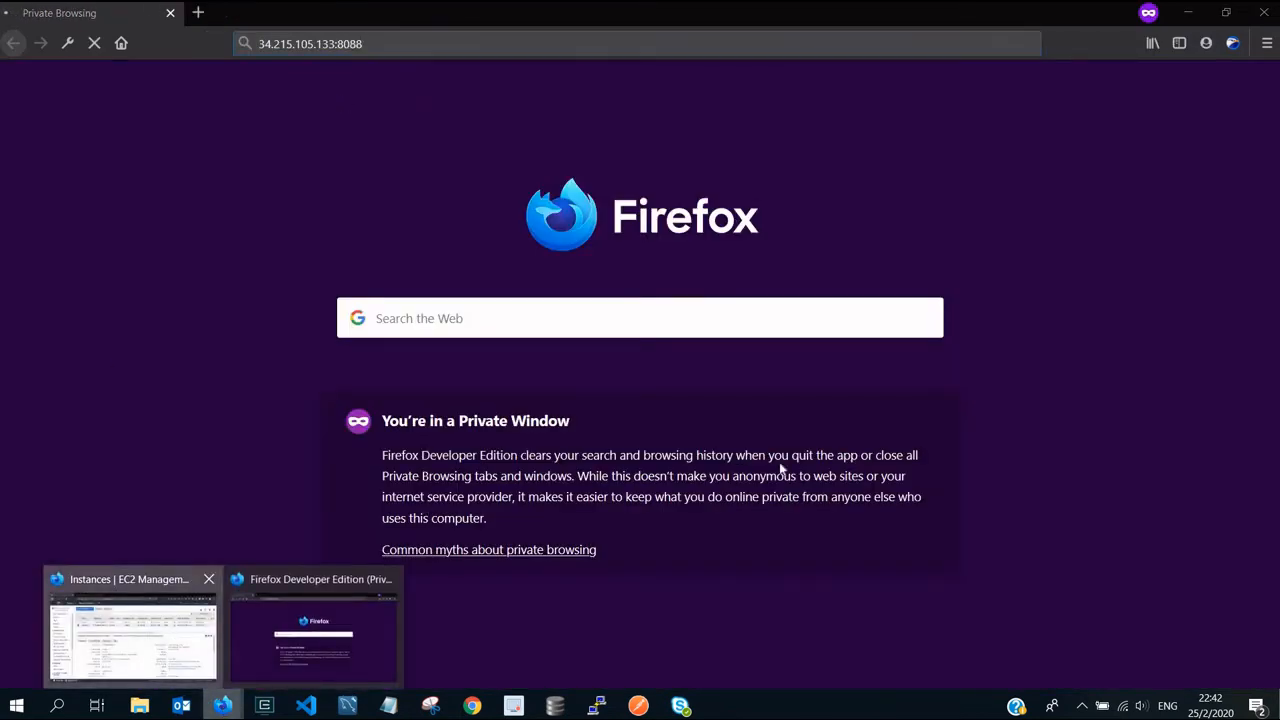
left_click(131, 630)
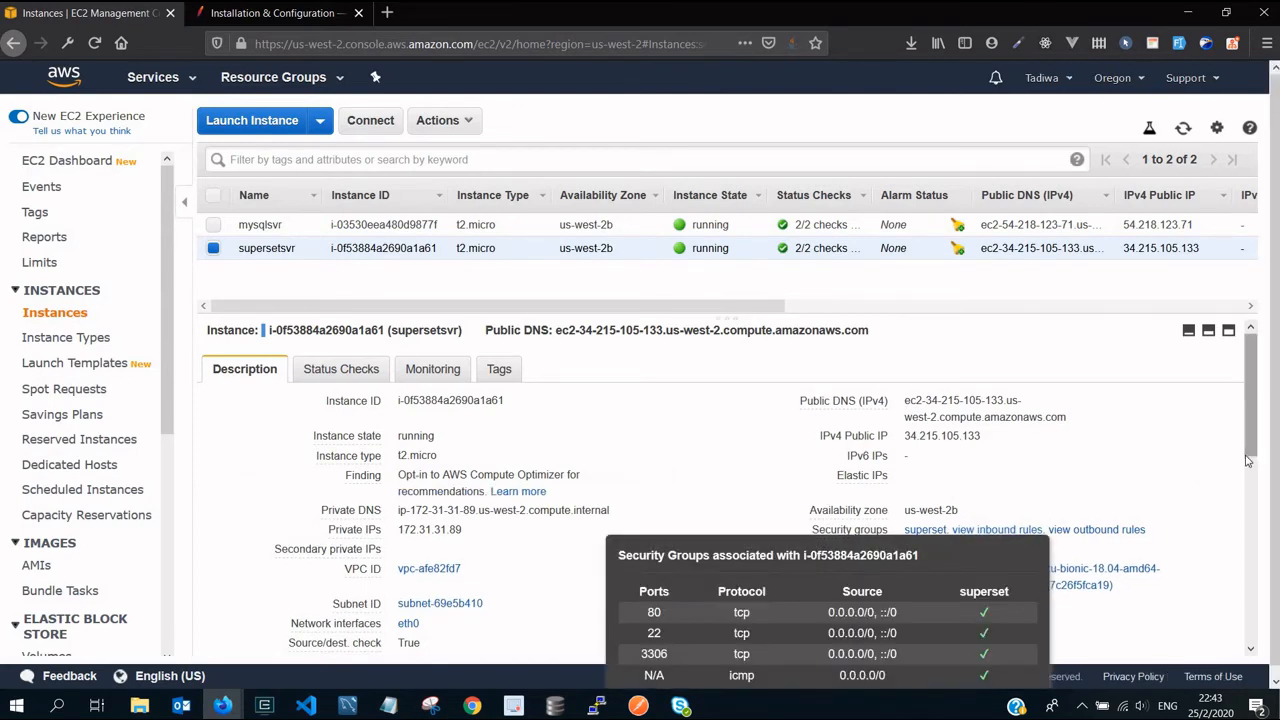
scroll("down", 3)
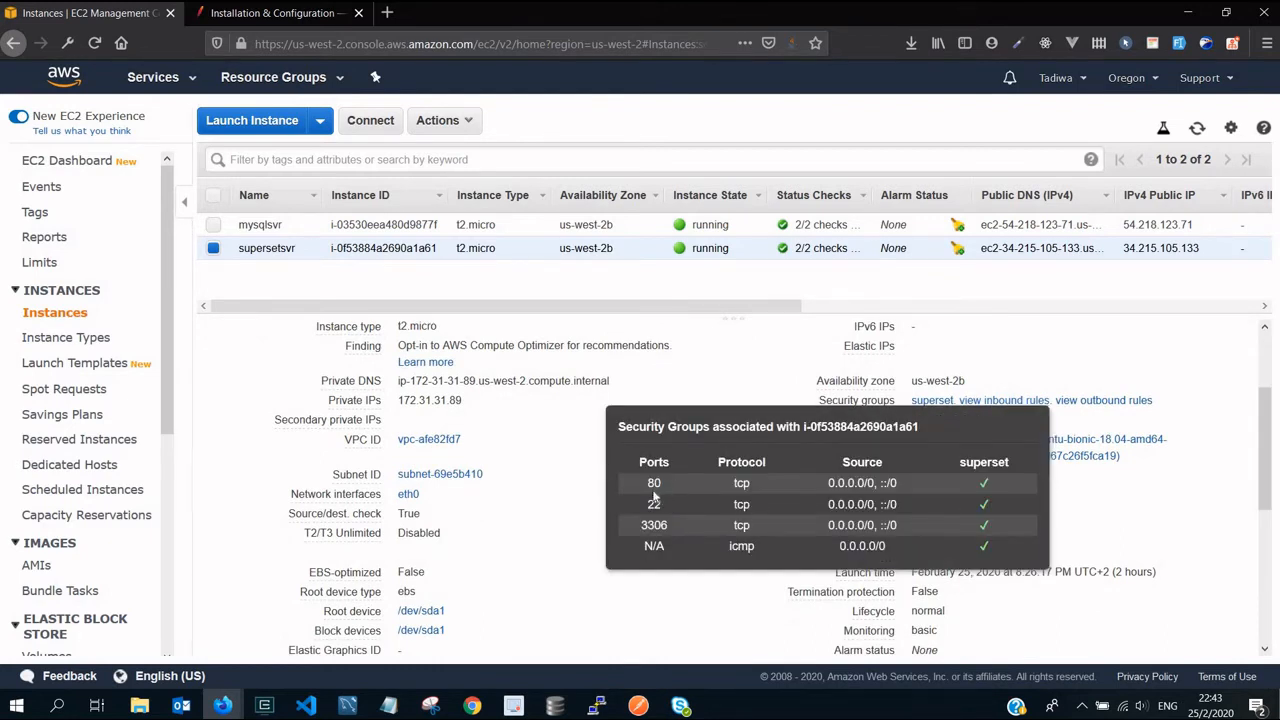
mouse_move(655, 513)
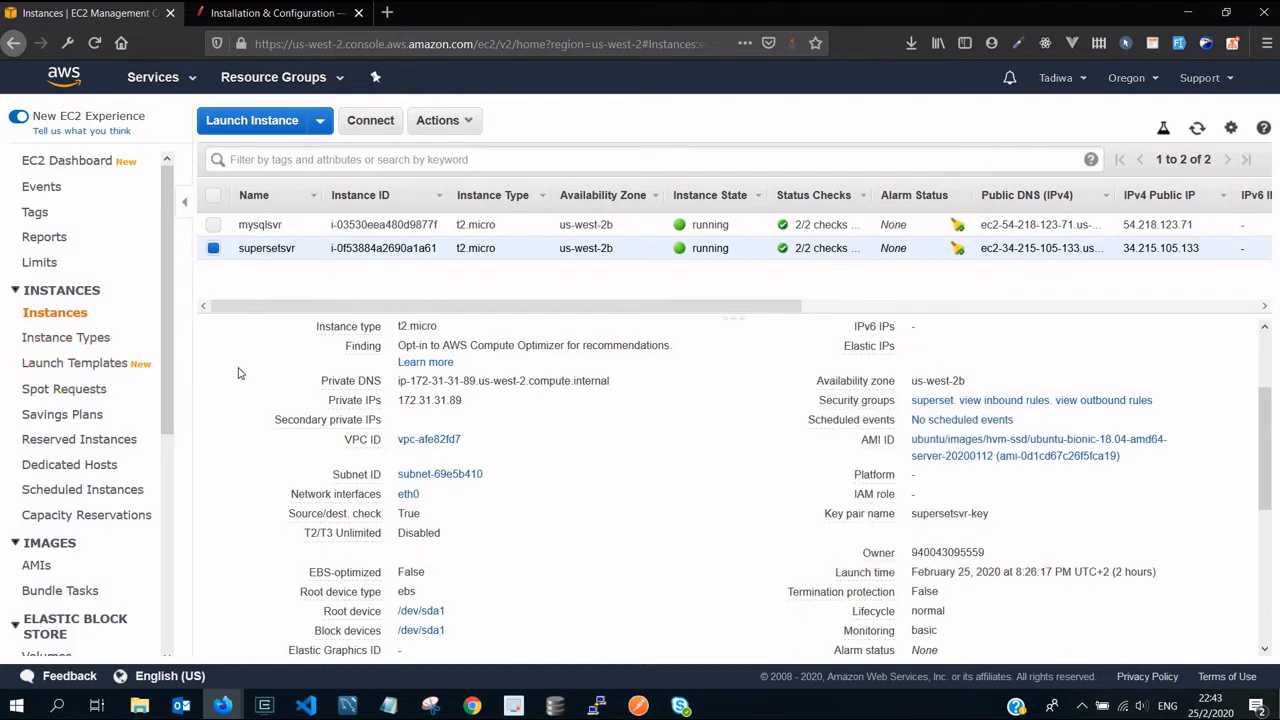
mouse_move(167, 332)
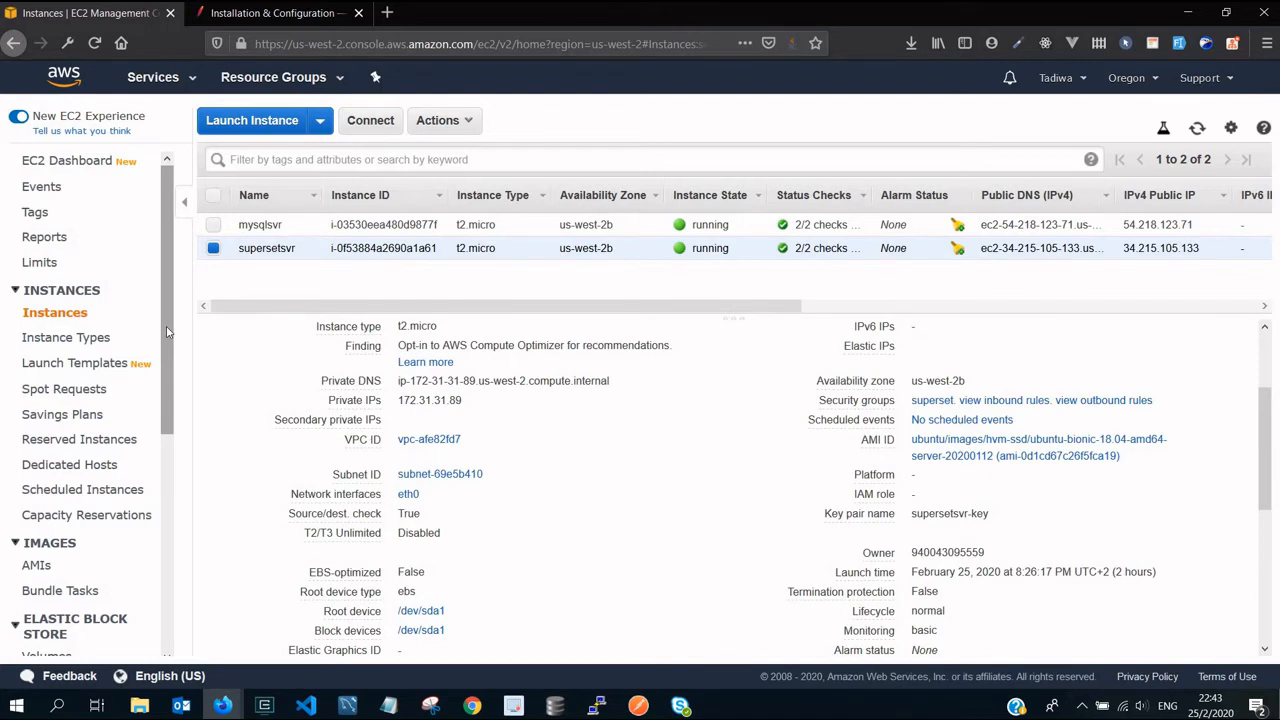
Select the superset group under Security Groups and show its Inbound rules.
scroll("down", 3)
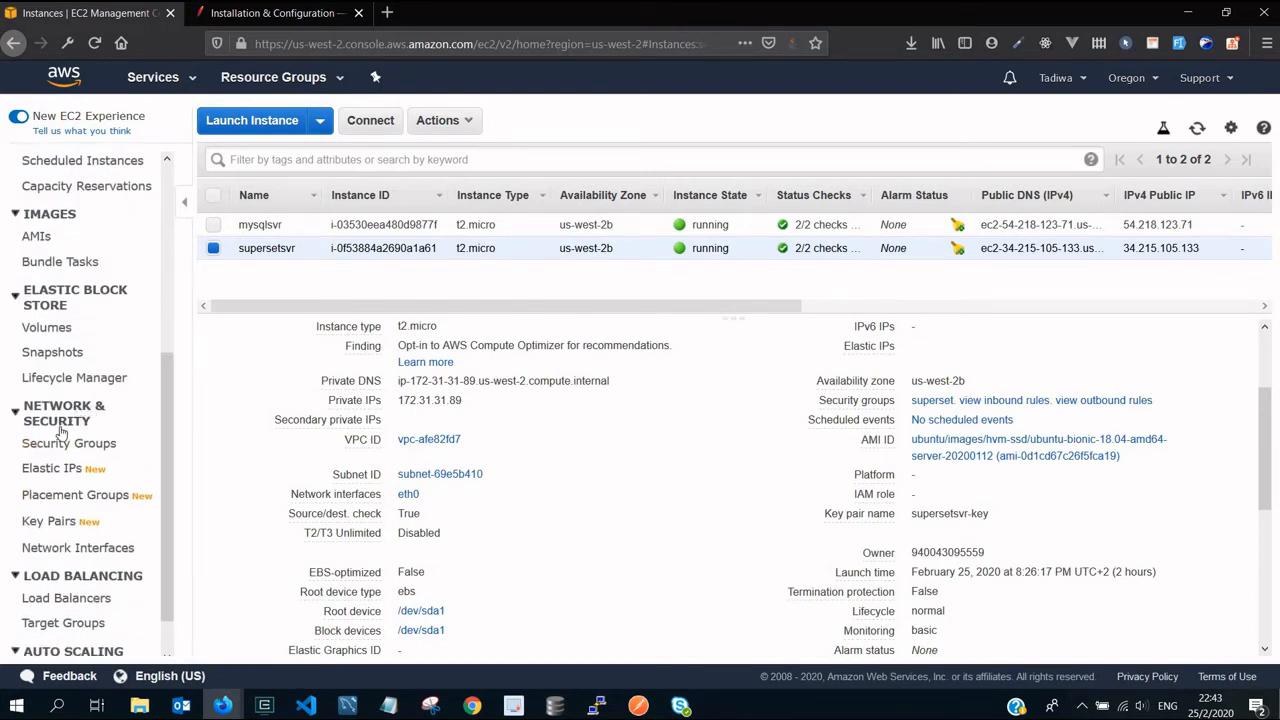
mouse_move(68, 443)
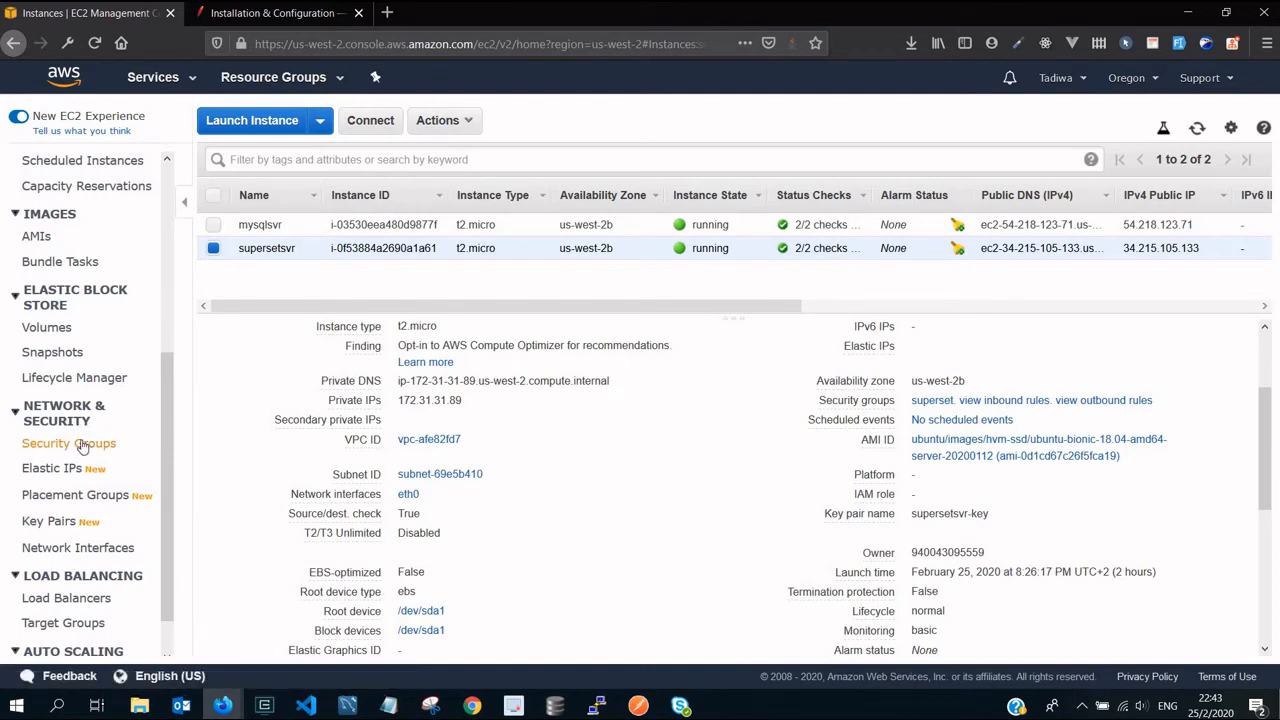
left_click(74, 443)
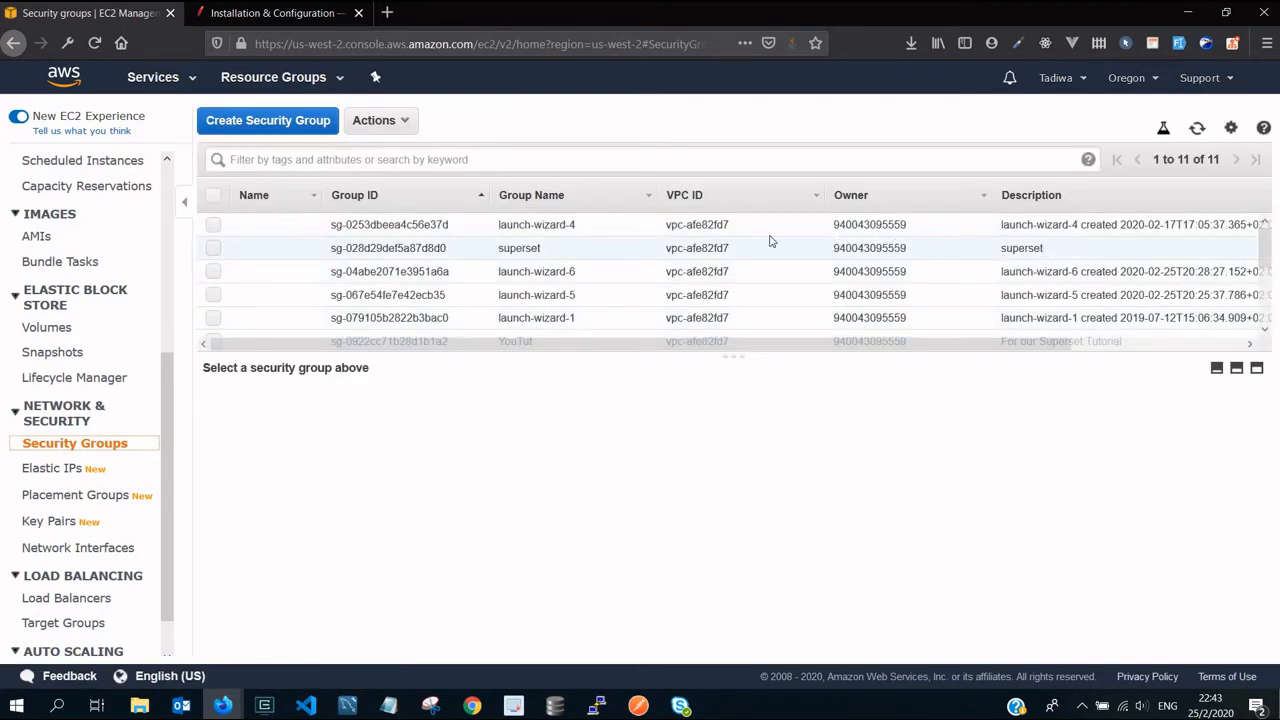
mouse_move(218, 248)
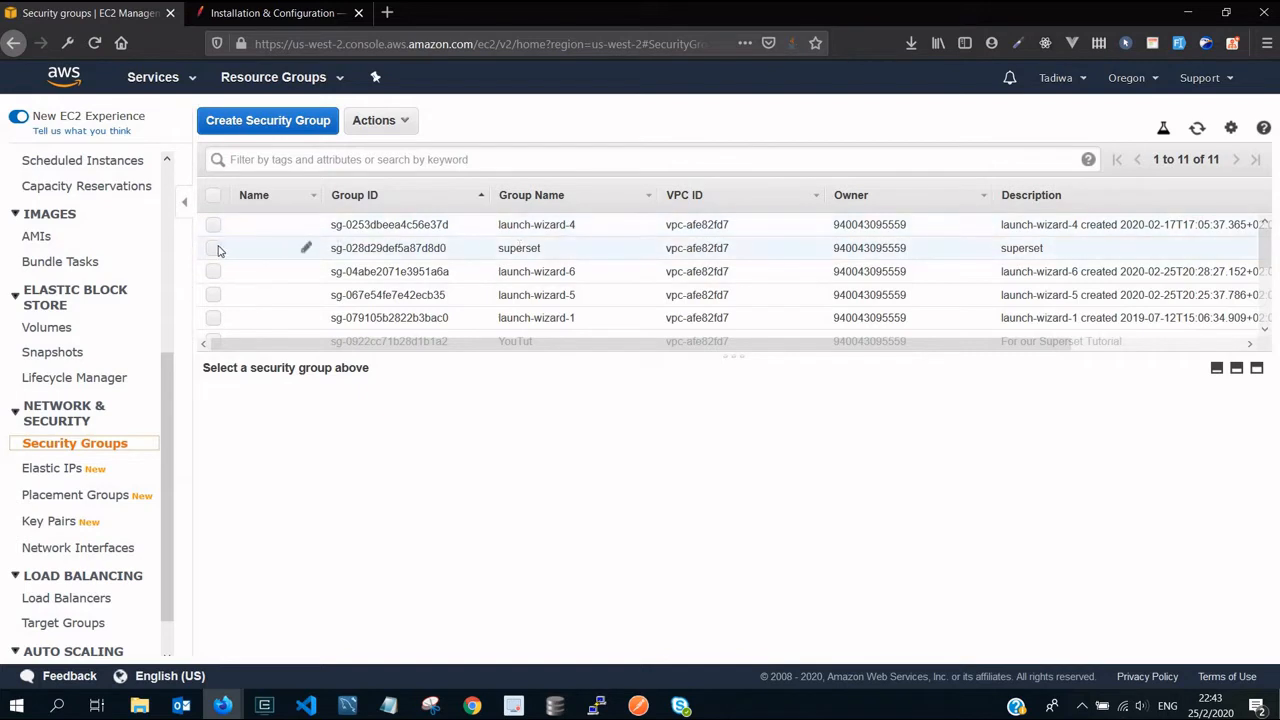
left_click(213, 248)
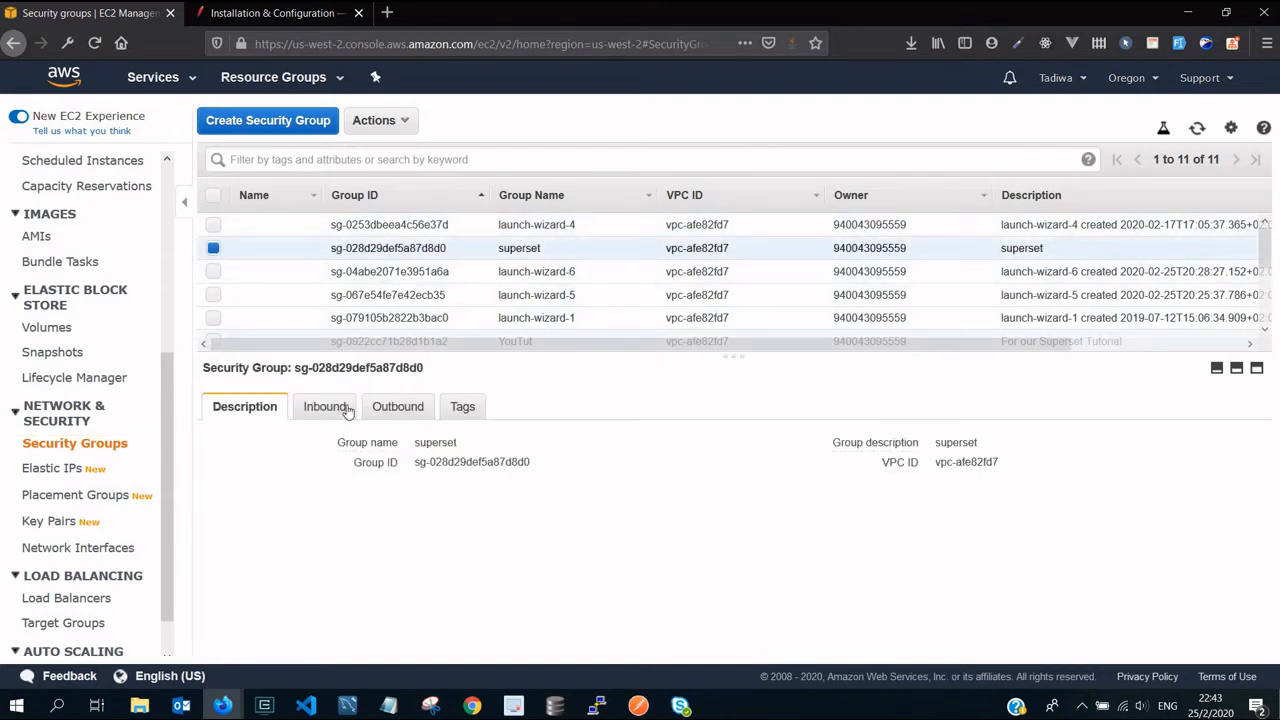
left_click(320, 406)
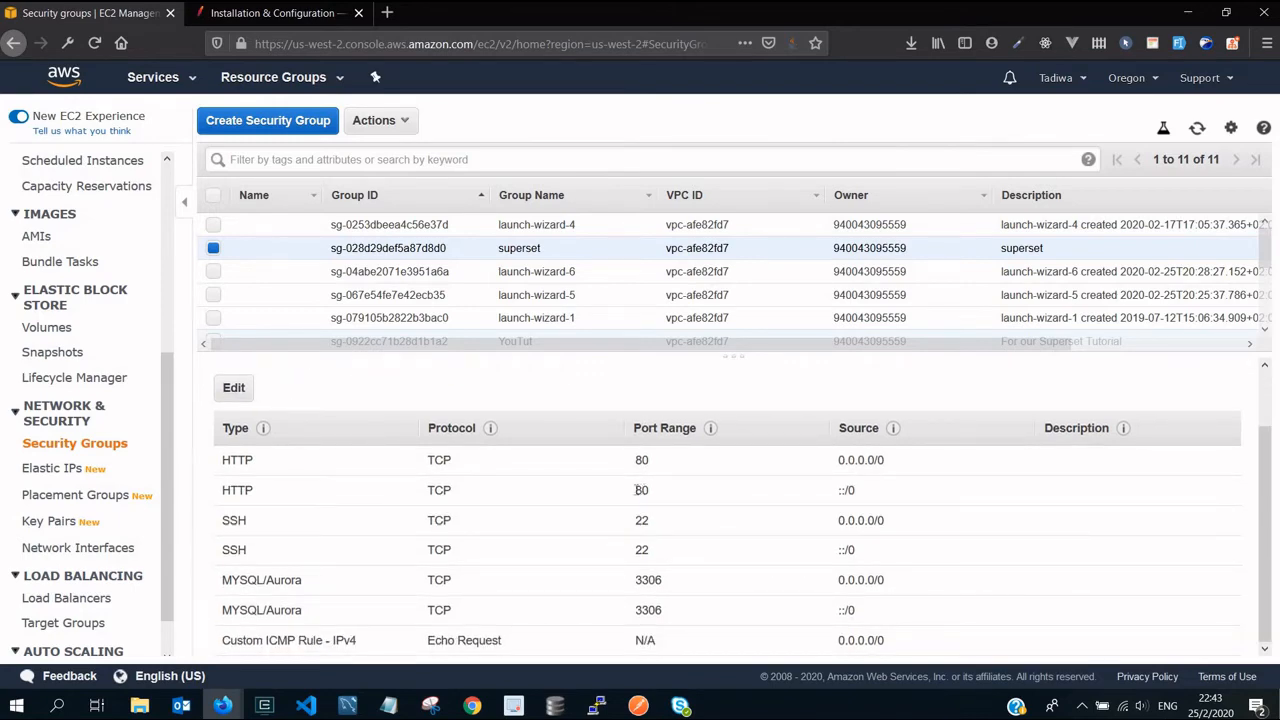
mouse_move(233, 388)
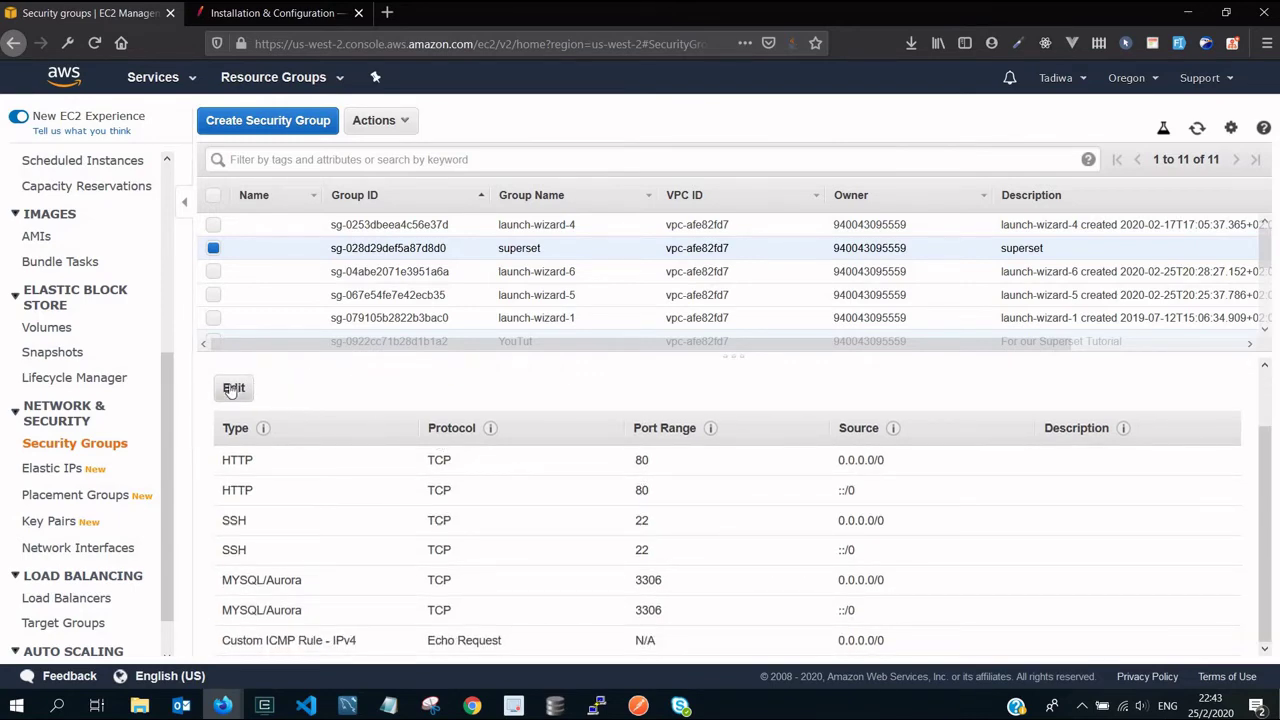
Add a Custom TCP inbound rule for port 8088 from 0.0.0.0/0 and ::/0, and save.
left_click(233, 388)
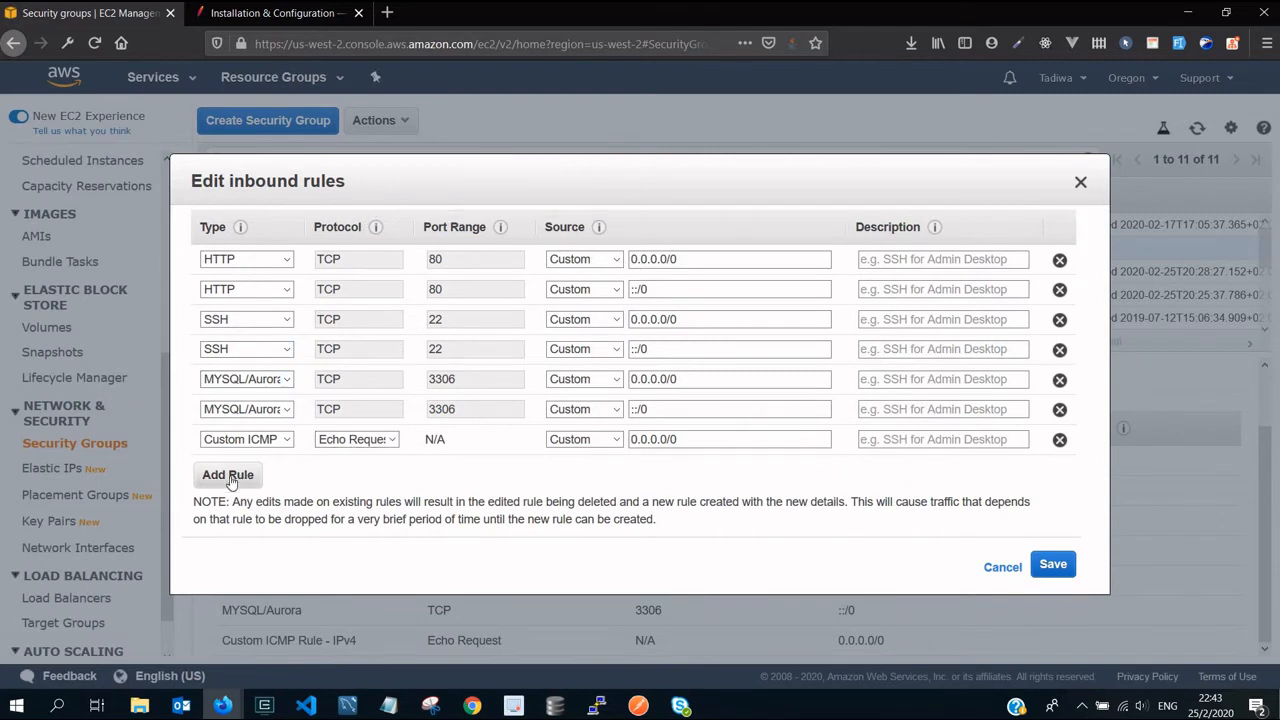
left_click(227, 474)
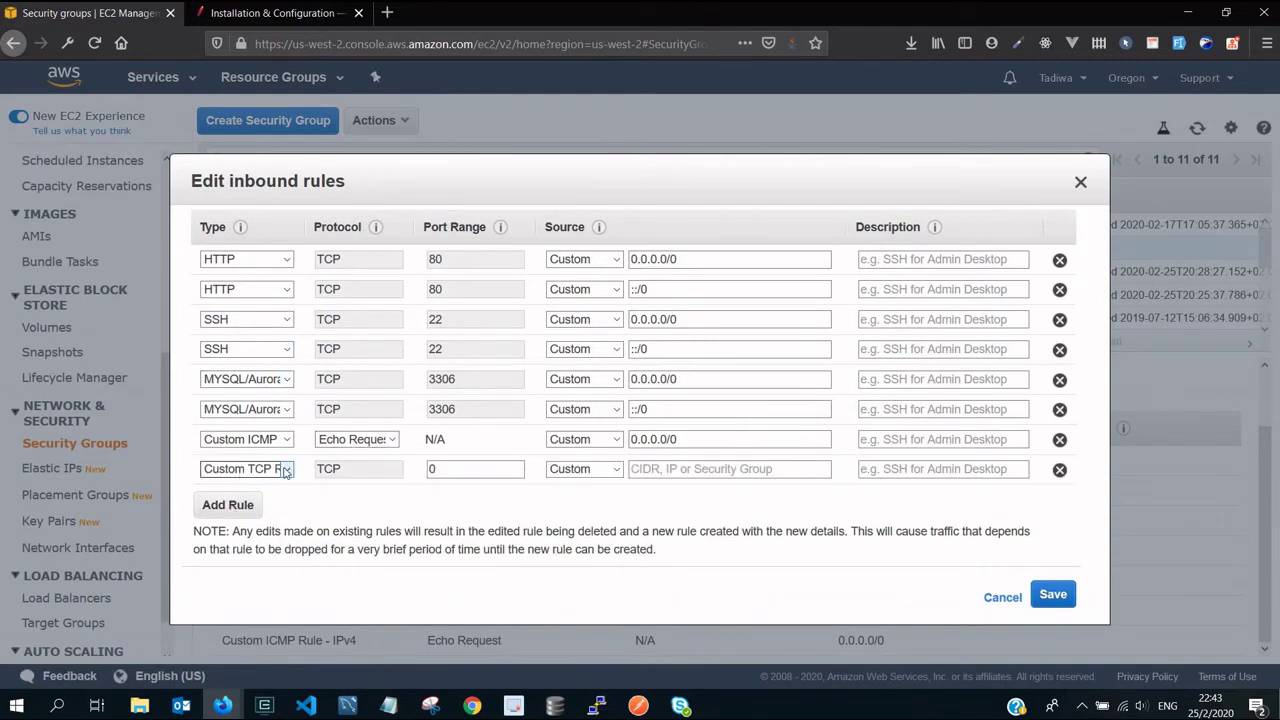
left_click(245, 468)
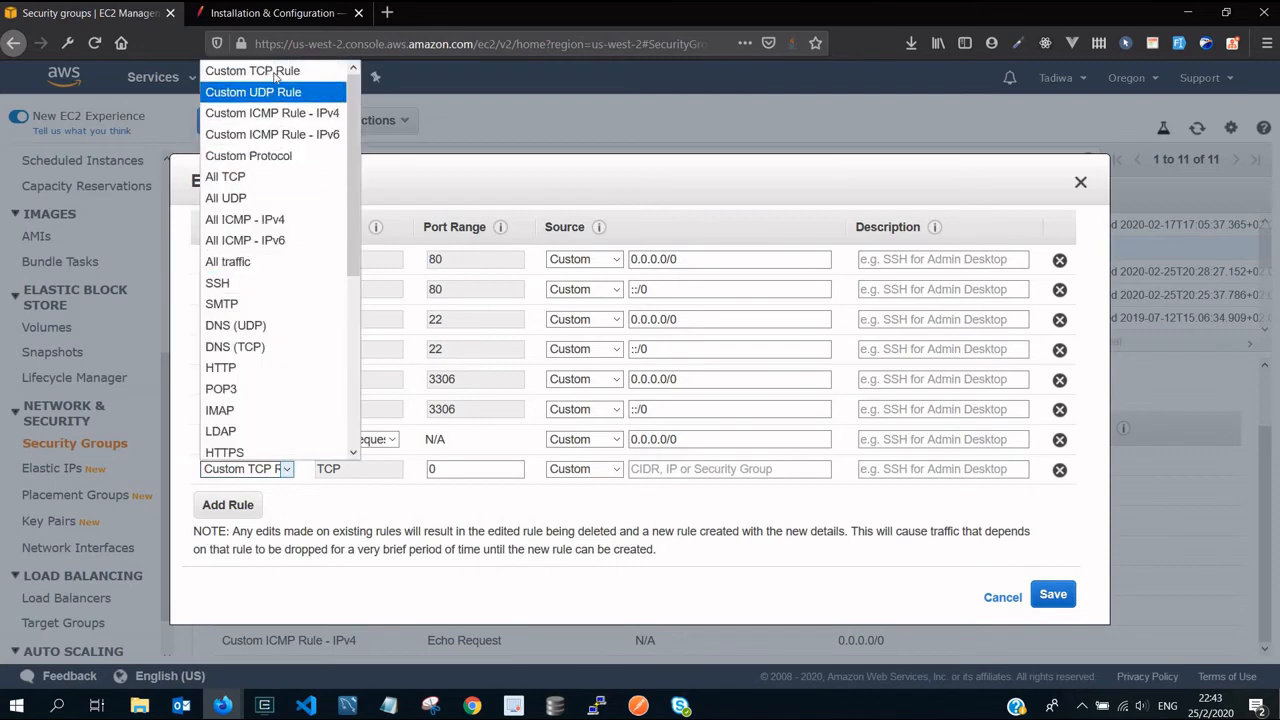
mouse_move(220, 367)
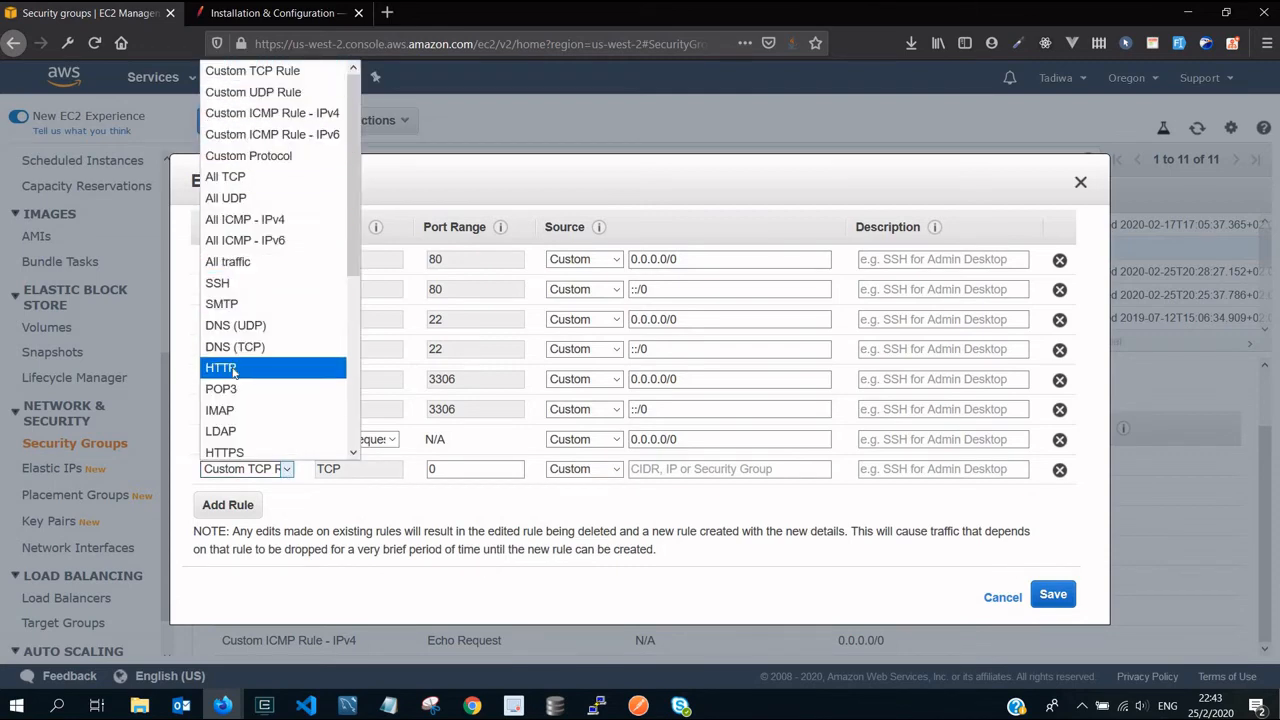
mouse_move(253, 70)
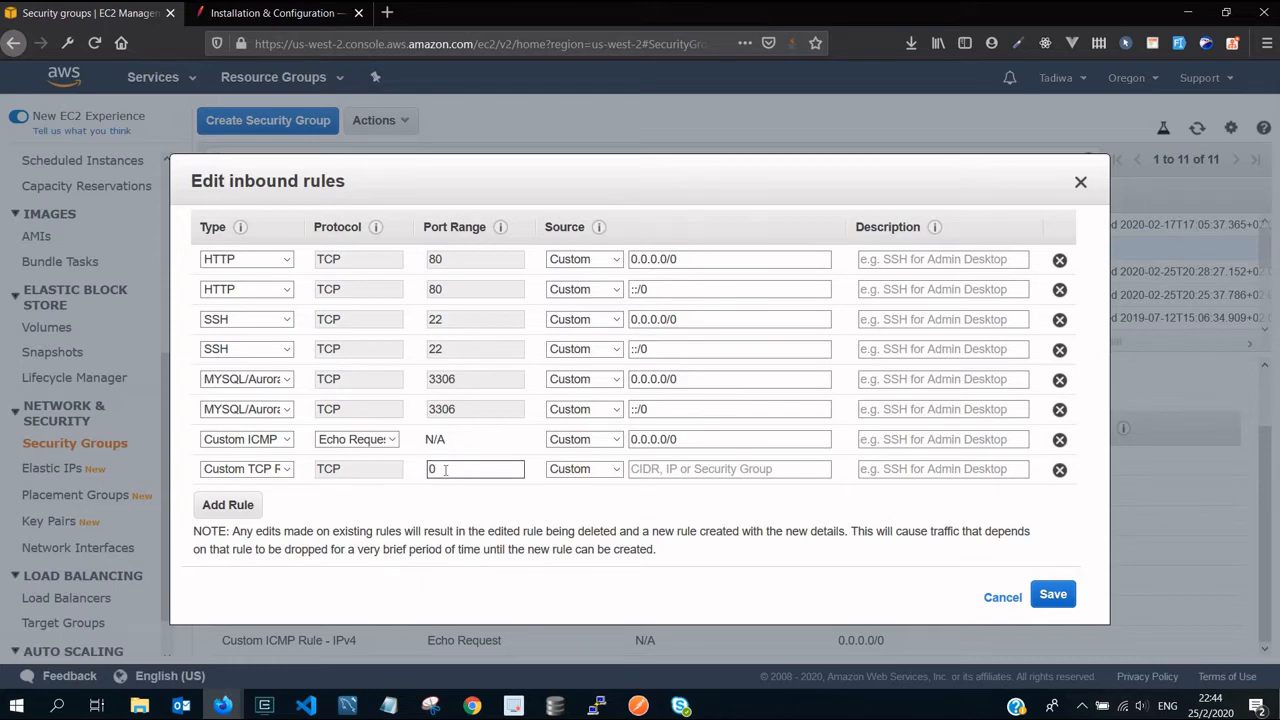
type("8088")
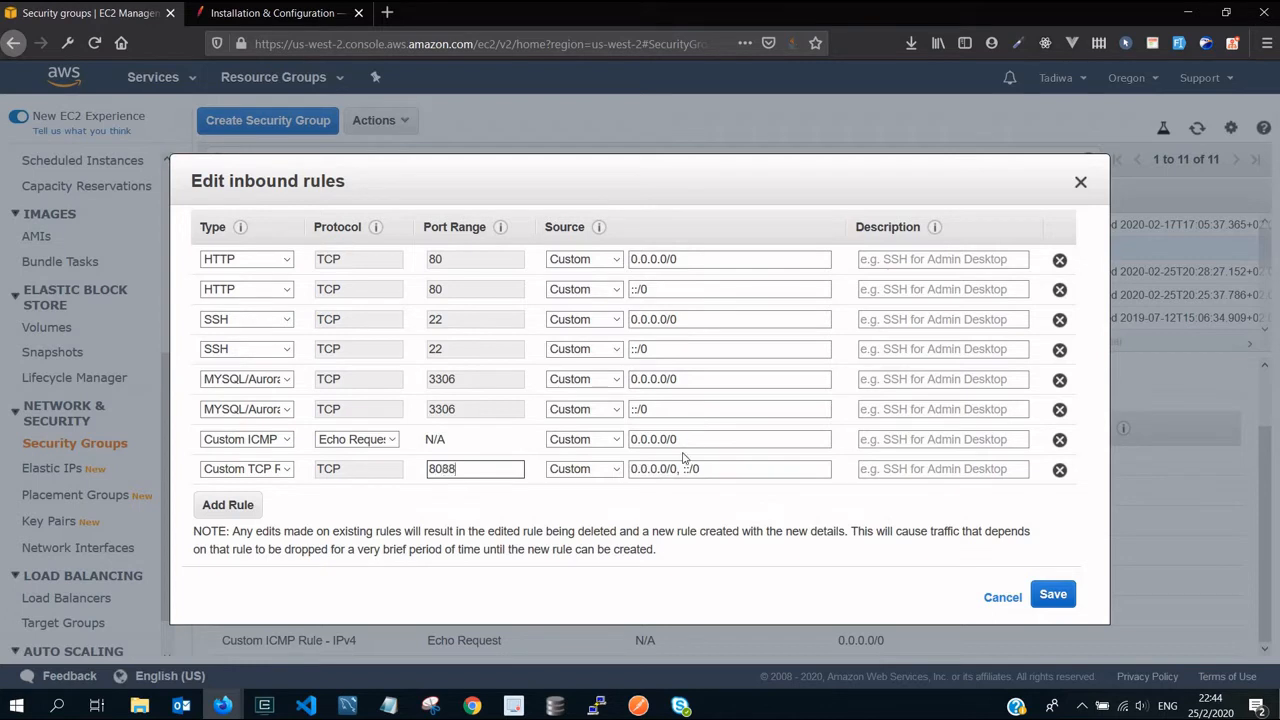
left_click(729, 468)
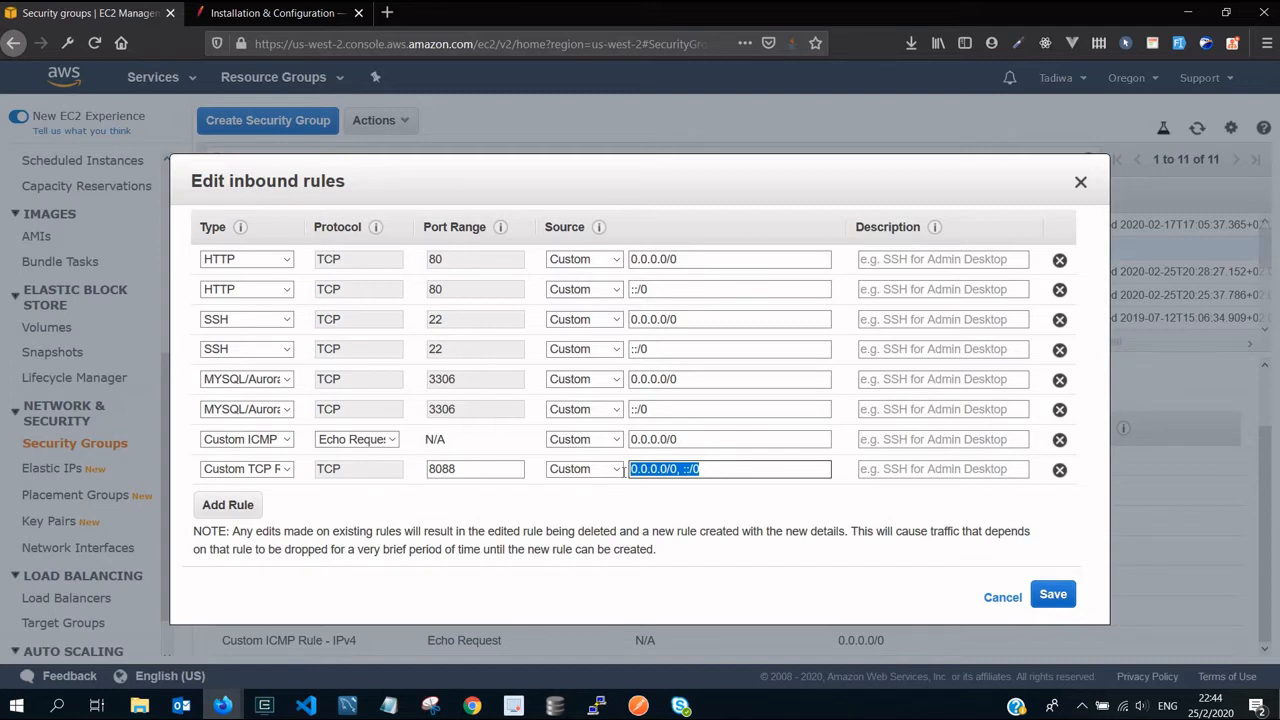
mouse_move(722, 468)
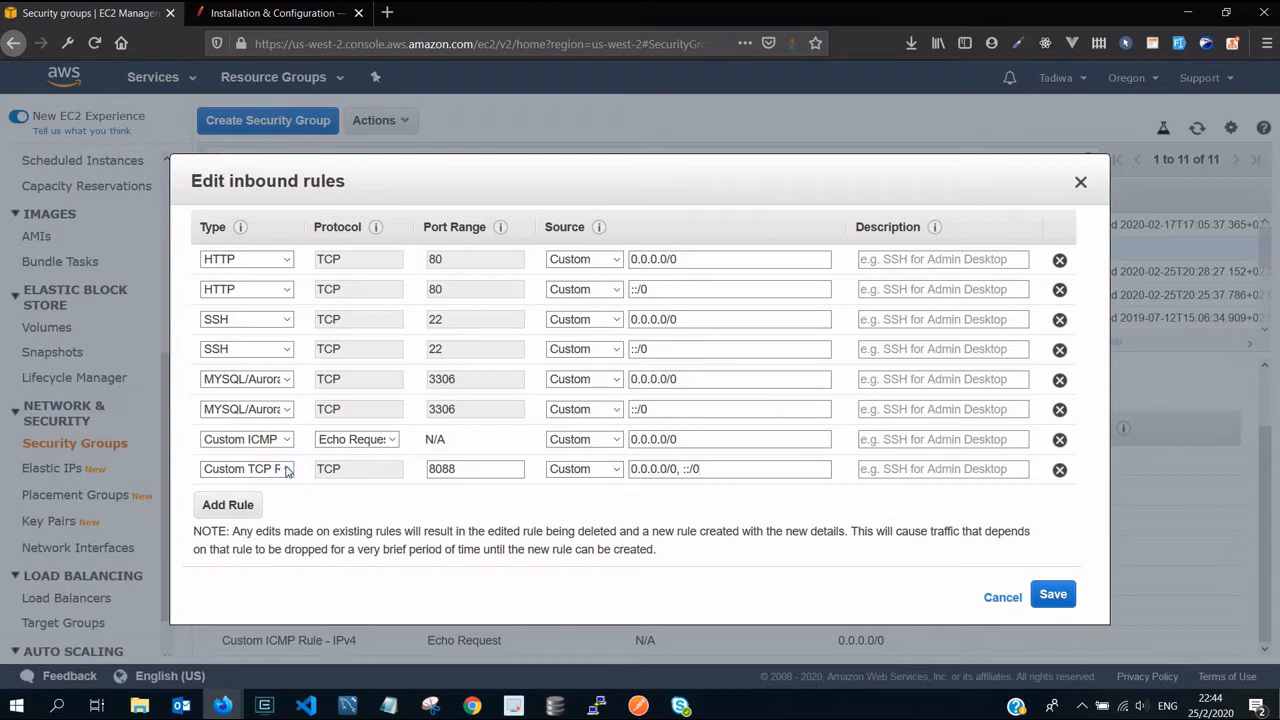
left_click(247, 468)
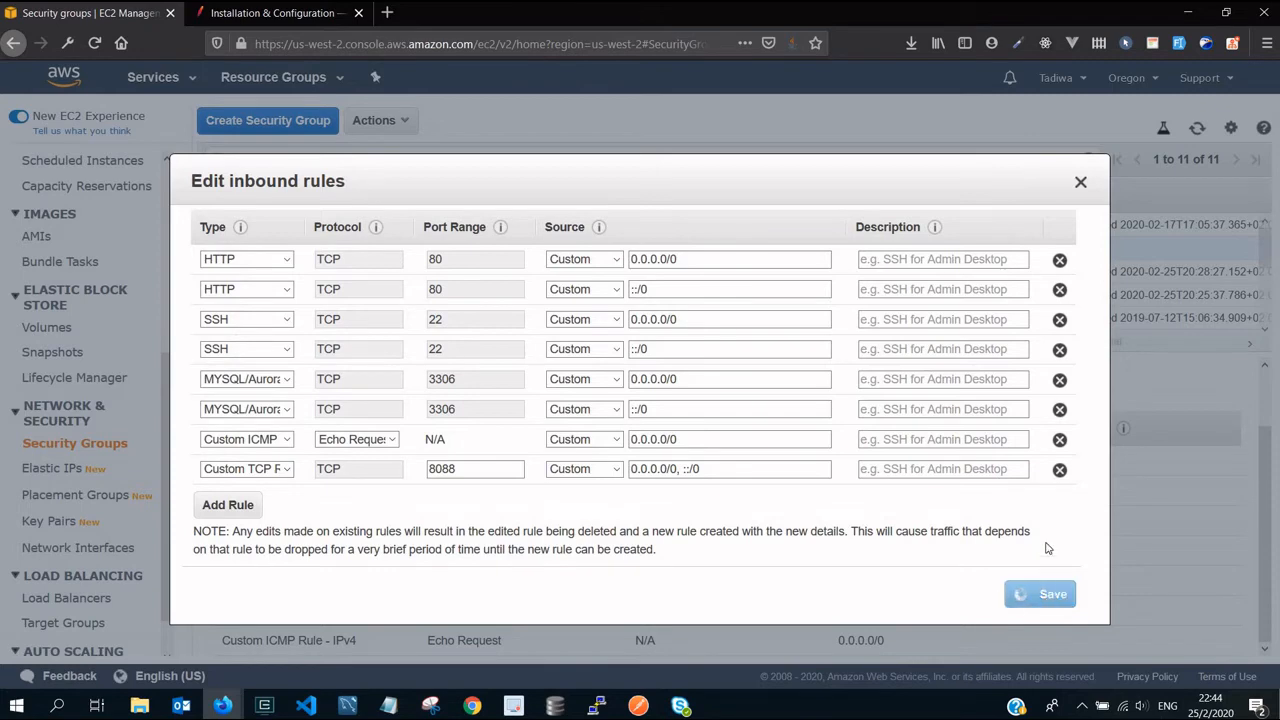
Start loading 34.215.105.133:8088 in a new Firefox private window.
left_click(1039, 593)
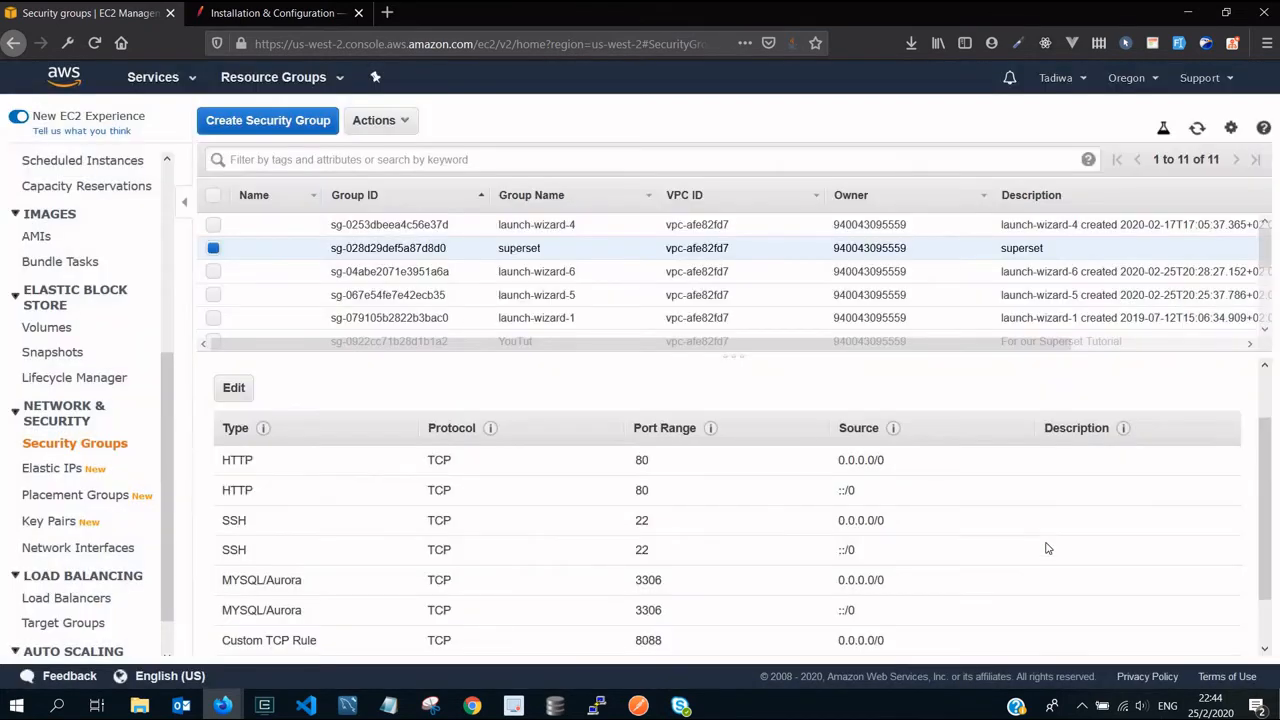
mouse_move(253, 670)
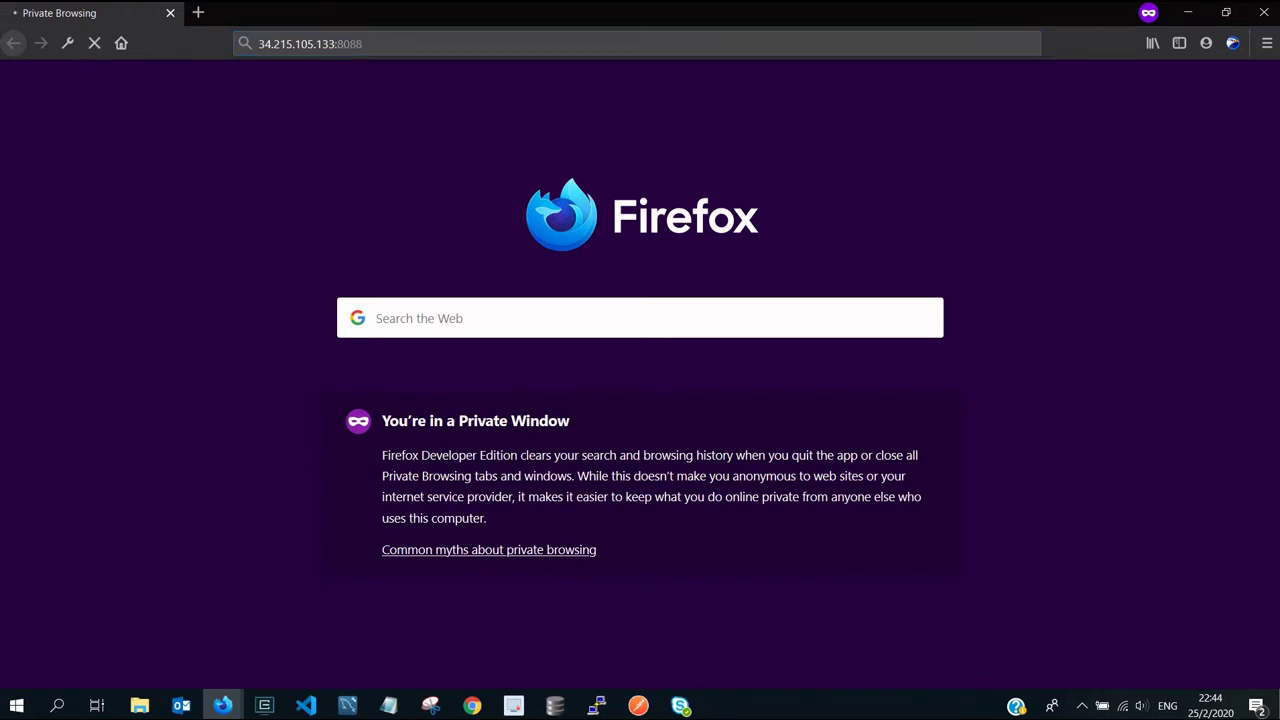
Load 34.215.105.133:8088 to confirm Superset's Sign In page, then return to the EC2 console.
key("Return")
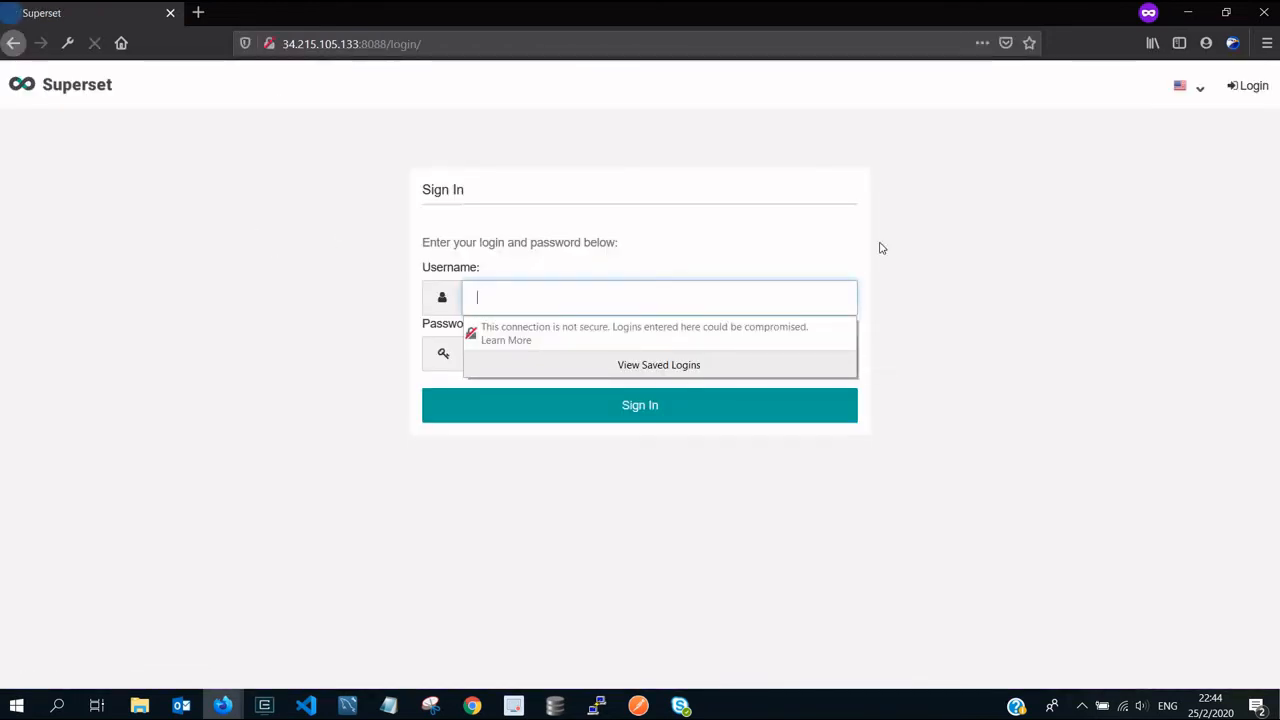
mouse_move(577, 187)
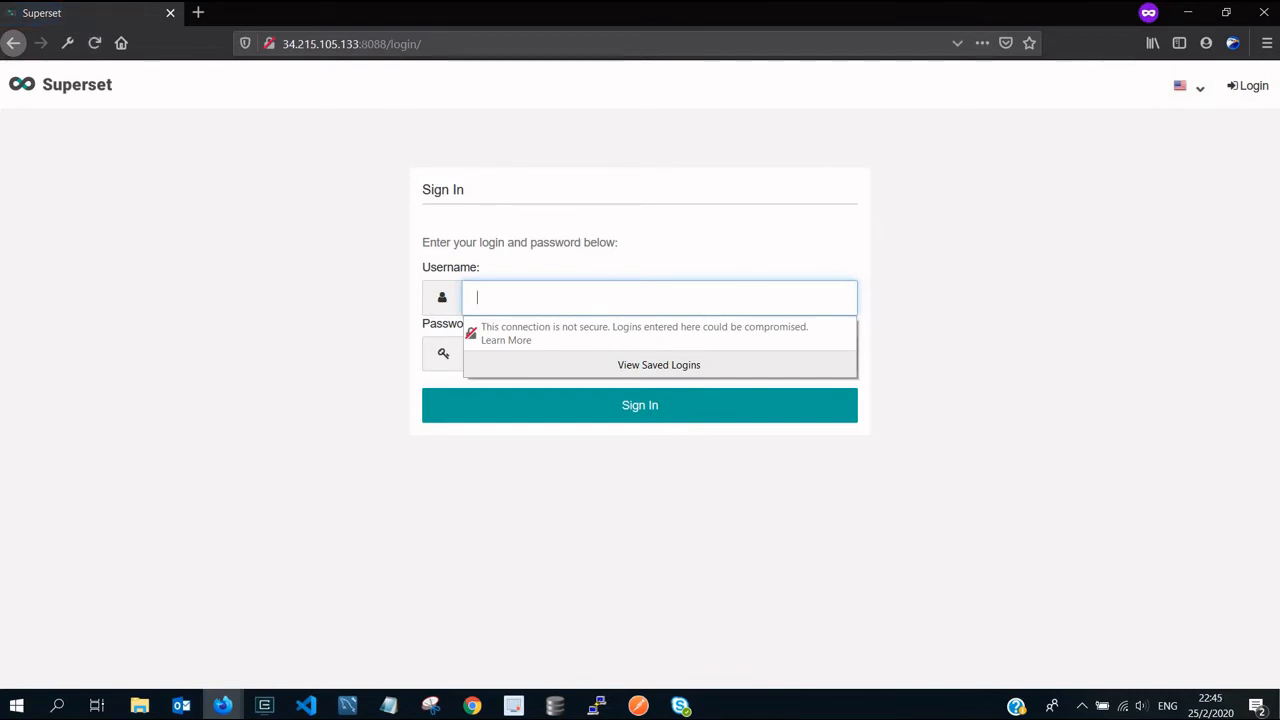
left_click(360, 43)
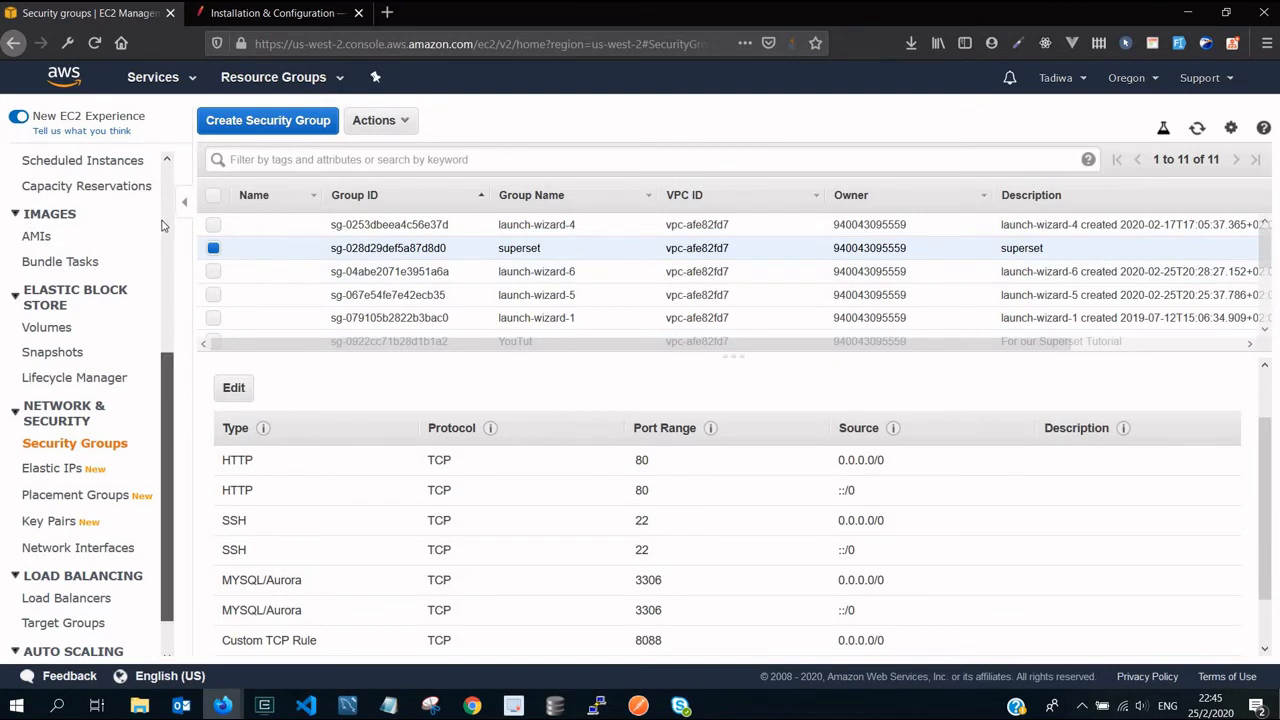
Select supersetsvr in the EC2 Instances list to view its description and public DNS.
left_click(55, 312)
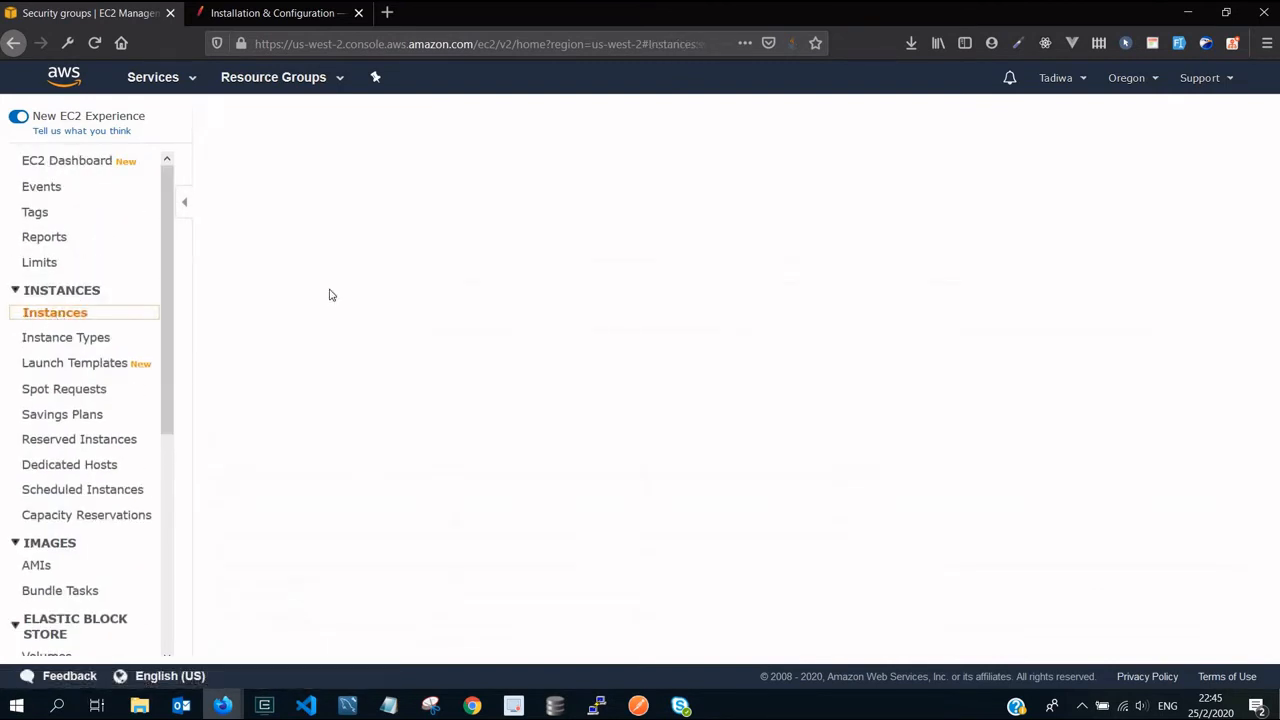
left_click(54, 312)
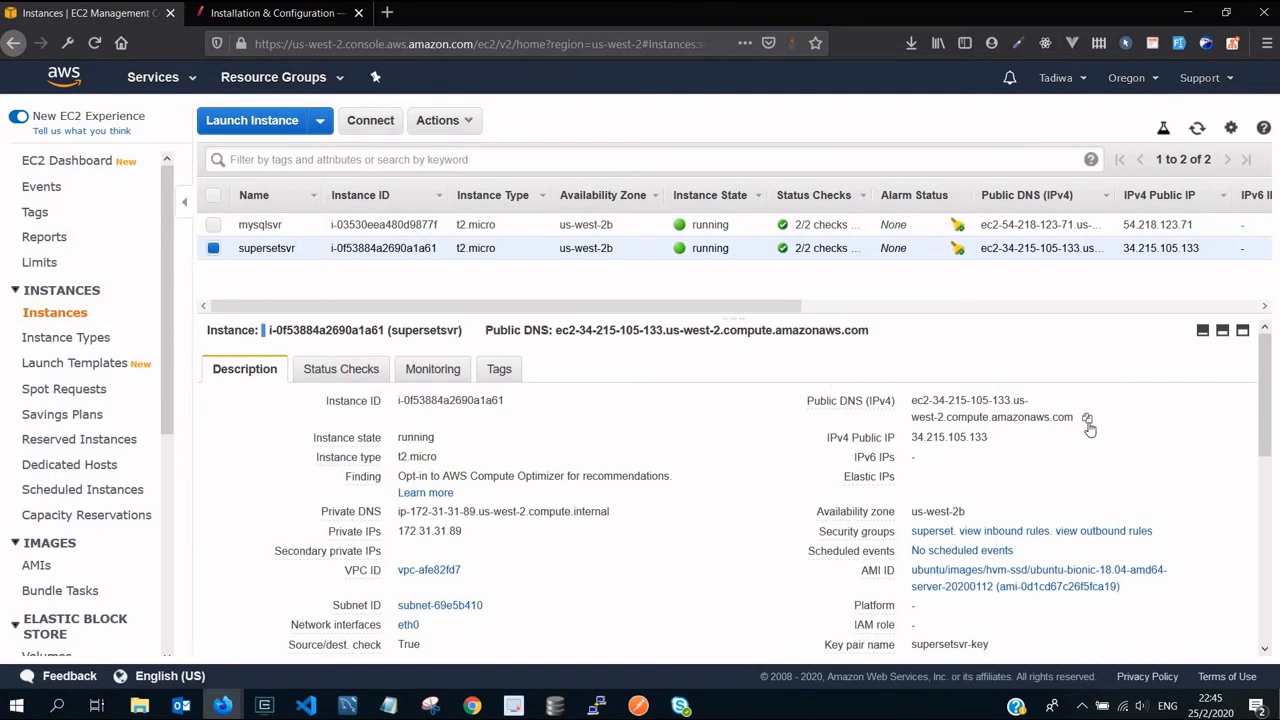
Load ec2-34-215-105-133.us-west-2.compute.amazonaws.com:8088 in the private window to reach Superset's sign-in page.
left_click(1088, 417)
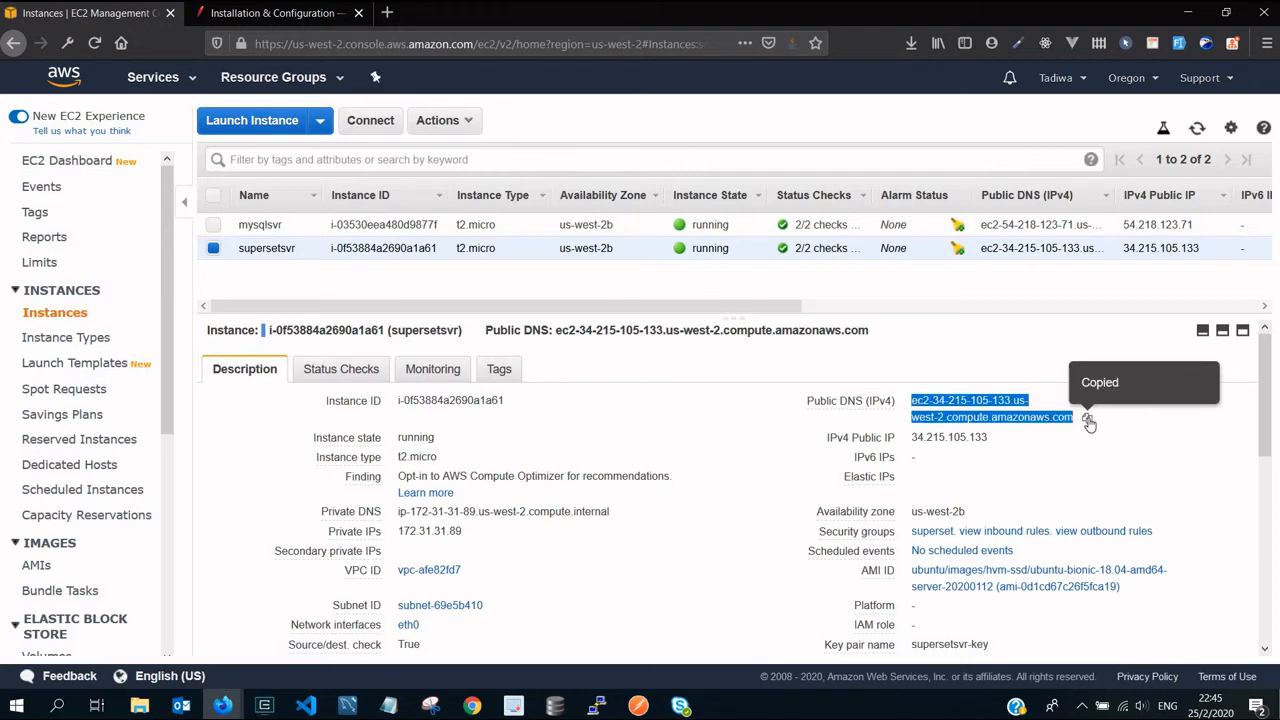
mouse_move(223, 705)
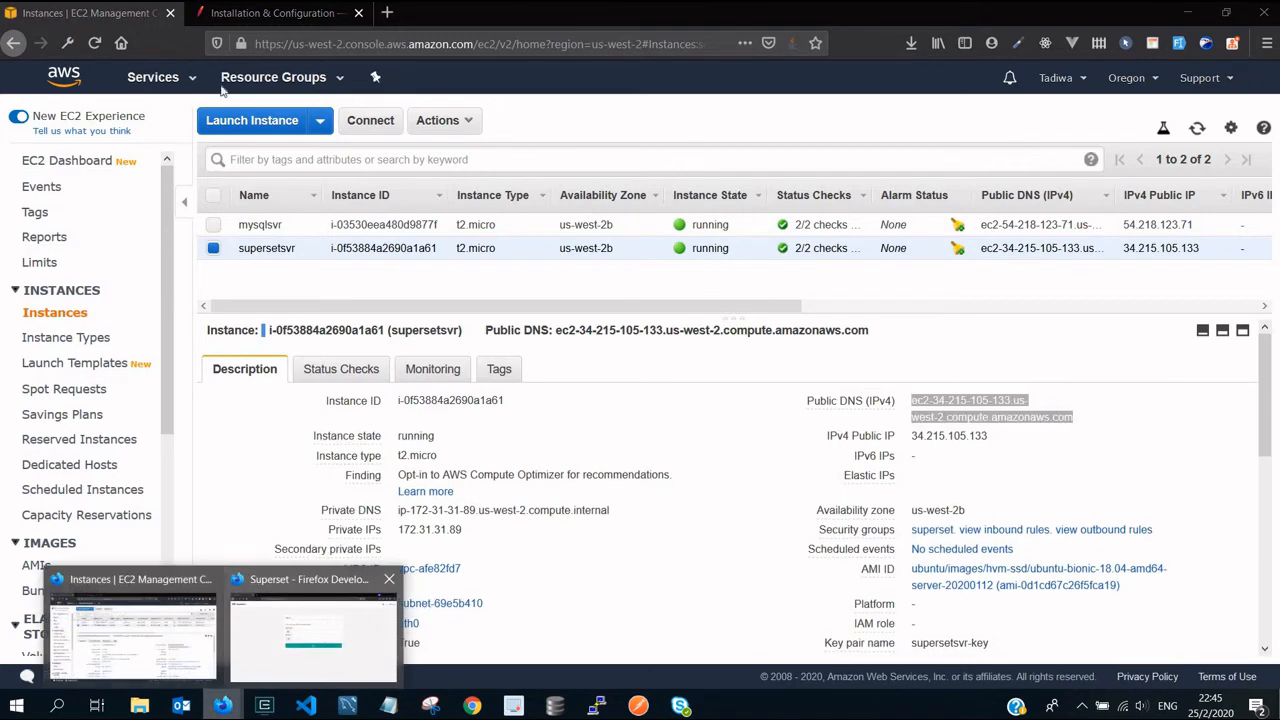
left_click(313, 635)
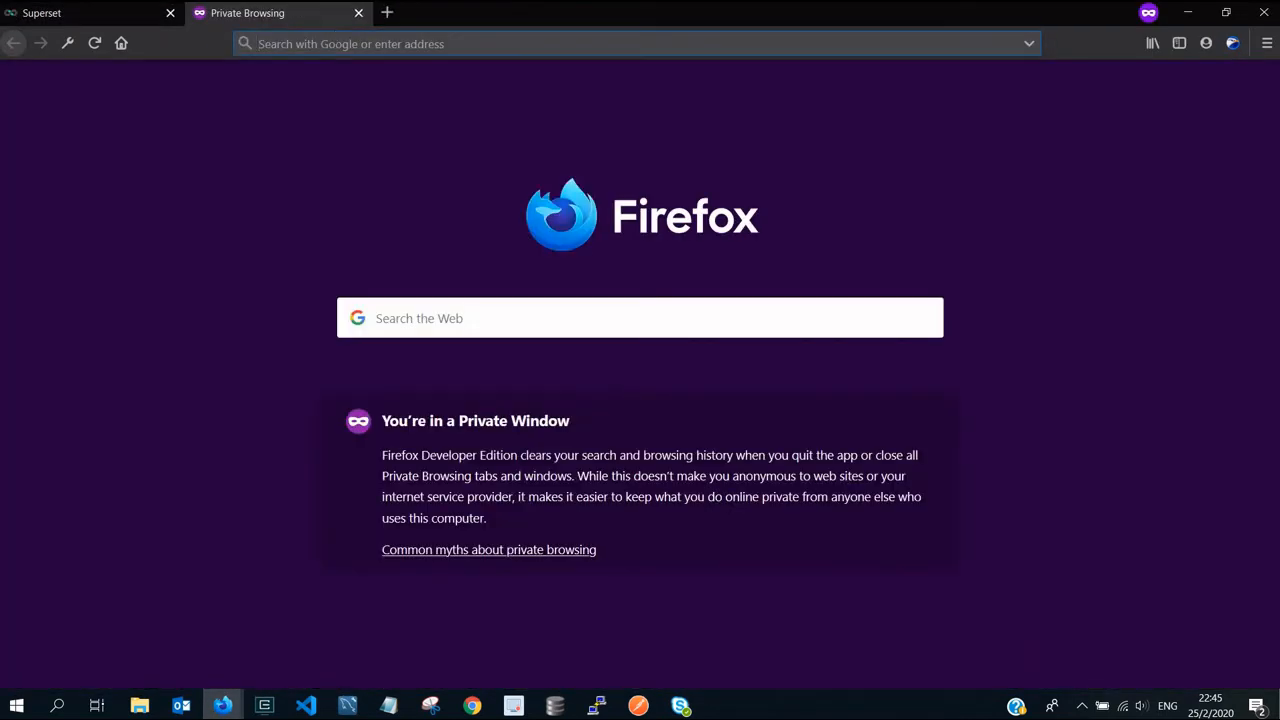
type("ec2-34-215-105-133.us-west-2.compute.amazonaws.com")
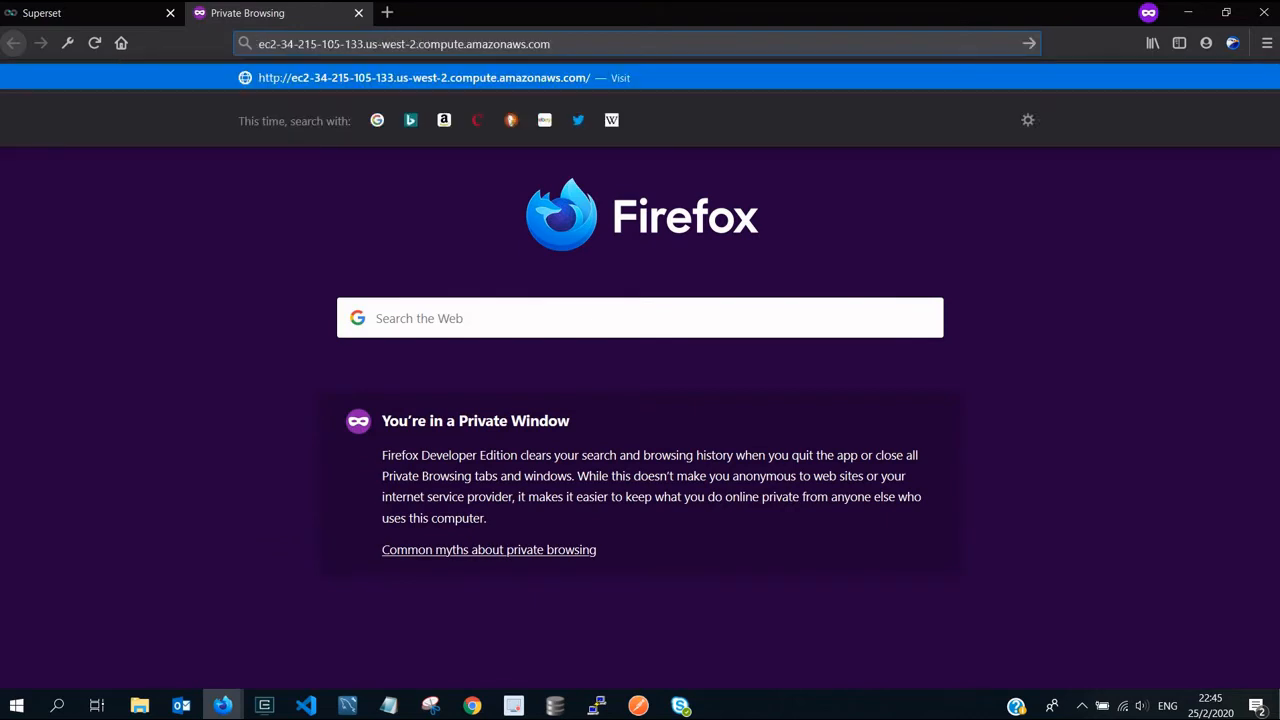
type(":808")
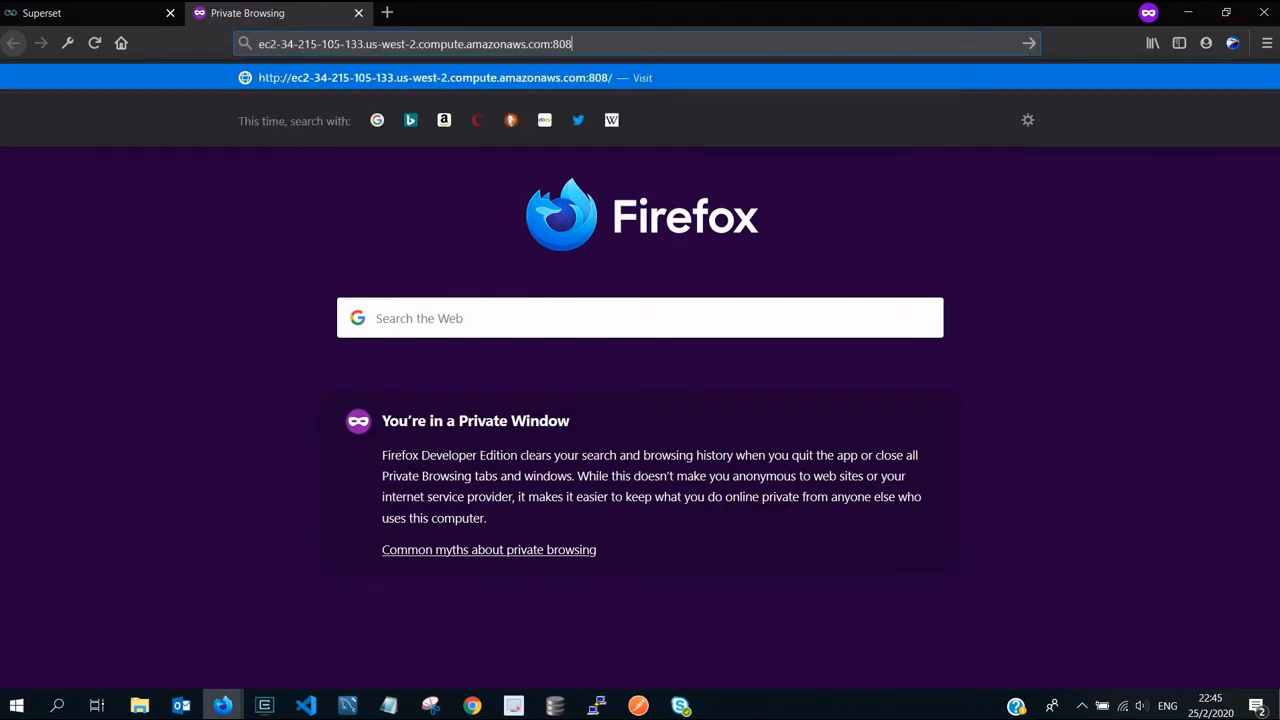
key("Return")
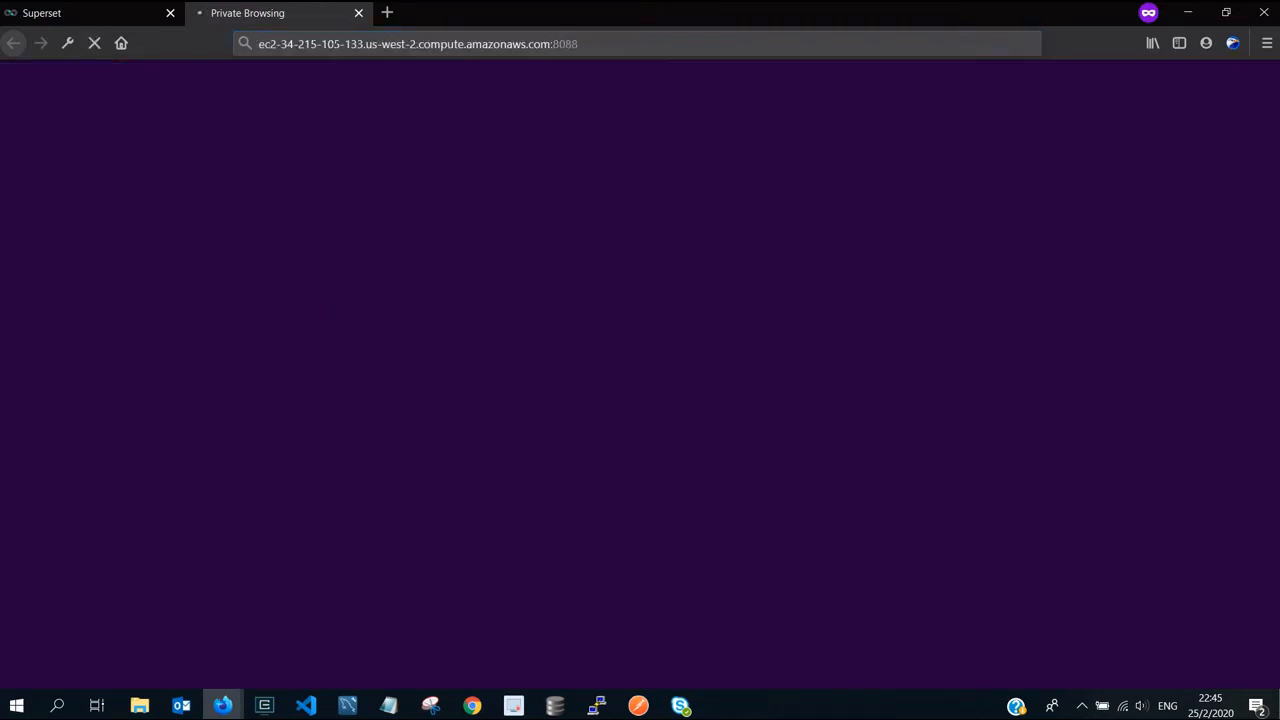
left_click(640, 297)
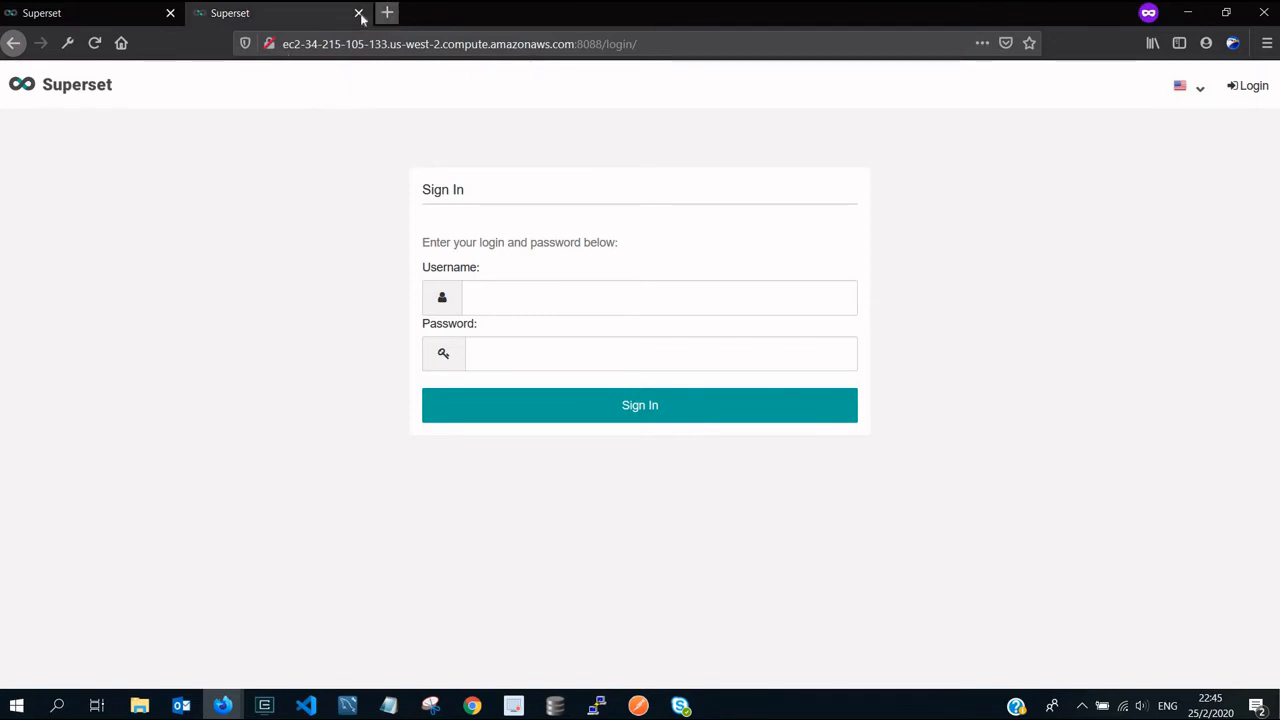
Close the private tab and sign in to Superset as admin.
left_click(358, 13)
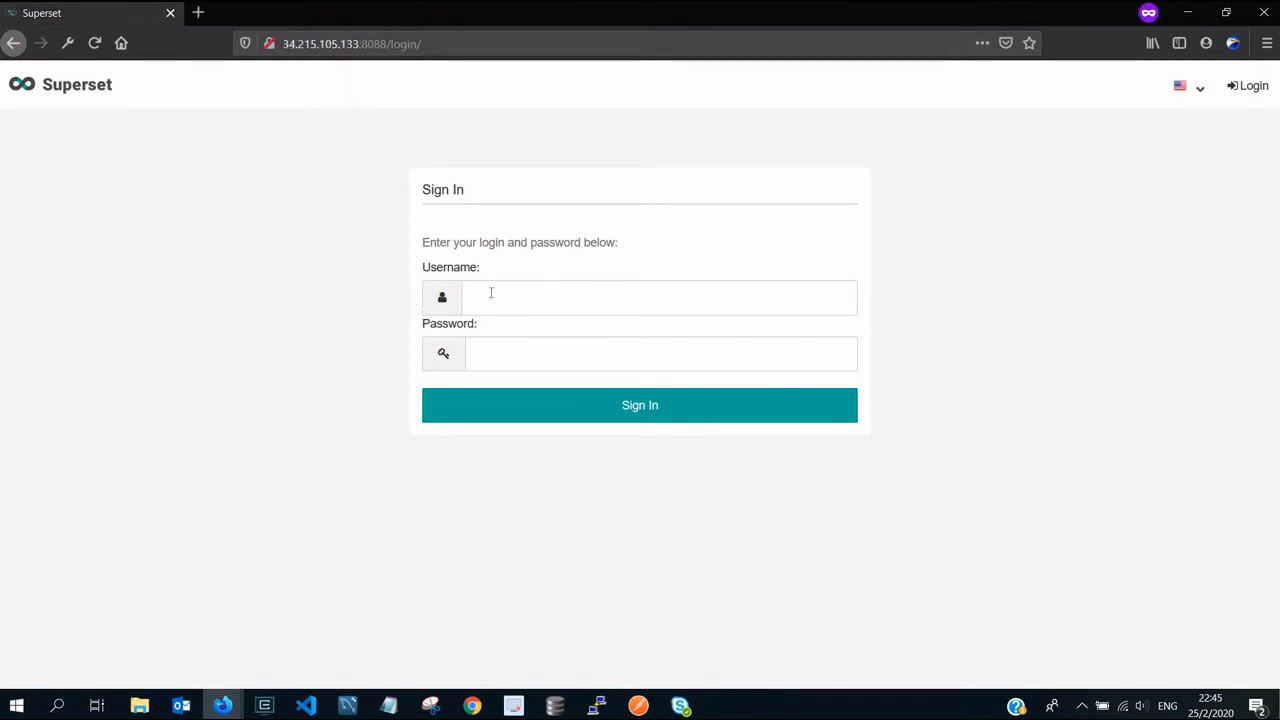
left_click(659, 297)
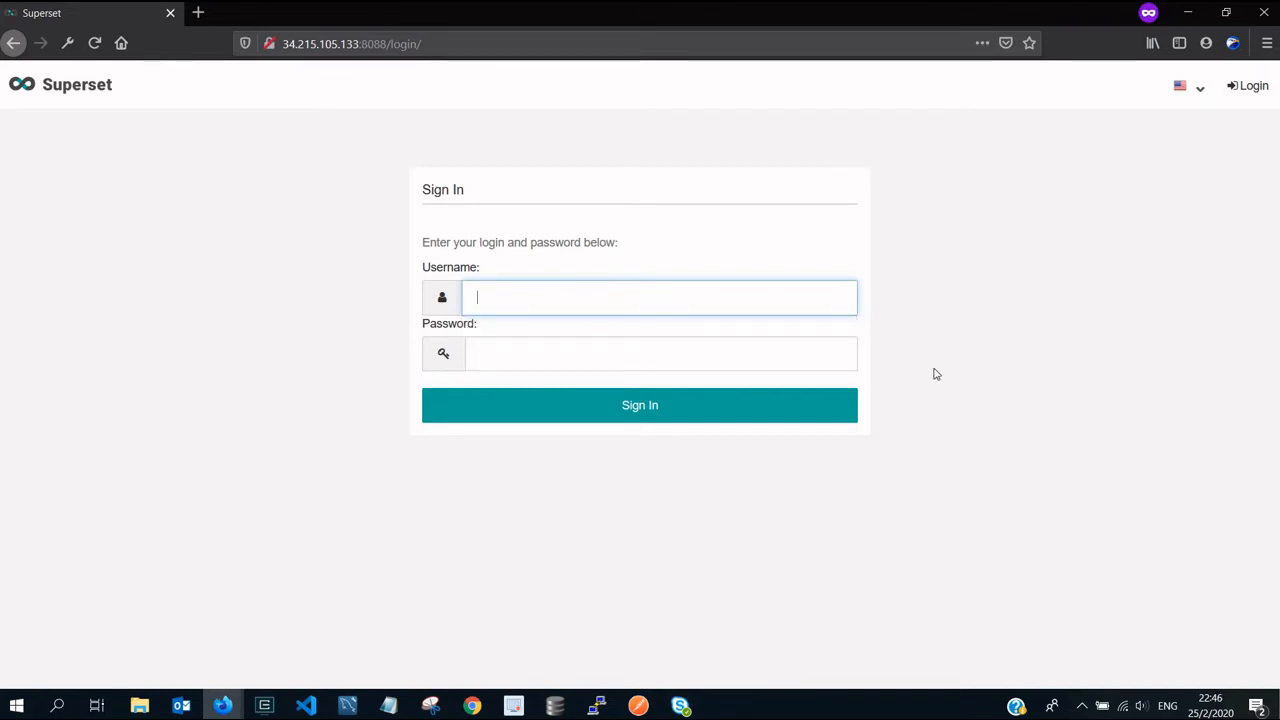
type("admin")
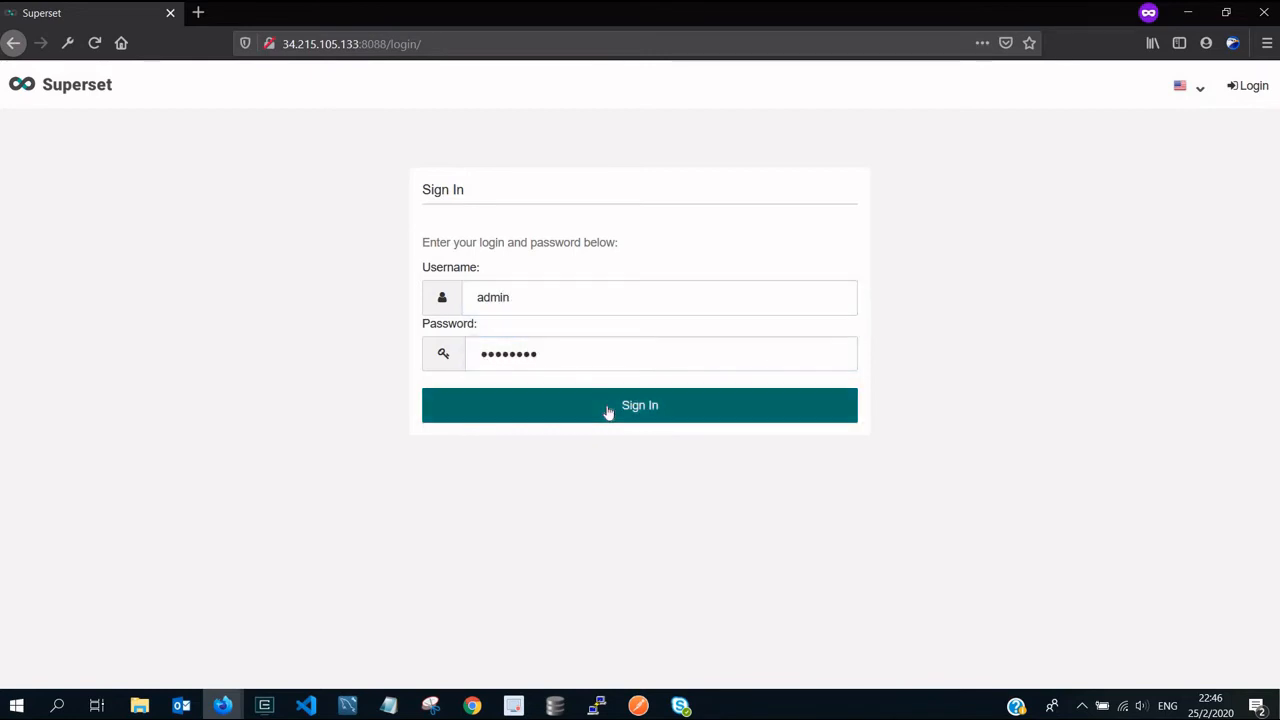
left_click(639, 405)
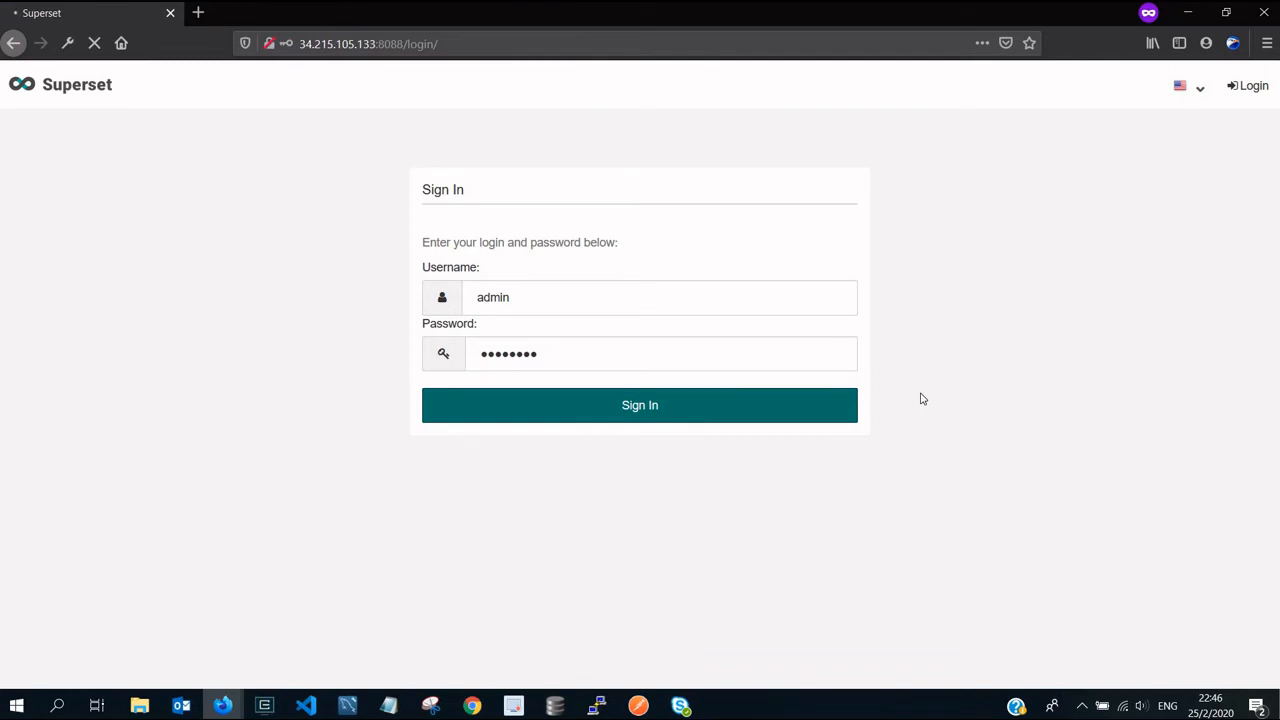
left_click(639, 405)
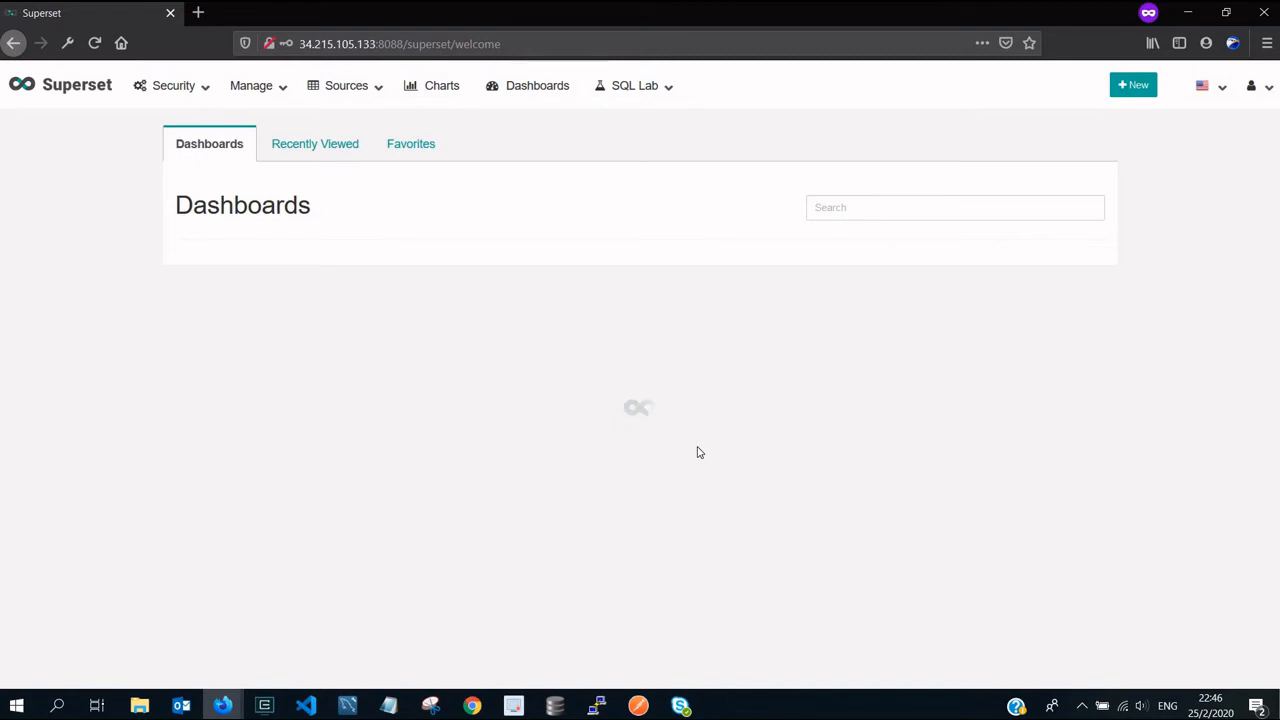
mouse_move(378, 303)
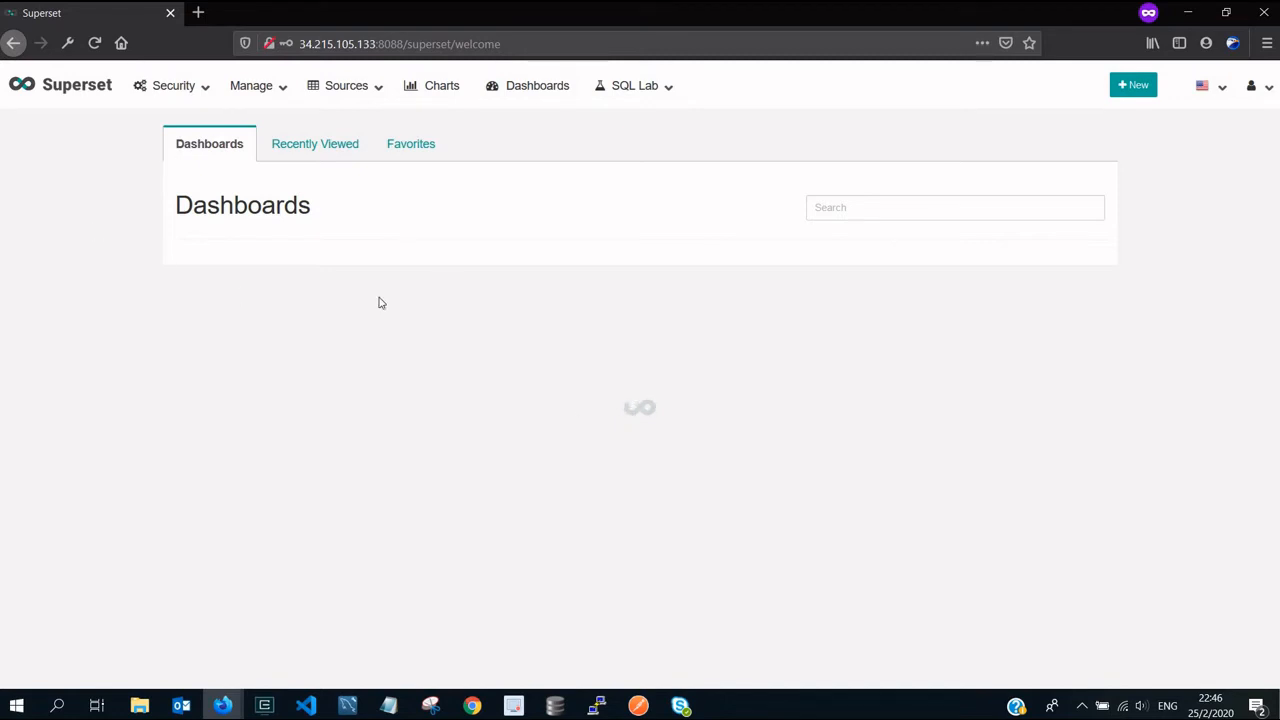
View Recently Viewed, then open Sources > Databases showing only the sqlite examples database.
left_click(314, 143)
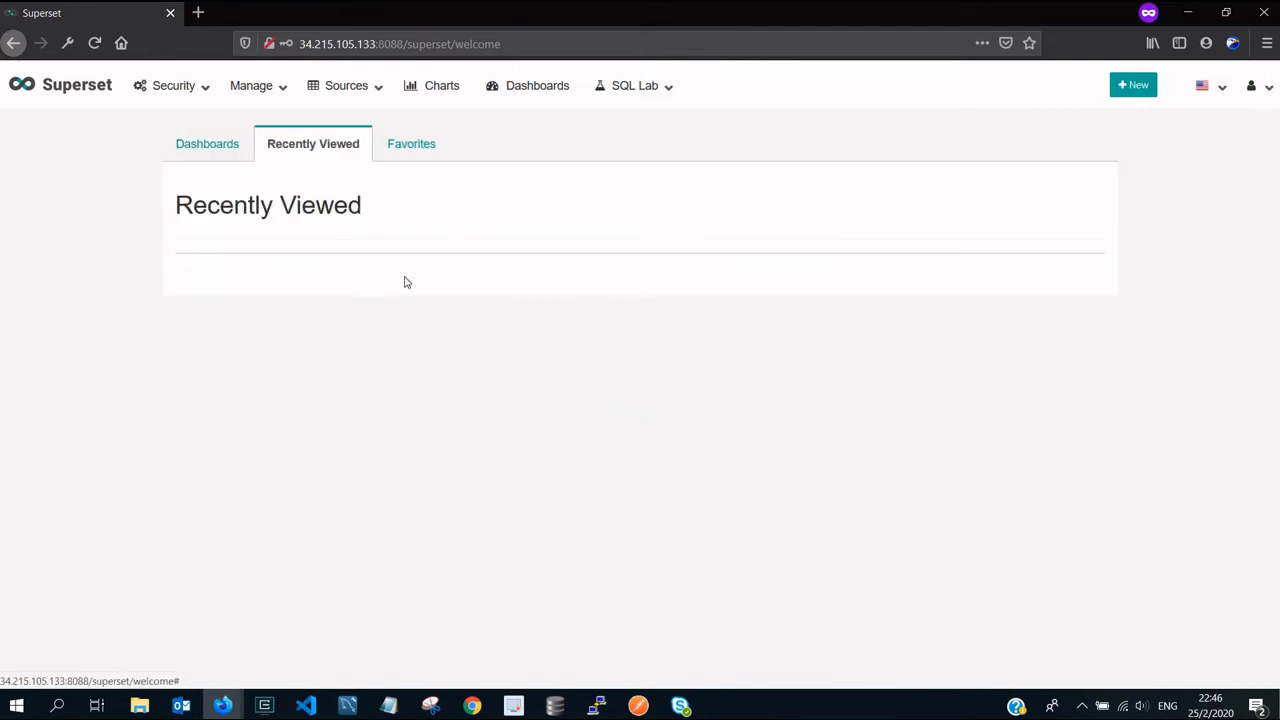
left_click(346, 85)
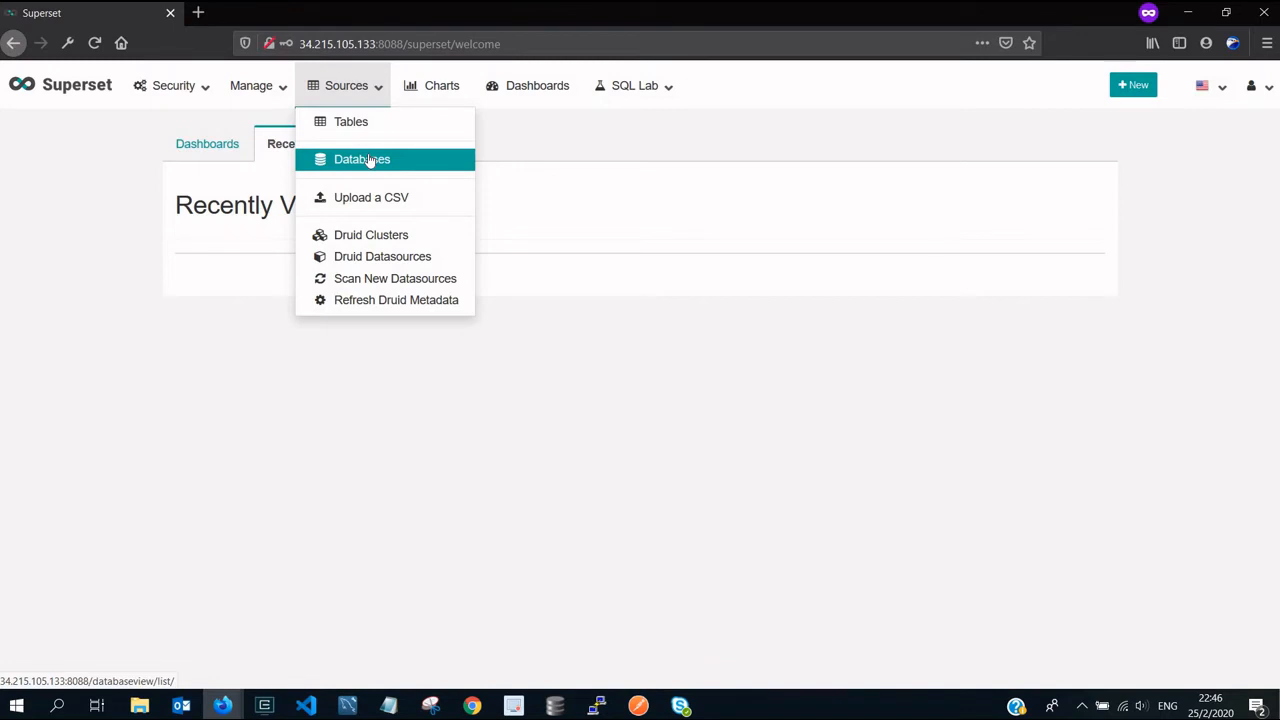
left_click(362, 159)
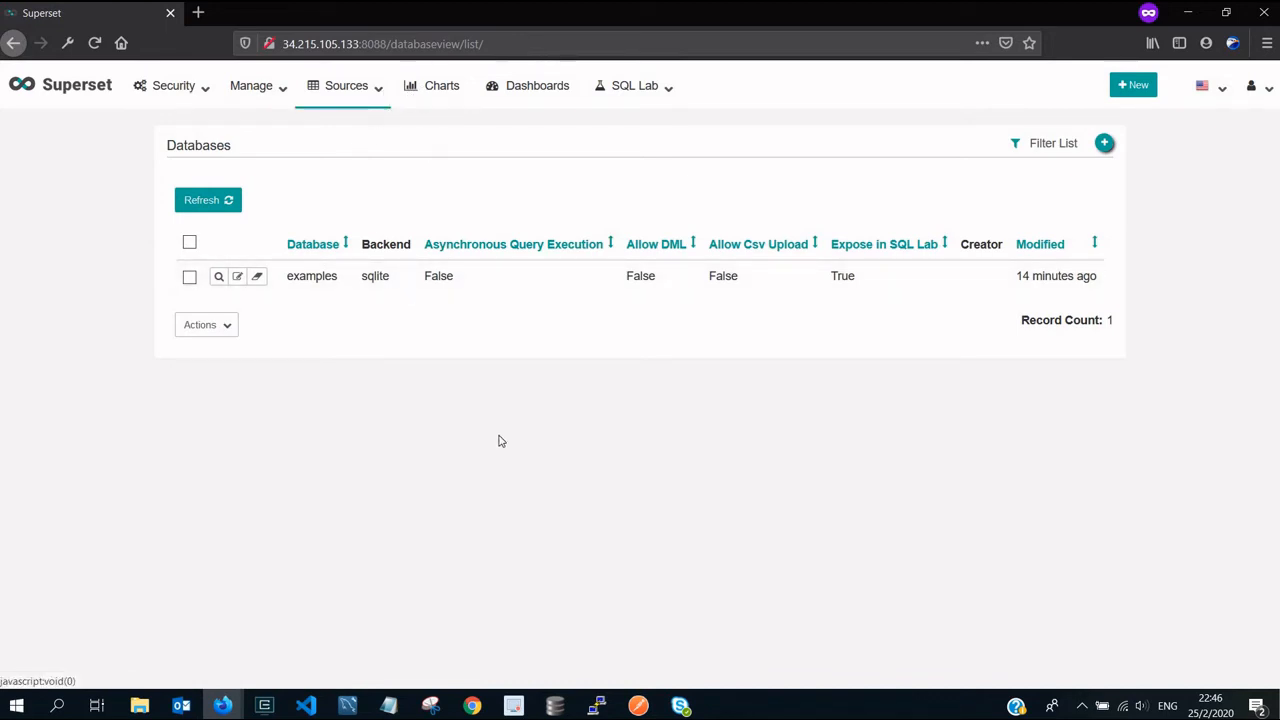
mouse_move(673, 402)
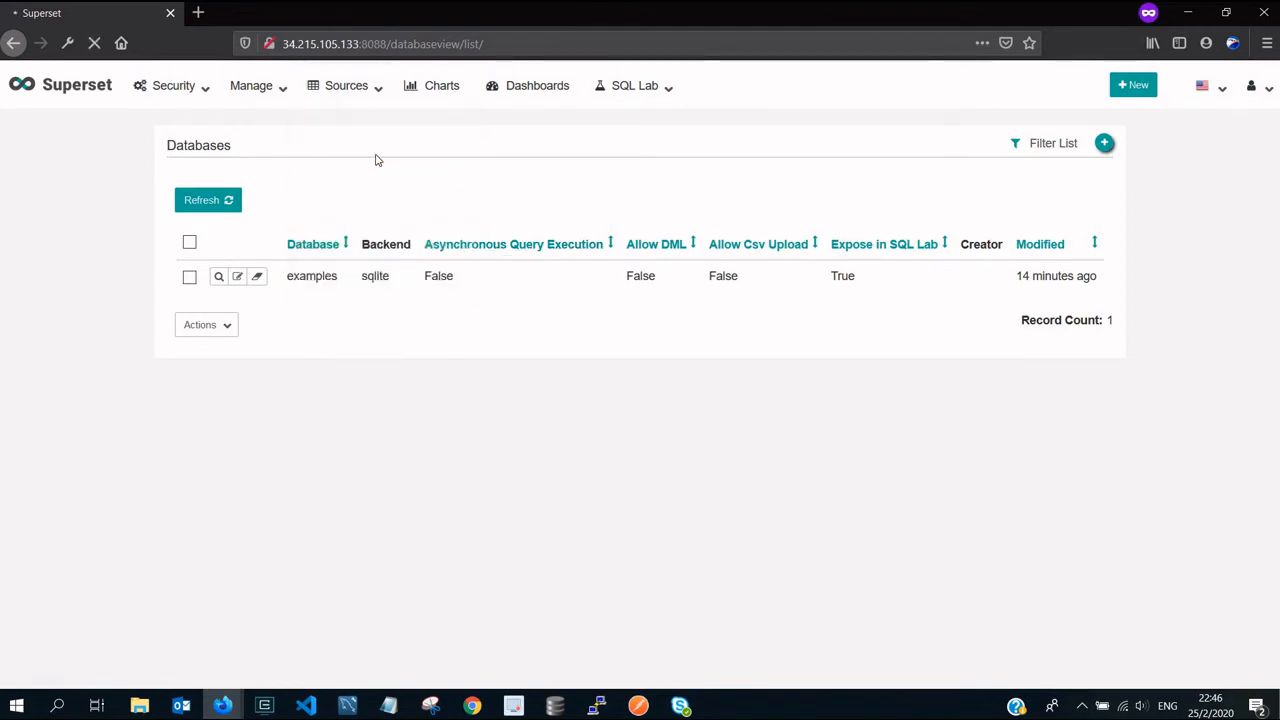
mouse_move(770, 409)
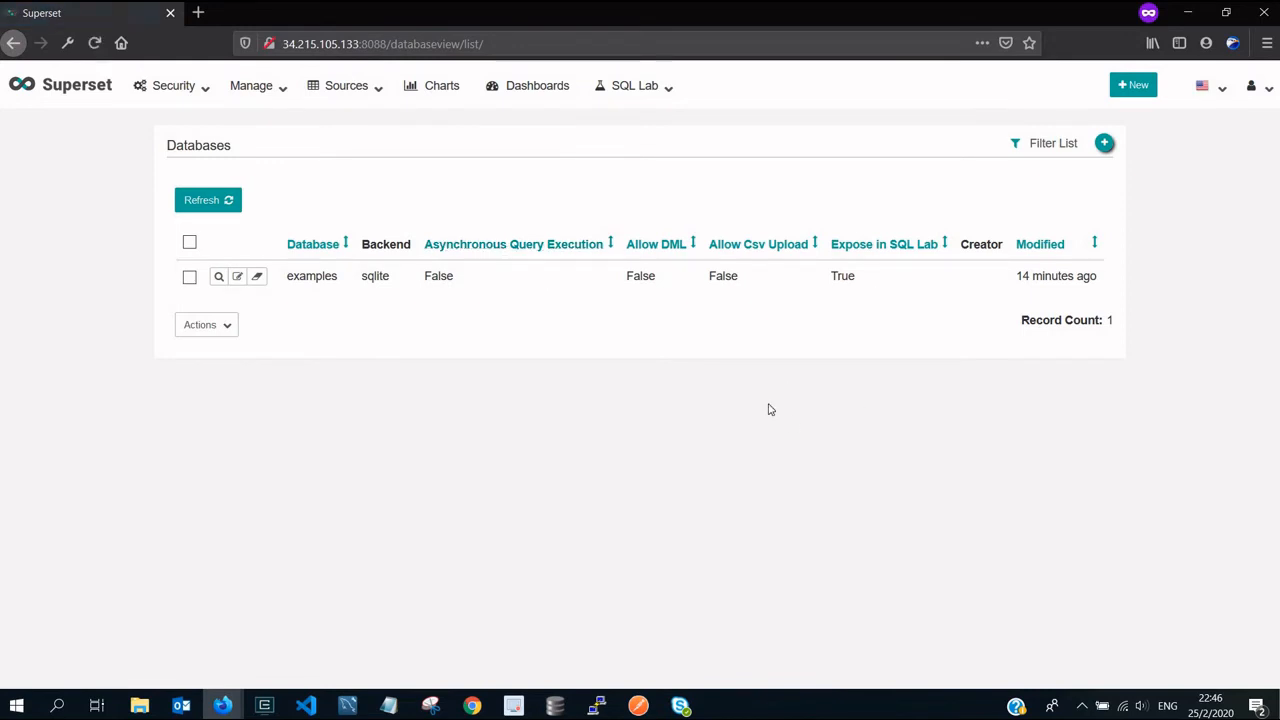
mouse_move(1104, 143)
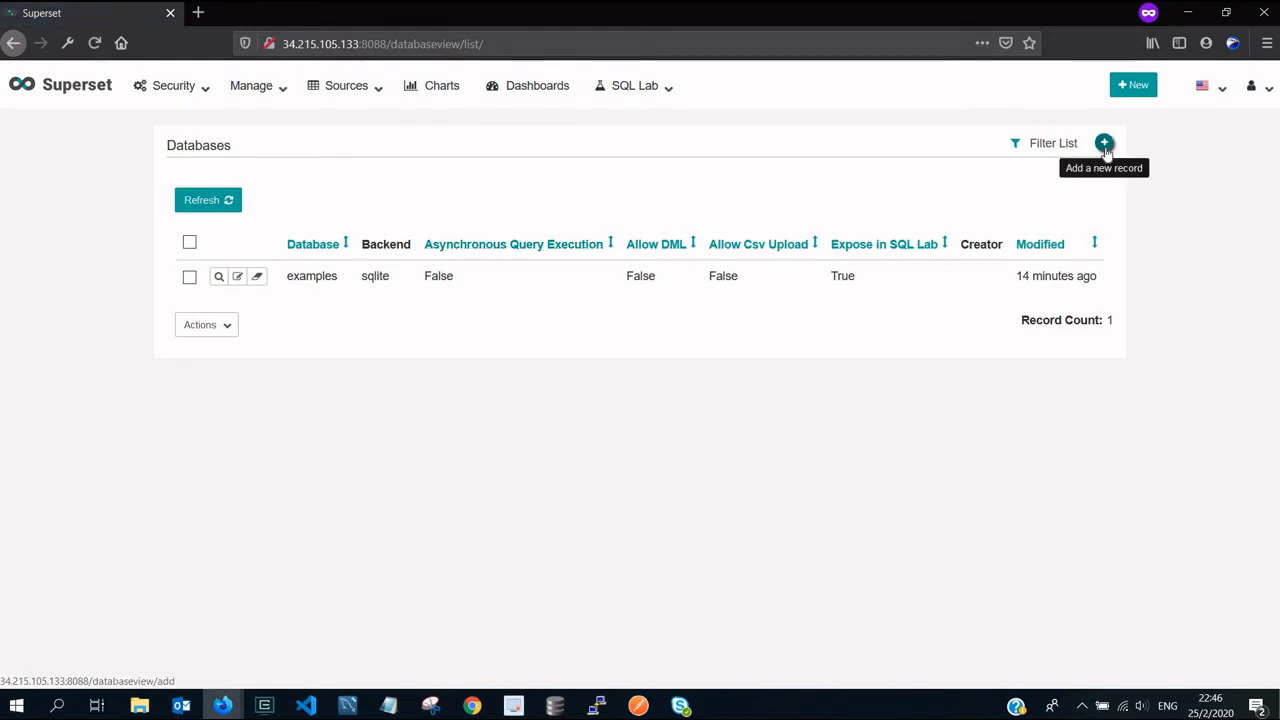
mouse_move(1133, 84)
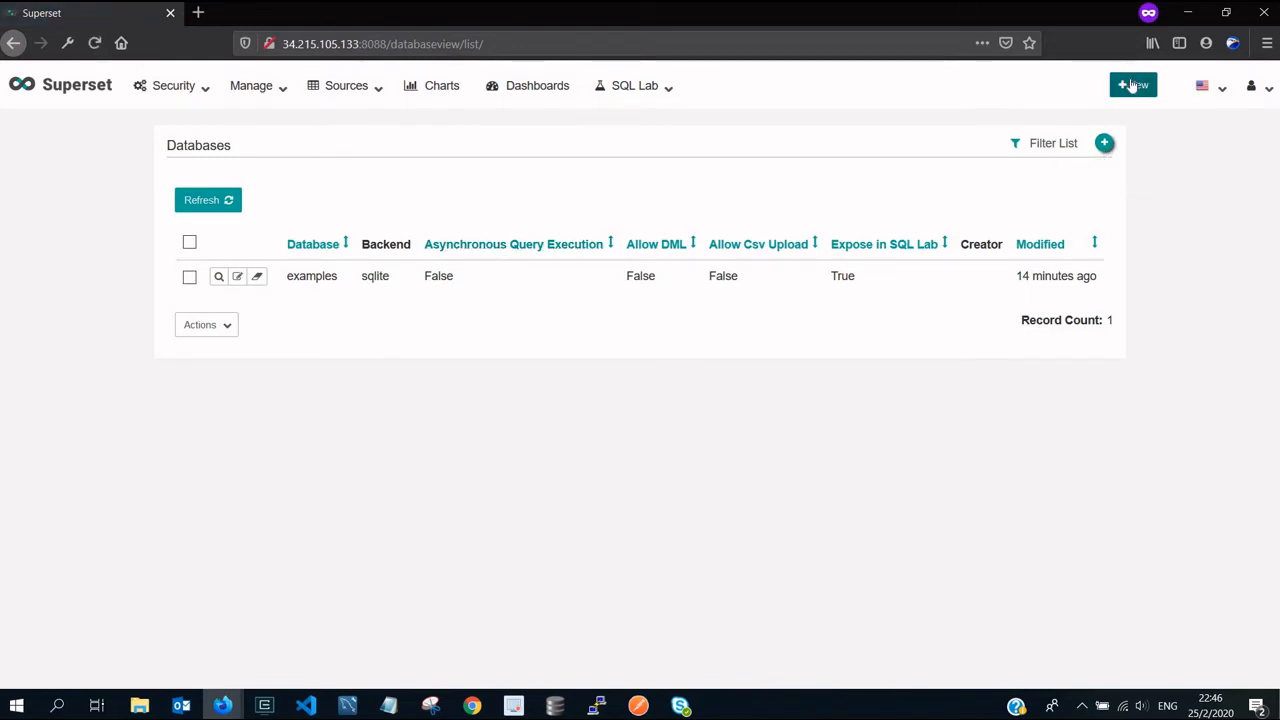
Create an untitled draft dashboard from + New, then return to Sources > Databases.
left_click(1133, 85)
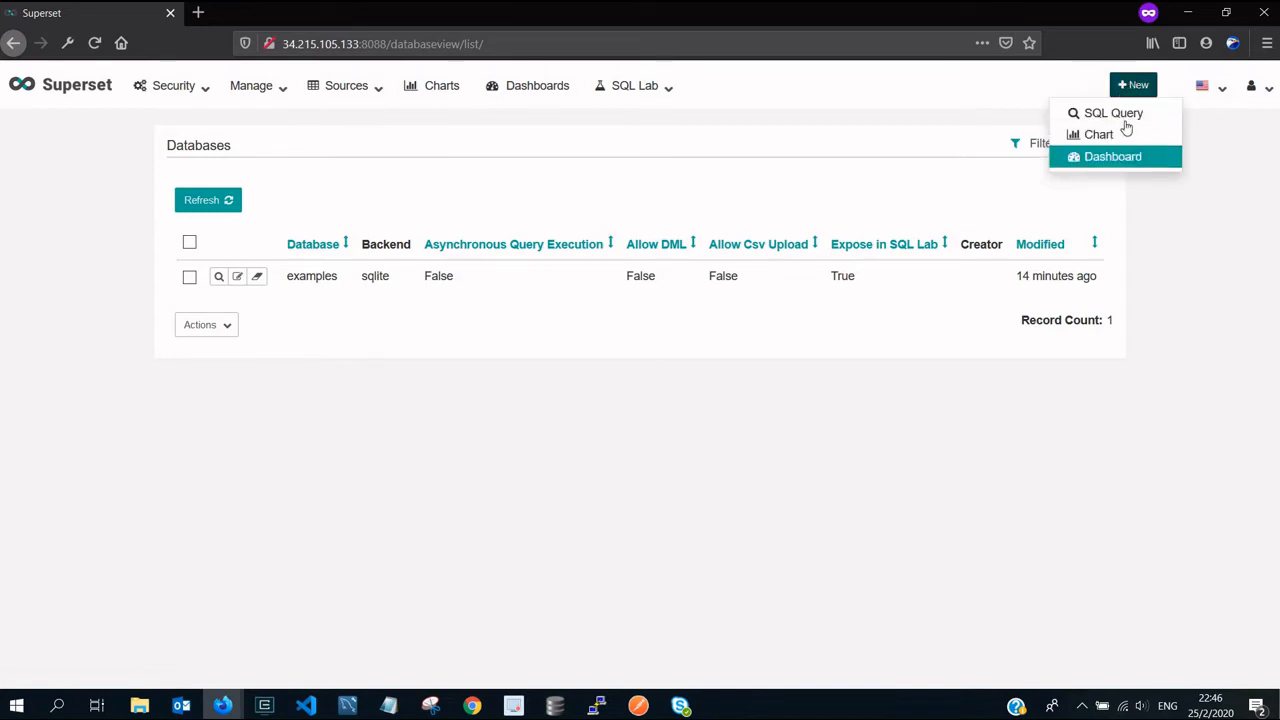
mouse_move(1113, 112)
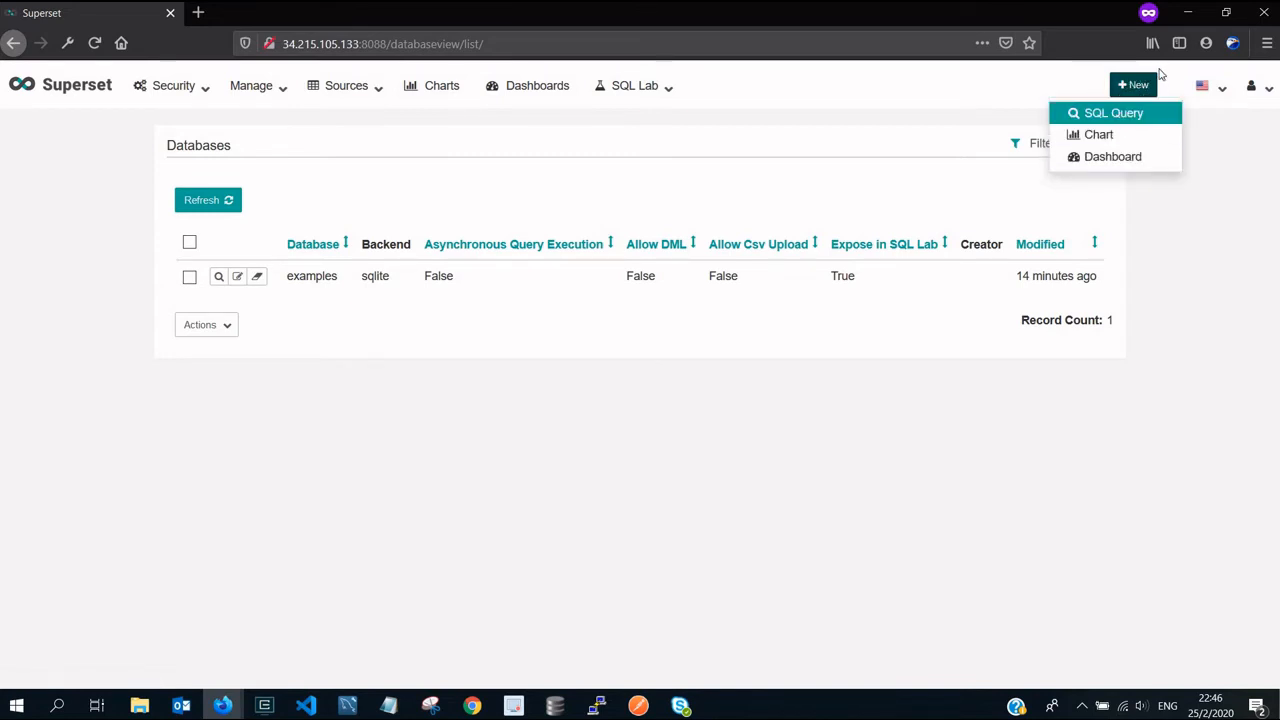
mouse_move(1165, 128)
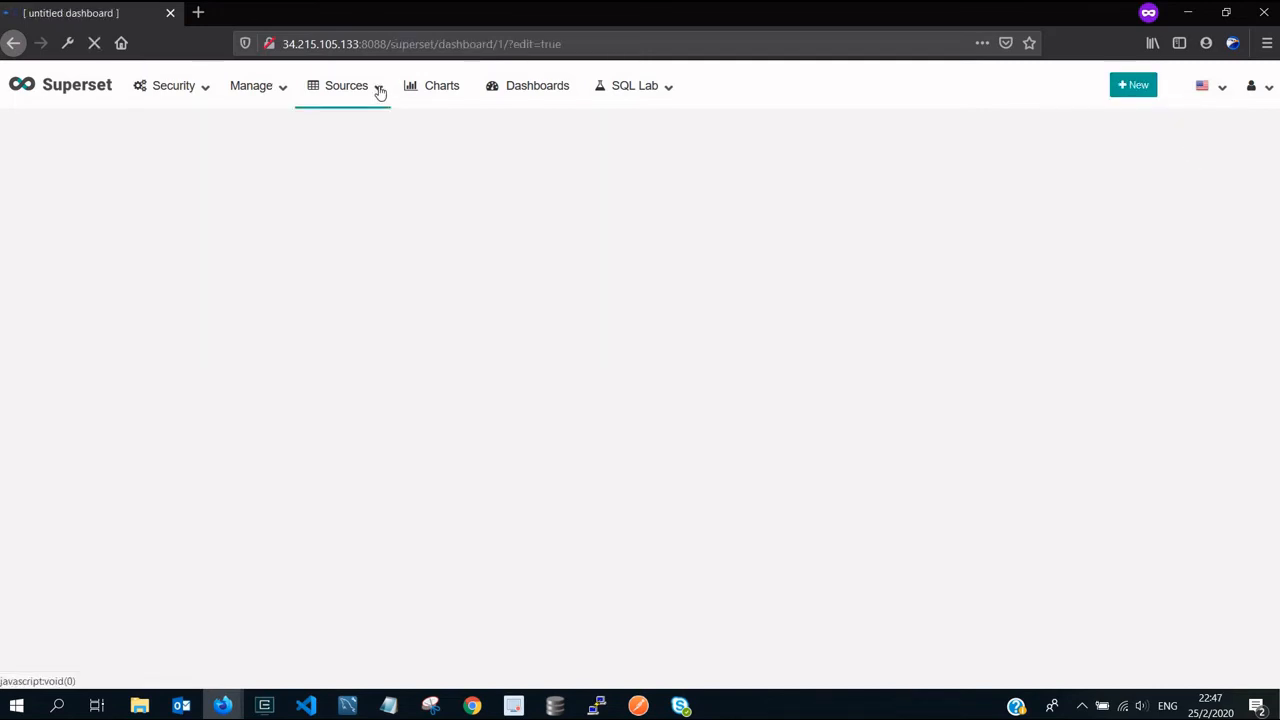
mouse_move(418, 204)
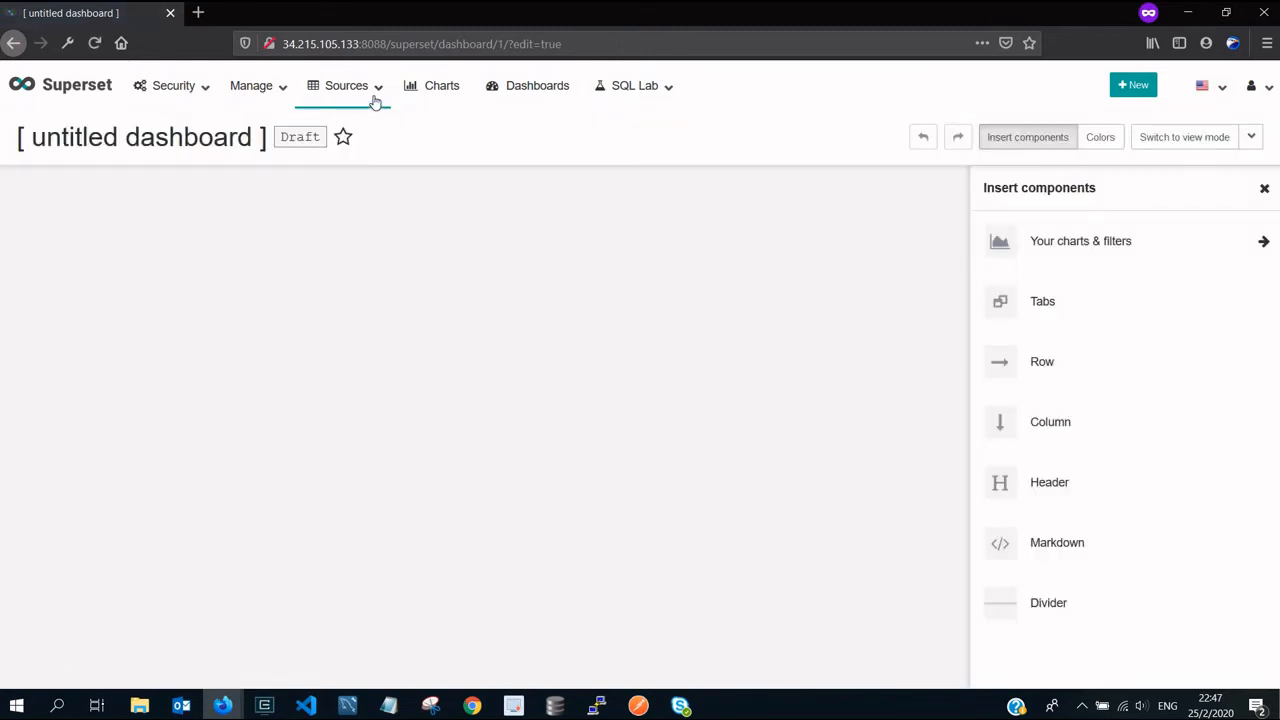
left_click(346, 85)
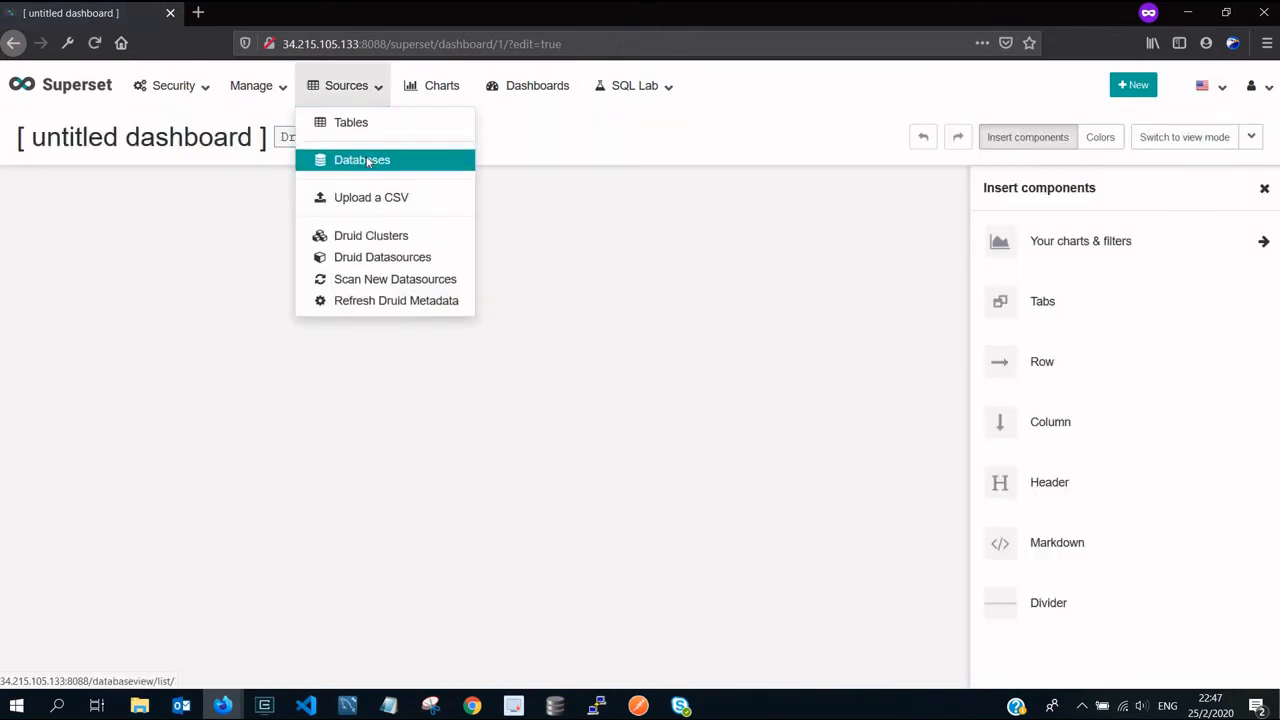
left_click(362, 160)
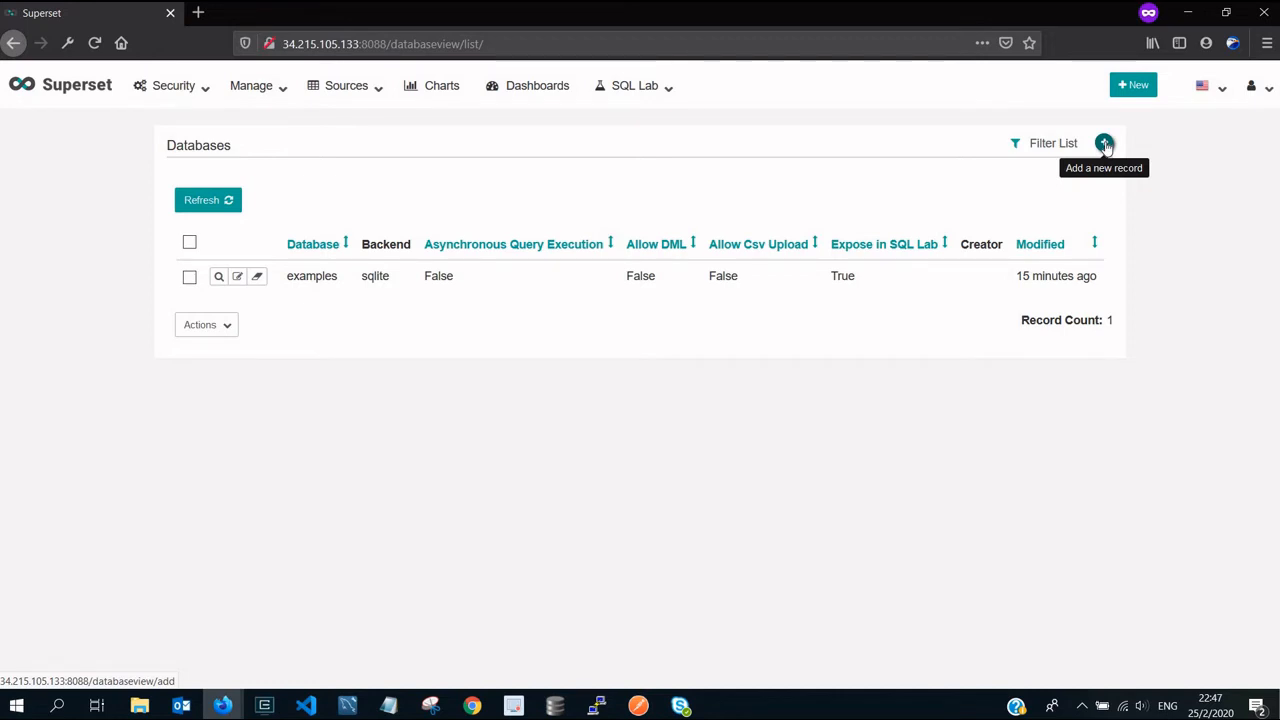
Open a blank Add Database form from the Databases list's + Add a new record button.
left_click(1104, 143)
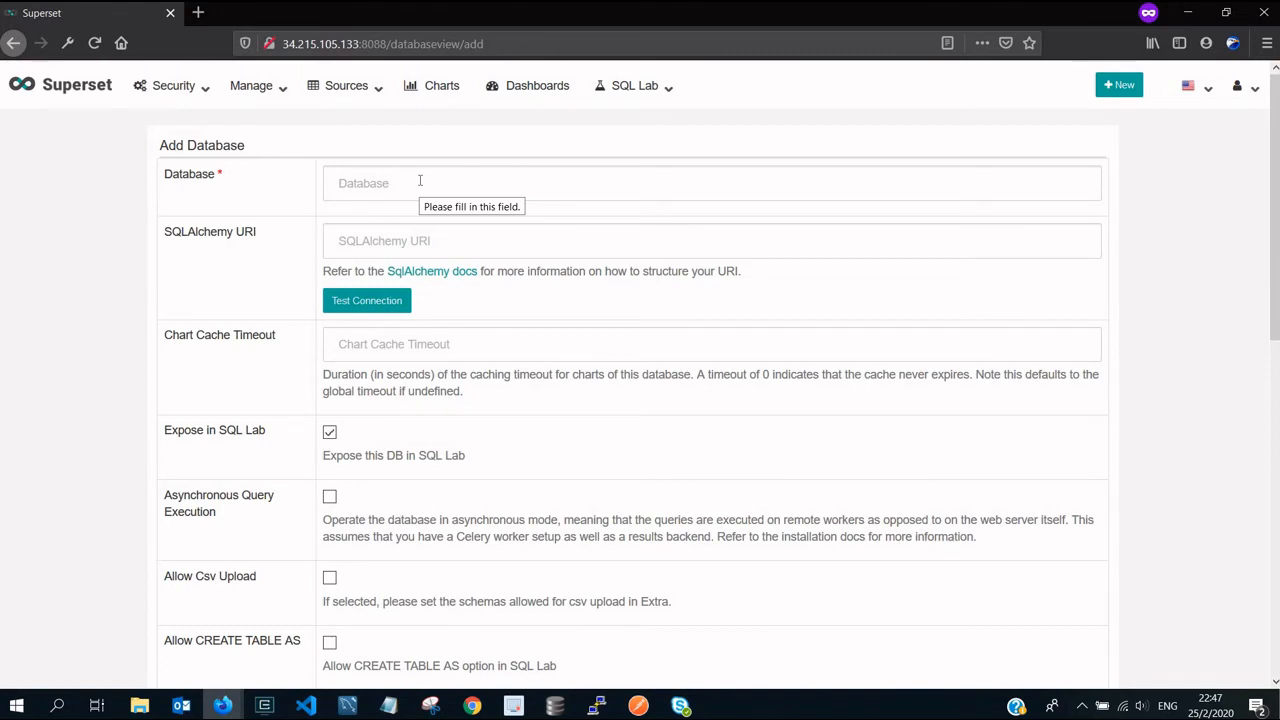
mouse_move(359, 490)
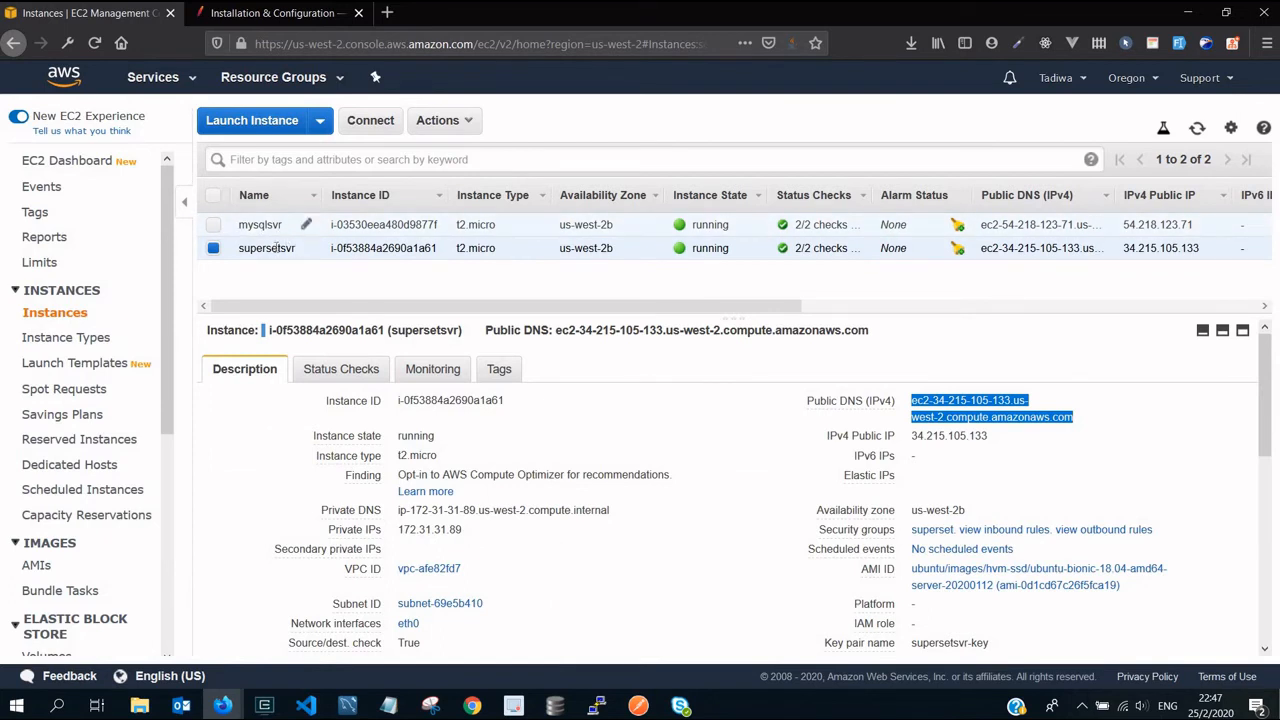
mouse_move(350, 247)
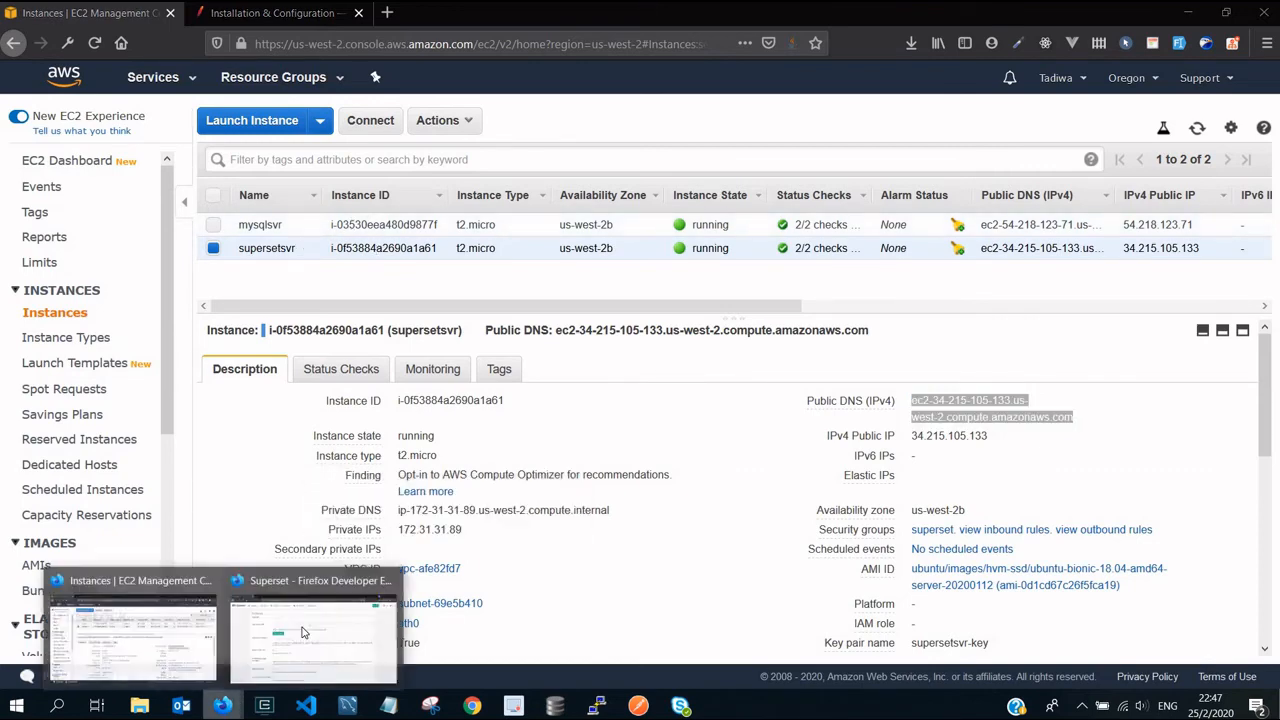
Switch from the EC2 console back to Superset's empty Add Database form.
left_click(313, 630)
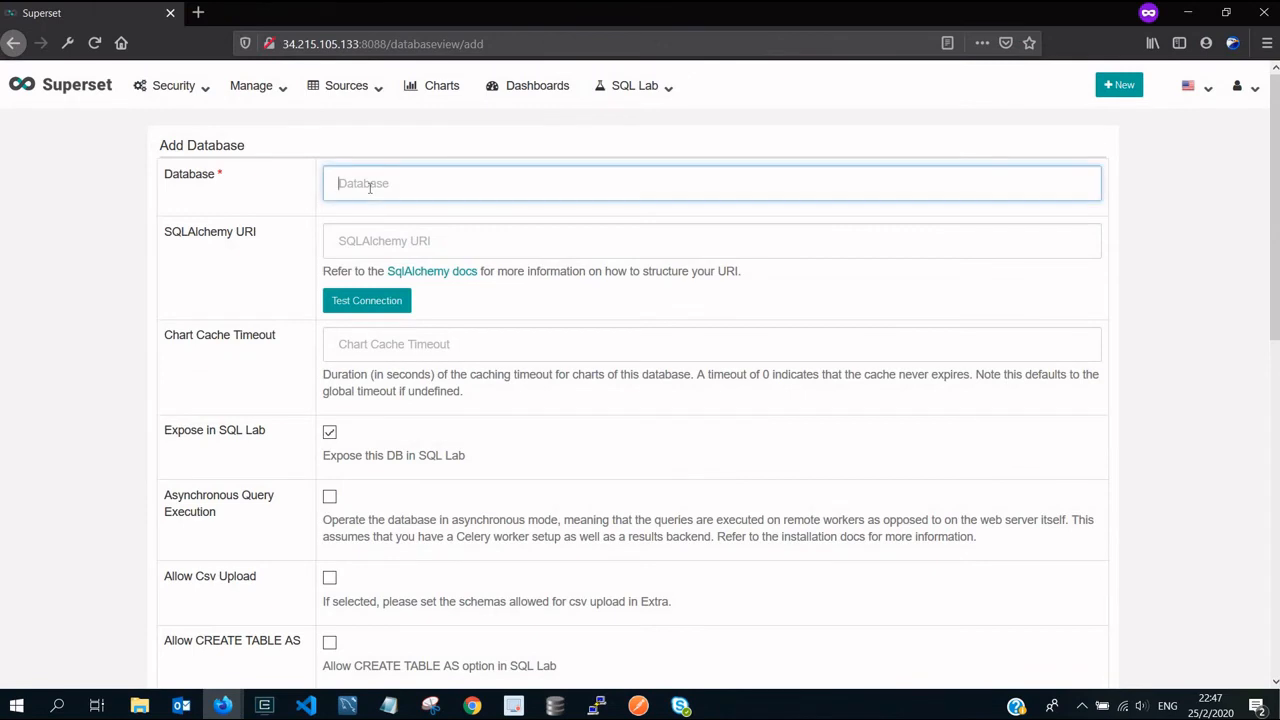
Name the database MyAWSDB and insert the saved myawsdb MySQL URI, deleting its old host.
type("MyAWSDB")
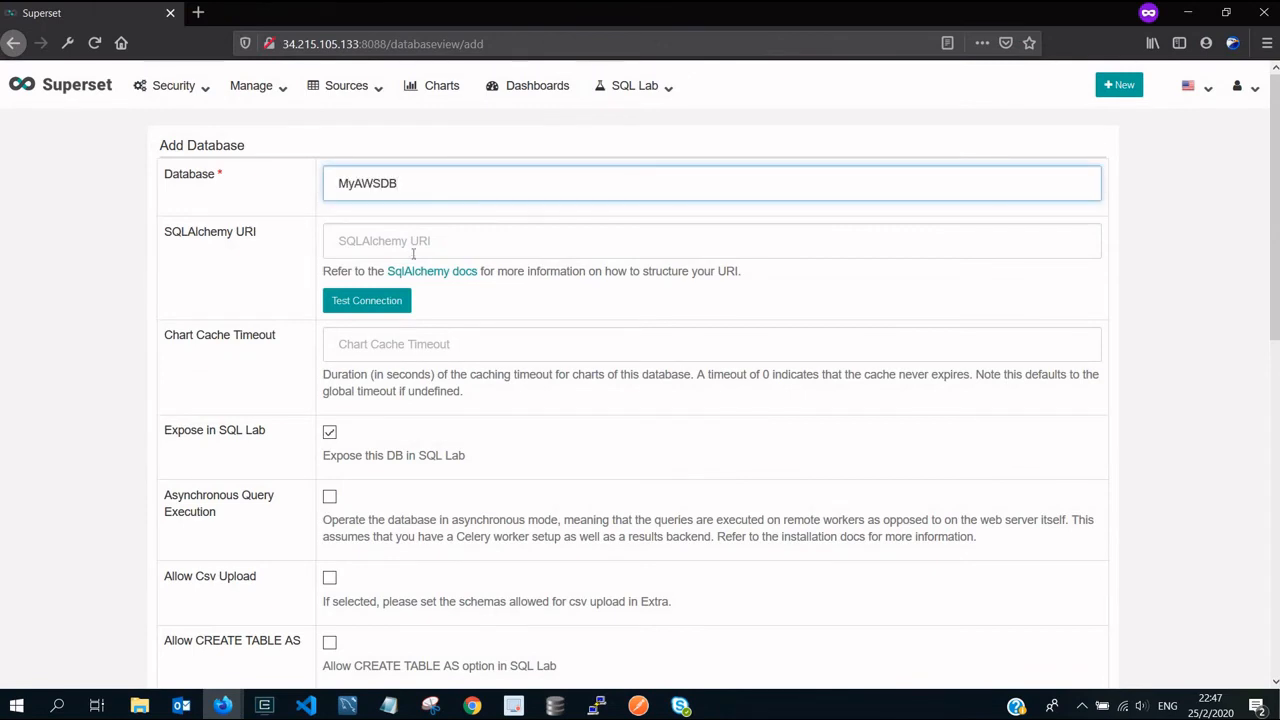
left_click(711, 240)
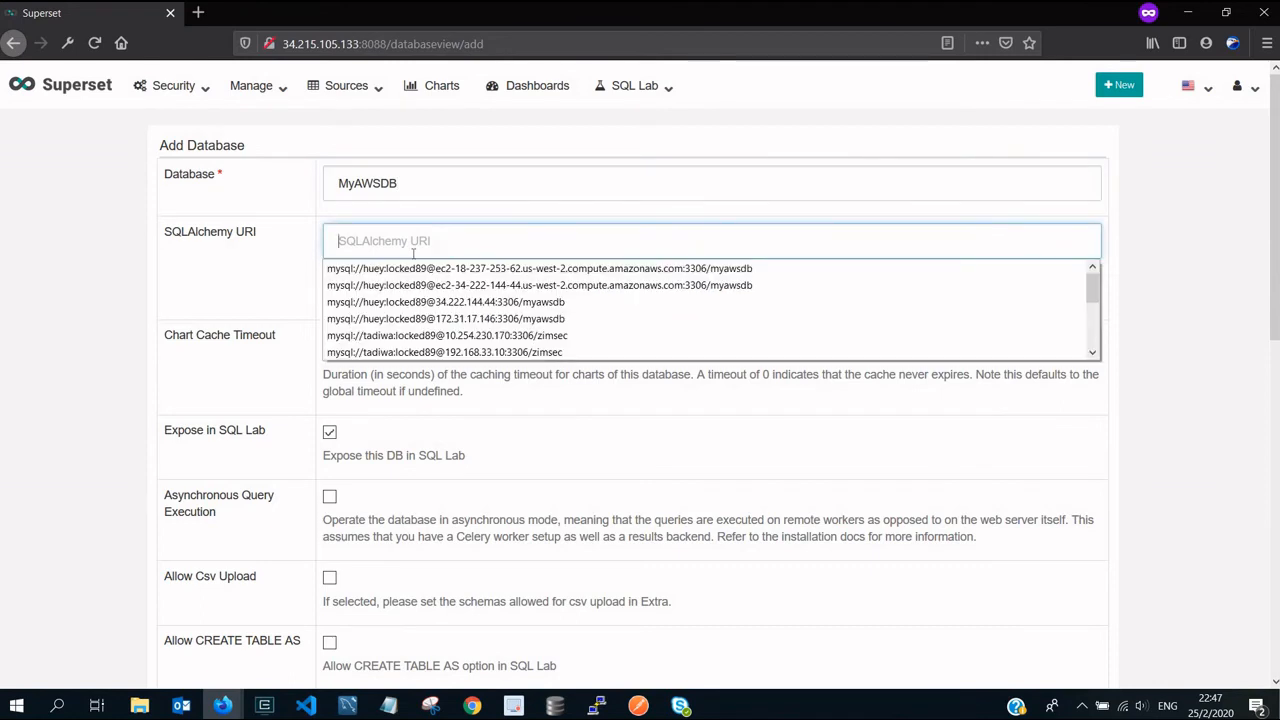
mouse_move(495, 310)
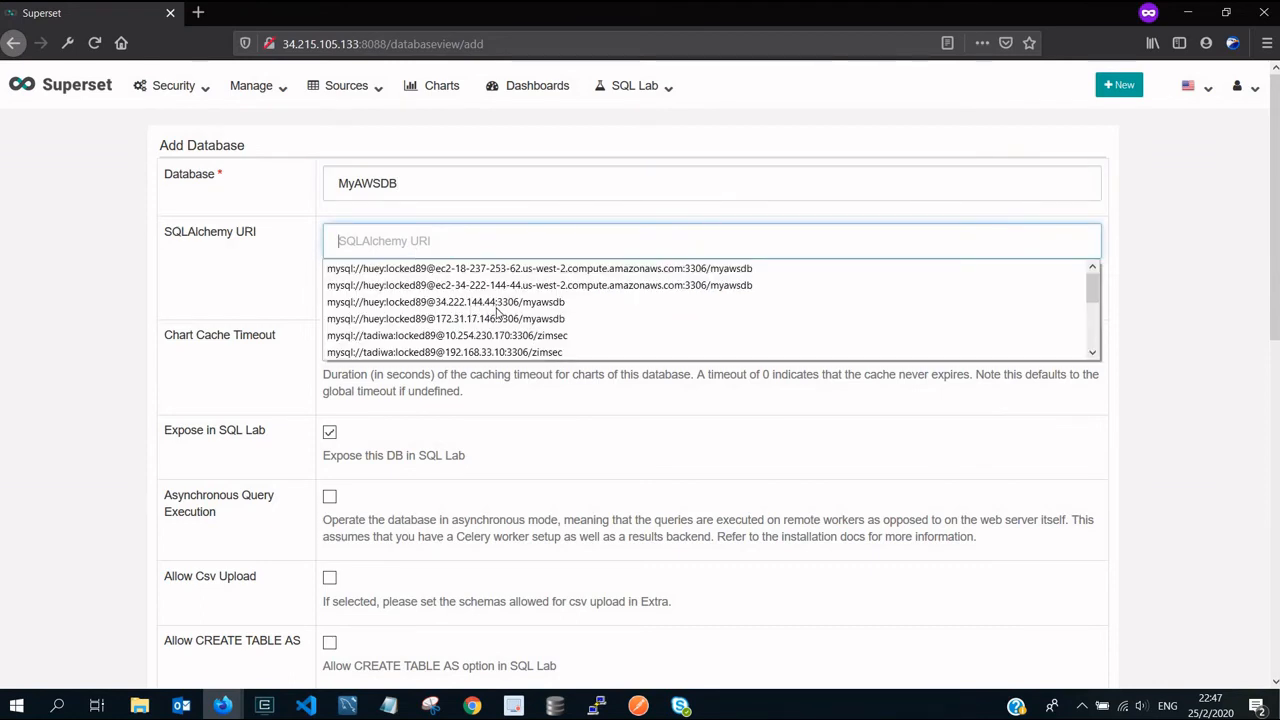
left_click(445, 301)
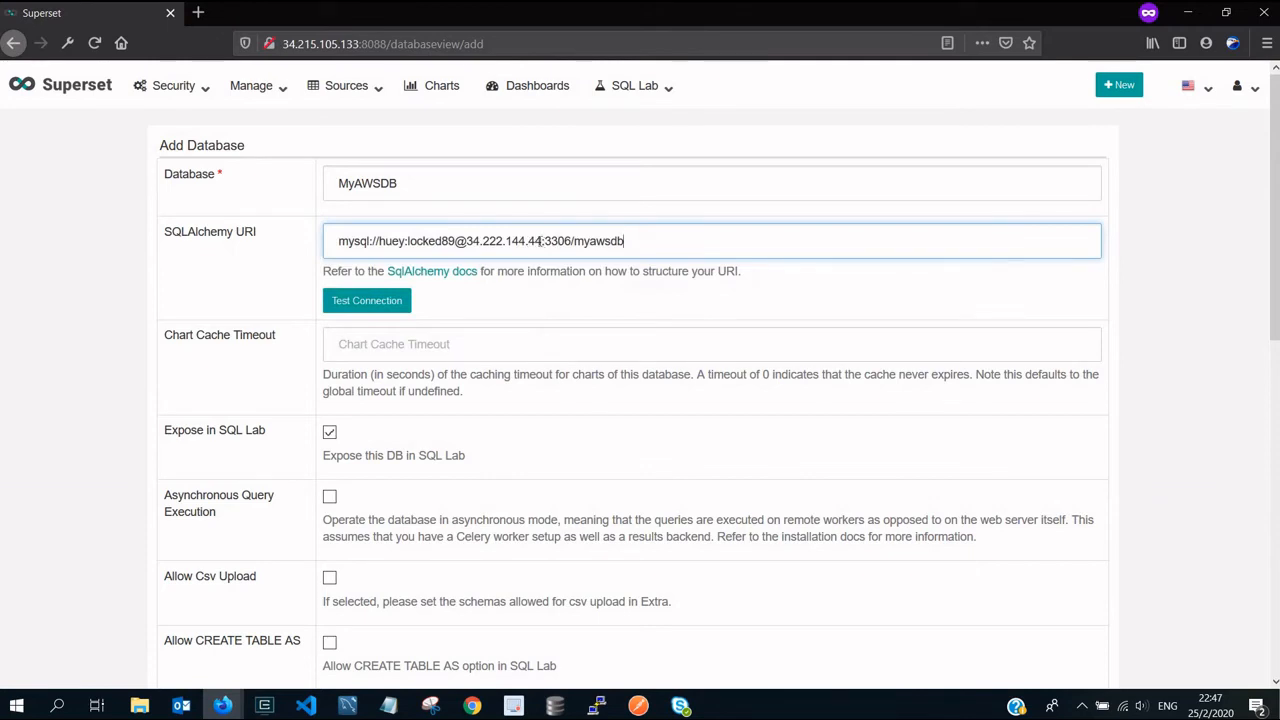
double_click(512, 241)
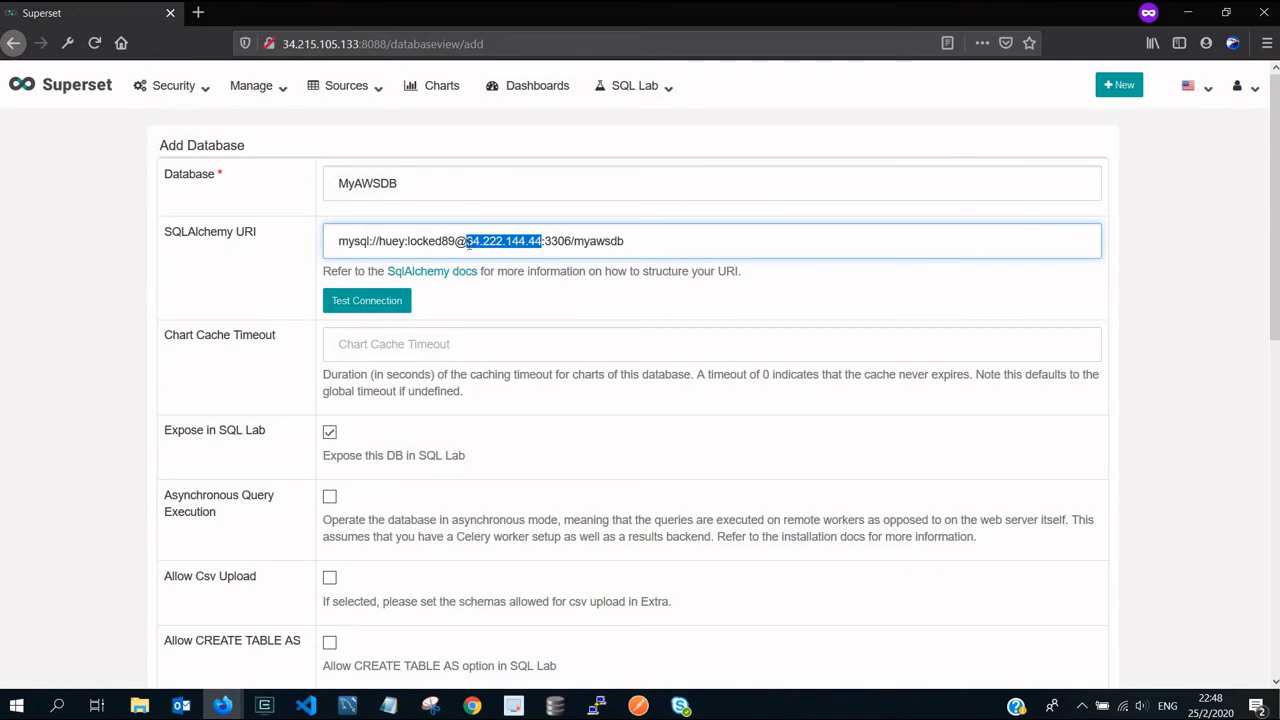
key("Delete")
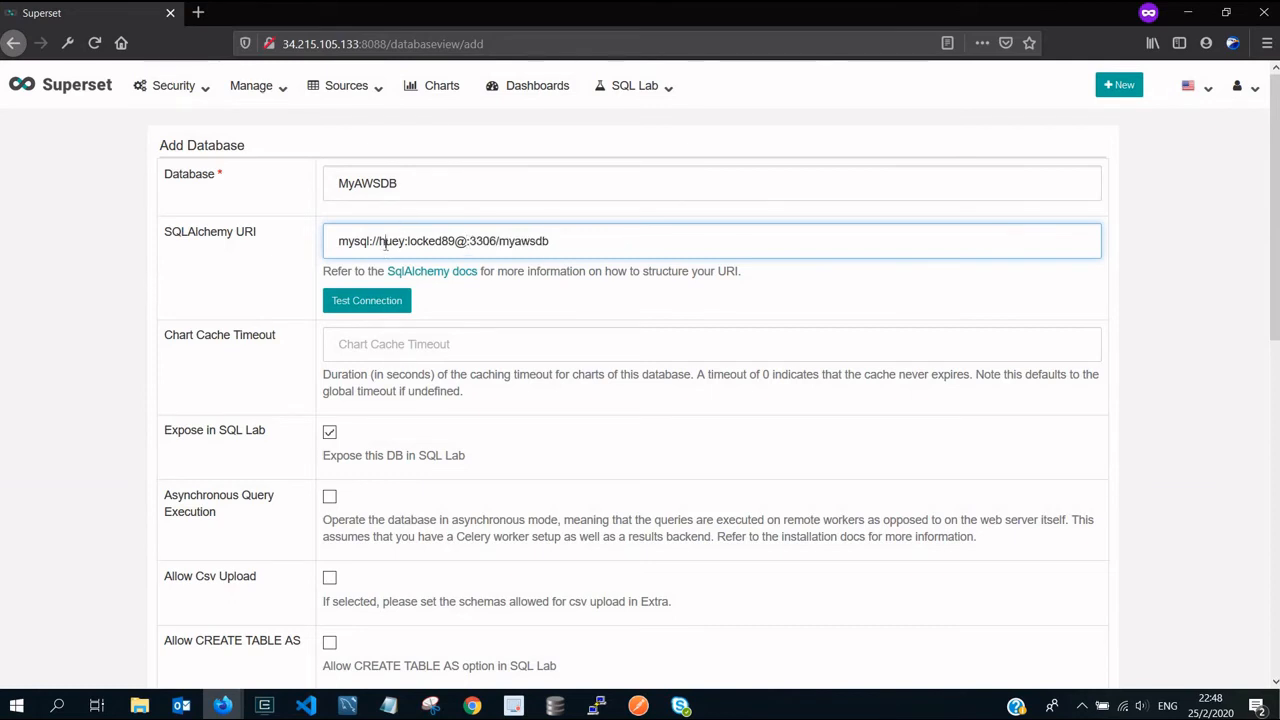
double_click(393, 240)
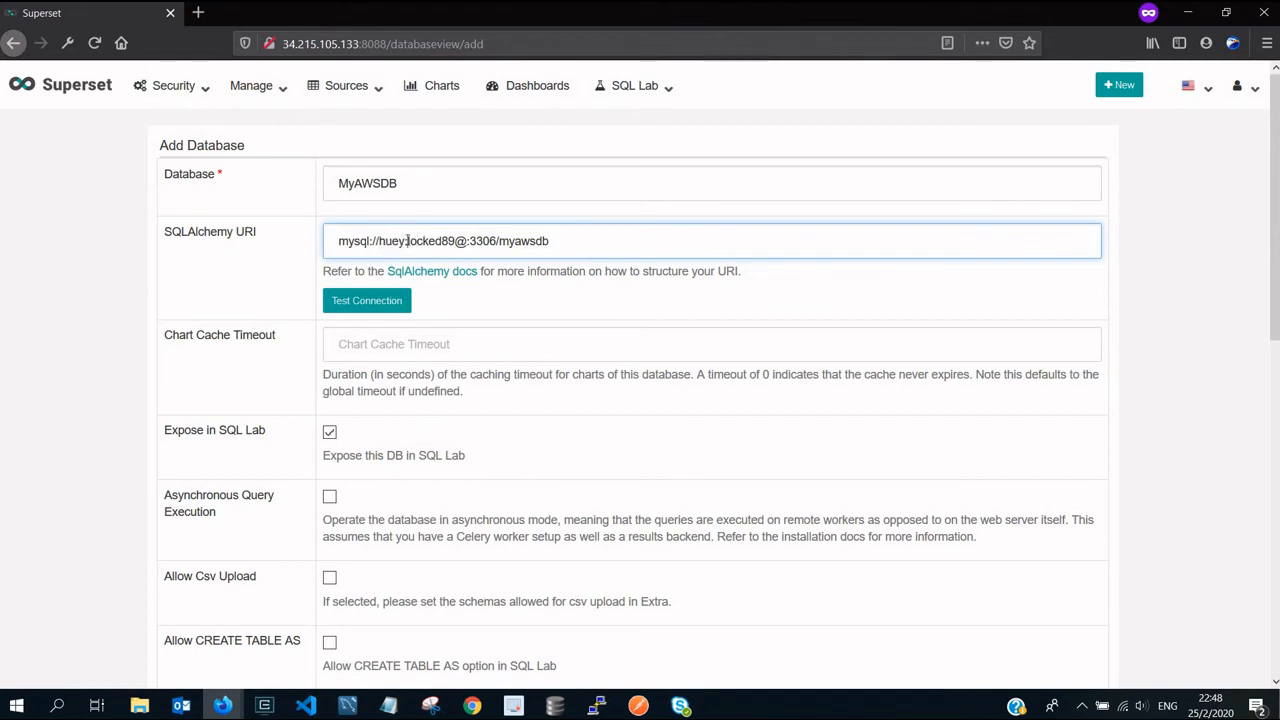
double_click(428, 241)
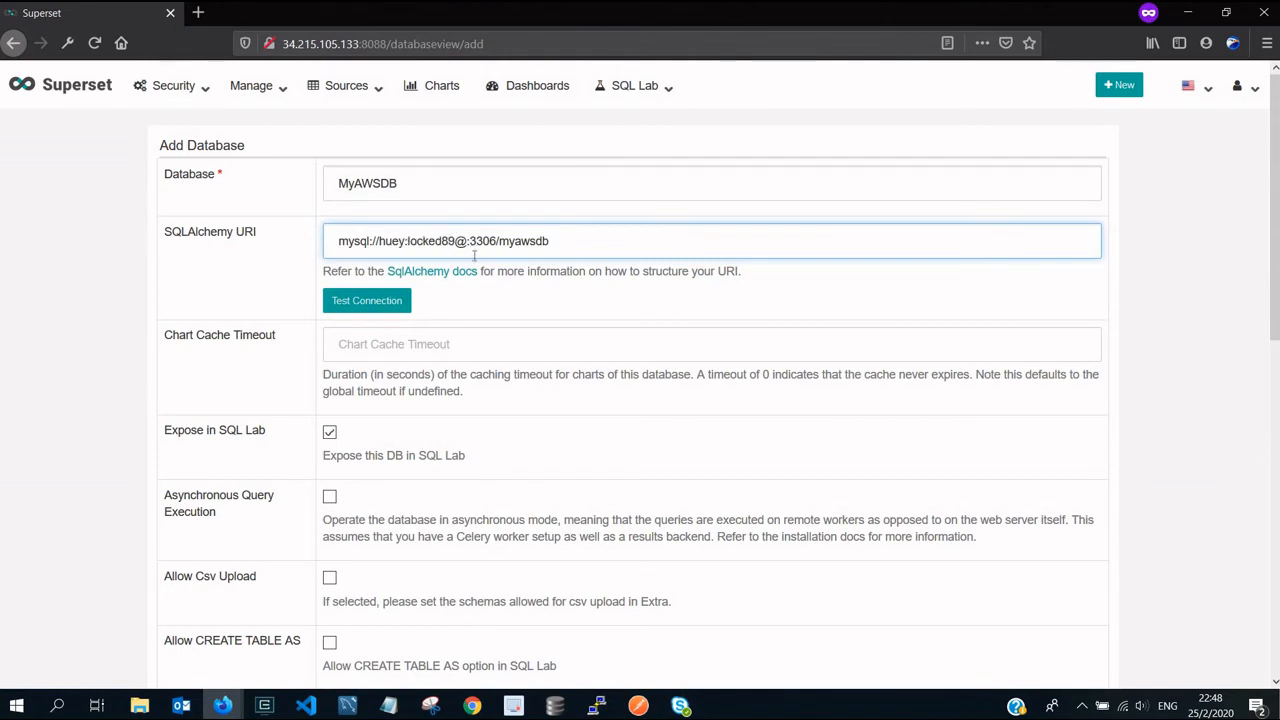
mouse_move(185, 107)
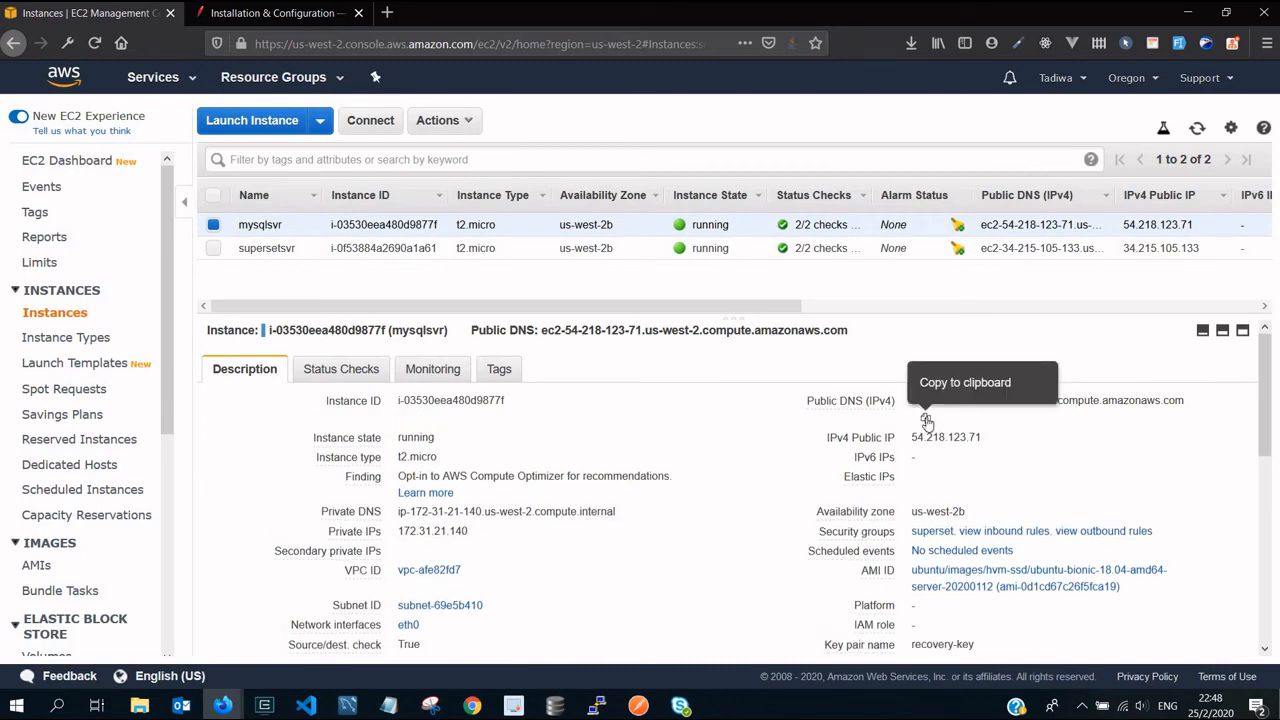
Copy mysqlsvr's public IPv4 DNS name from EC2 and return to Superset.
left_click(926, 419)
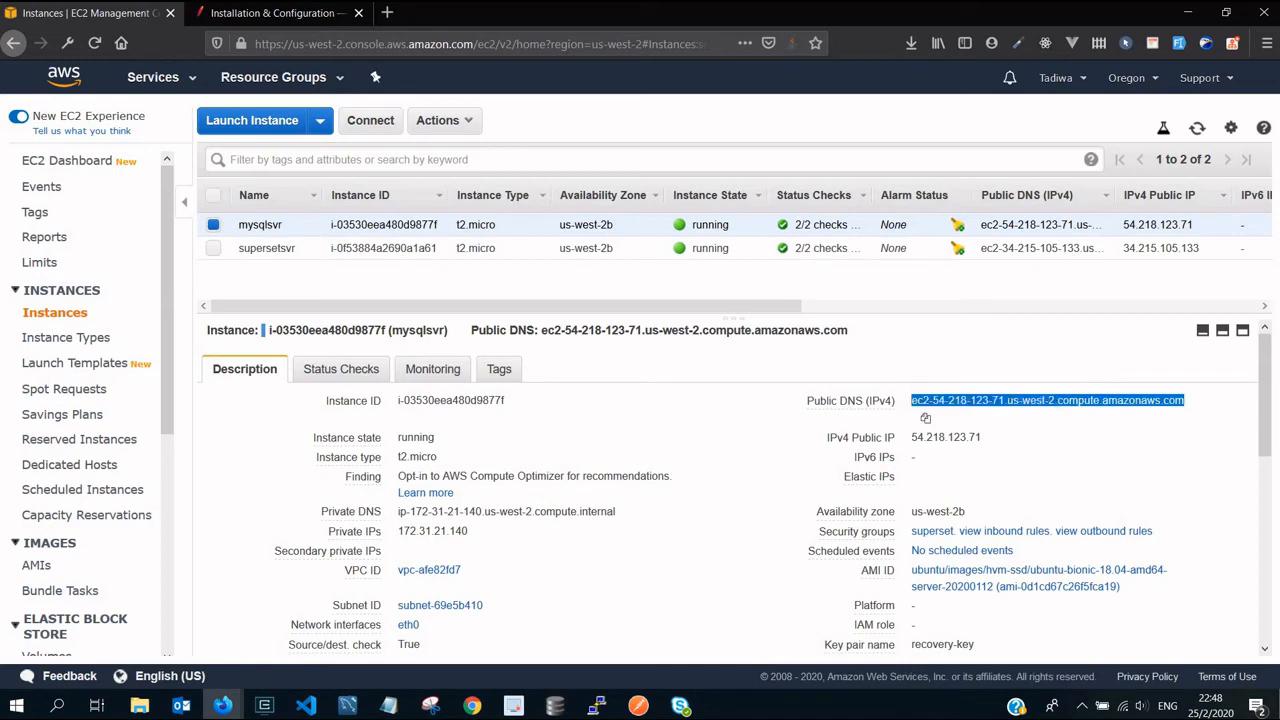
left_click(272, 13)
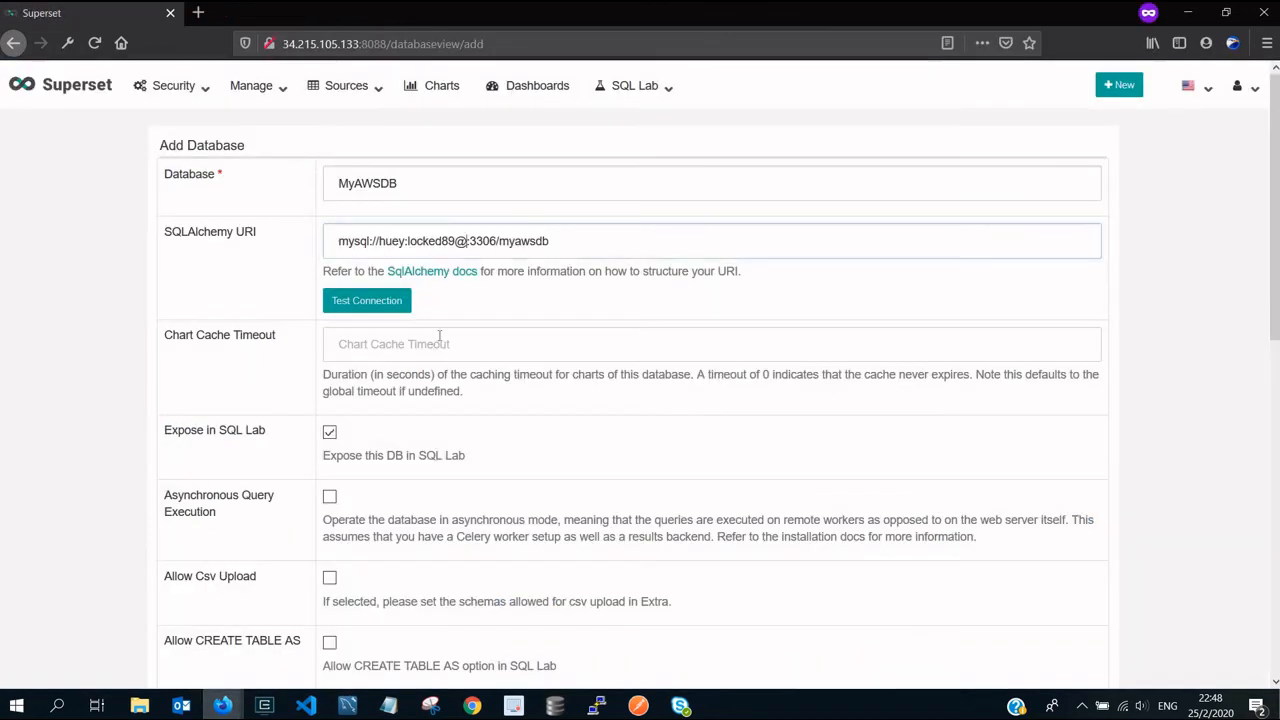
Paste ec2-54-218-123-71.us-west-2.compute.amazonaws.com as the URI host, test, and select MySQLdb in the error.
left_click(712, 240)
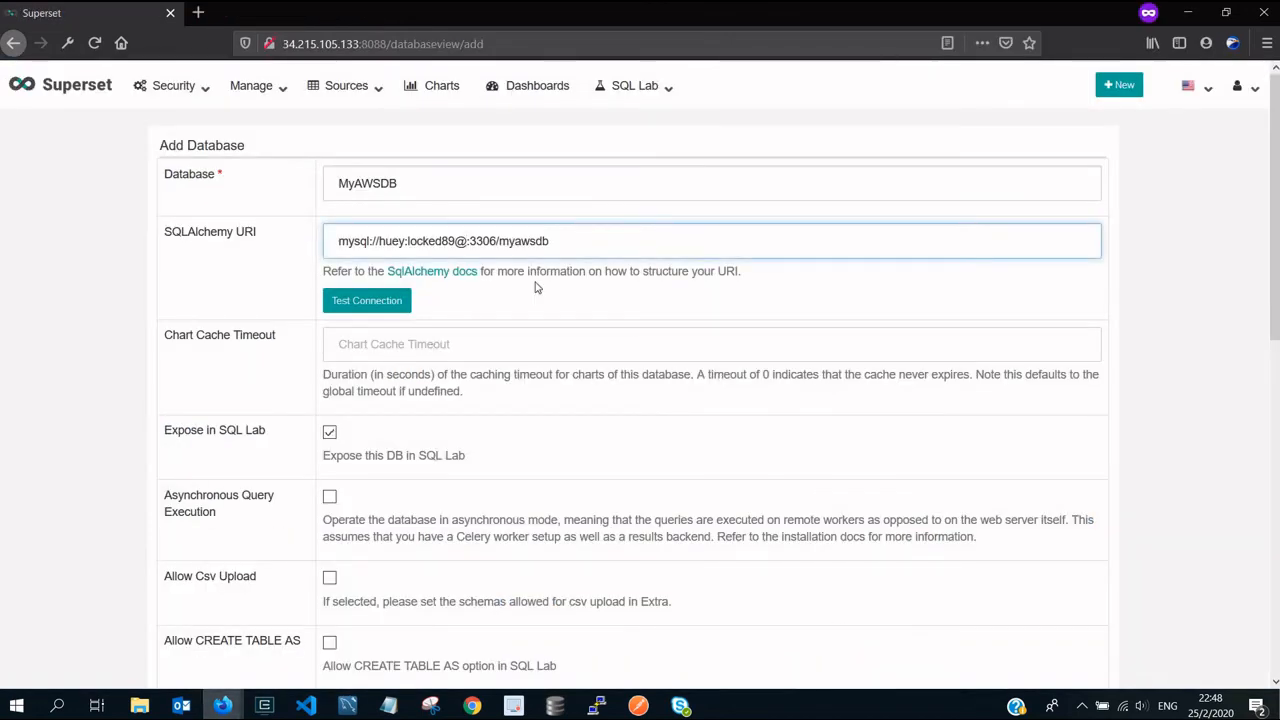
type("ec2-54-218-123-71.us-west-2.compute.amazonaws.com")
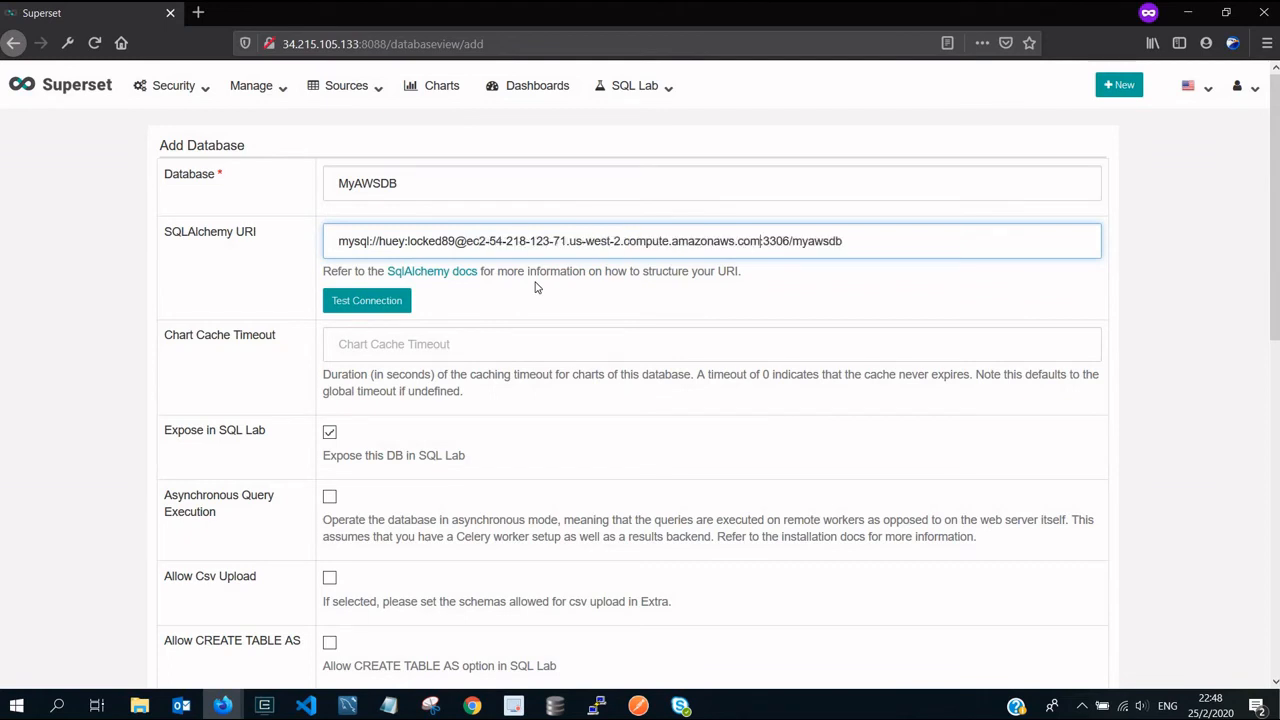
mouse_move(471, 311)
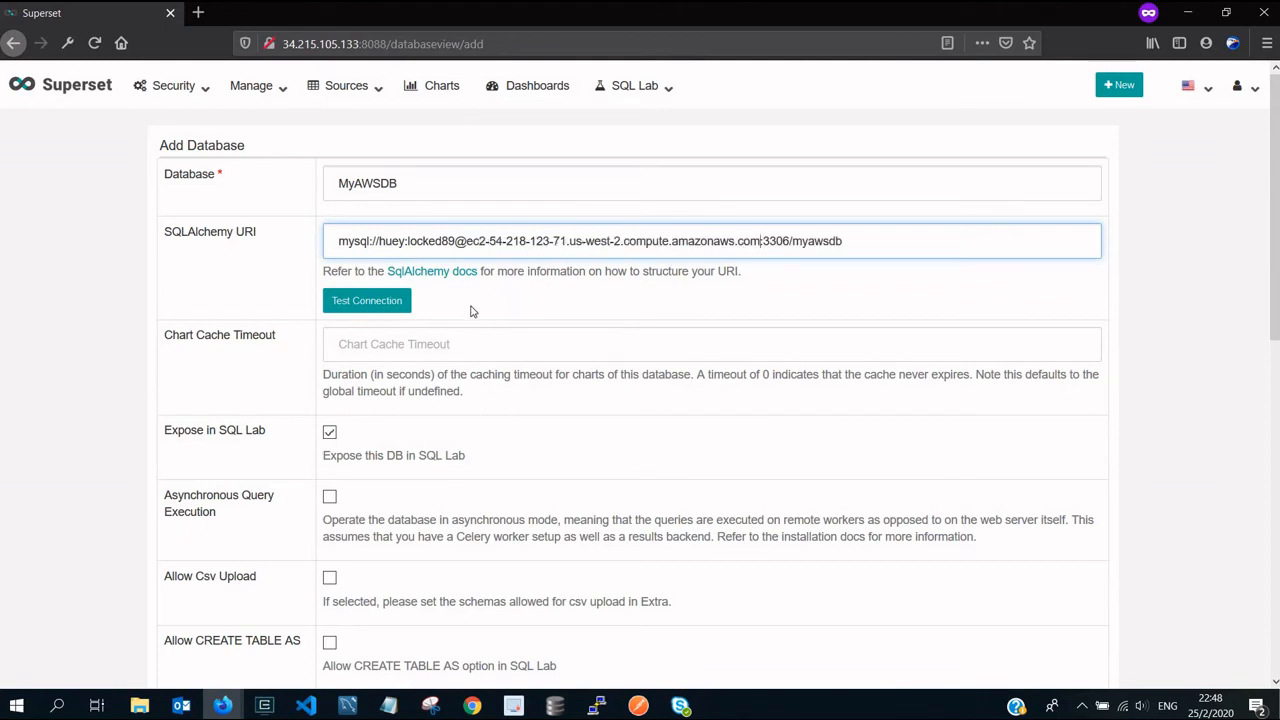
mouse_move(475, 277)
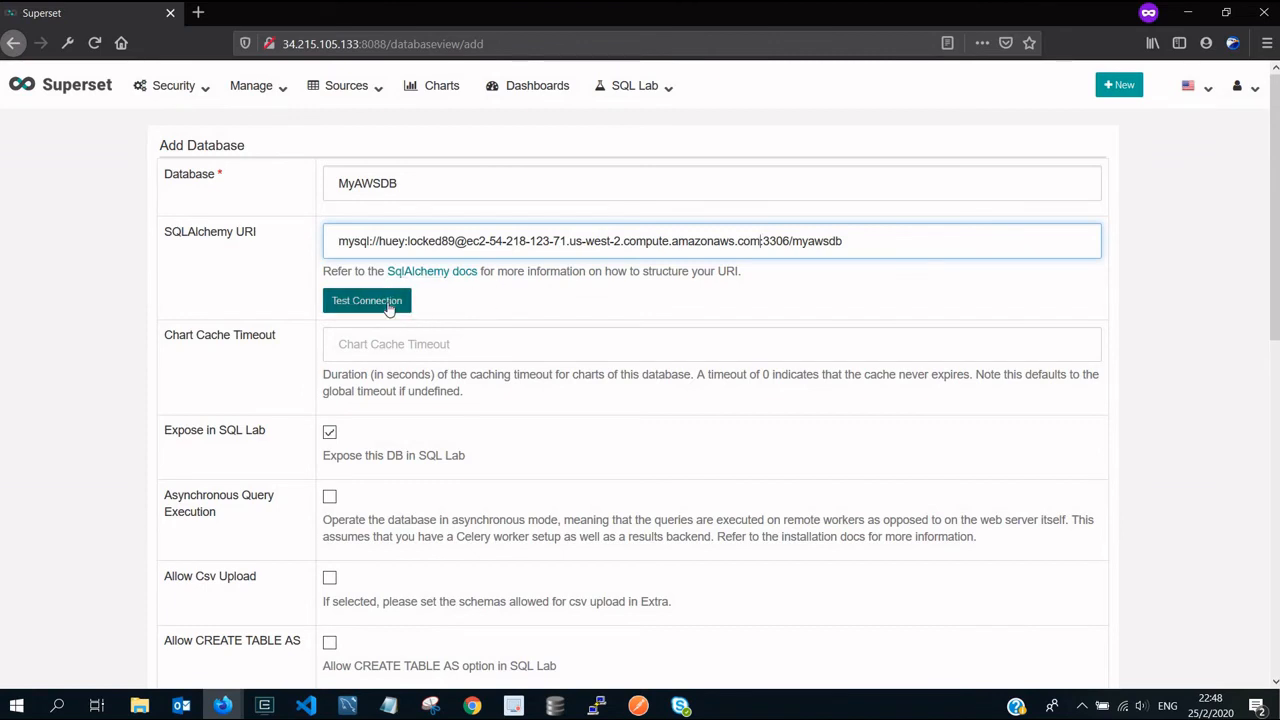
left_click(366, 300)
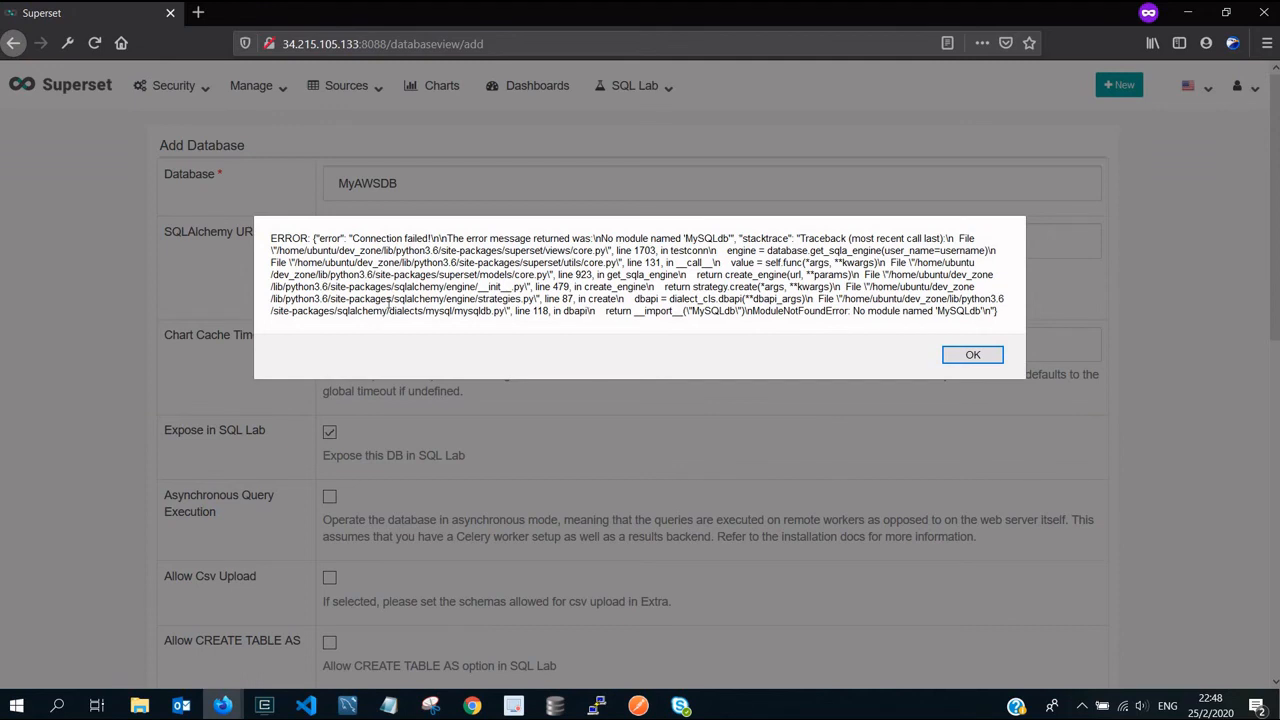
mouse_move(645, 374)
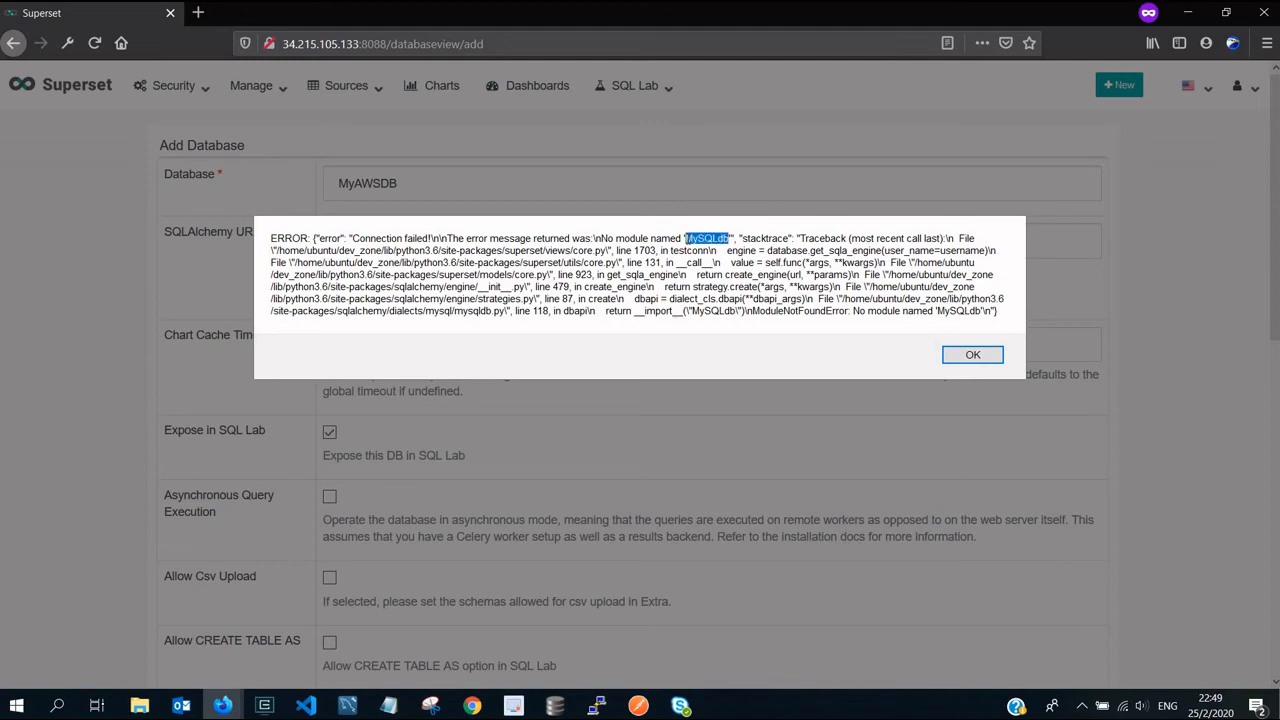
left_click(971, 354)
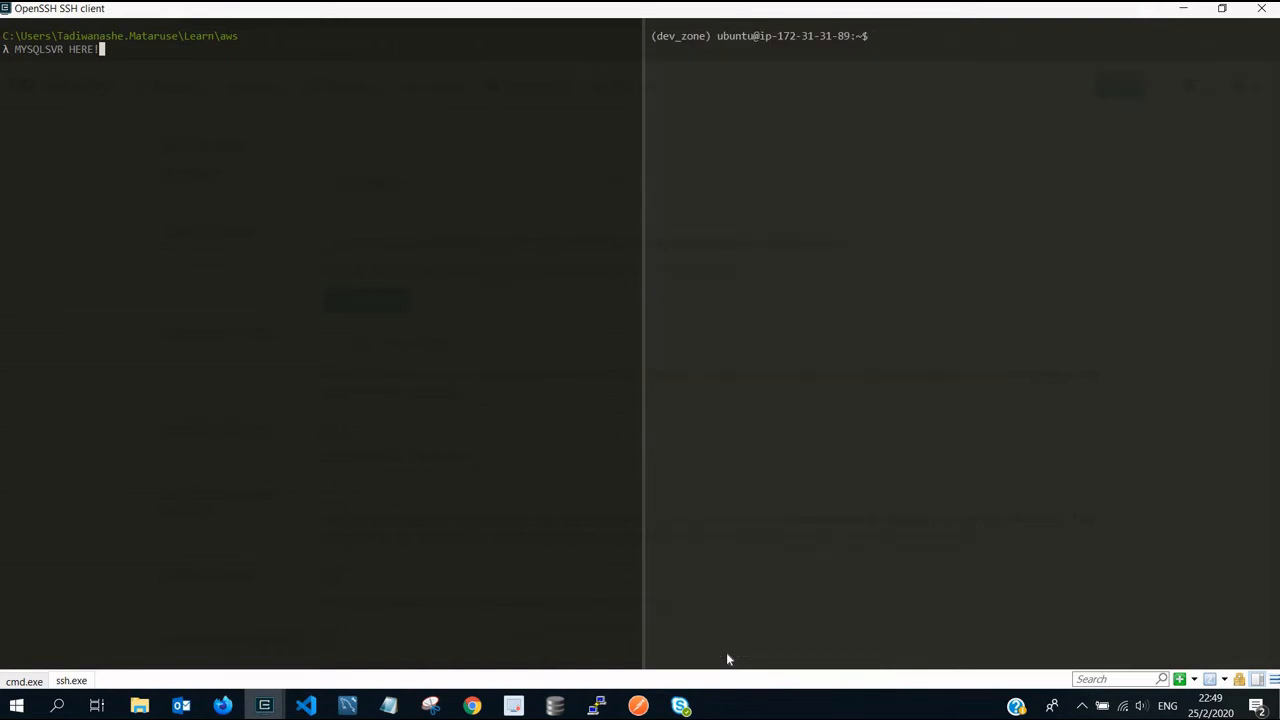
Run deactivate to leave dev_zone on the server, then reactivate the environment.
type("deactiva")
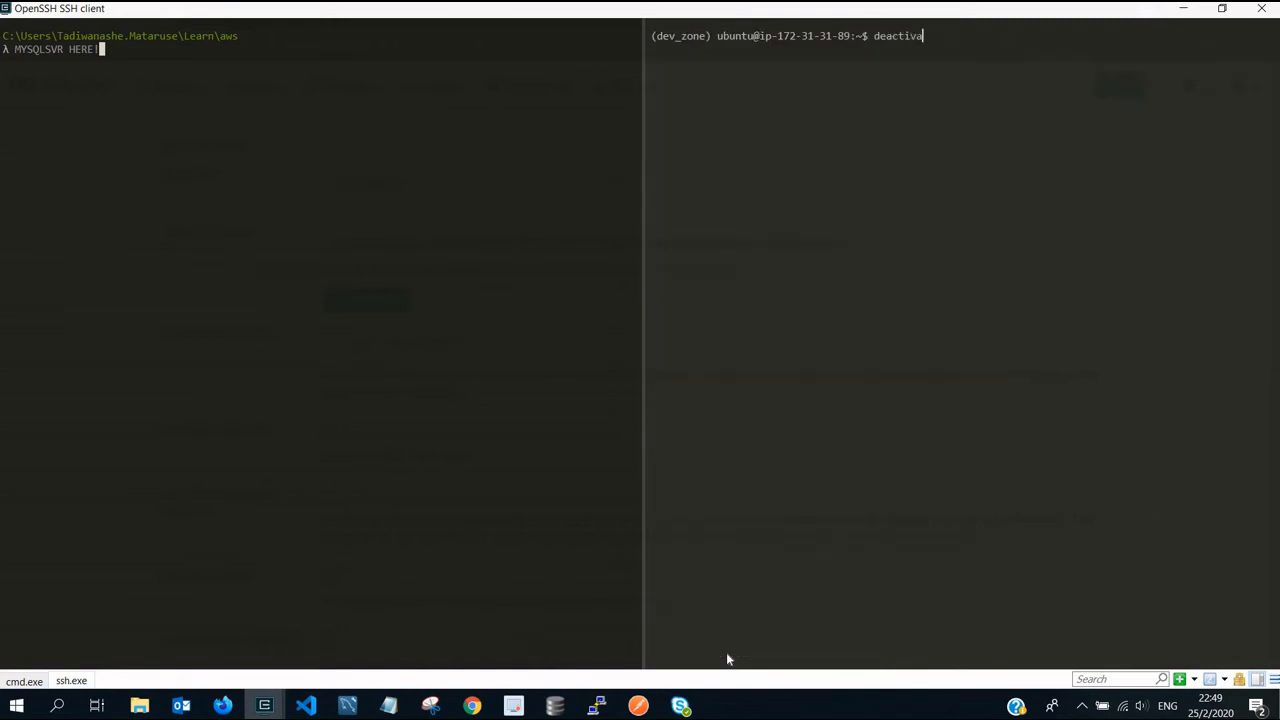
key("Return")
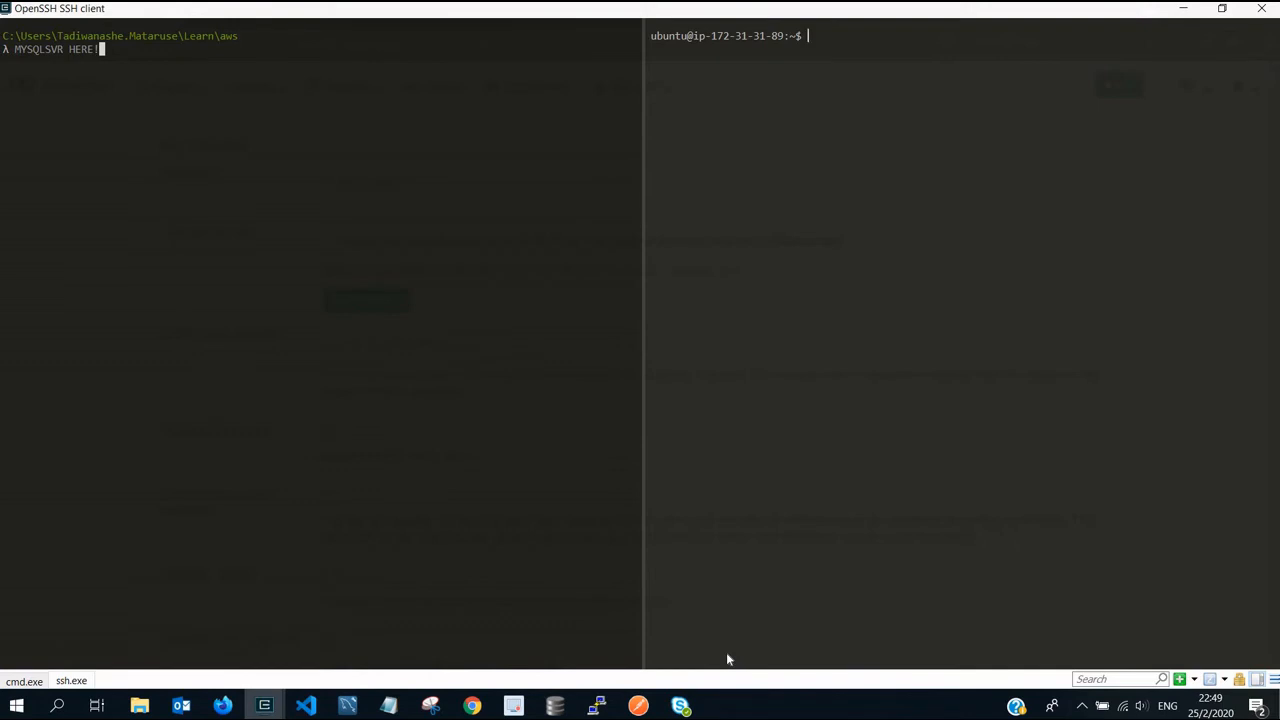
type("deactivate")
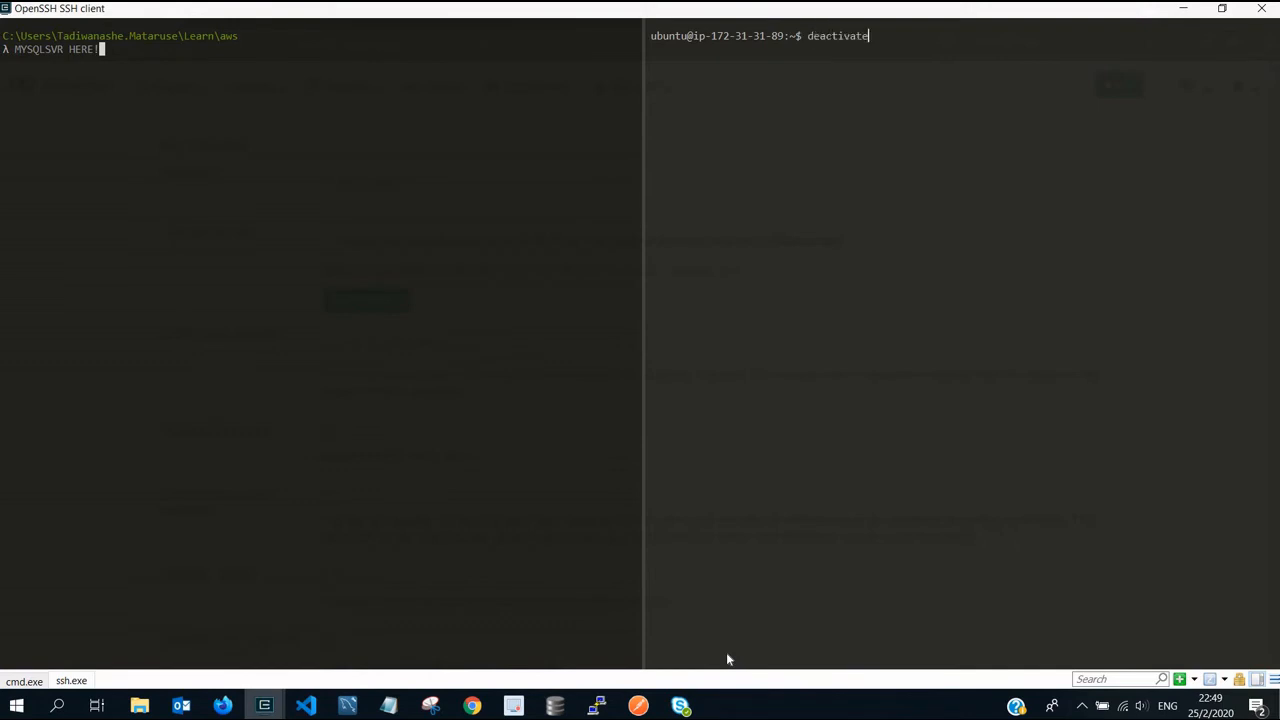
type("superset run -h 0.0.0.0 -p 8088 --with-threads --reload --debugger")
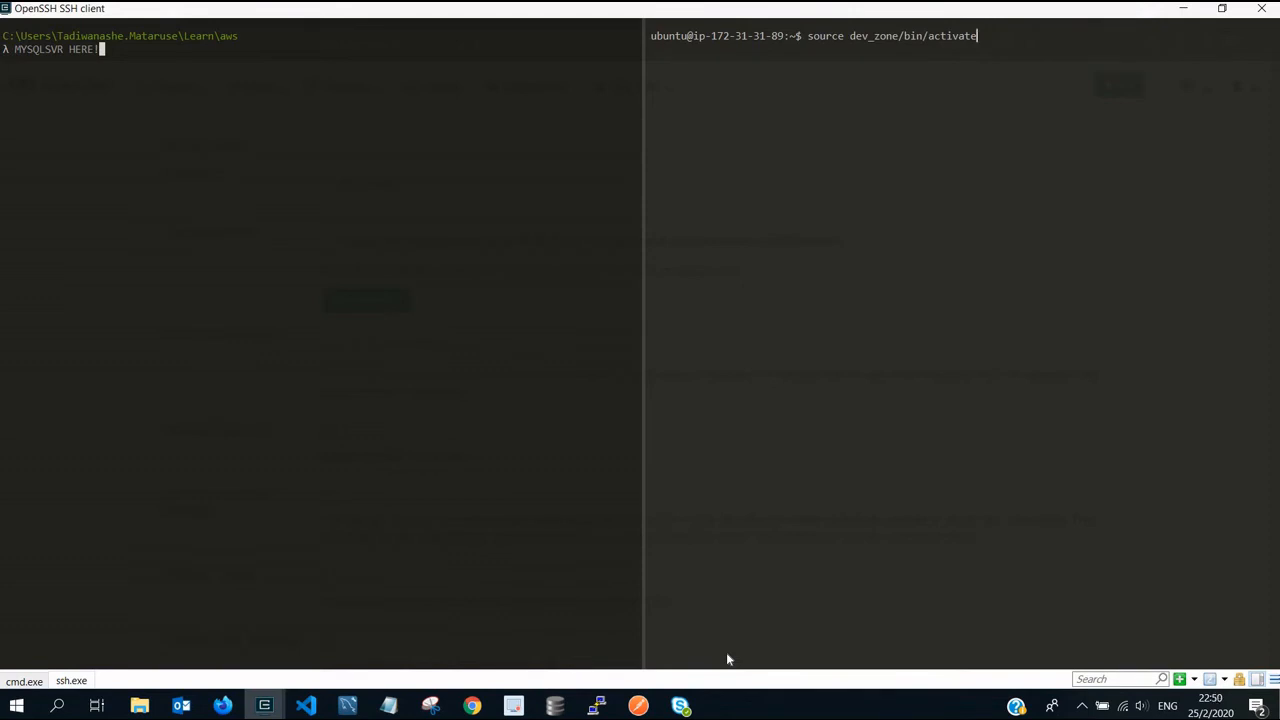
key("Return")
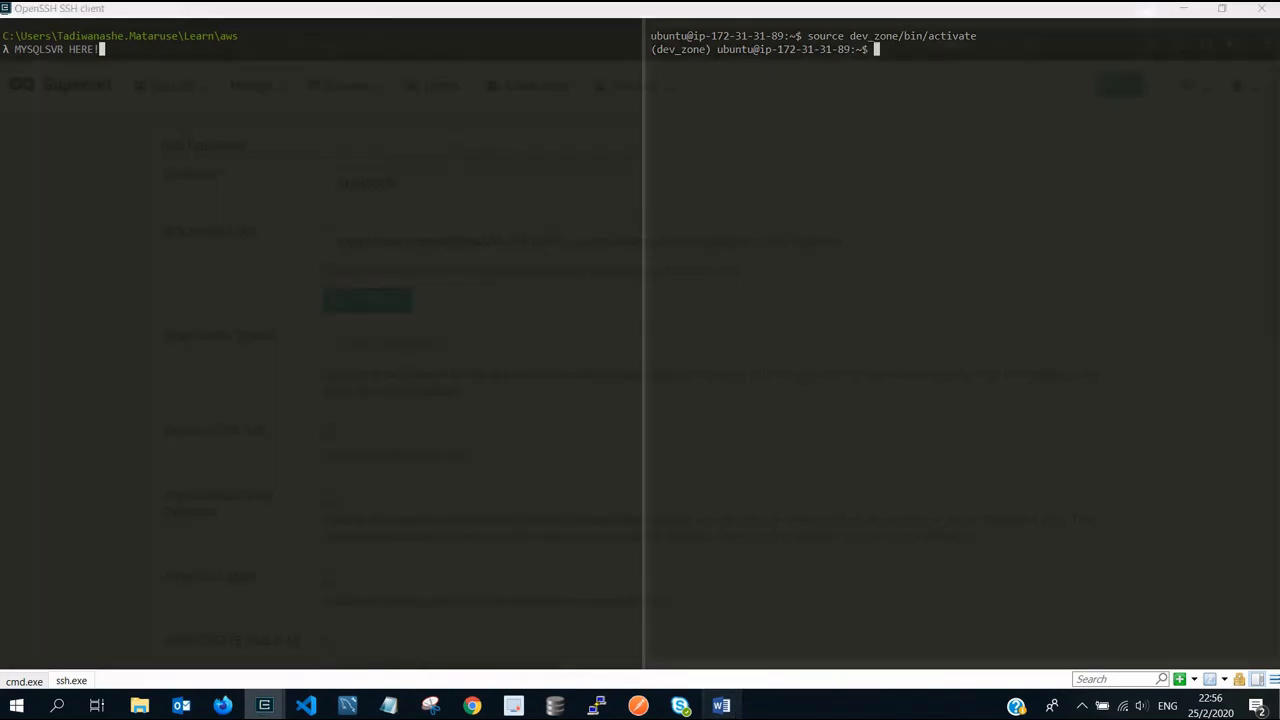
Find the 'Failing to connect to MySQL Database' section and select its pip install mysqlclient fix.
left_click(720, 705)
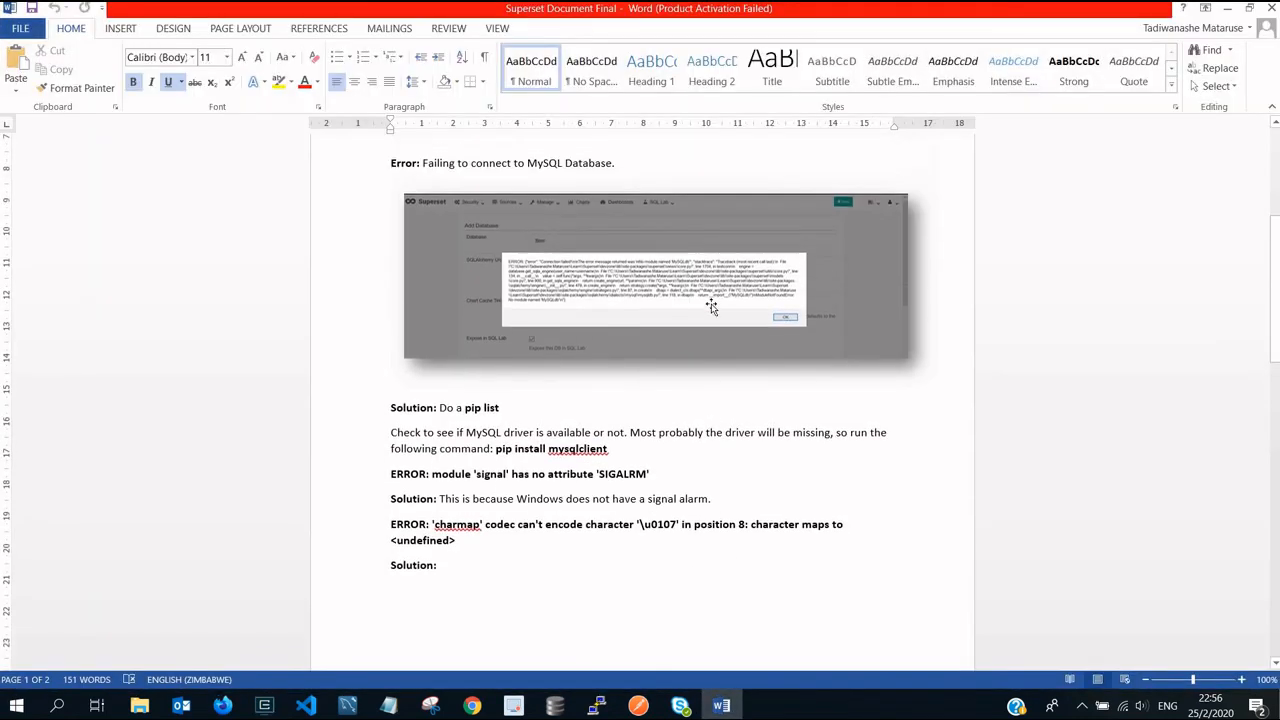
scroll("up", 3)
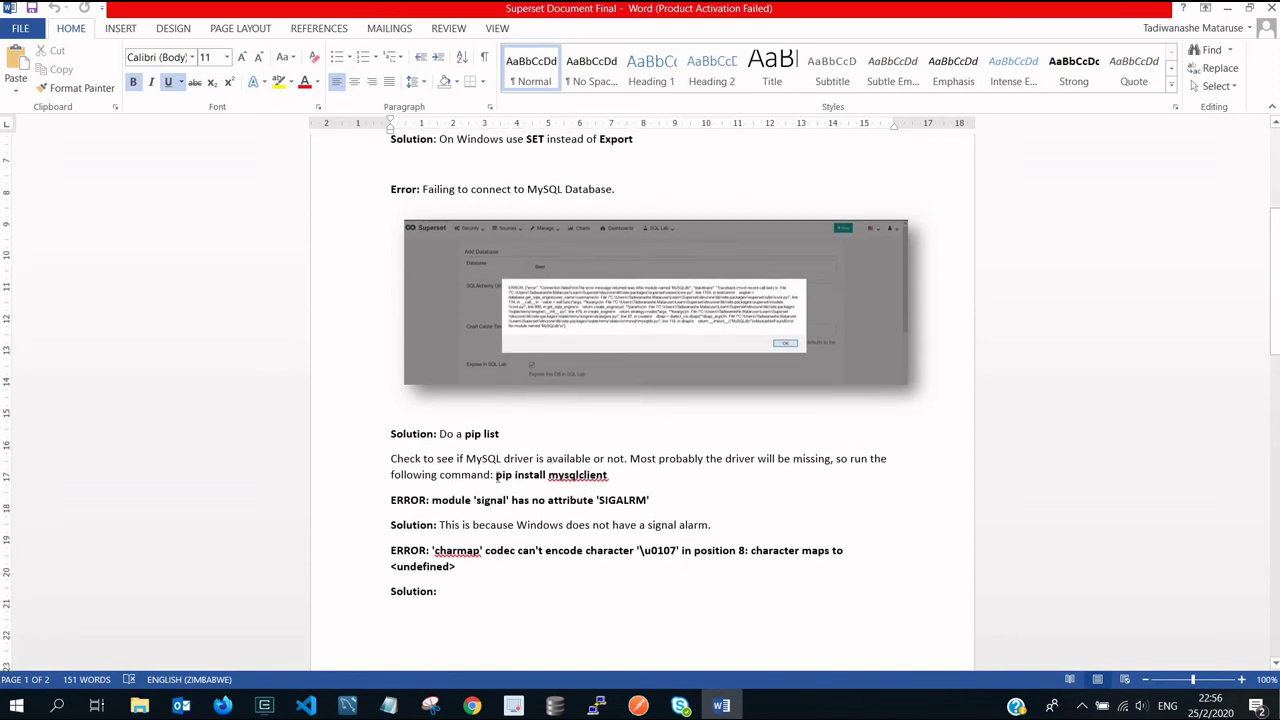
double_click(550, 474)
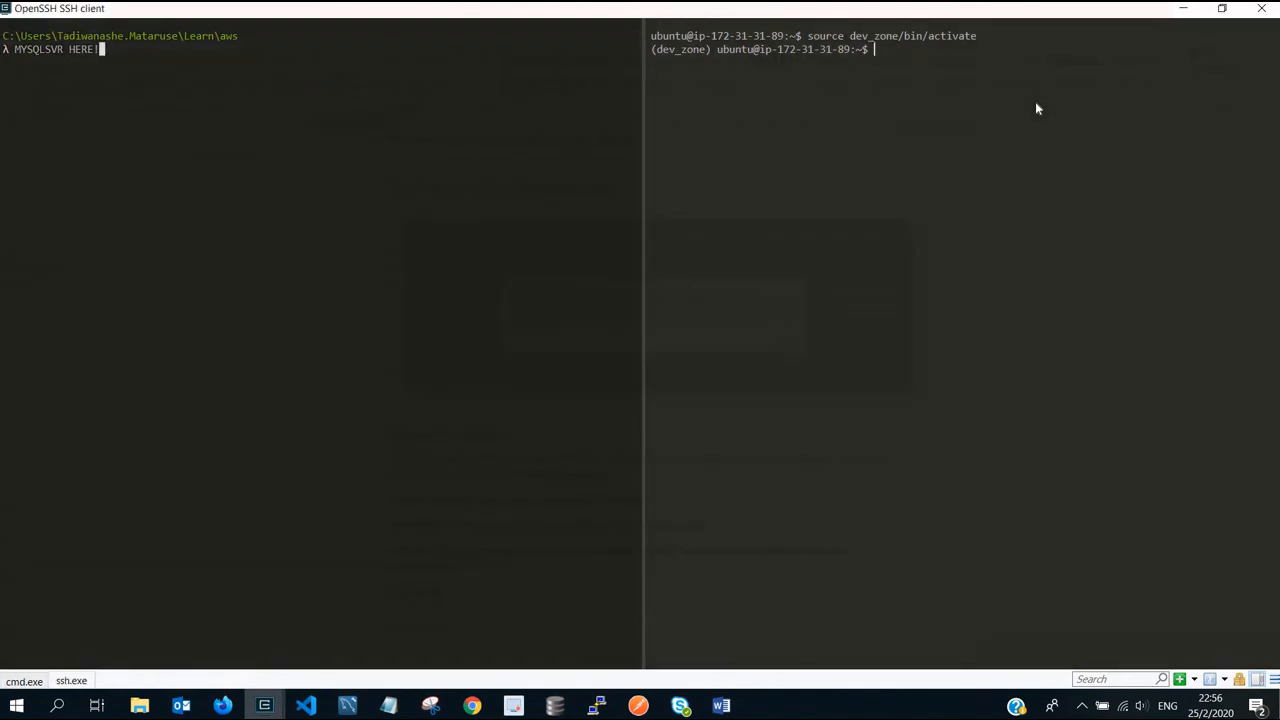
Attempt pip install mysqlclient, check the screenshot, then apt-get install python3-dev and libmysqlclient-dev.
type("pip install mysqlclient")
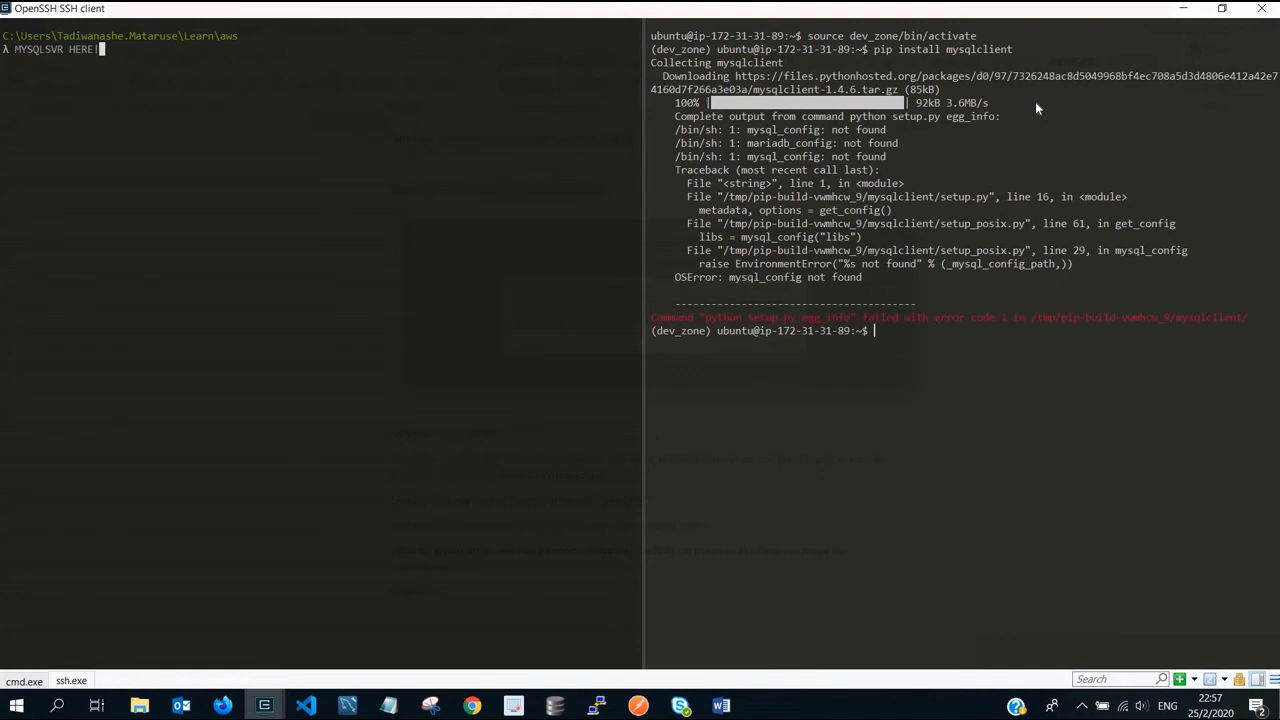
mouse_move(722, 705)
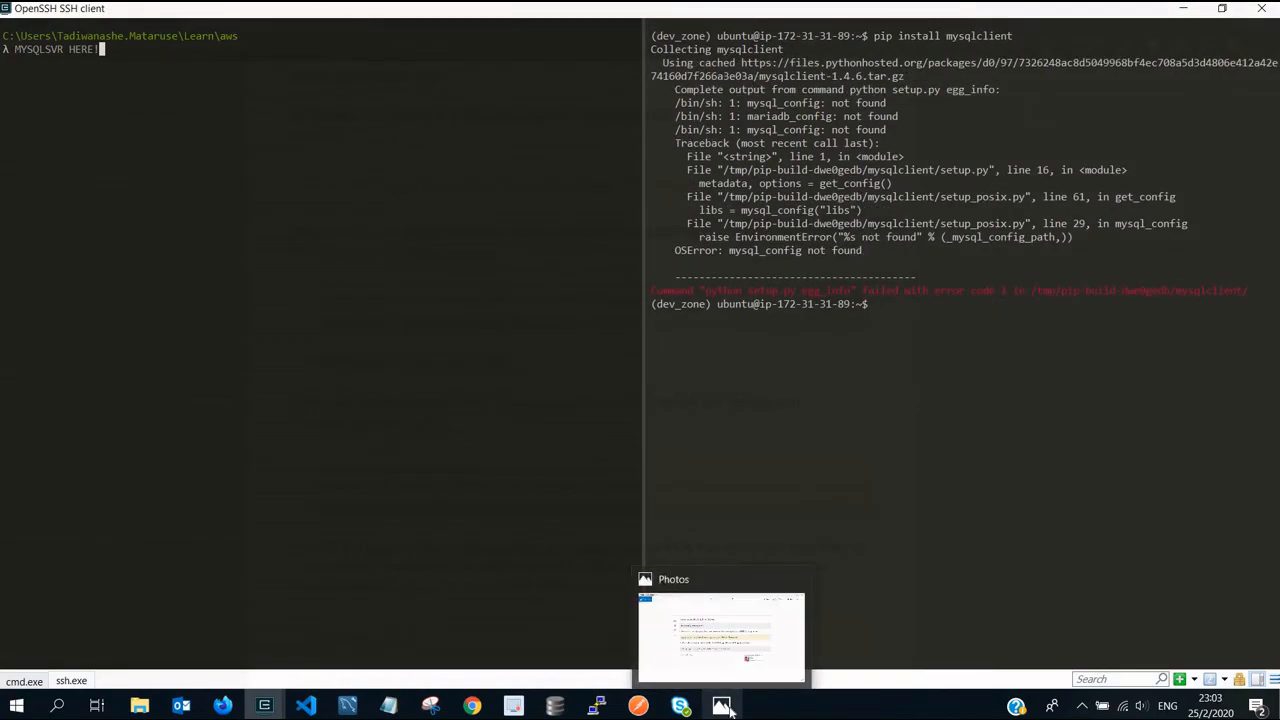
left_click(722, 638)
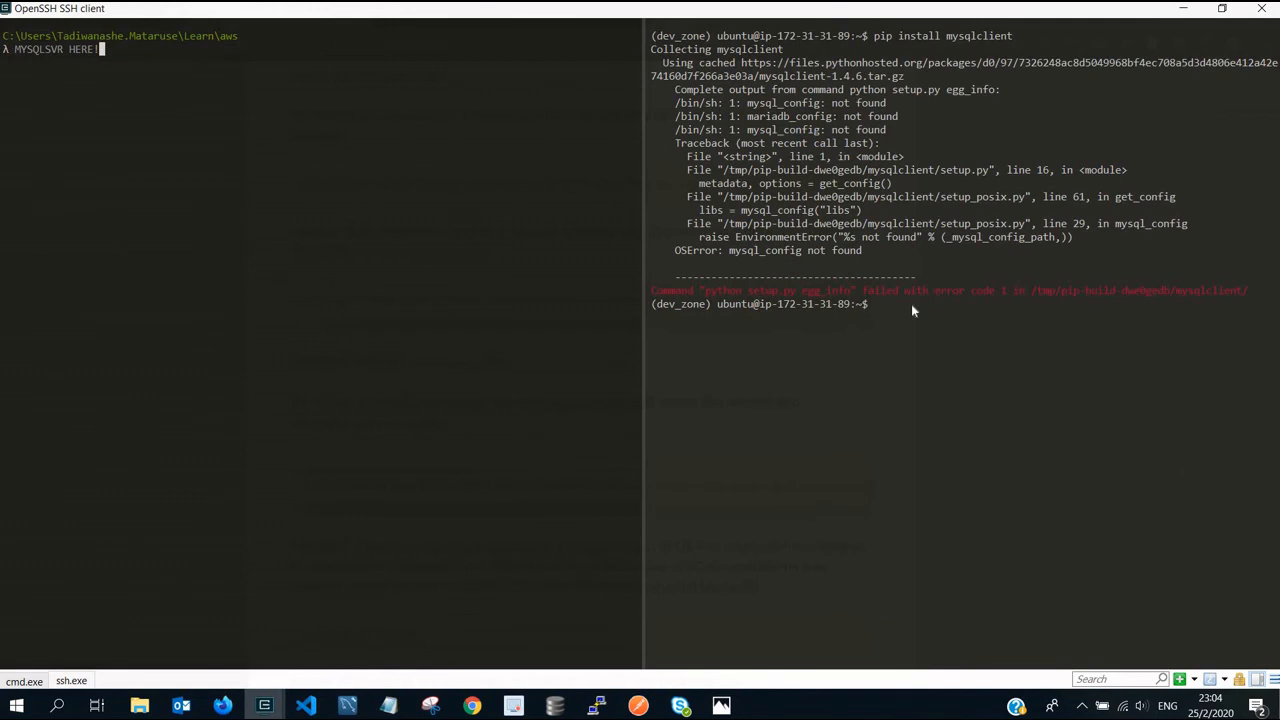
type("sudo apt-get install python3-dev libmysqlclient-dev")
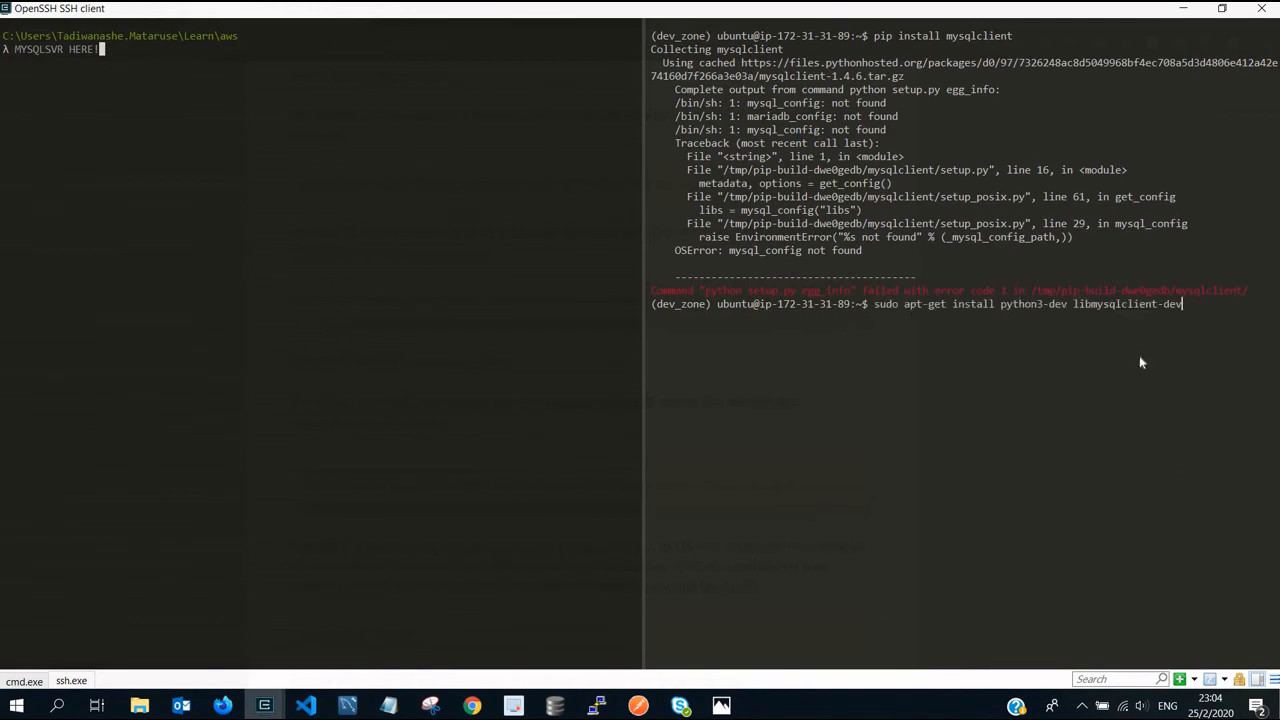
mouse_move(1064, 310)
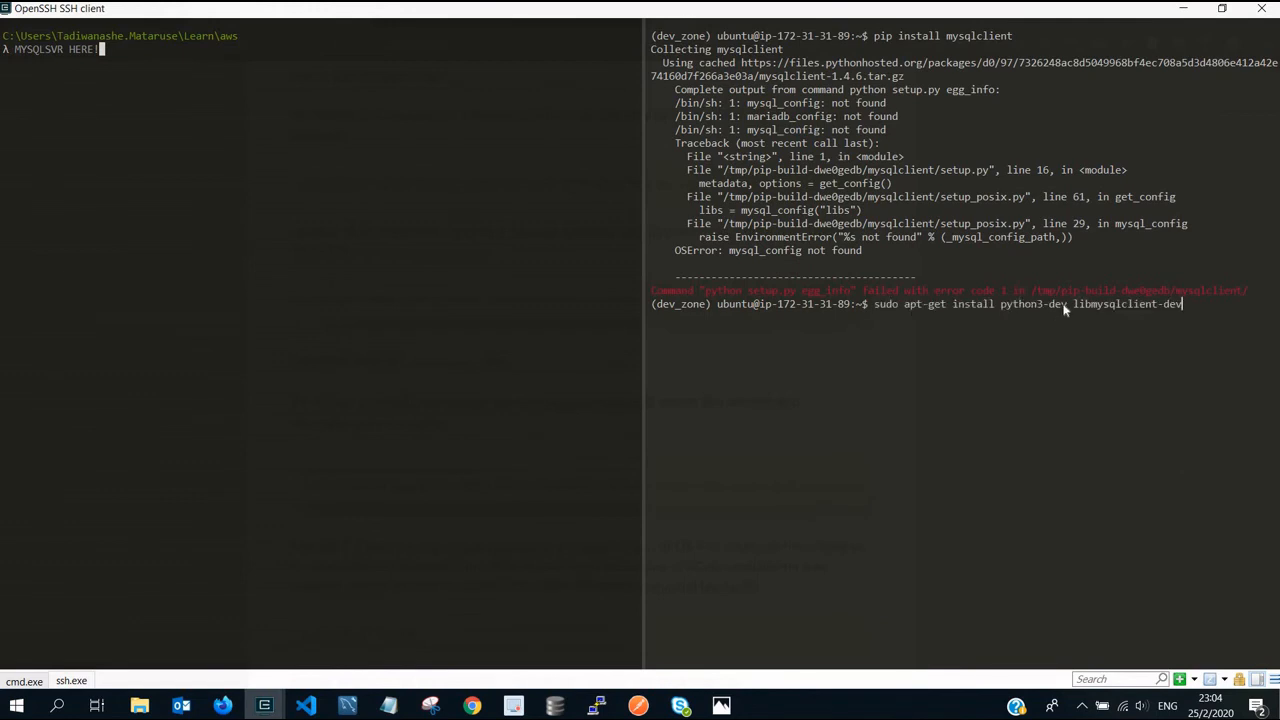
double_click(1033, 304)
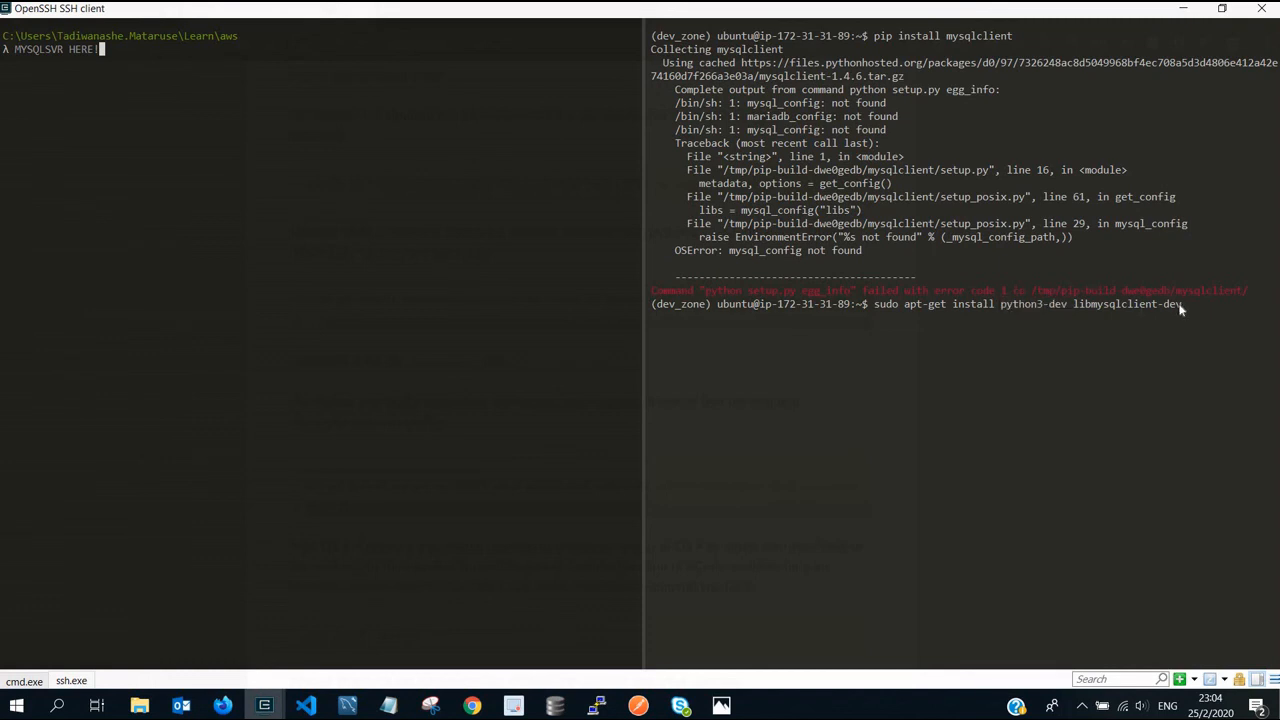
mouse_move(1178, 314)
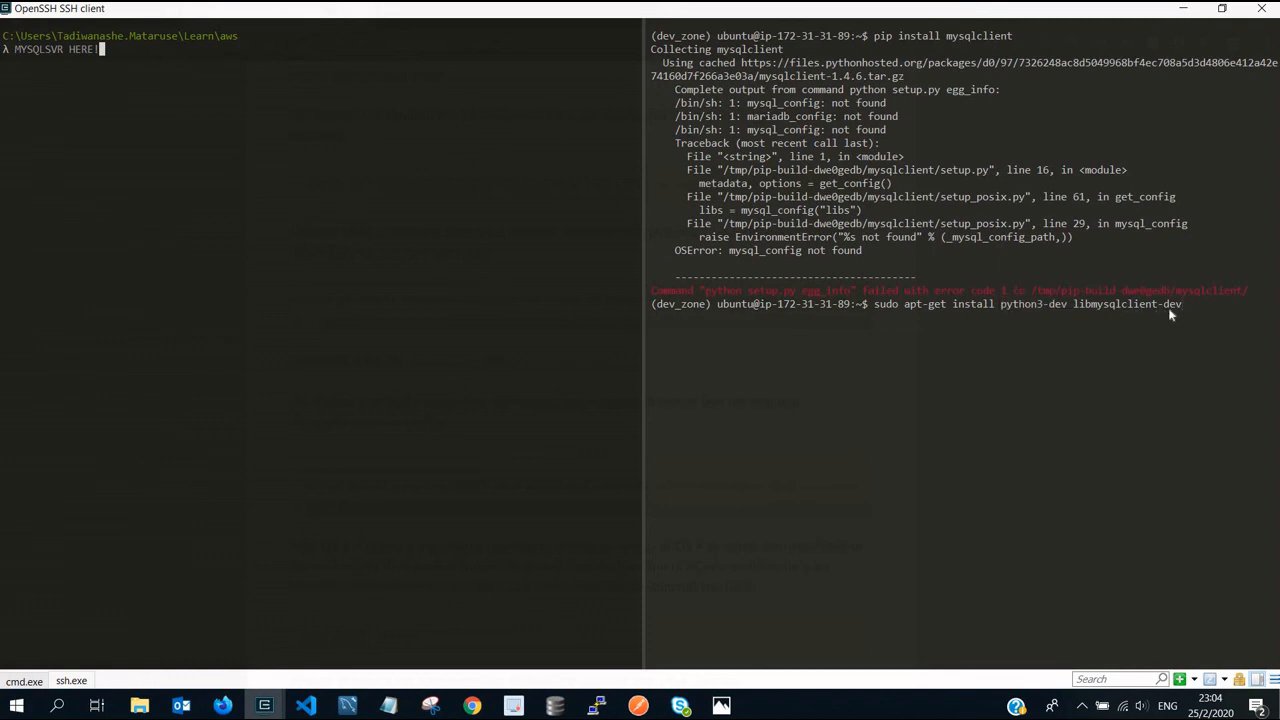
key("Return")
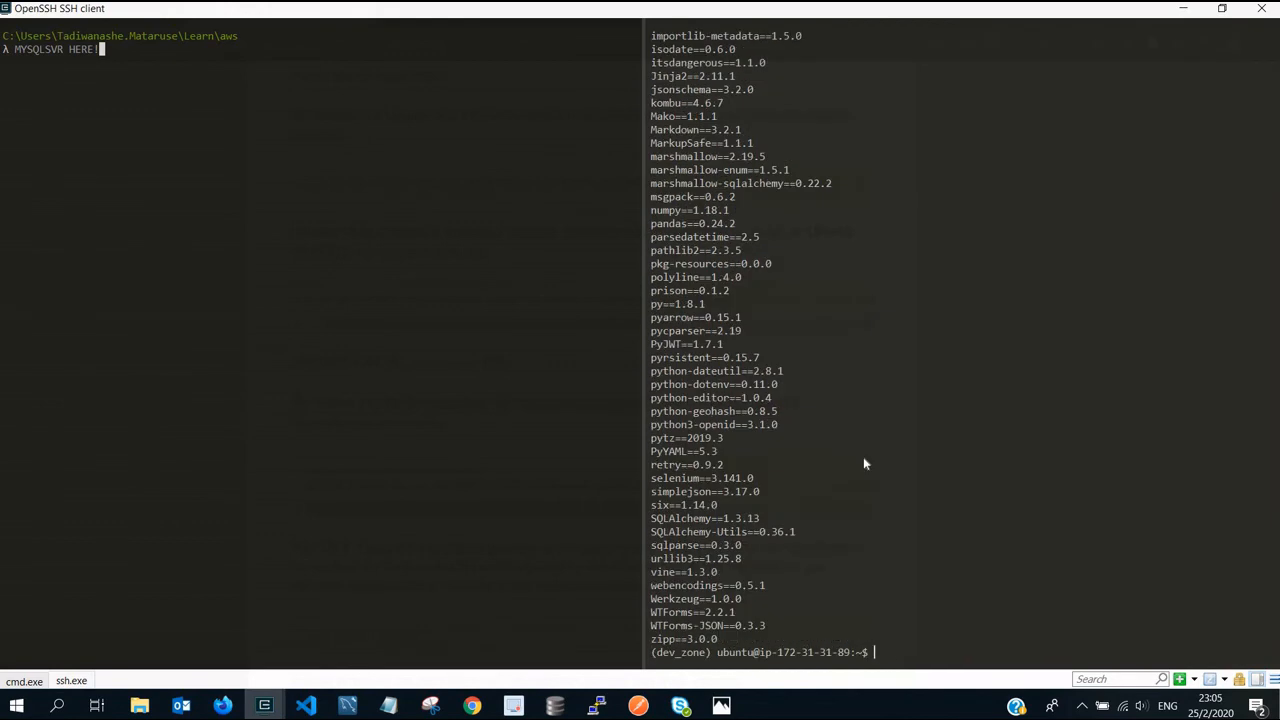
Install mysqlclient 1.4.6 with pip and confirm it in the installed package list.
type("clear")
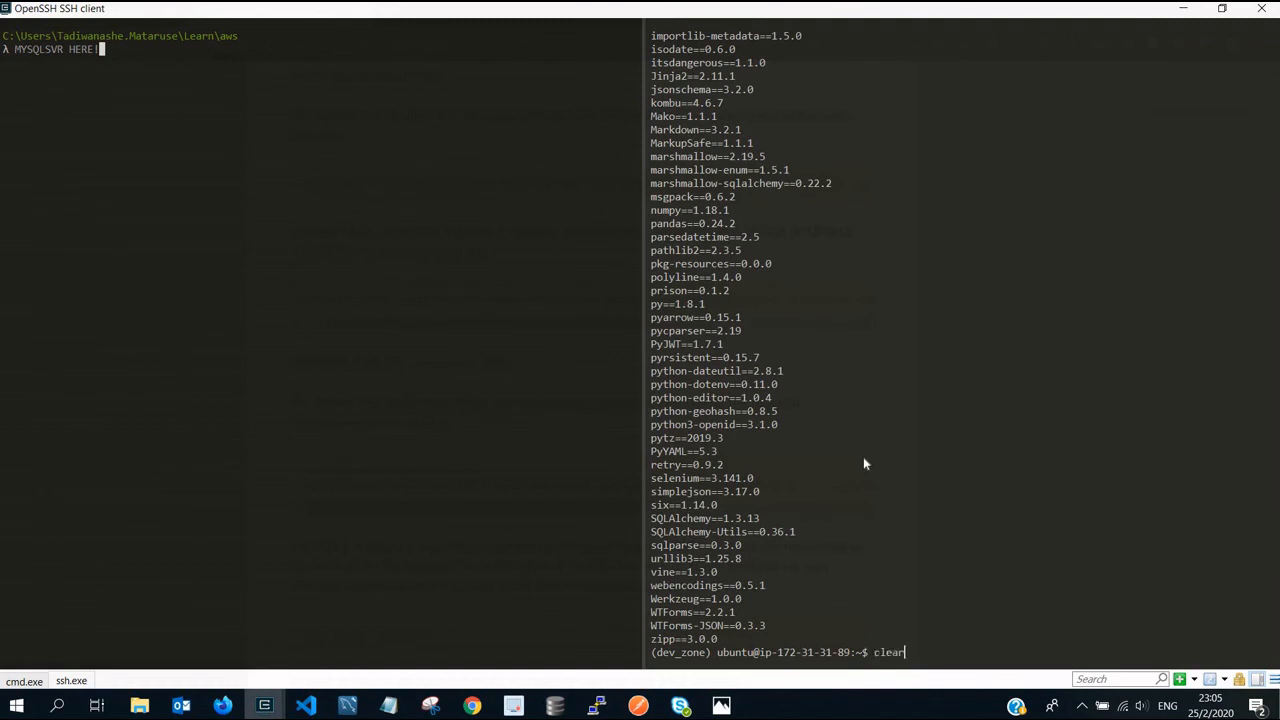
type("pip install mysqlclient")
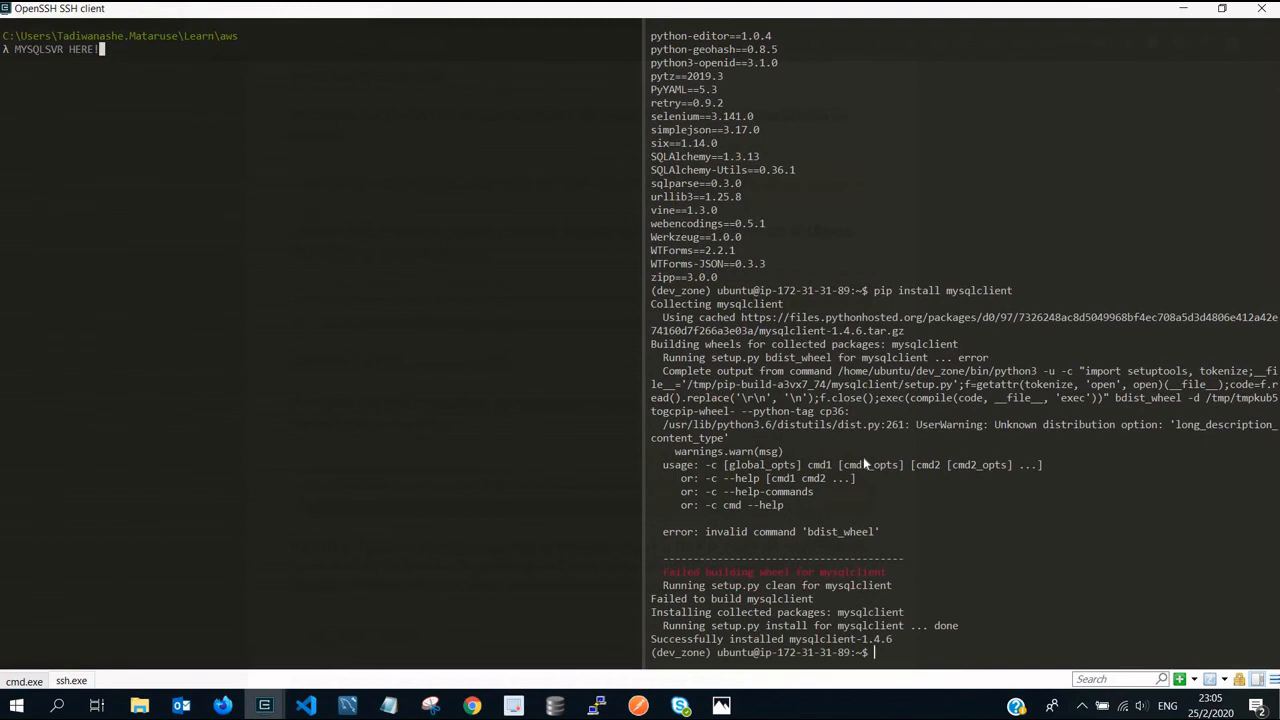
mouse_move(851, 575)
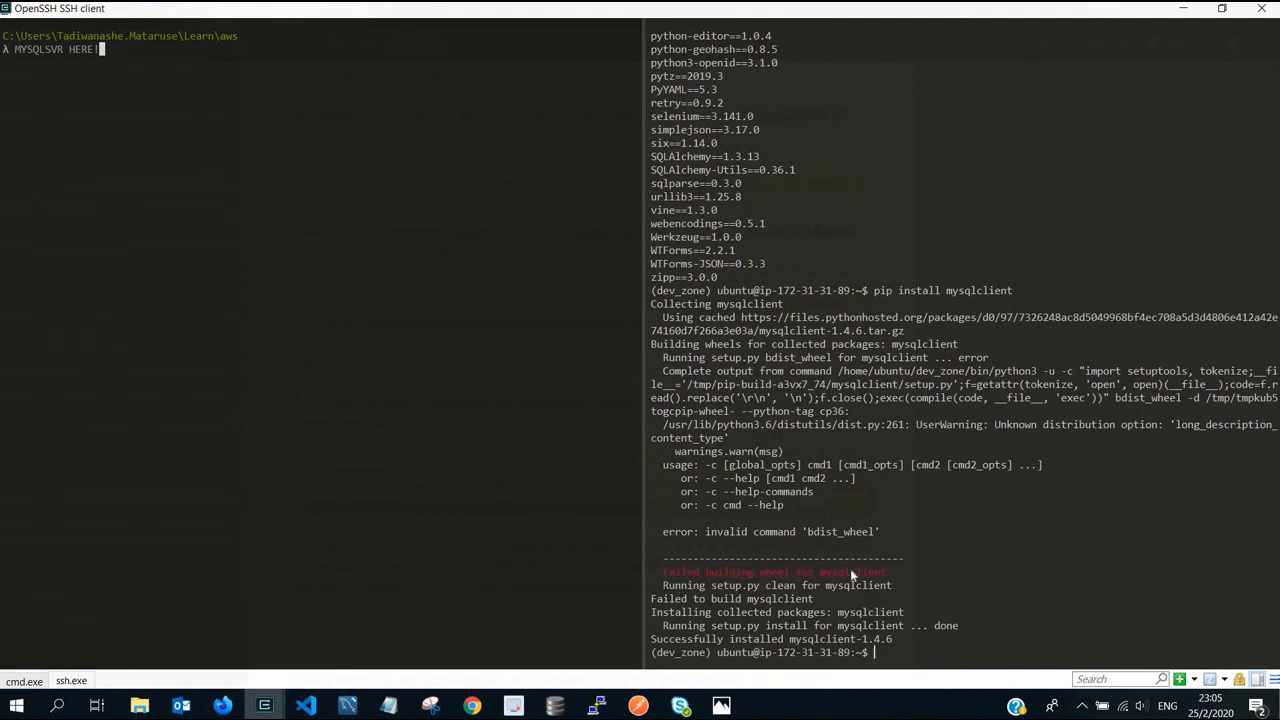
mouse_move(925, 635)
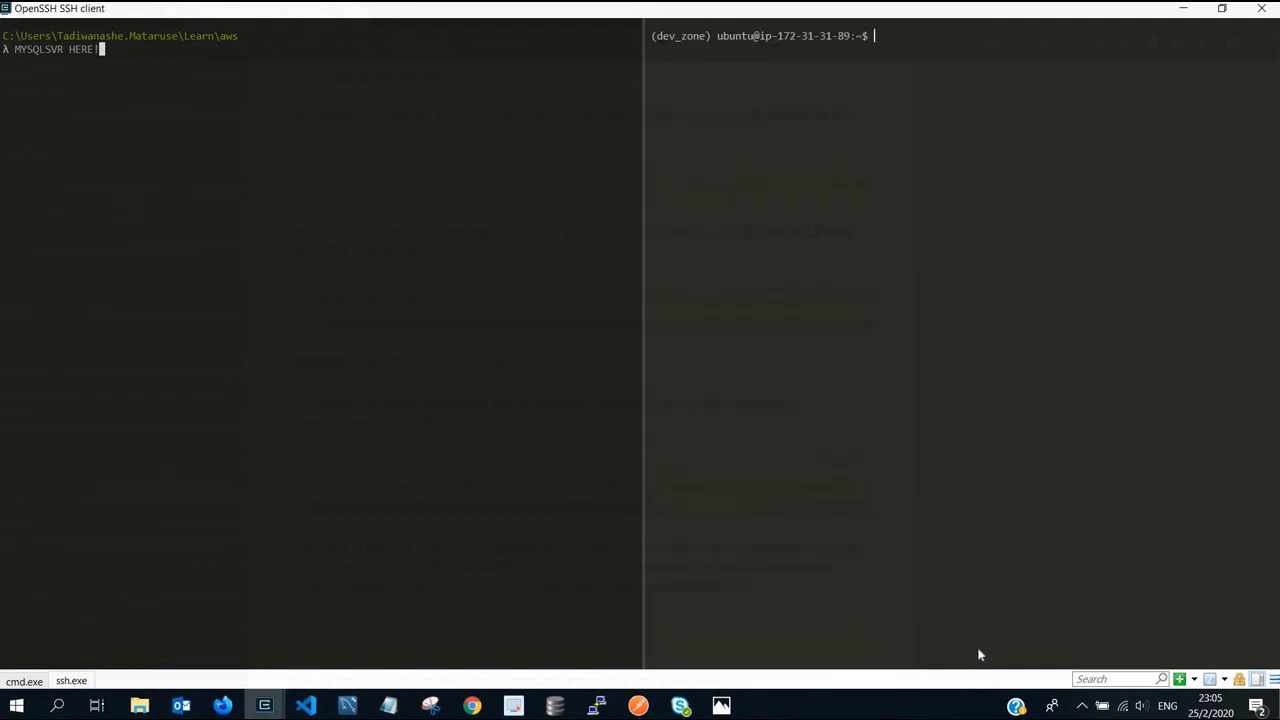
type("pip install mysqlclient")
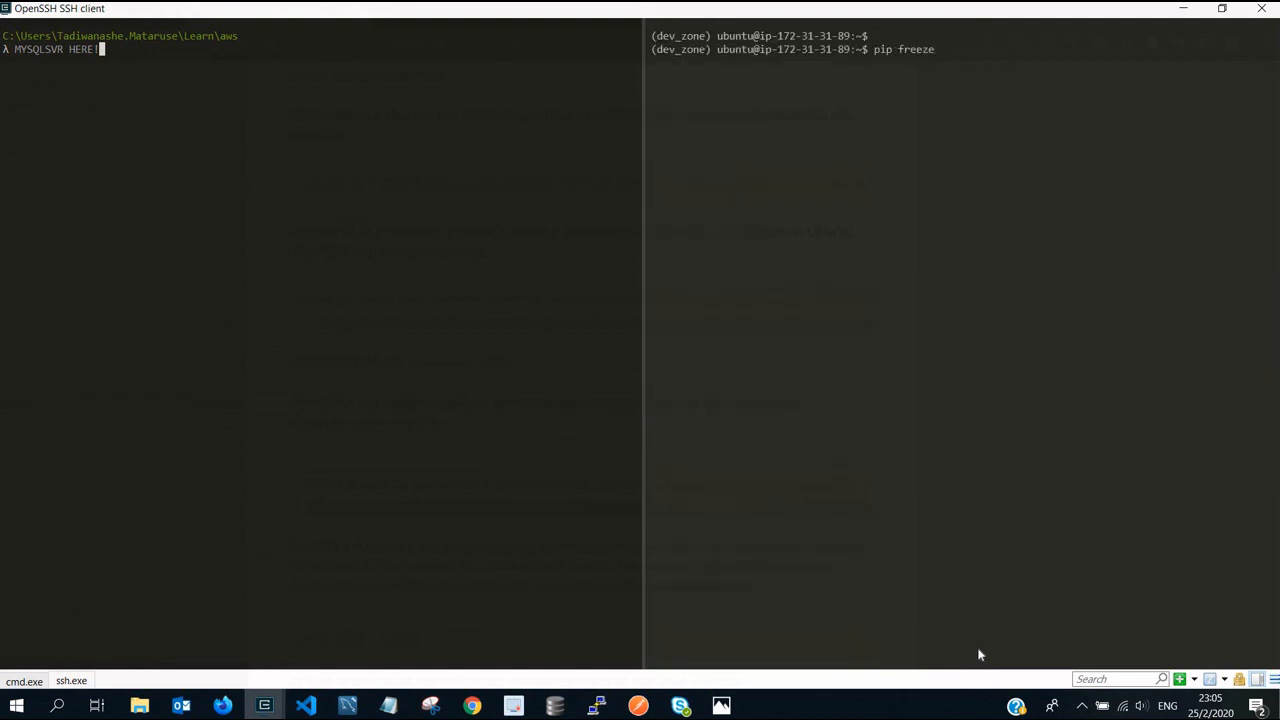
key("Return")
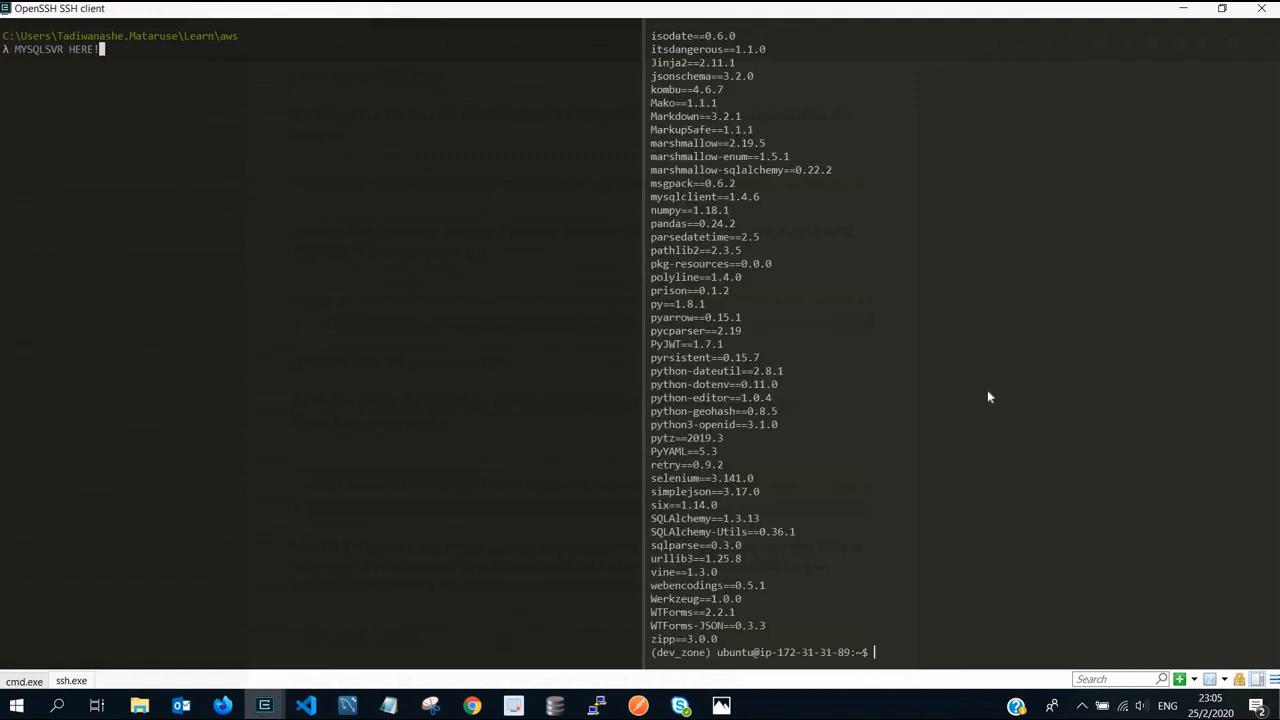
mouse_move(655, 203)
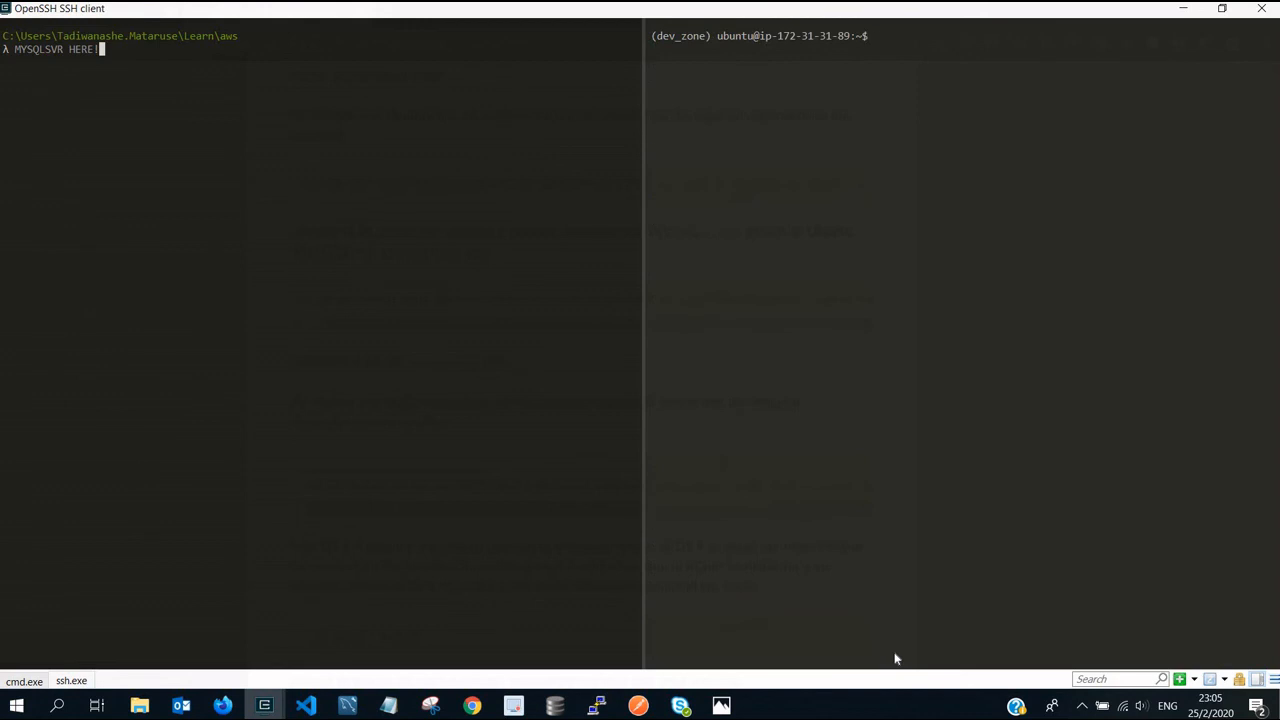
Start Superset on 0.0.0.0 port 8088 with threads, reload and debugger.
type("pip install mysqlclient")
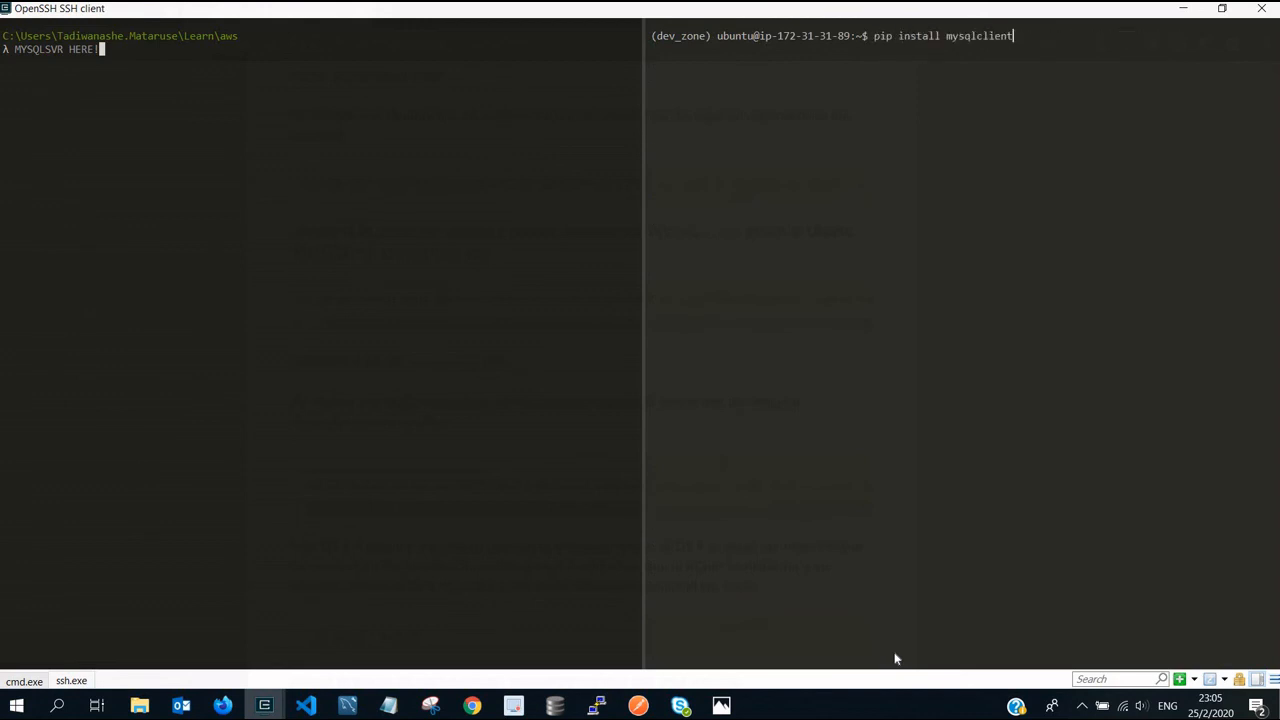
type("clear")
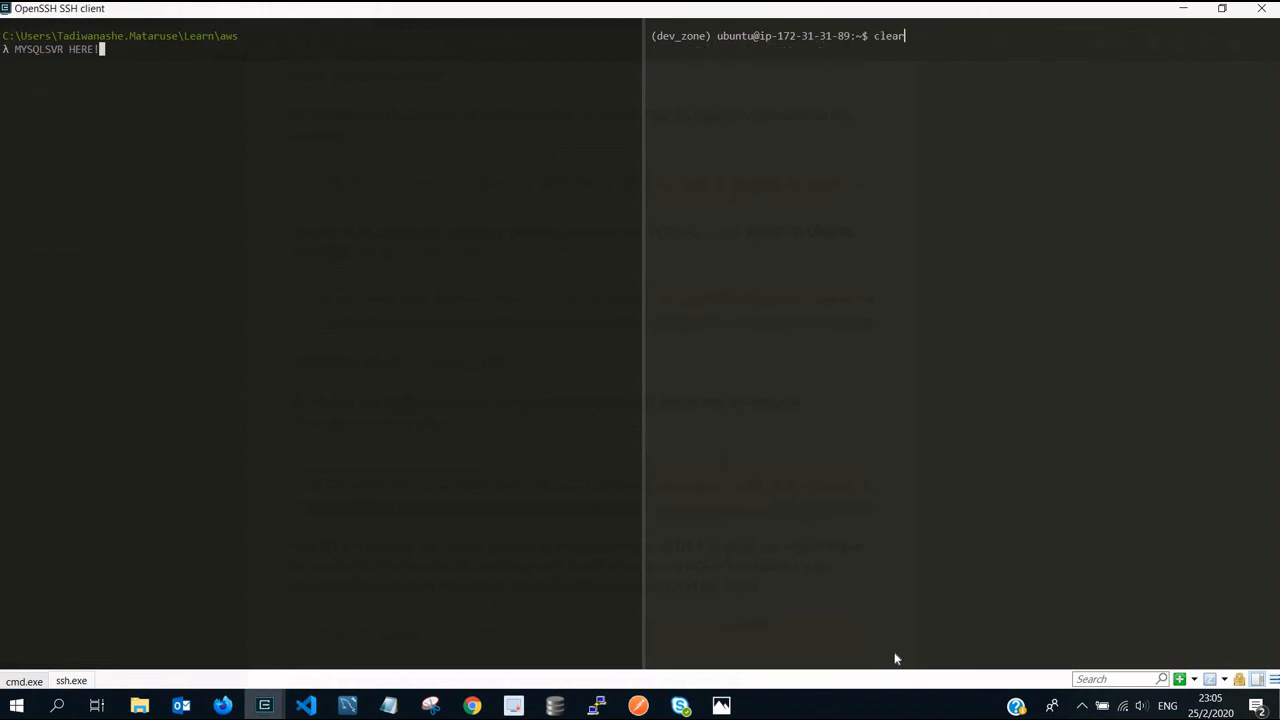
type("superset run -h 0.0.0.0 -p 8088 --with-threads --reload --debugger")
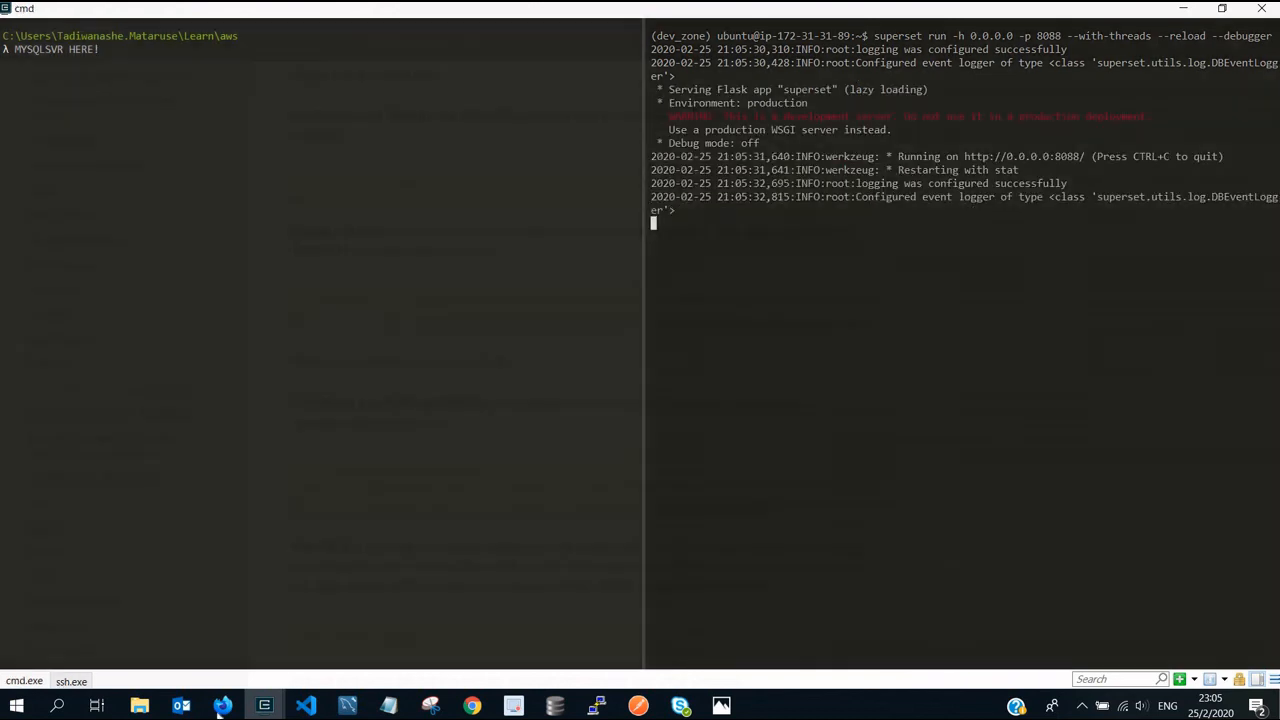
mouse_move(222, 705)
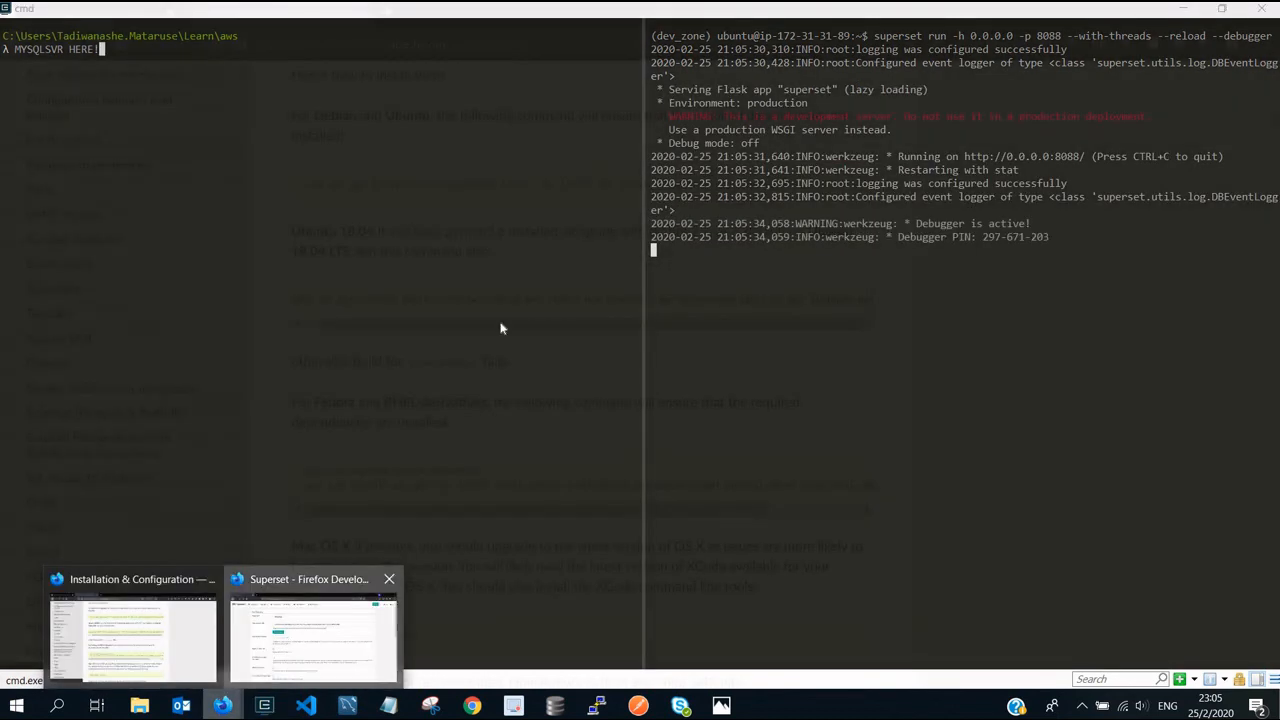
Reload the form, enter MyAWSDB with the huey MySQL URI to myawsdb:3306, and test.
left_click(314, 635)
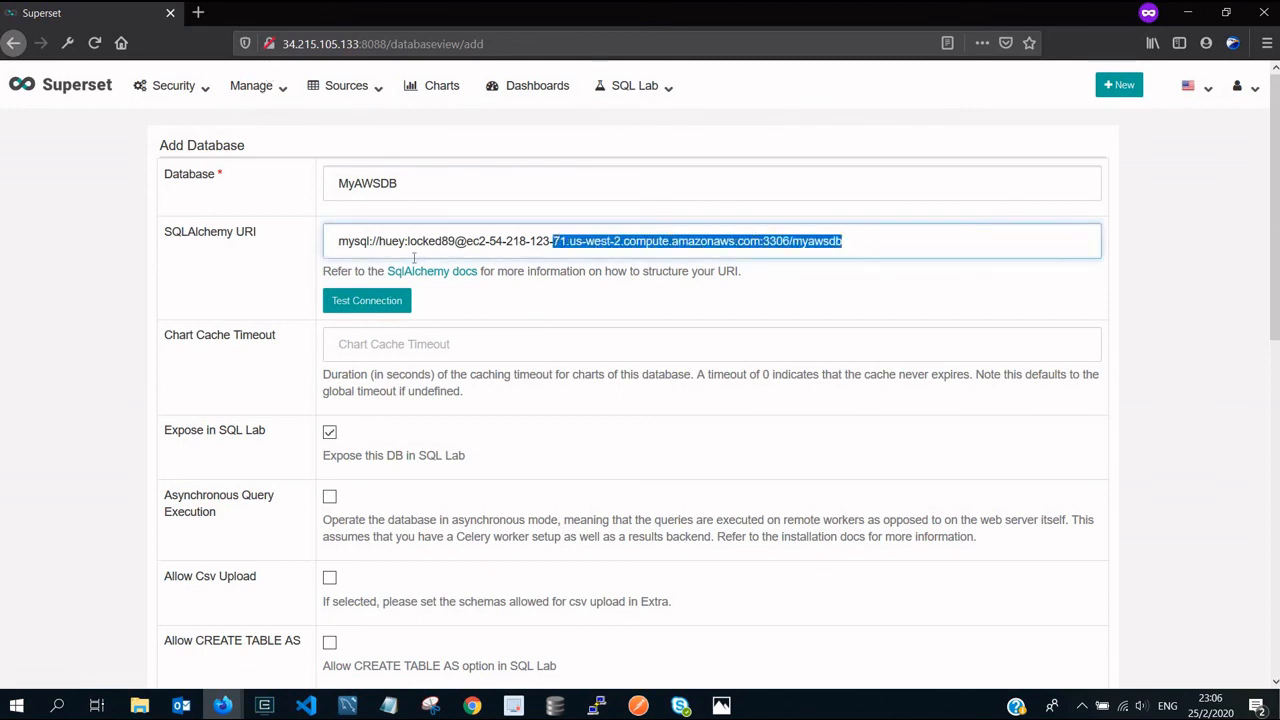
key("ctrl+a")
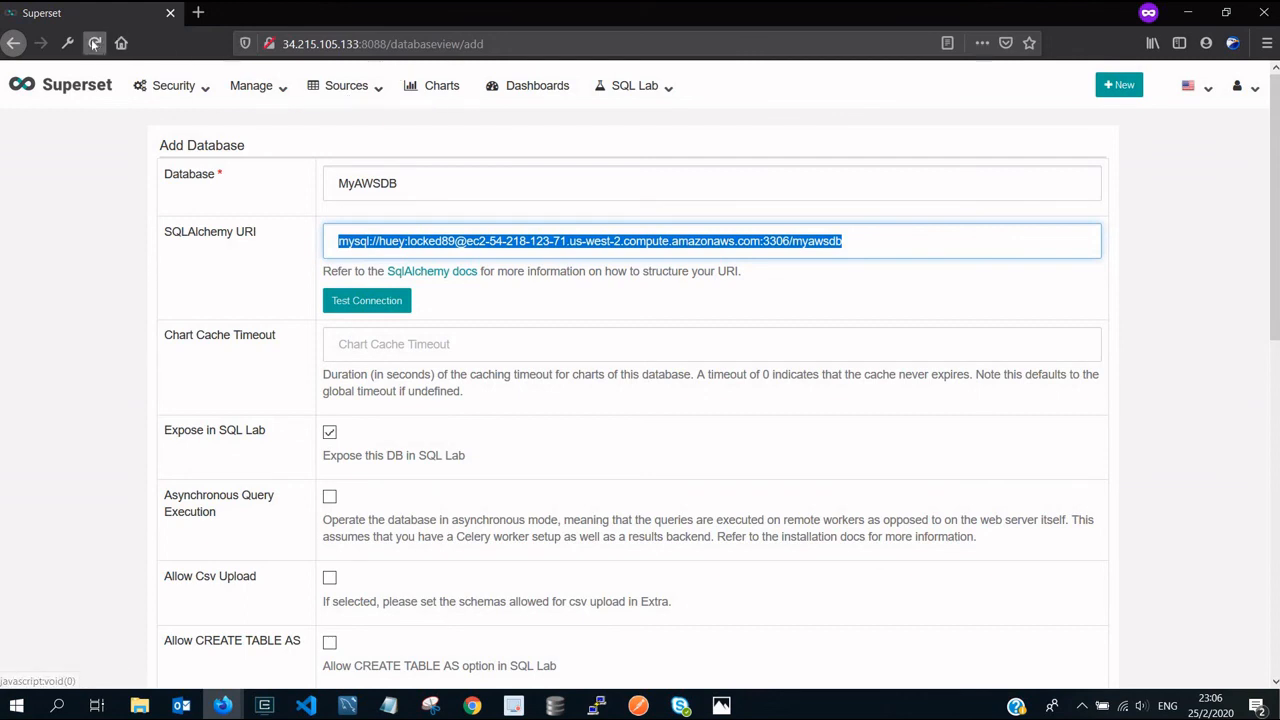
left_click(450, 43)
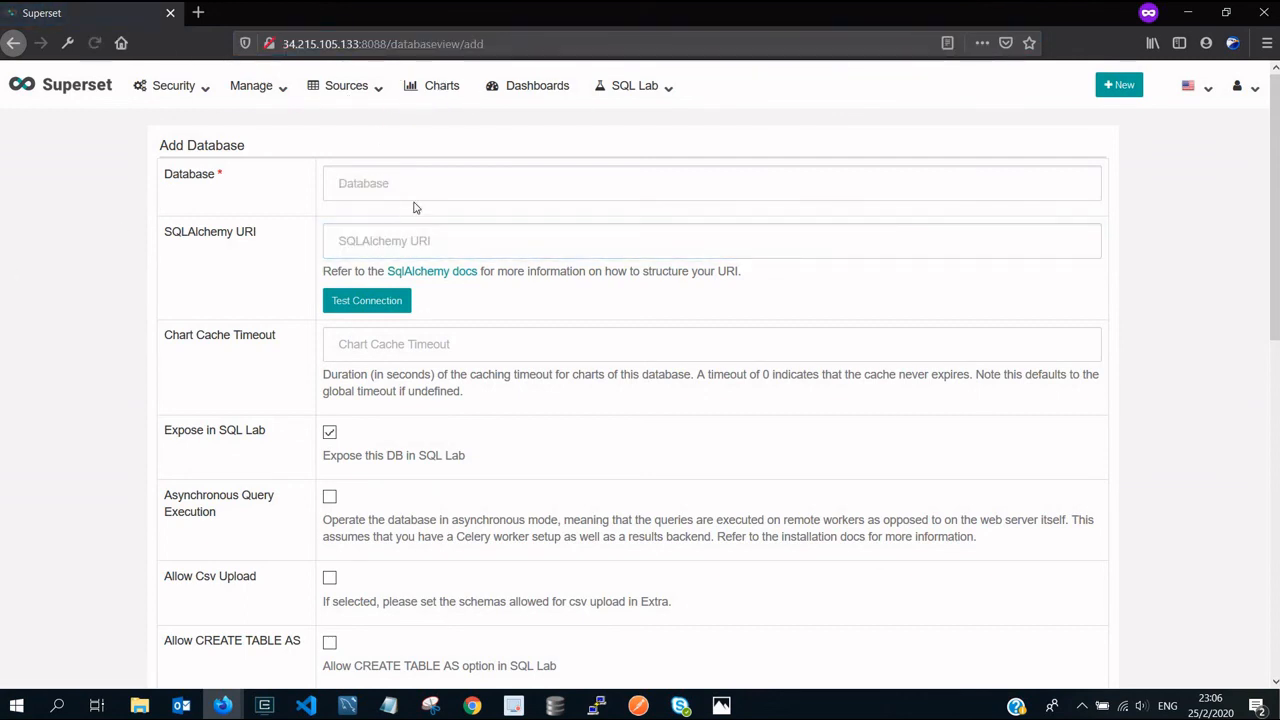
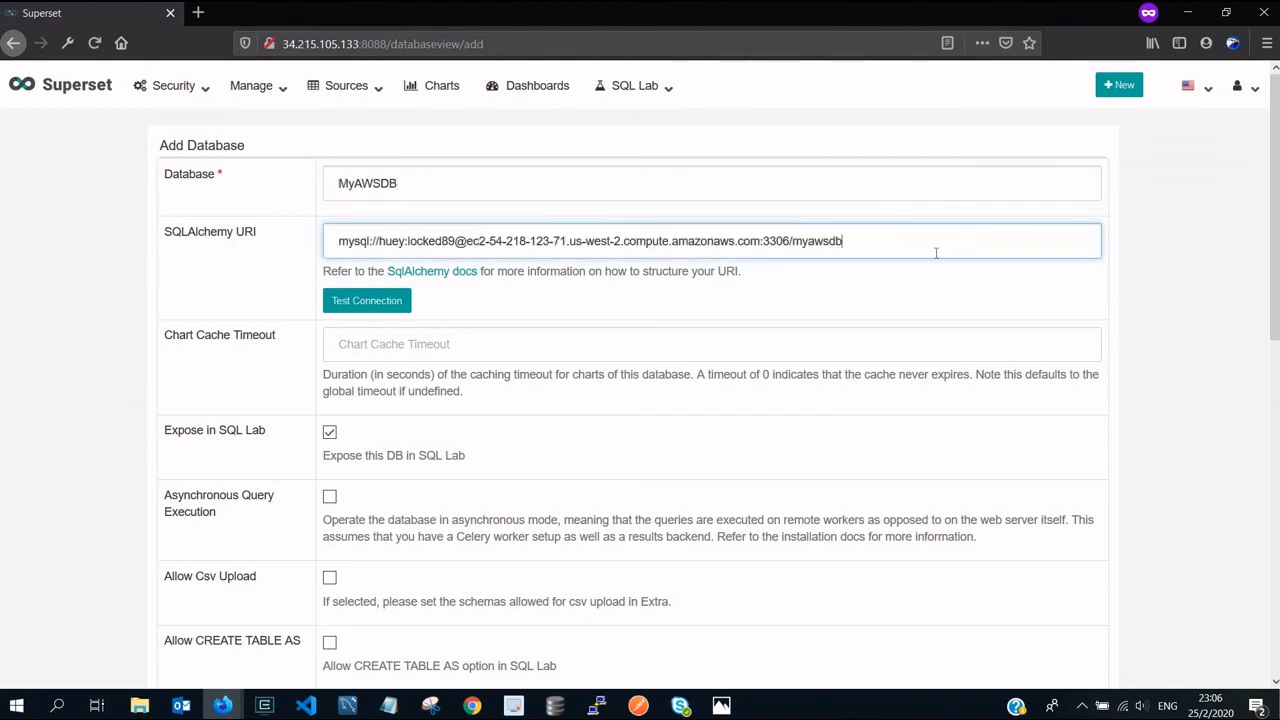
mouse_move(708, 330)
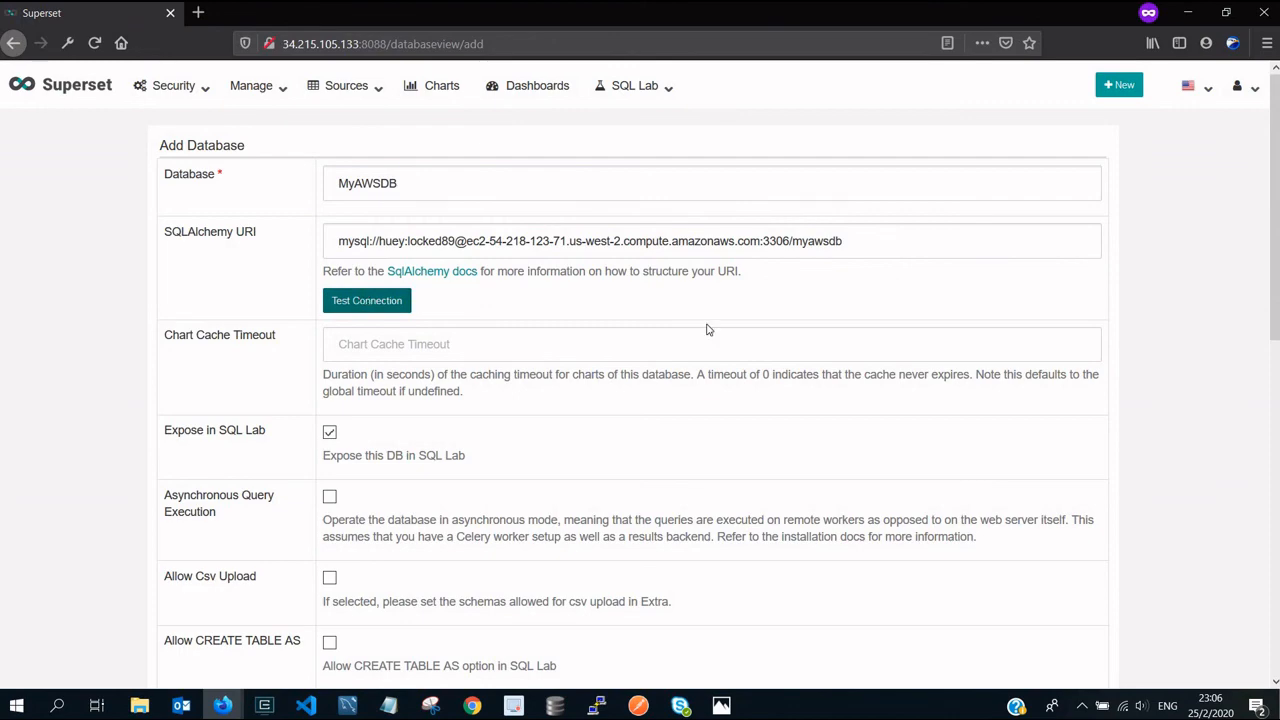
left_click(366, 300)
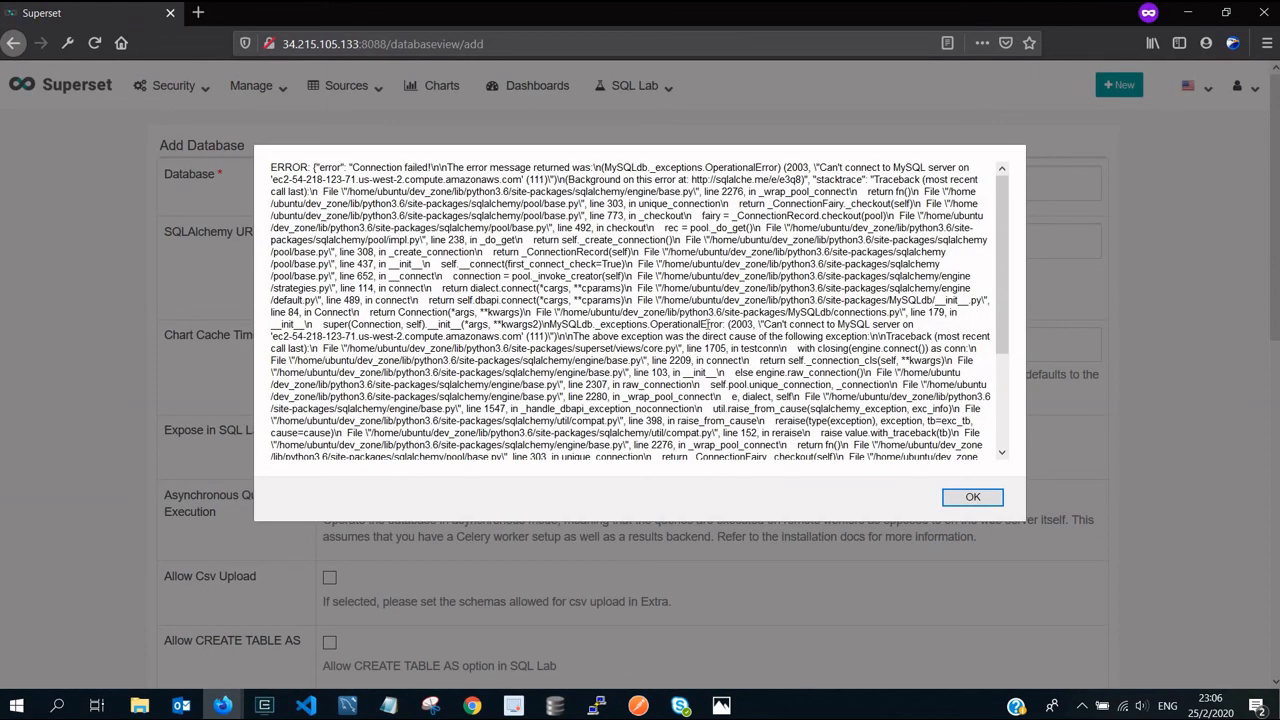